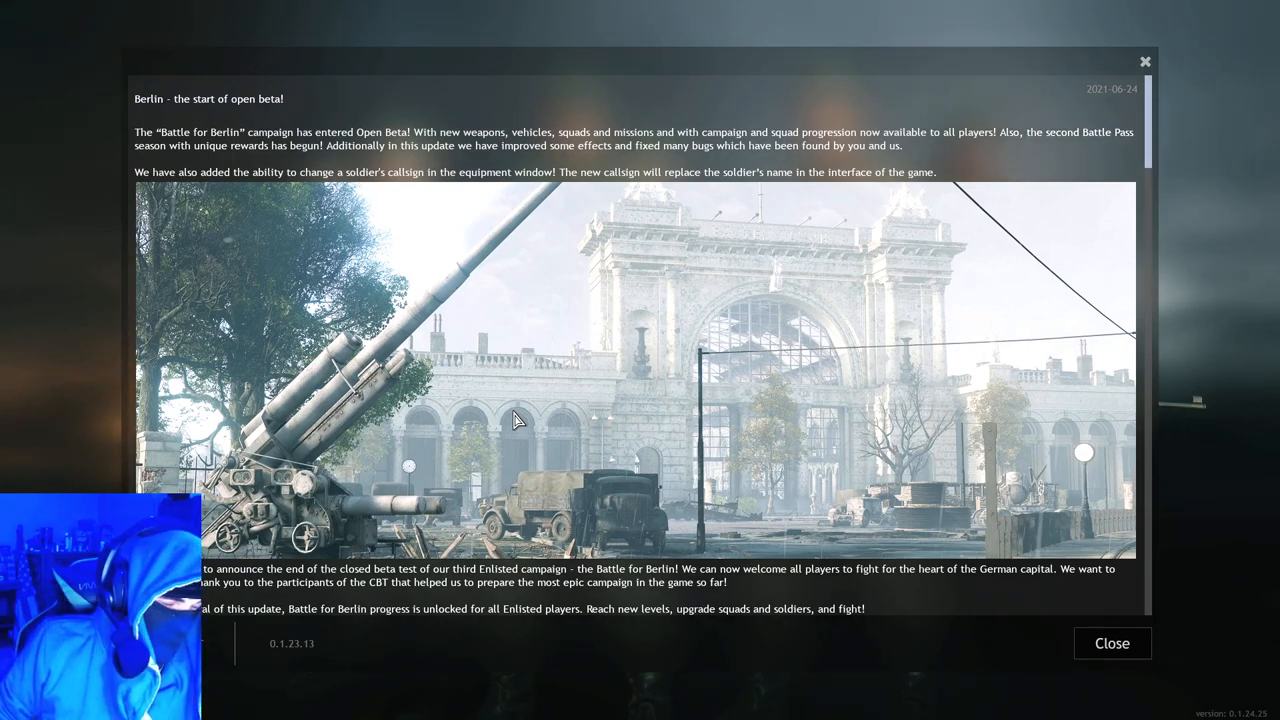
mouse_move(424, 270)
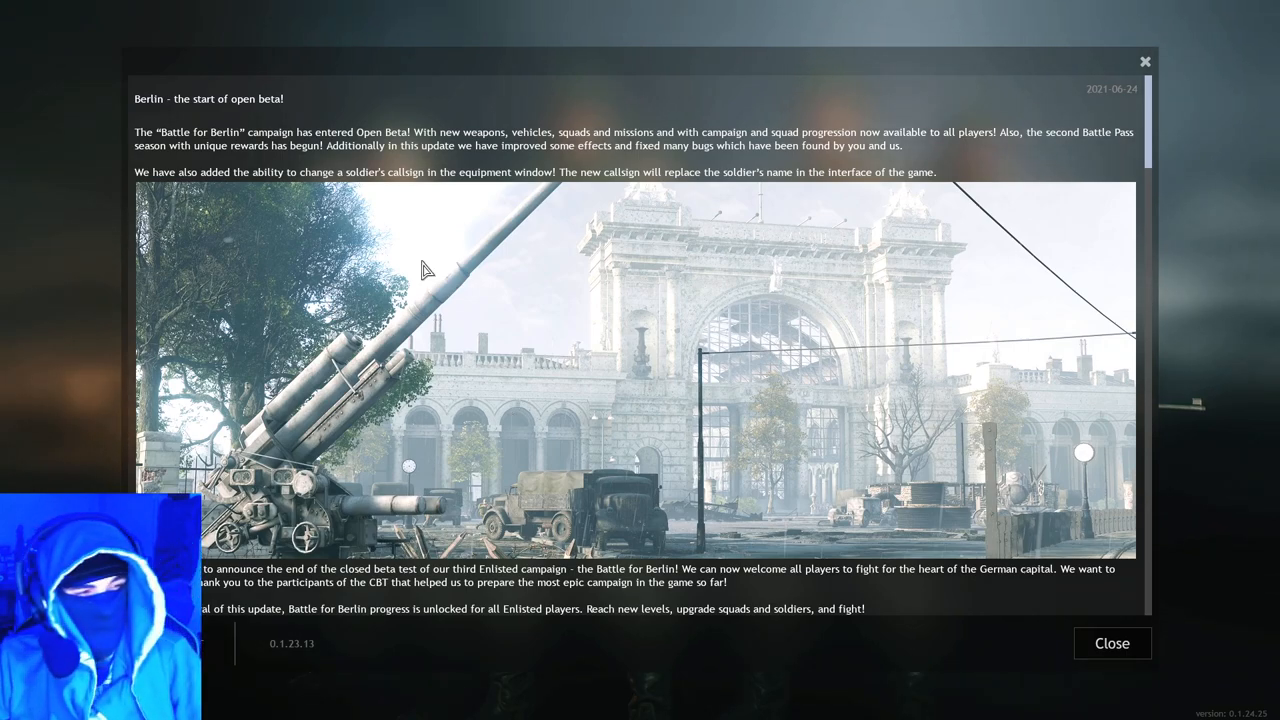
mouse_move(588, 138)
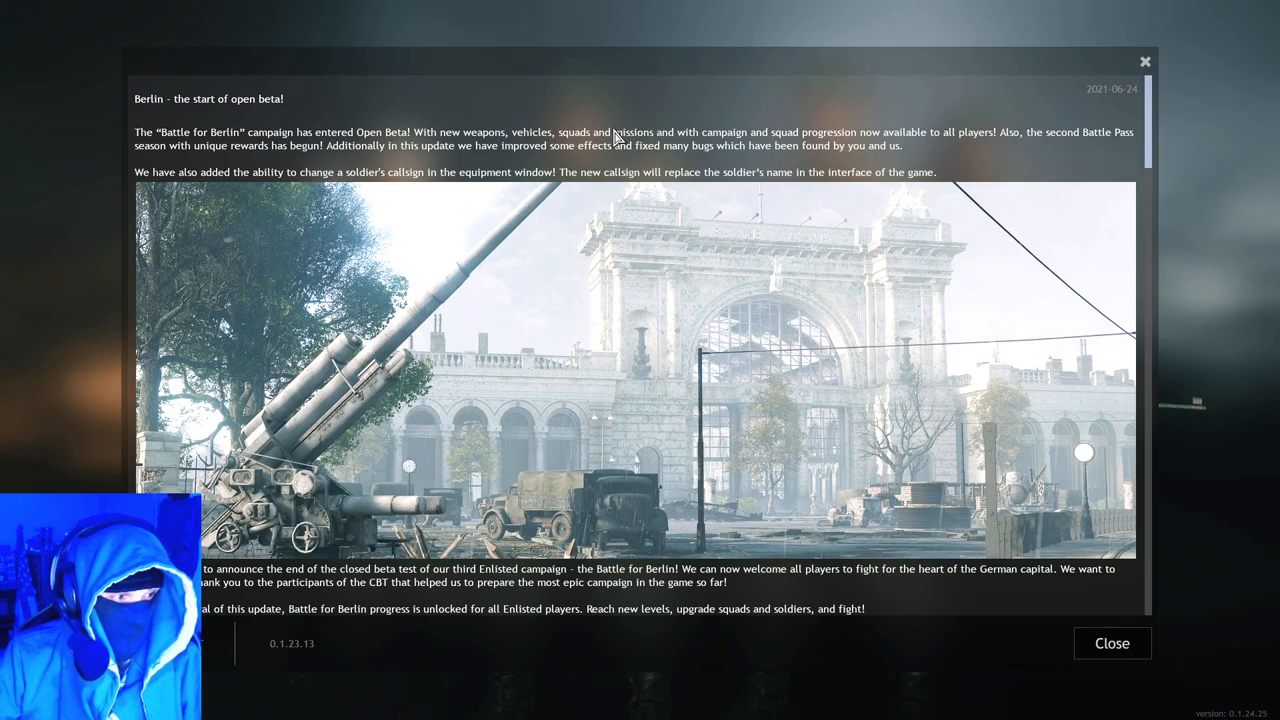
mouse_move(276, 124)
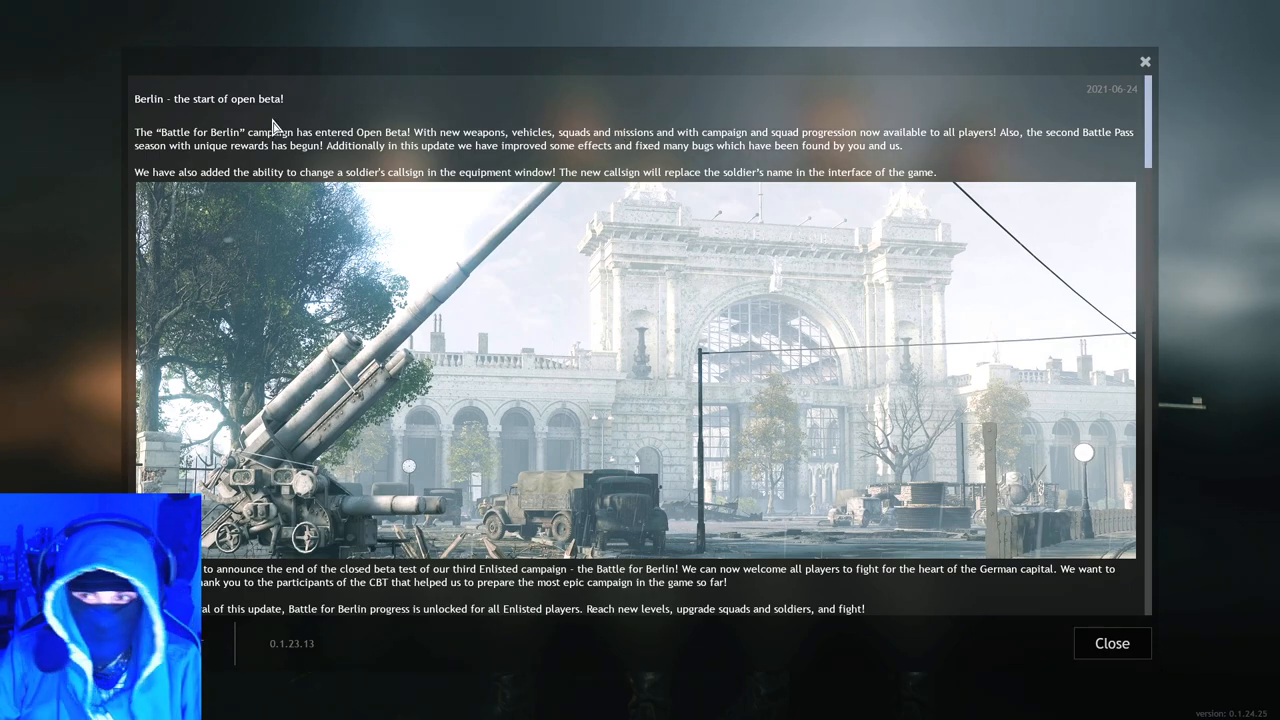
mouse_move(248, 156)
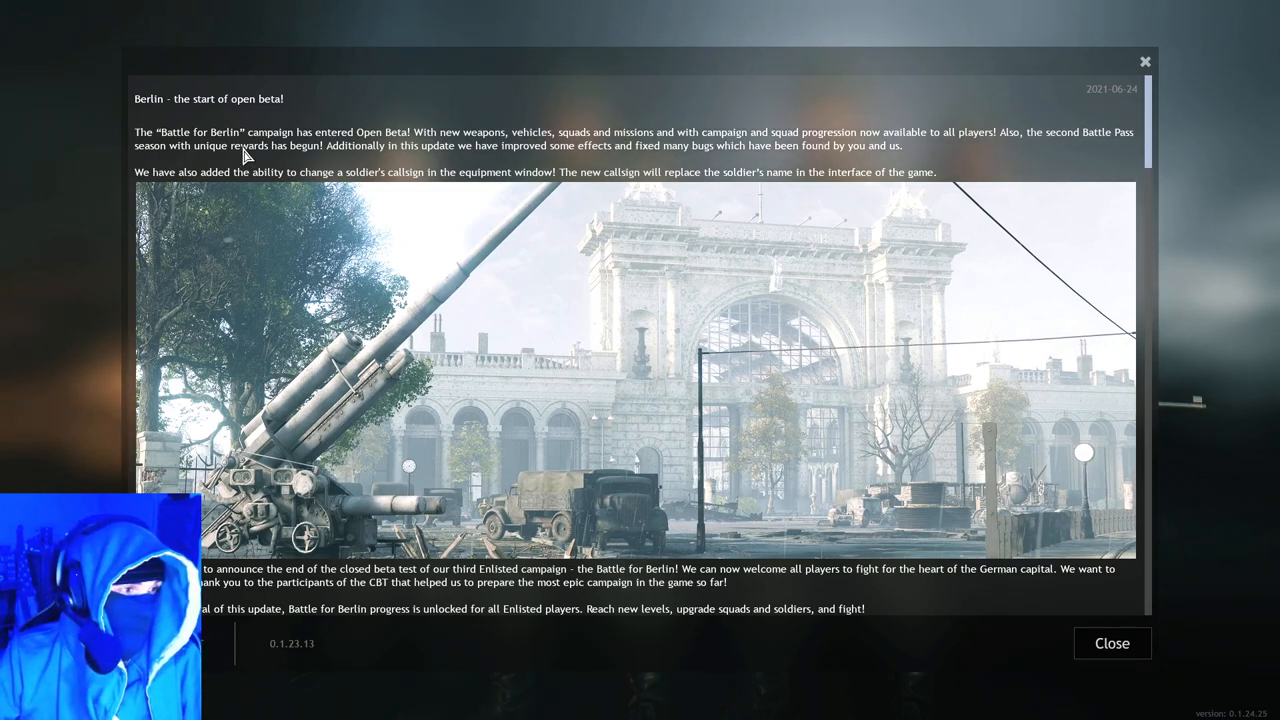
mouse_move(684, 124)
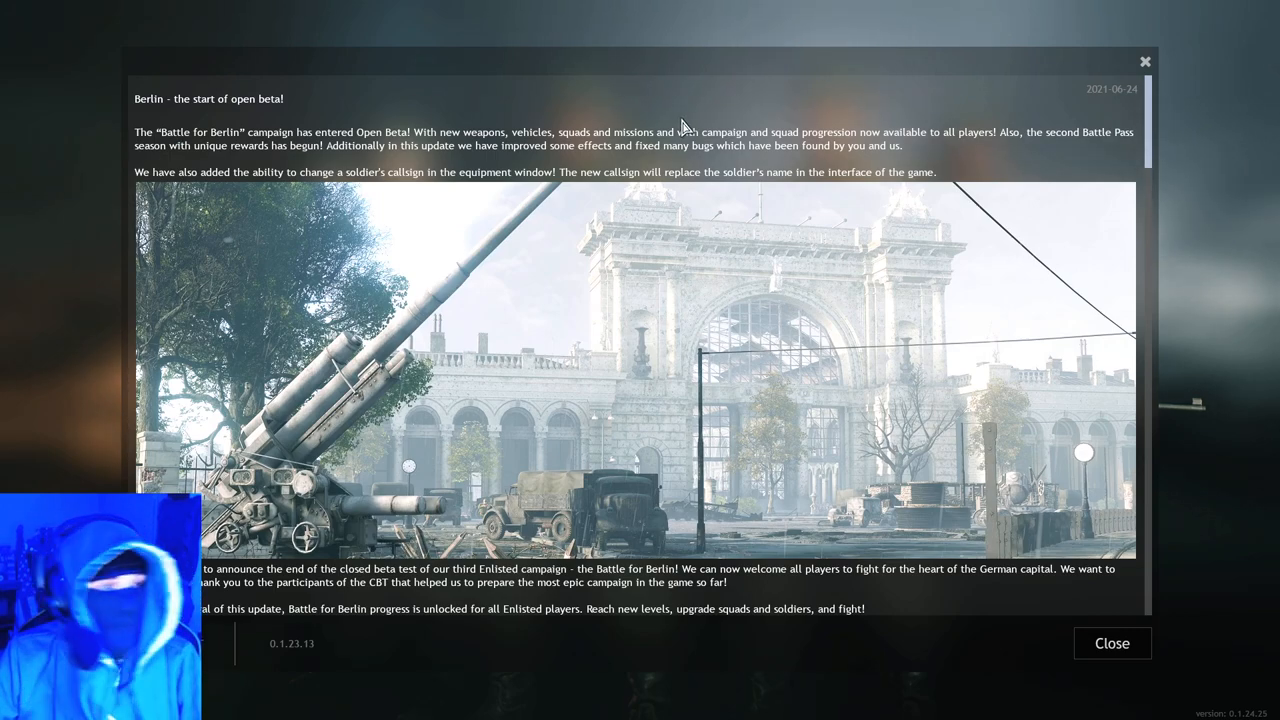
mouse_move(744, 80)
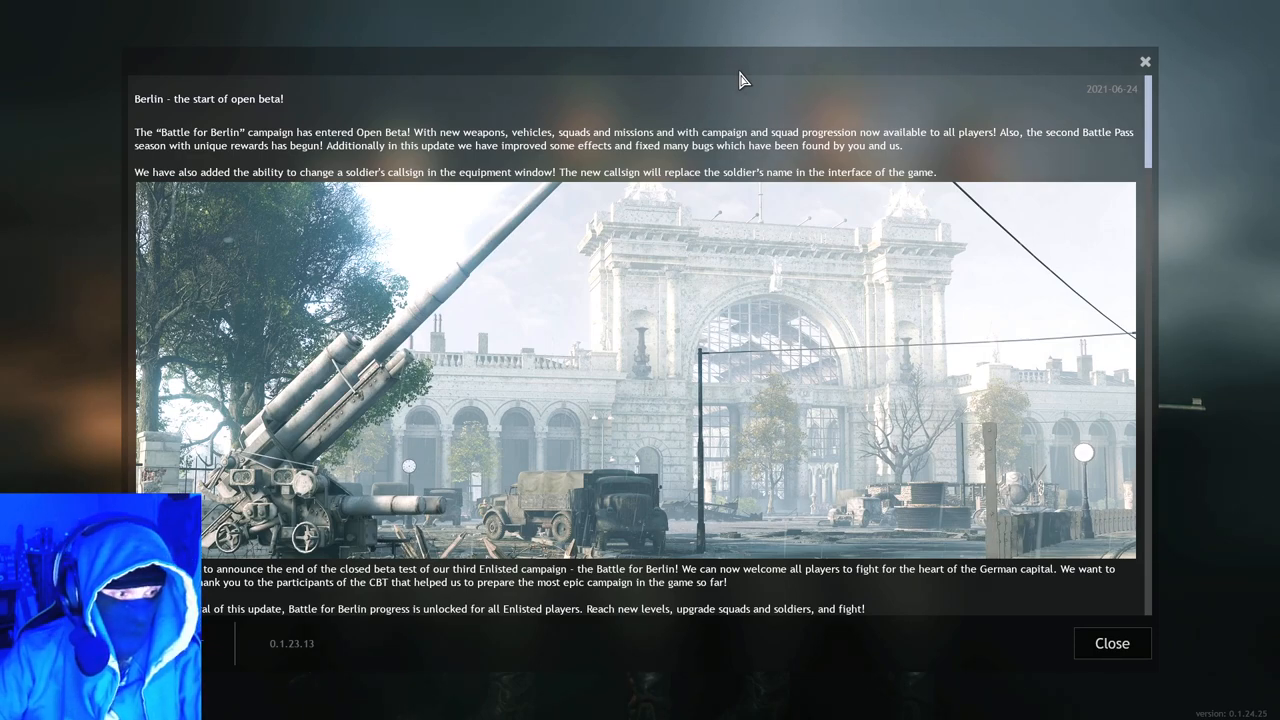
mouse_move(364, 76)
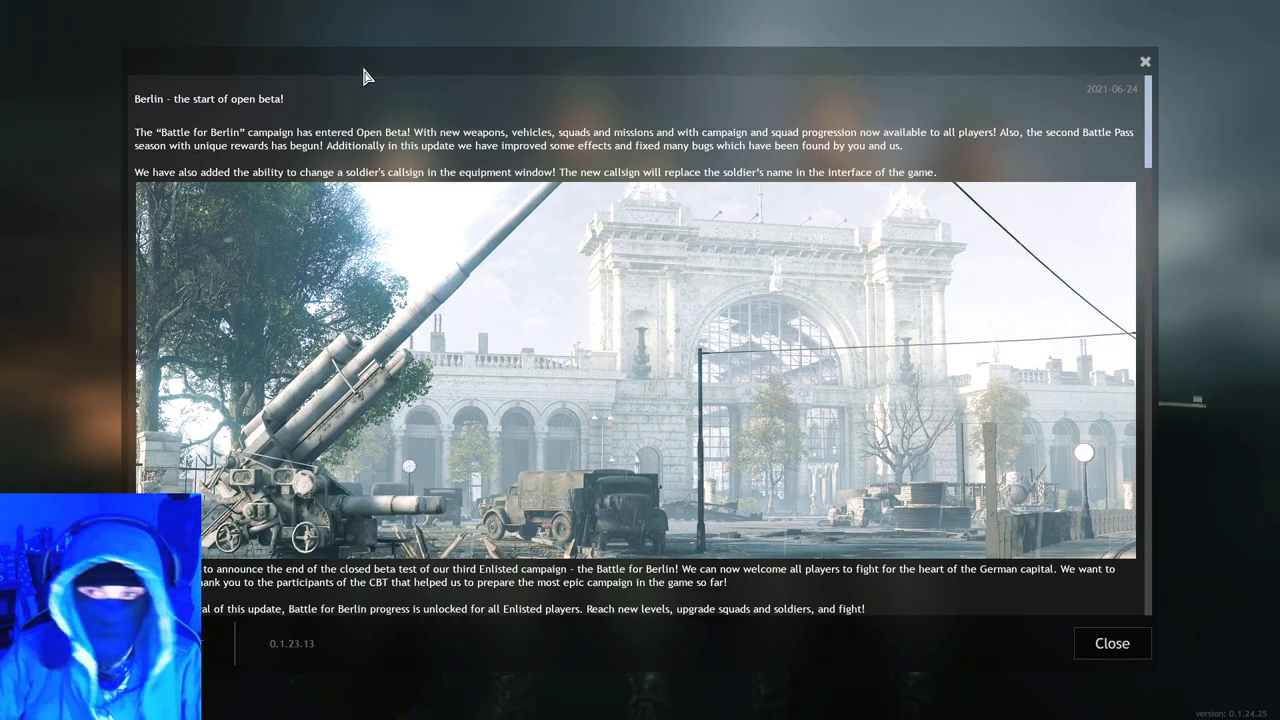
mouse_move(470, 114)
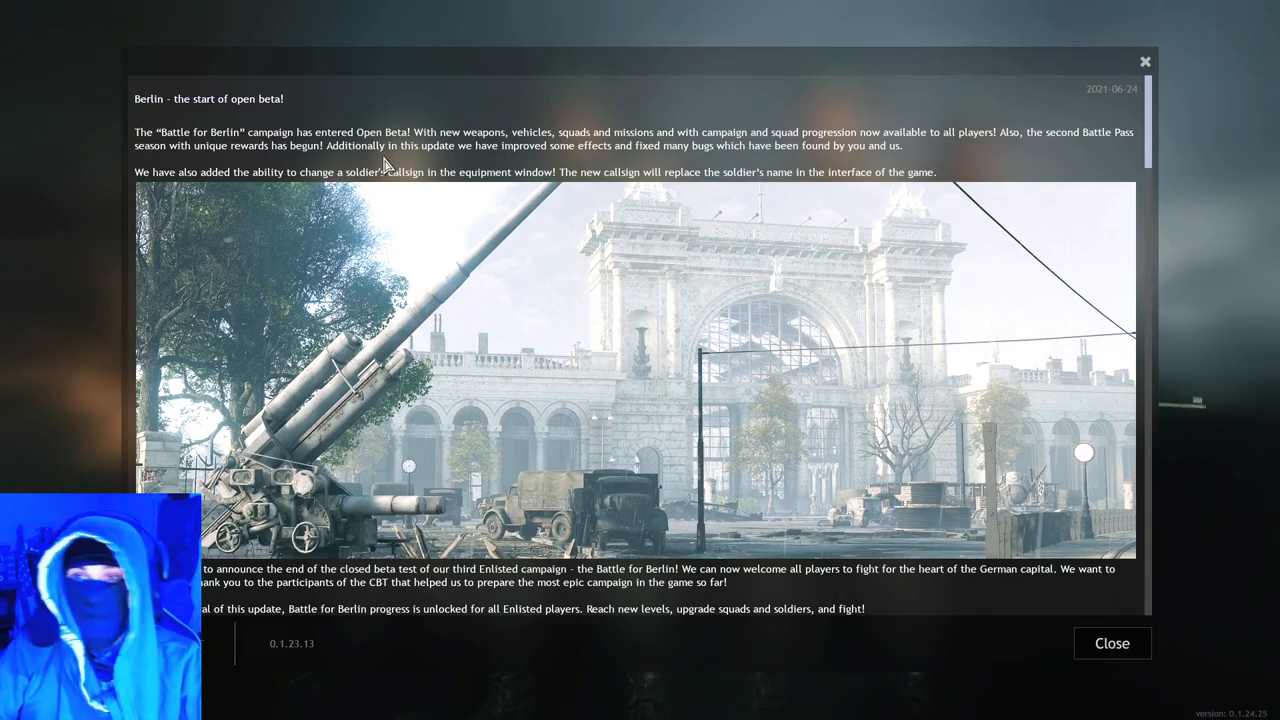
mouse_move(204, 122)
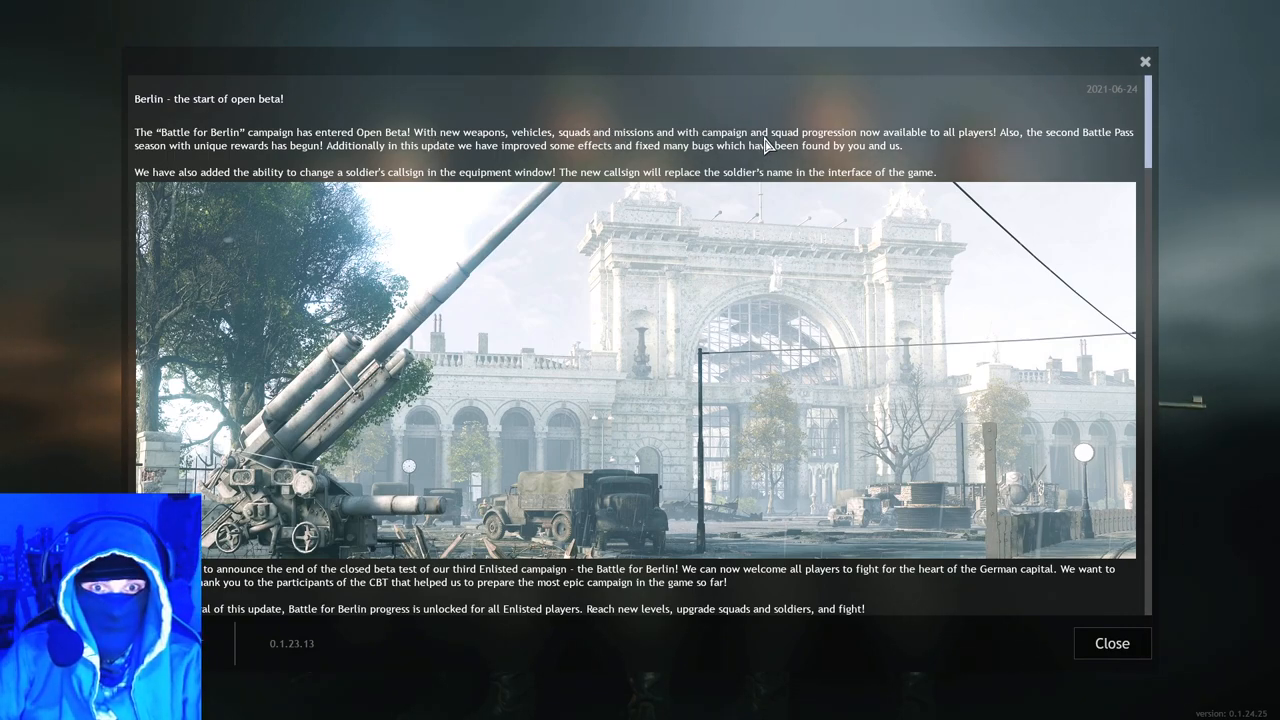
mouse_move(948, 136)
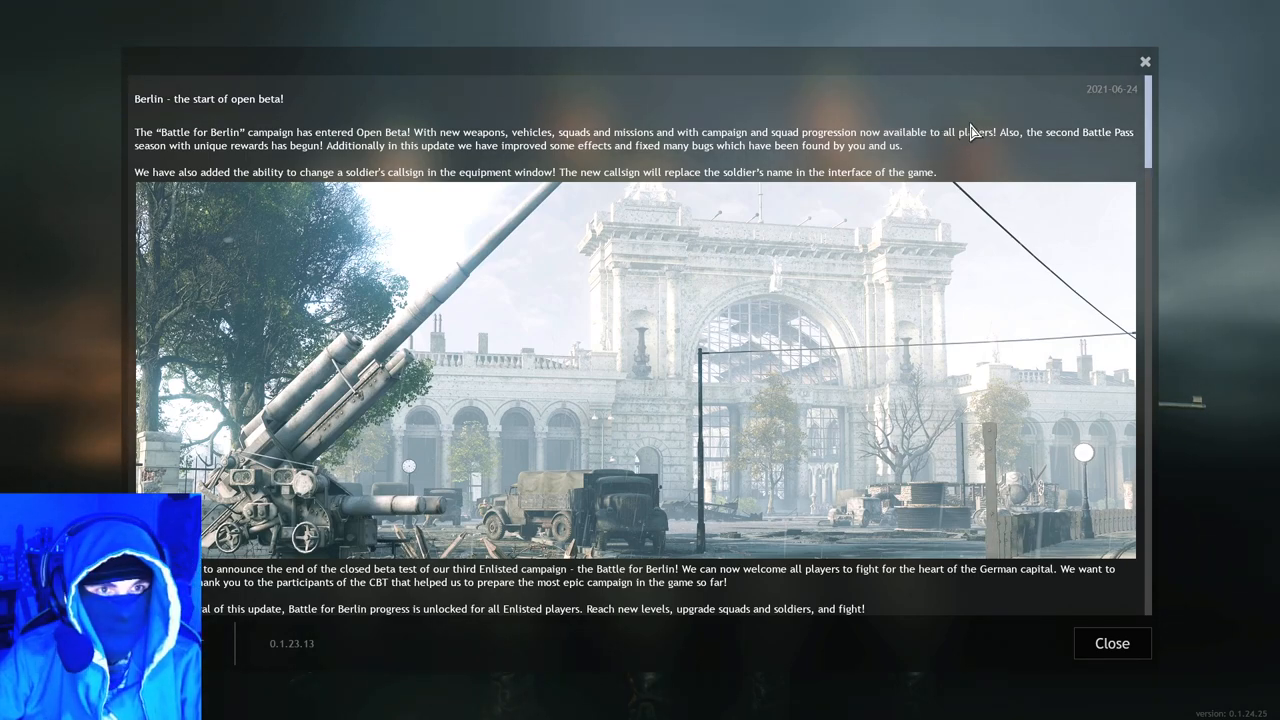
mouse_move(1050, 136)
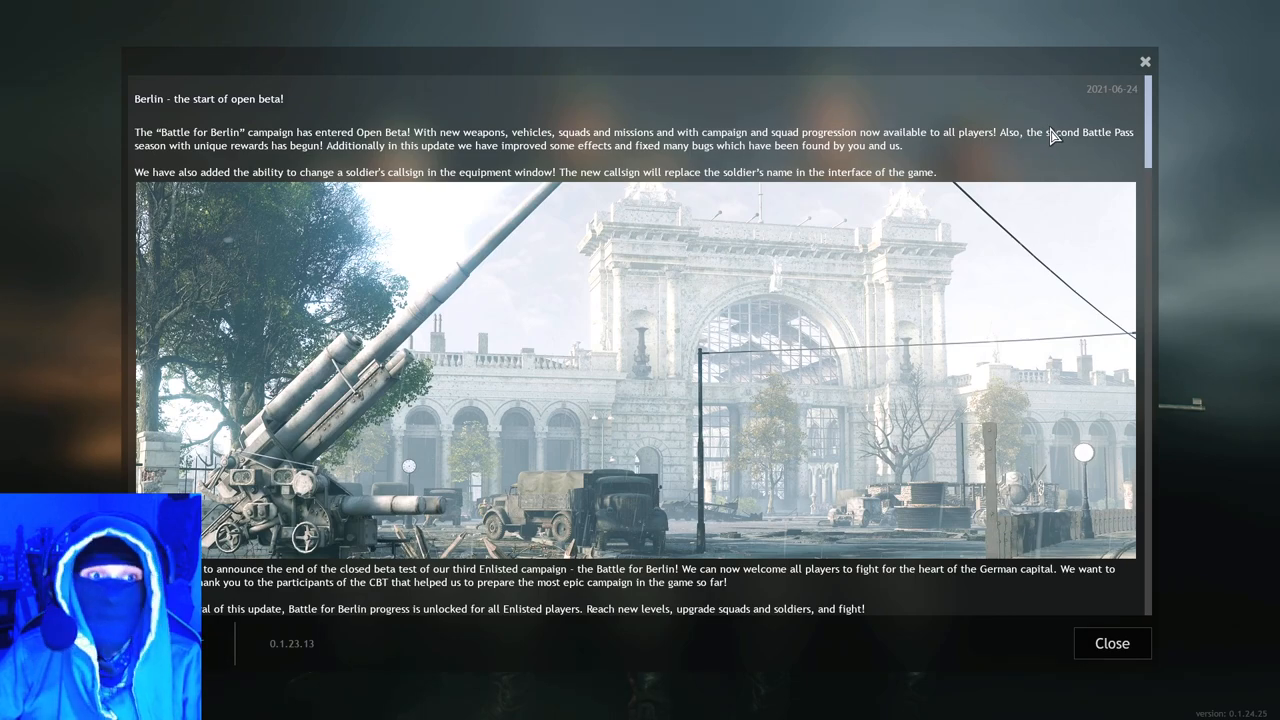
mouse_move(190, 156)
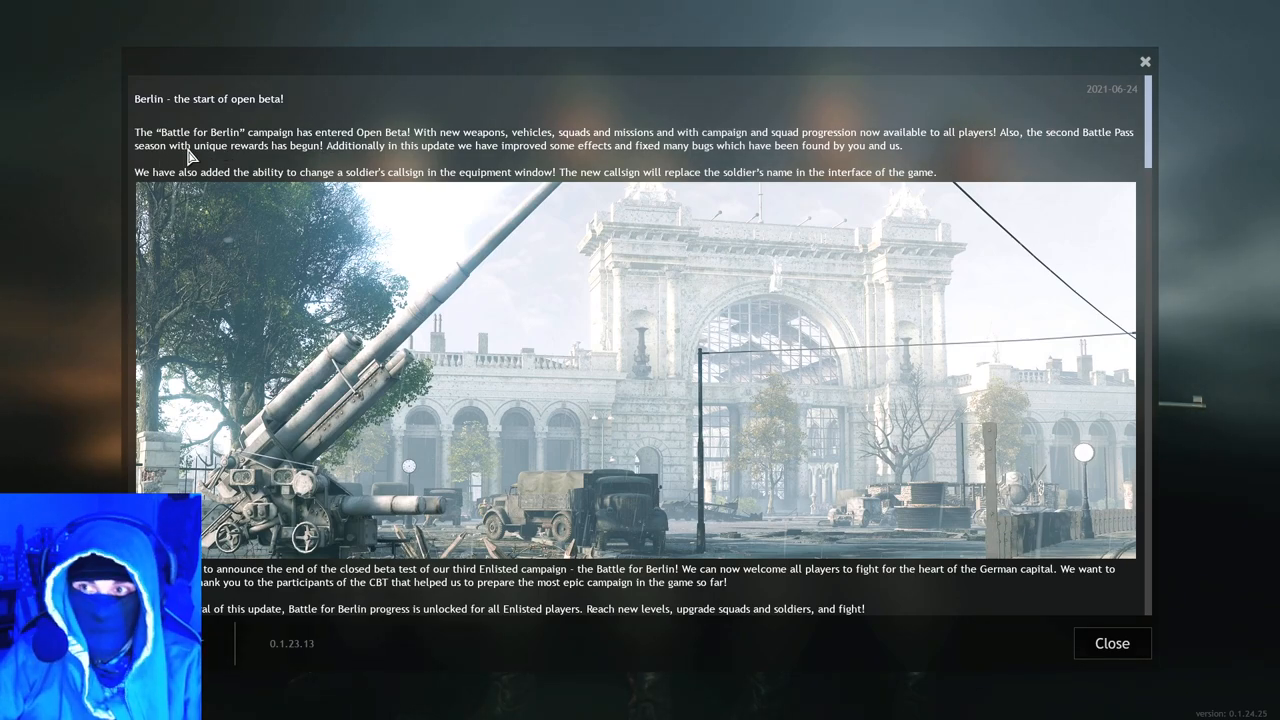
mouse_move(316, 158)
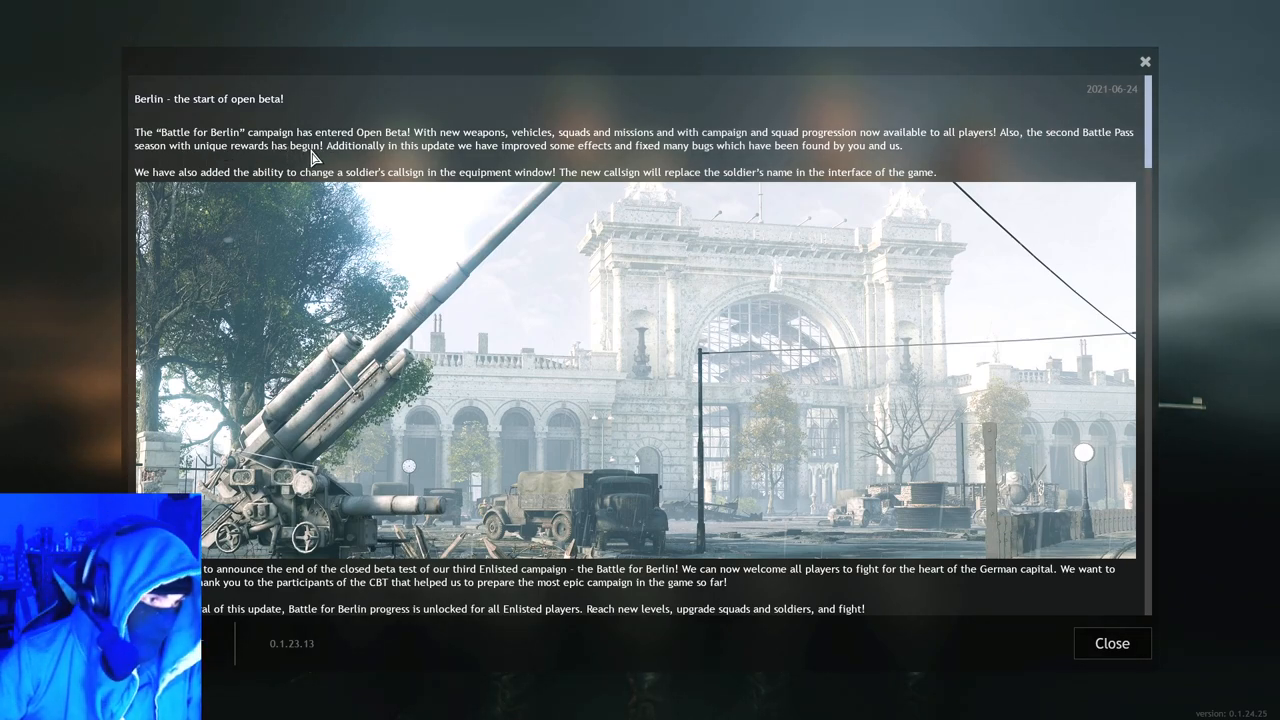
mouse_move(336, 158)
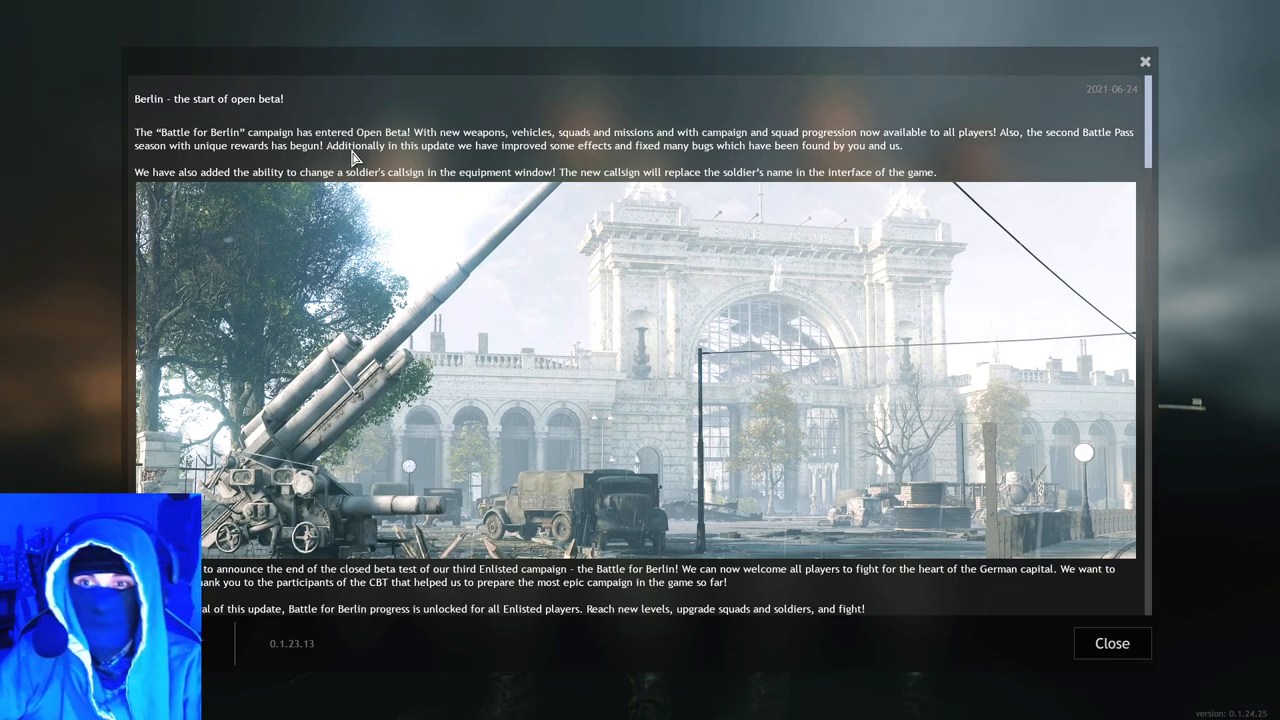
mouse_move(530, 148)
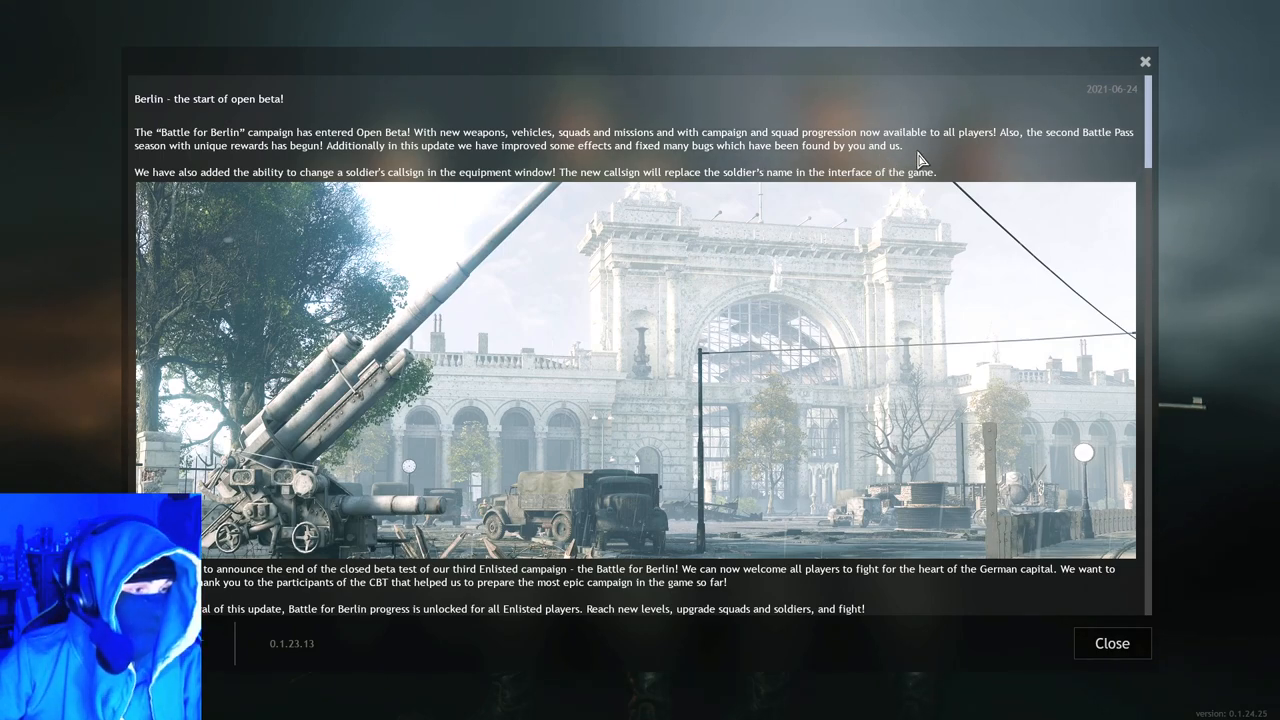
mouse_move(164, 170)
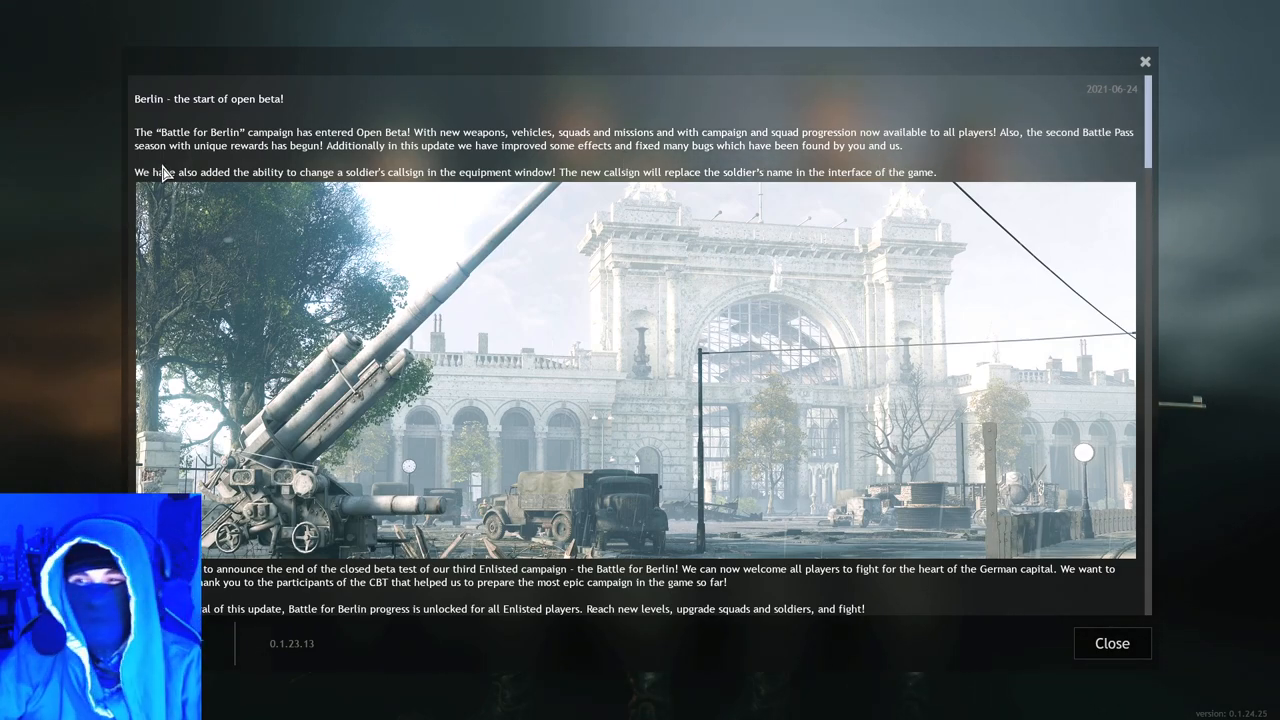
mouse_move(158, 184)
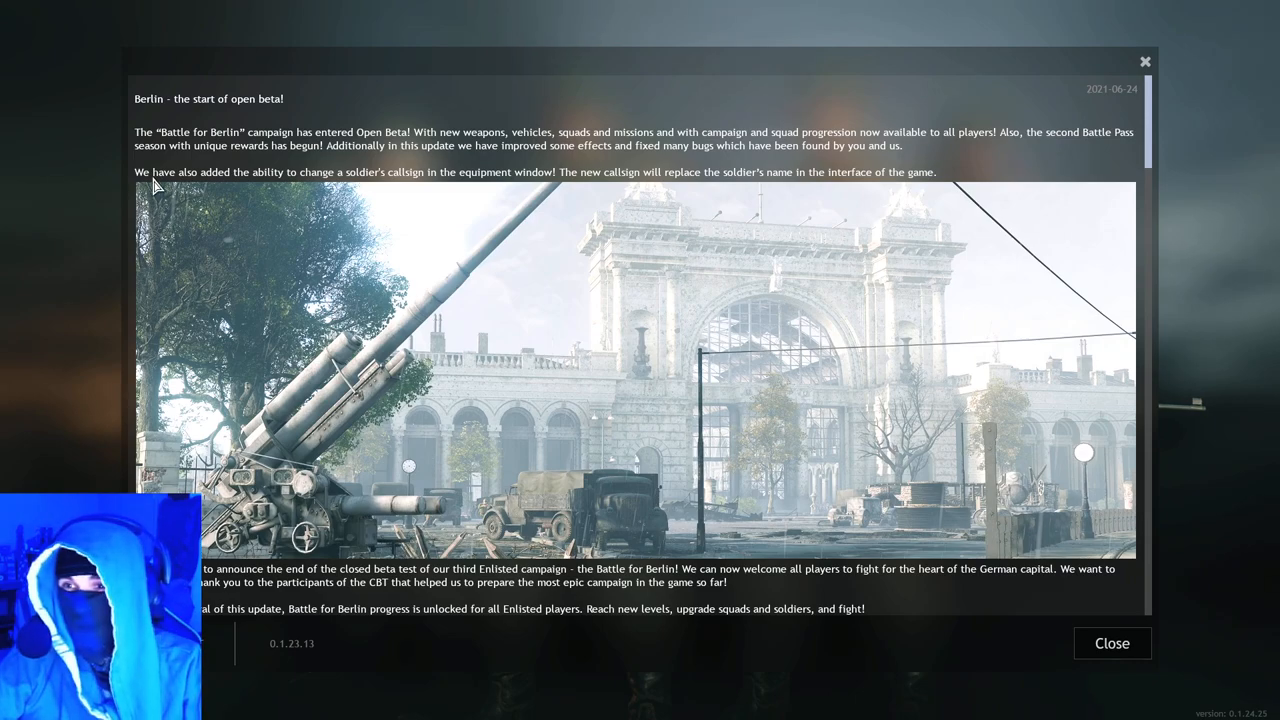
mouse_move(392, 178)
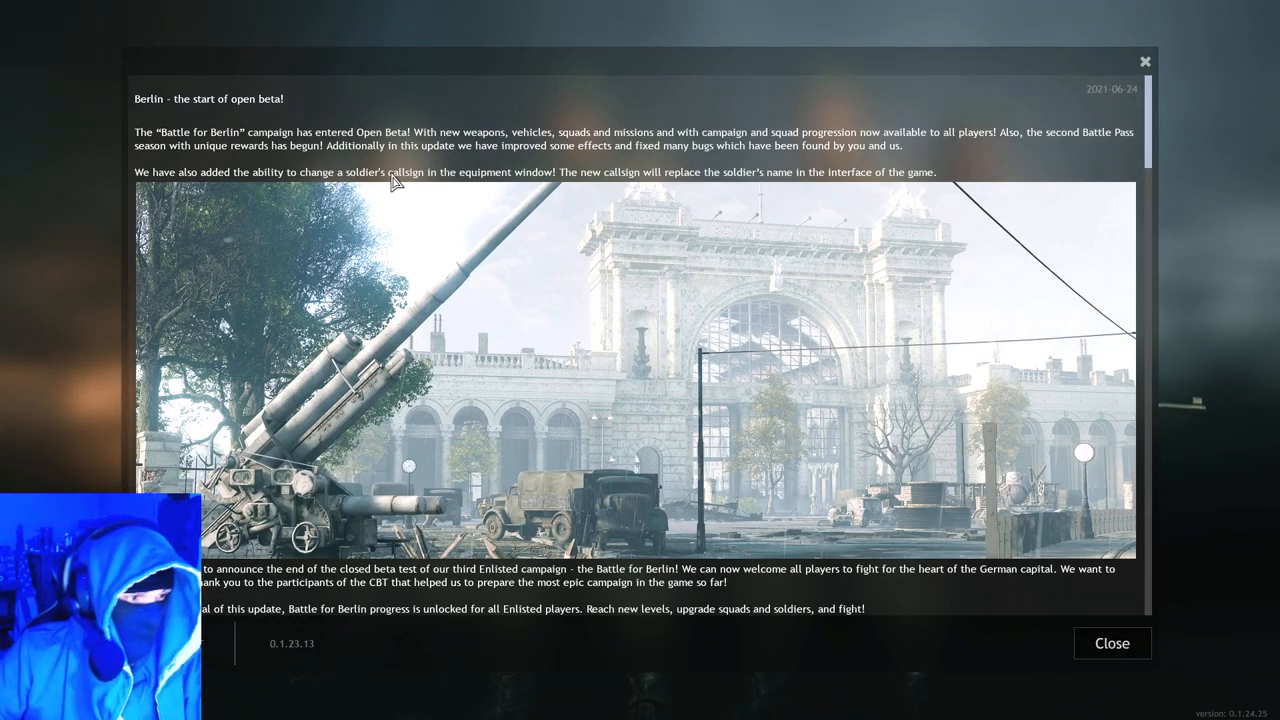
mouse_move(416, 212)
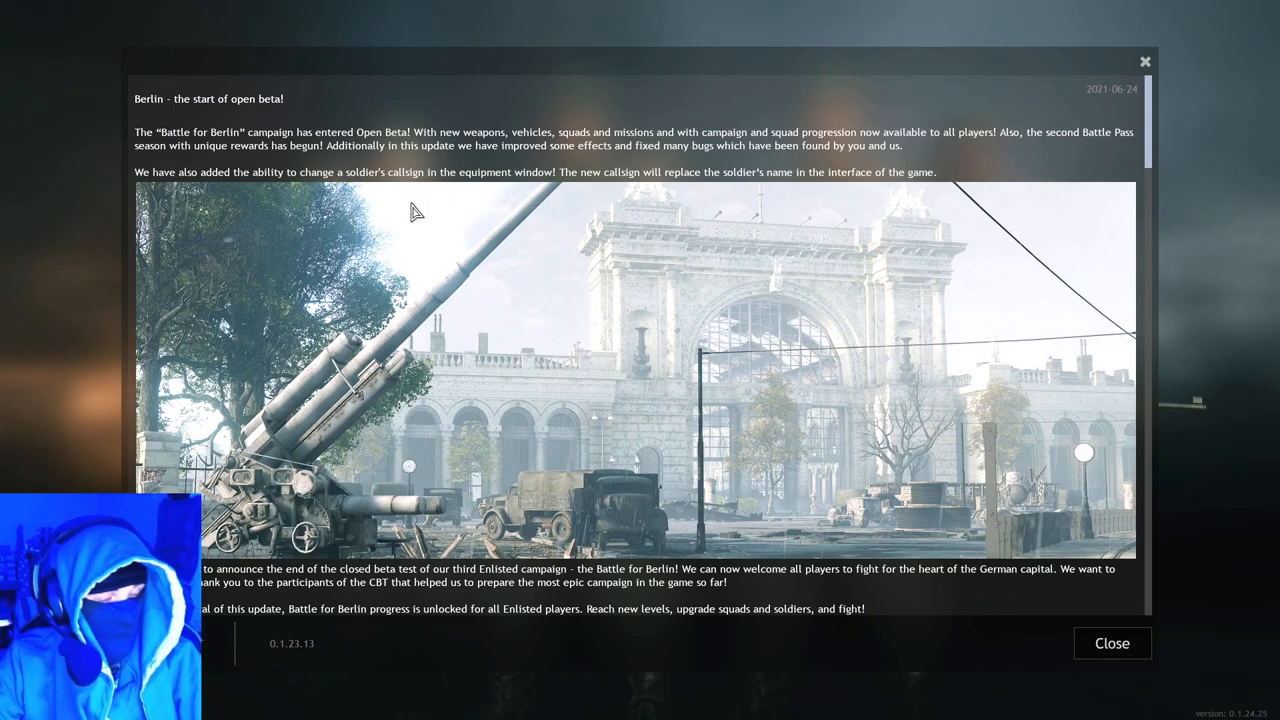
mouse_move(484, 172)
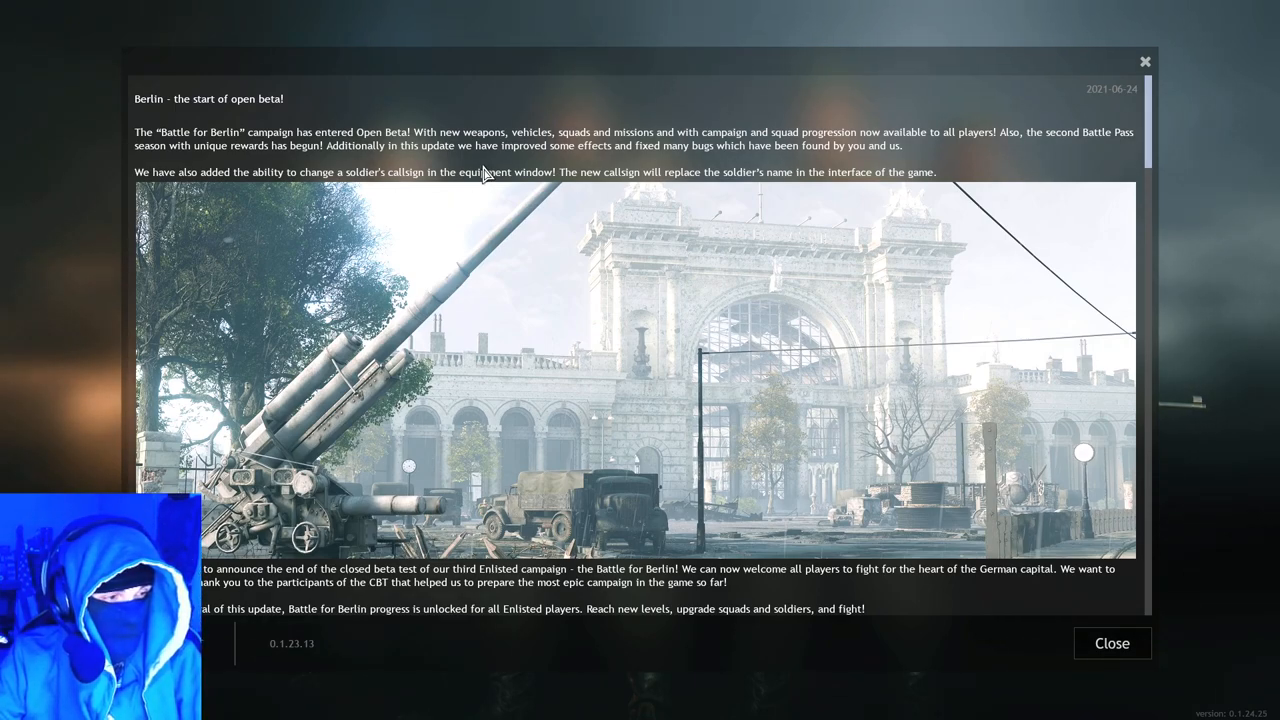
mouse_move(240, 188)
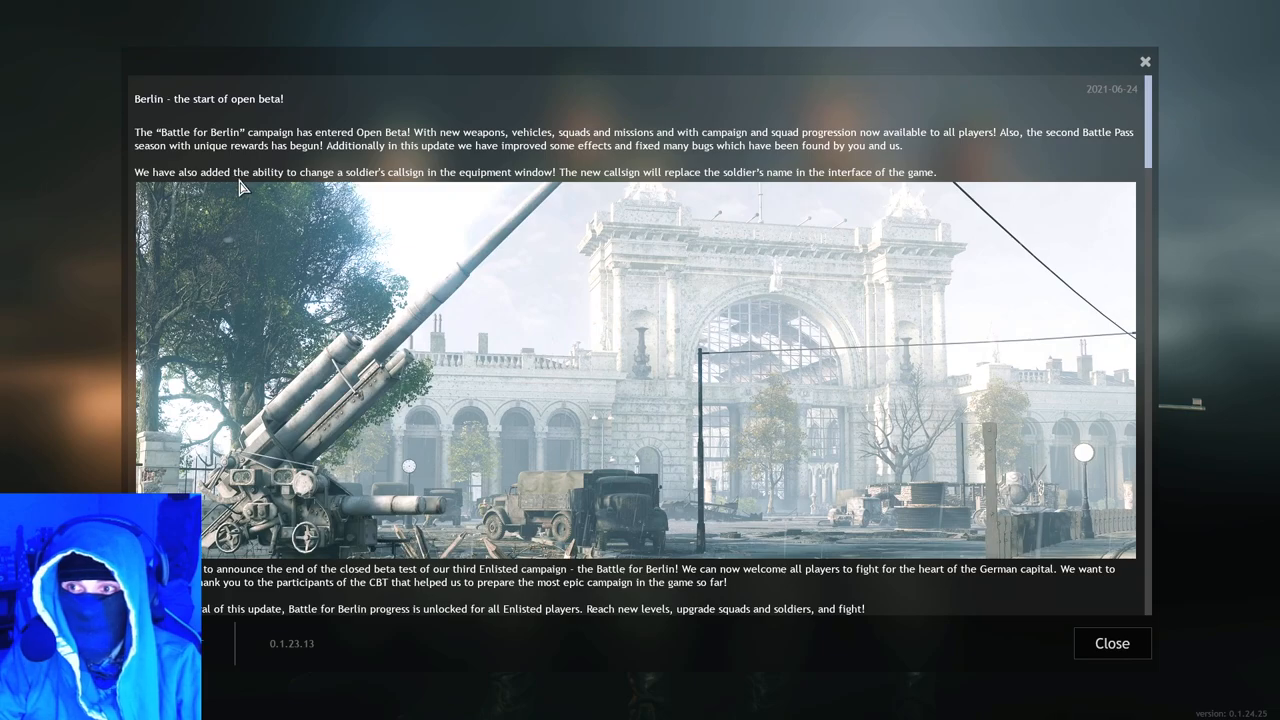
mouse_move(992, 180)
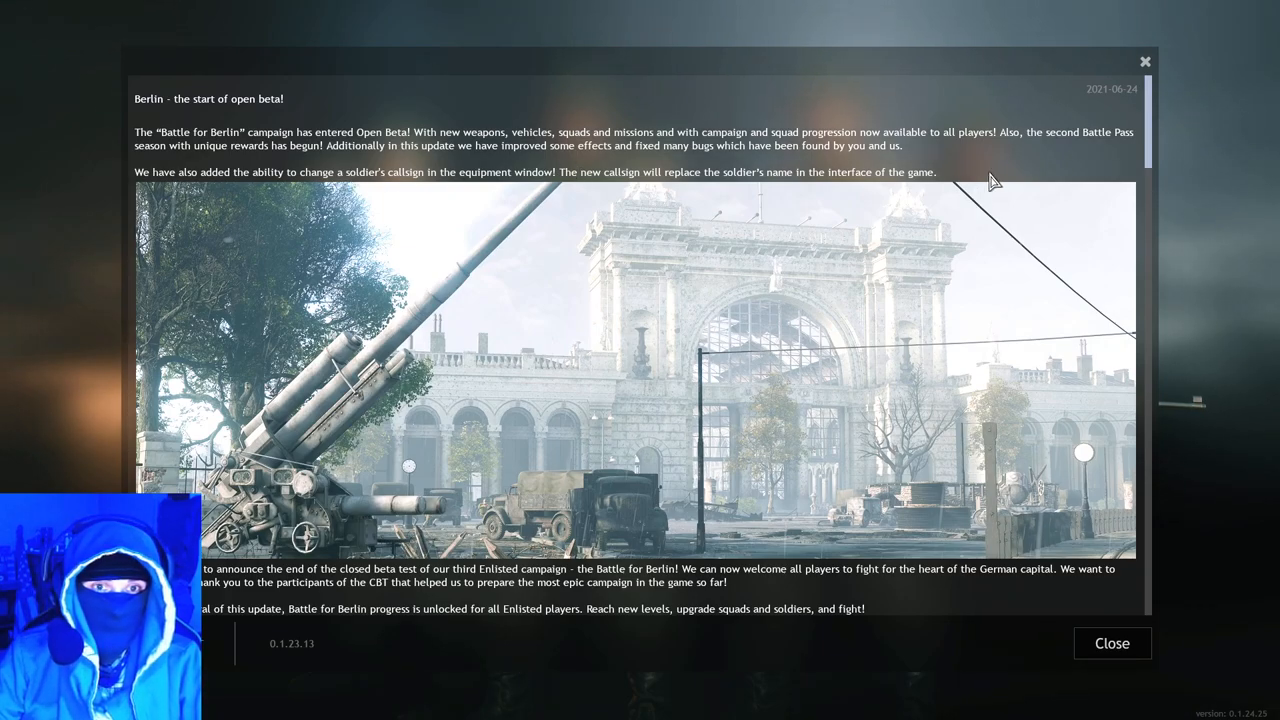
Step: Scroll the Berlin open beta article down to the Engineers Bundle squad image under Premium squads
scroll(down, 3)
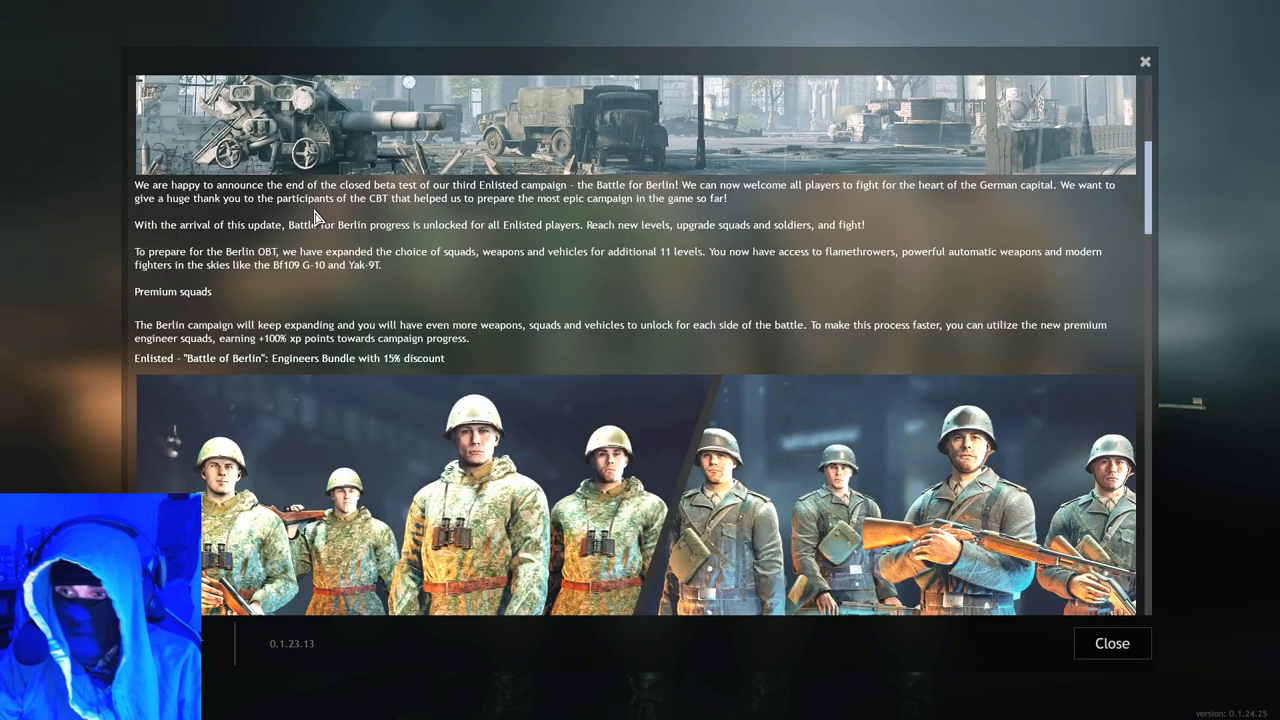
mouse_move(356, 198)
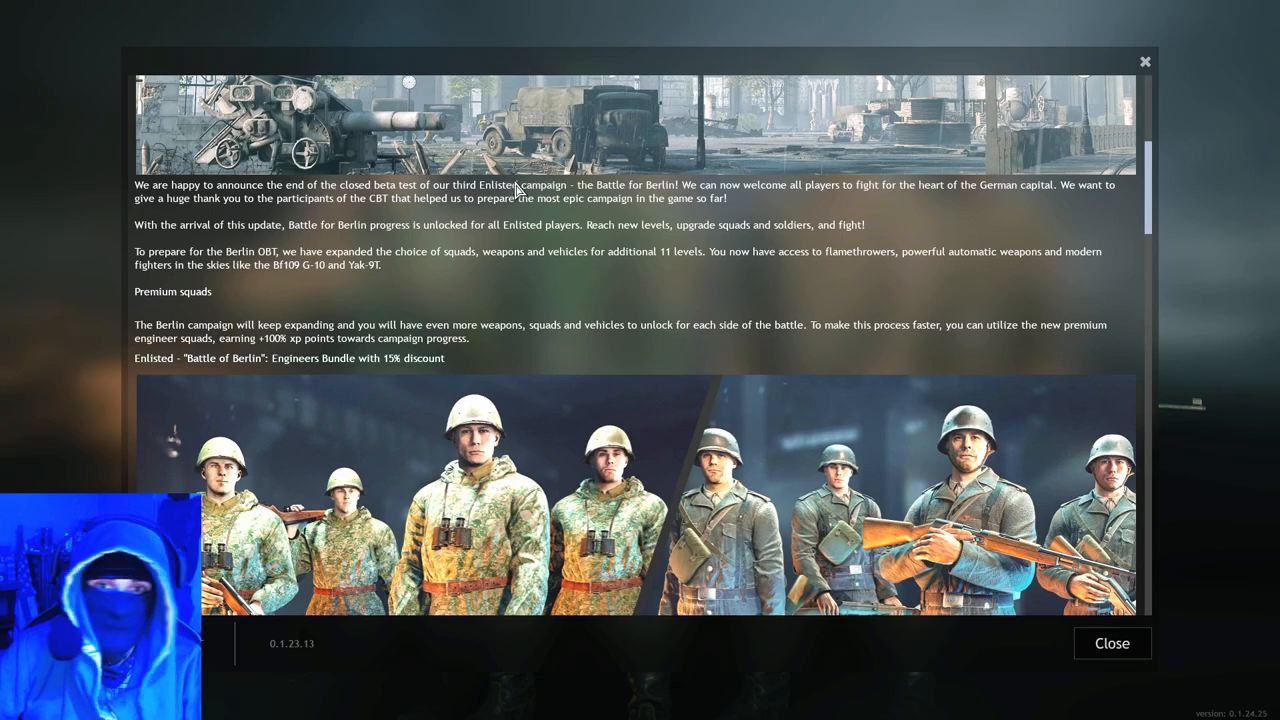
mouse_move(1050, 190)
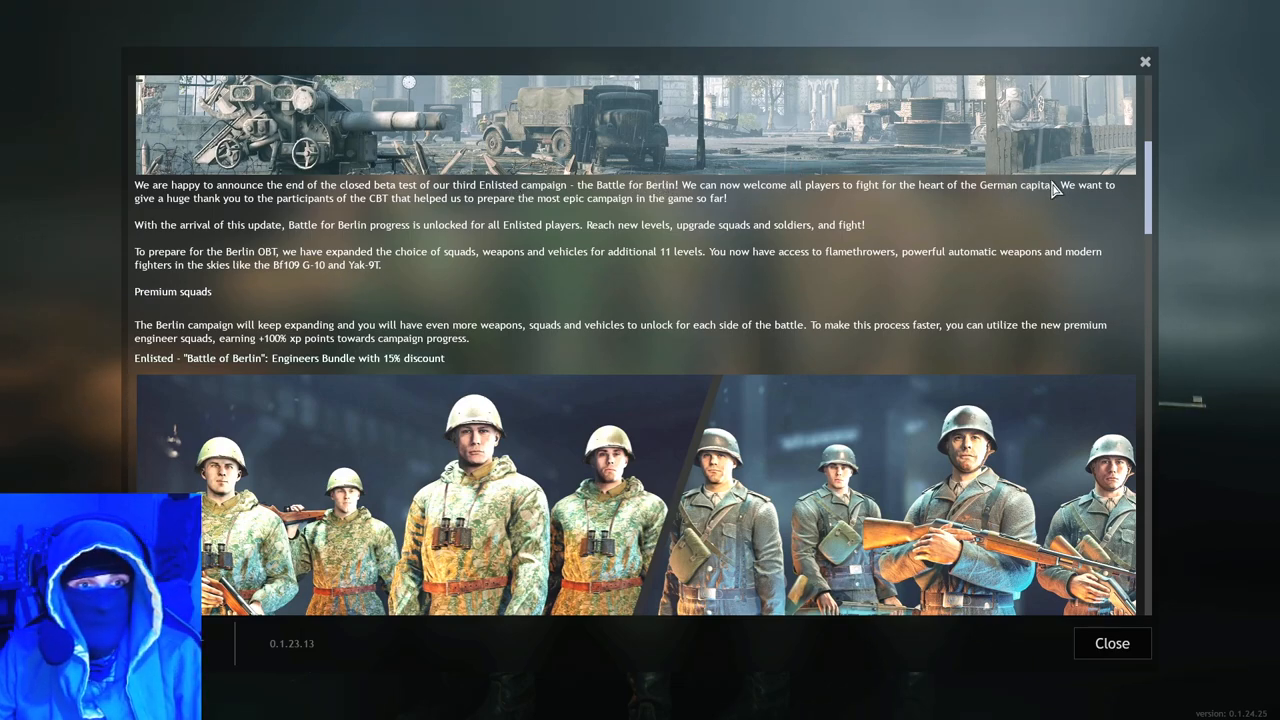
mouse_move(800, 184)
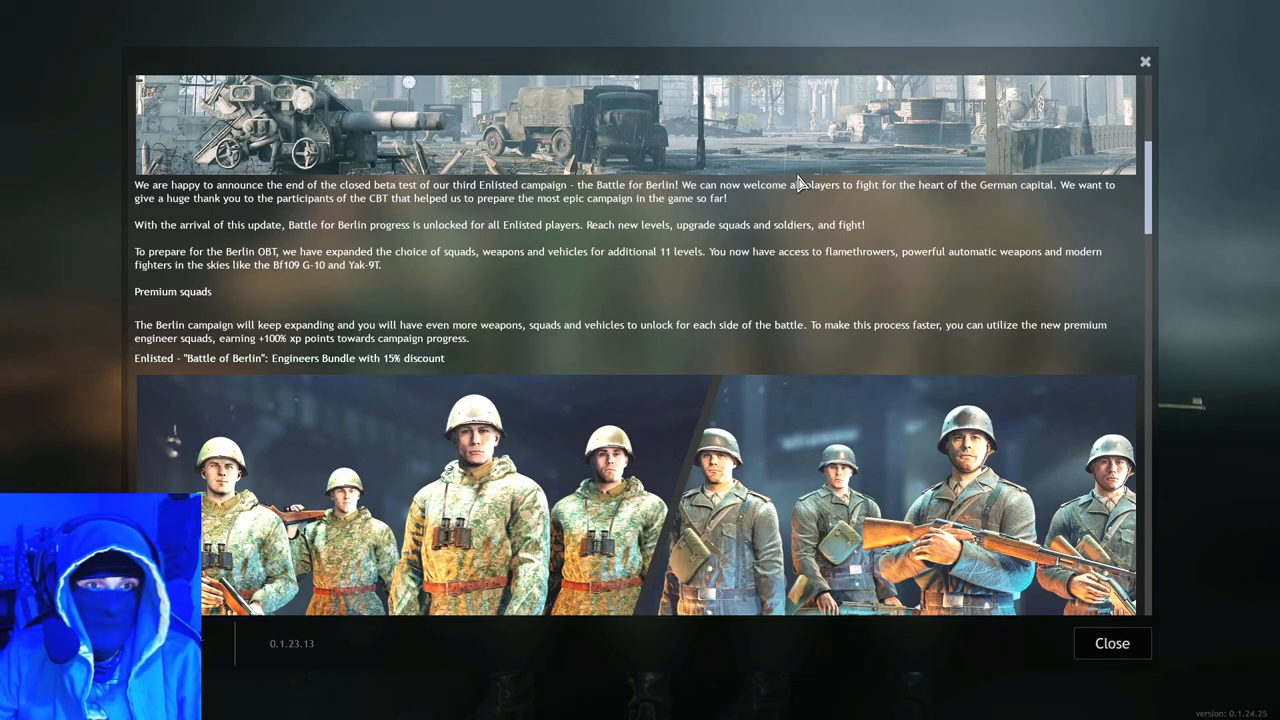
mouse_move(1004, 190)
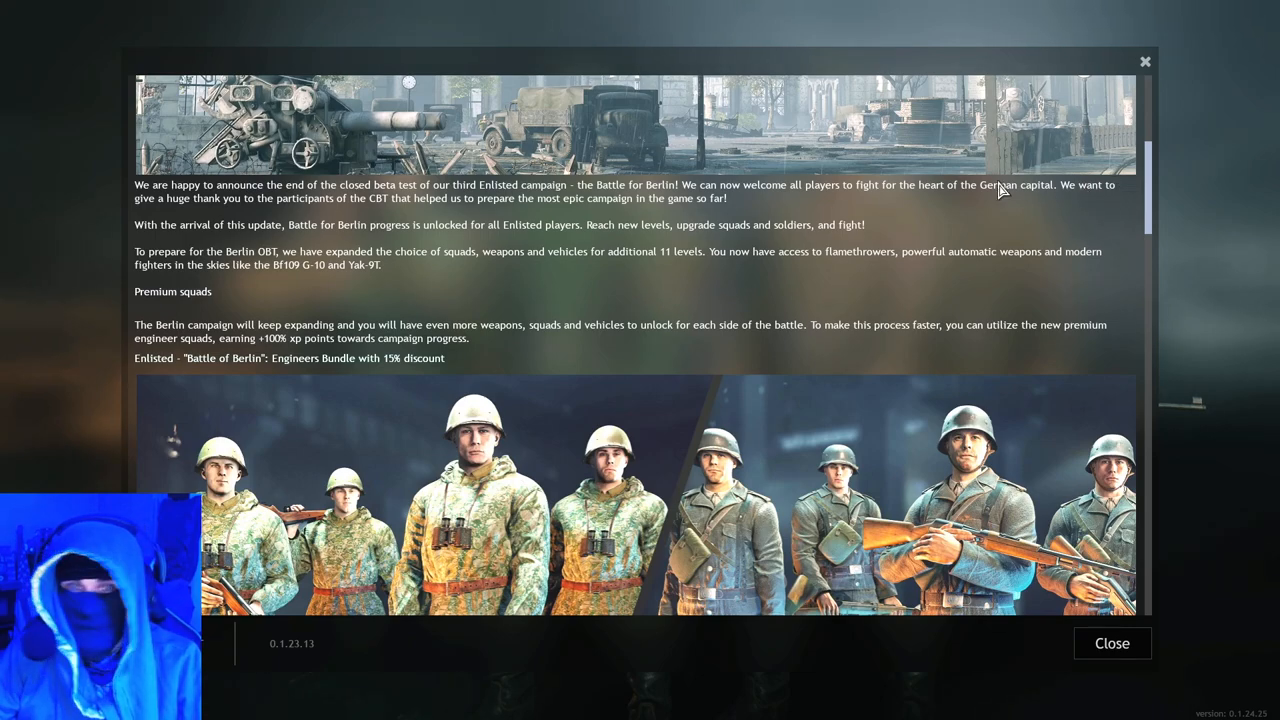
mouse_move(268, 212)
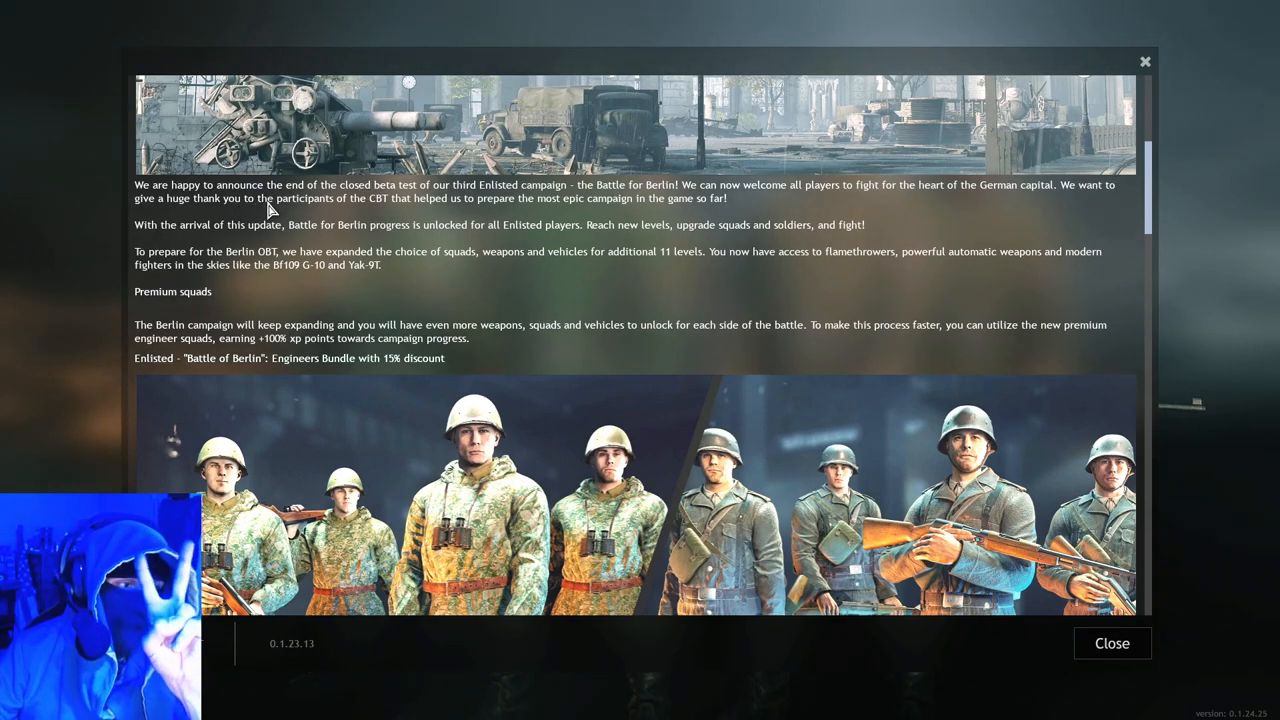
mouse_move(400, 218)
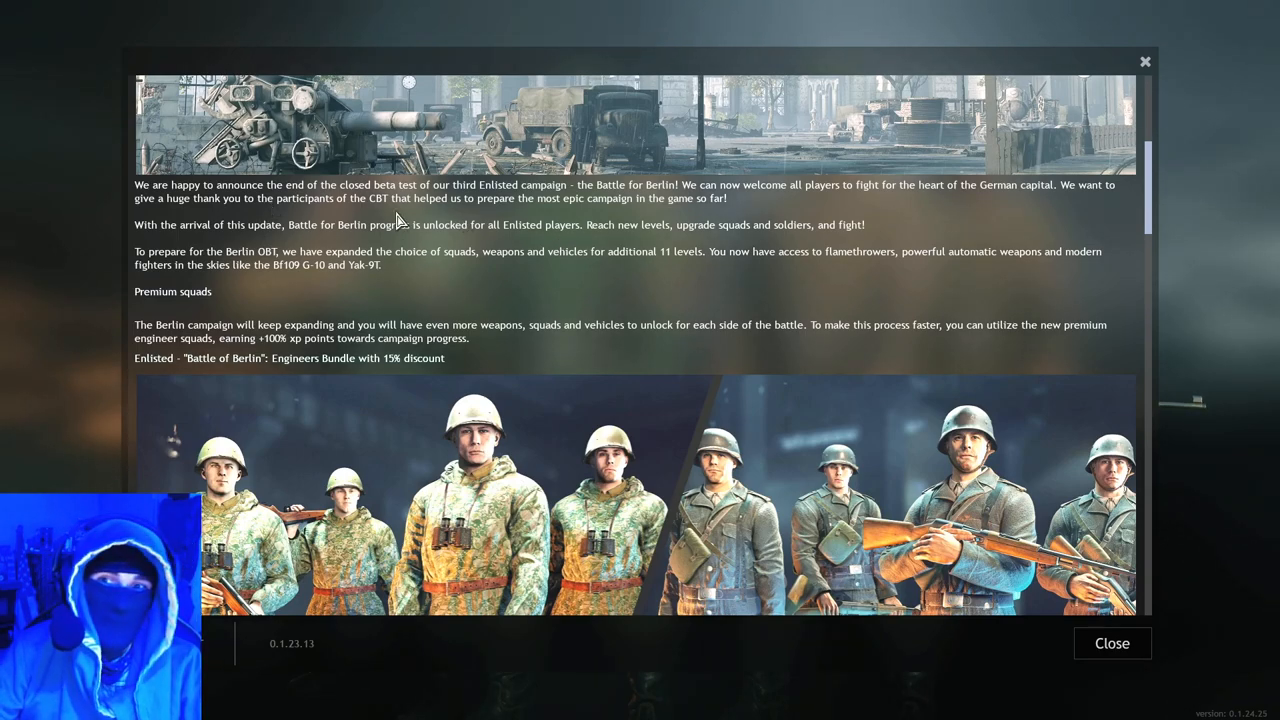
mouse_move(560, 222)
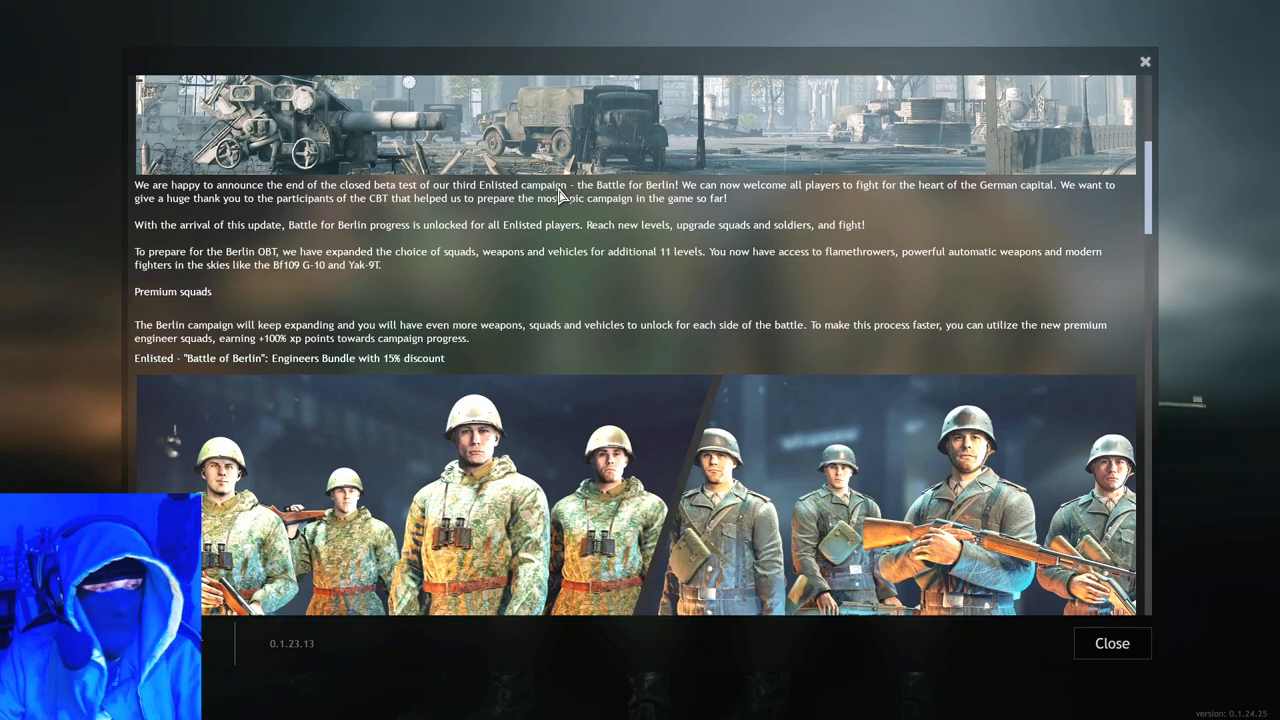
mouse_move(444, 228)
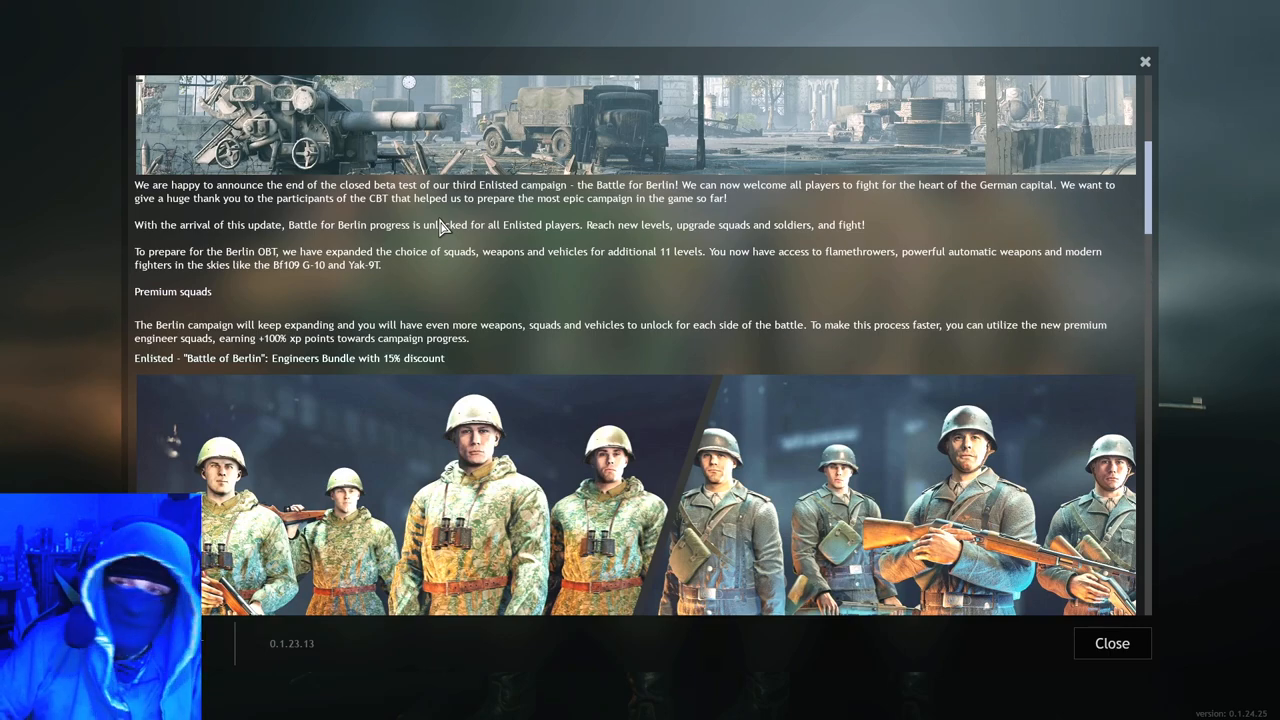
mouse_move(312, 232)
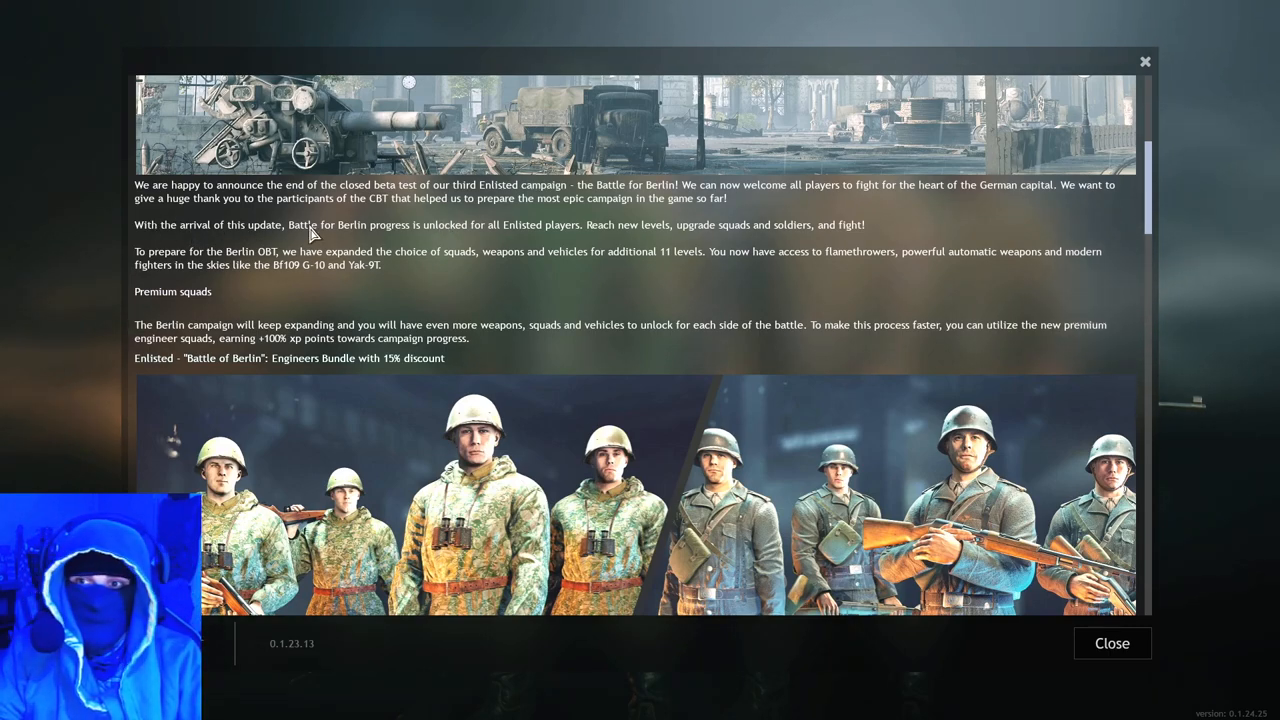
mouse_move(448, 228)
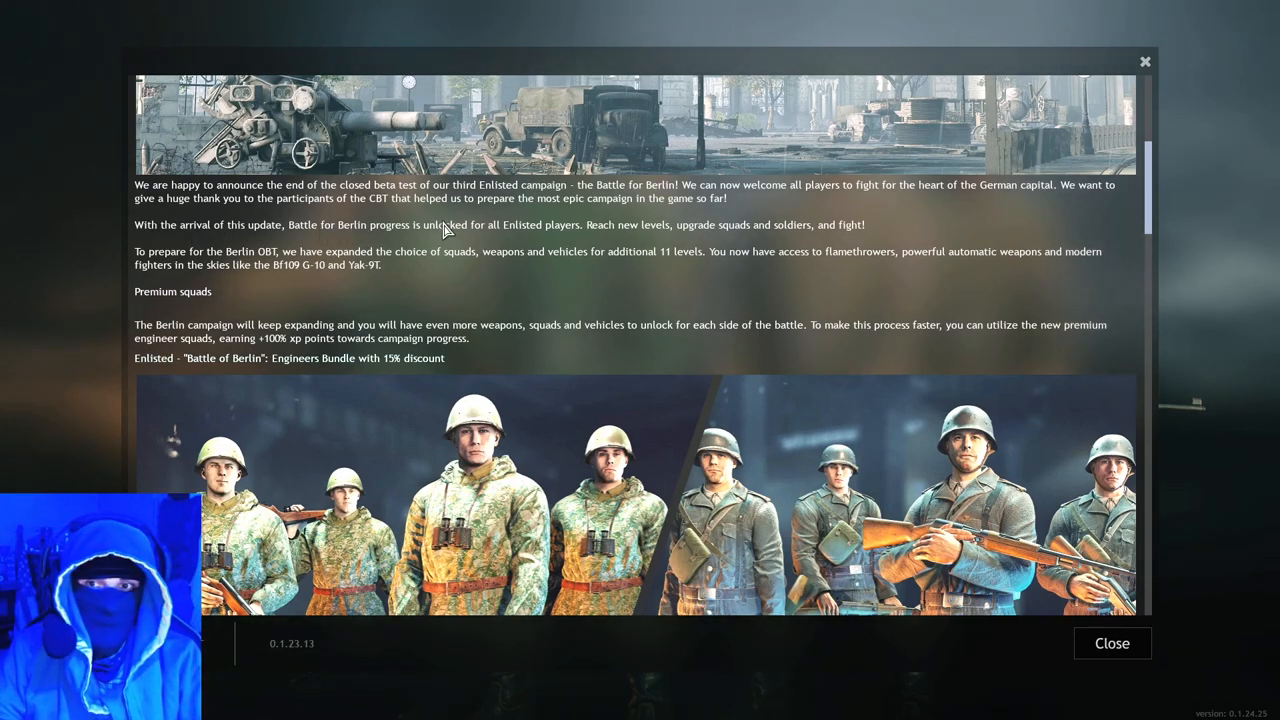
mouse_move(670, 236)
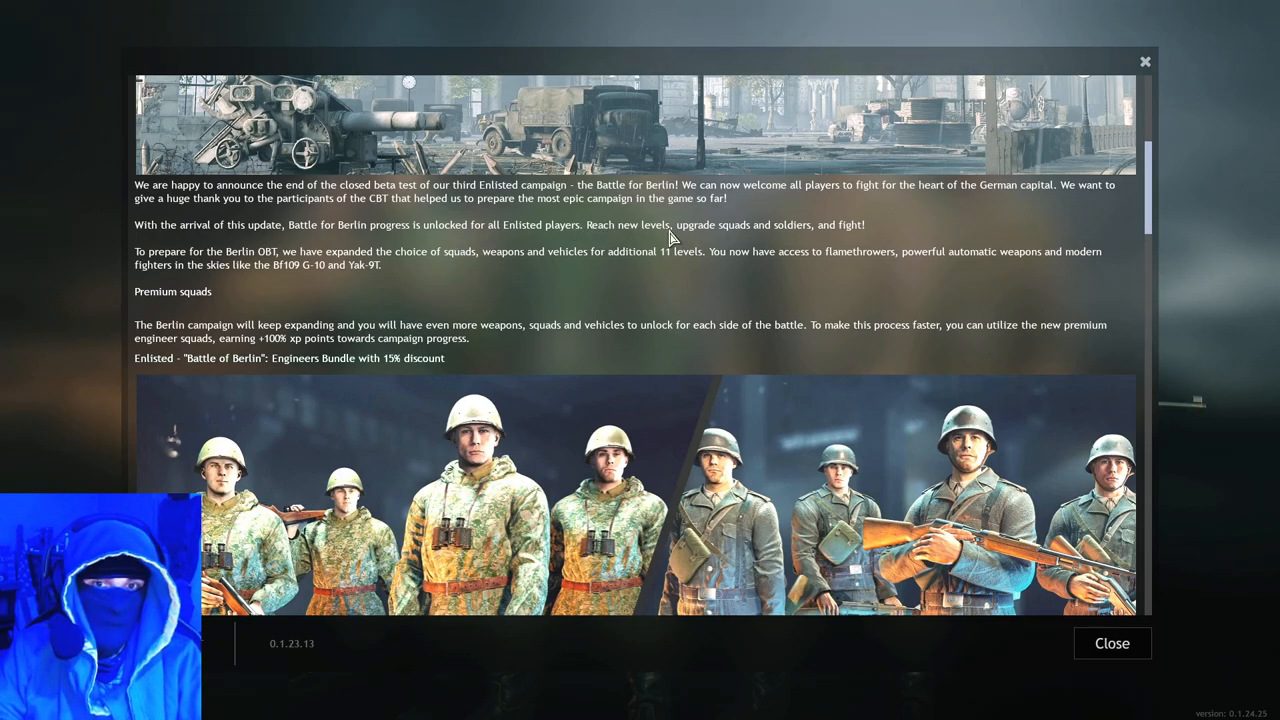
mouse_move(880, 244)
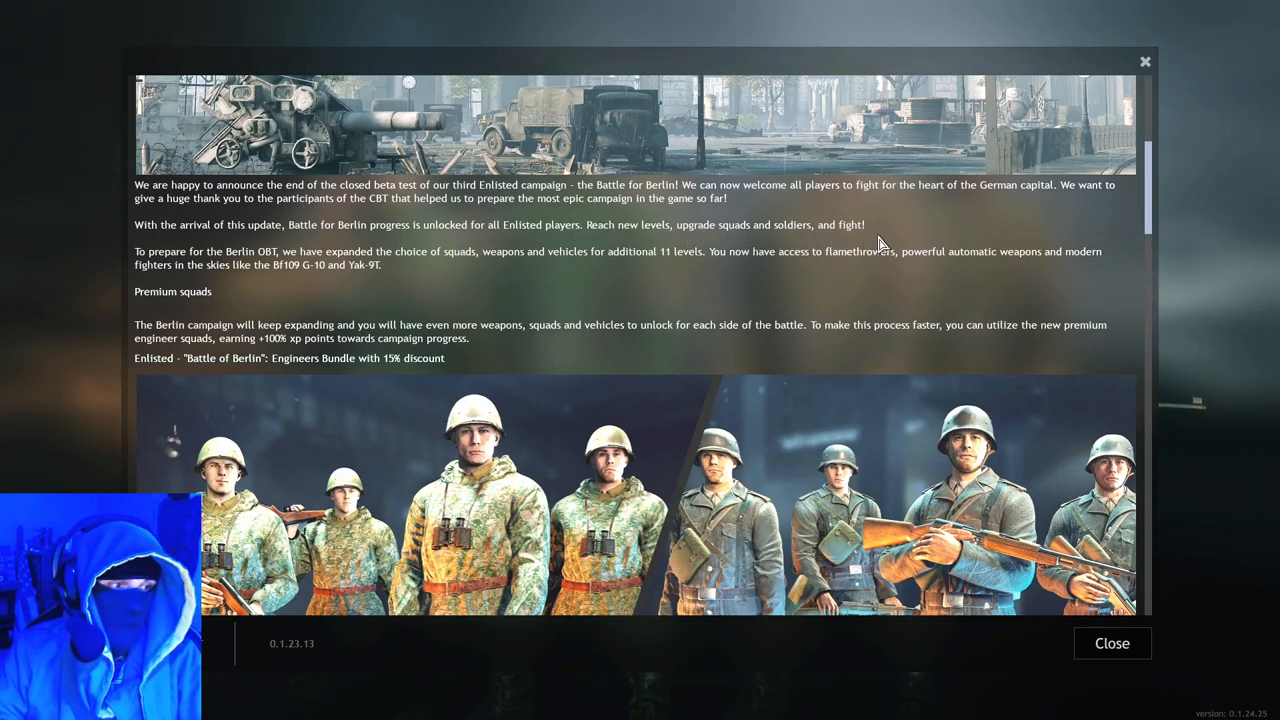
mouse_move(156, 284)
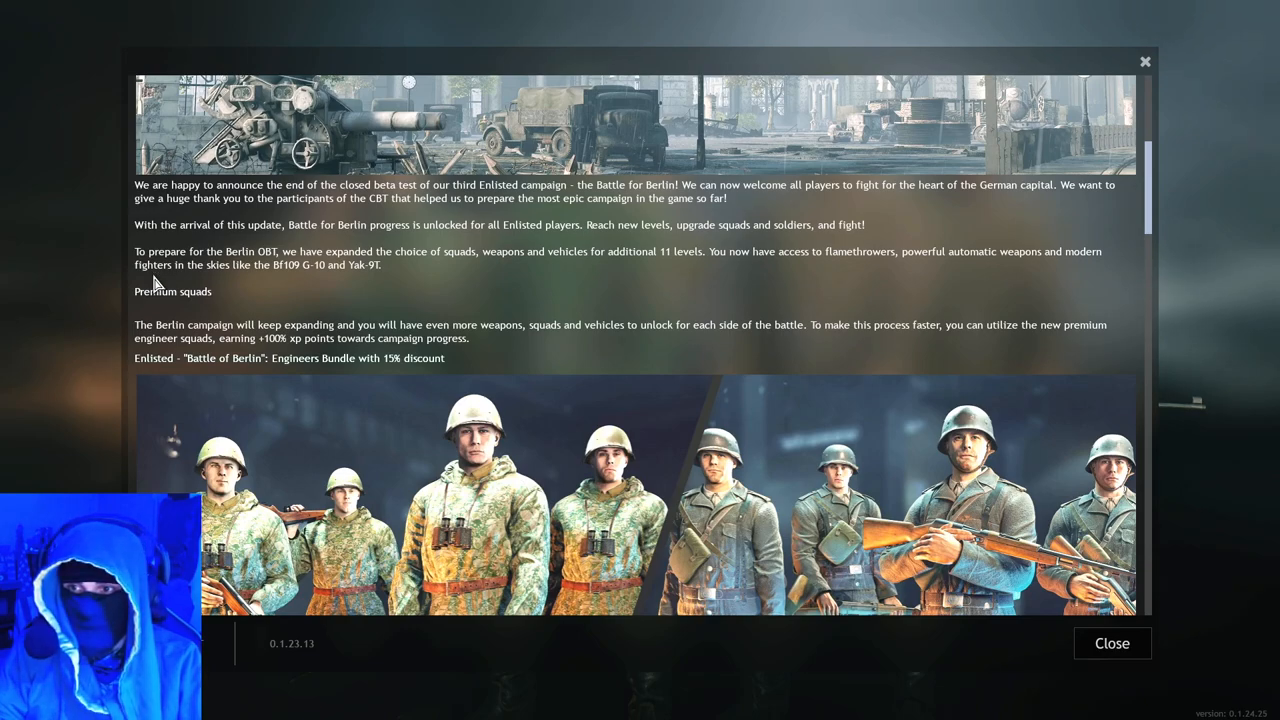
mouse_move(180, 278)
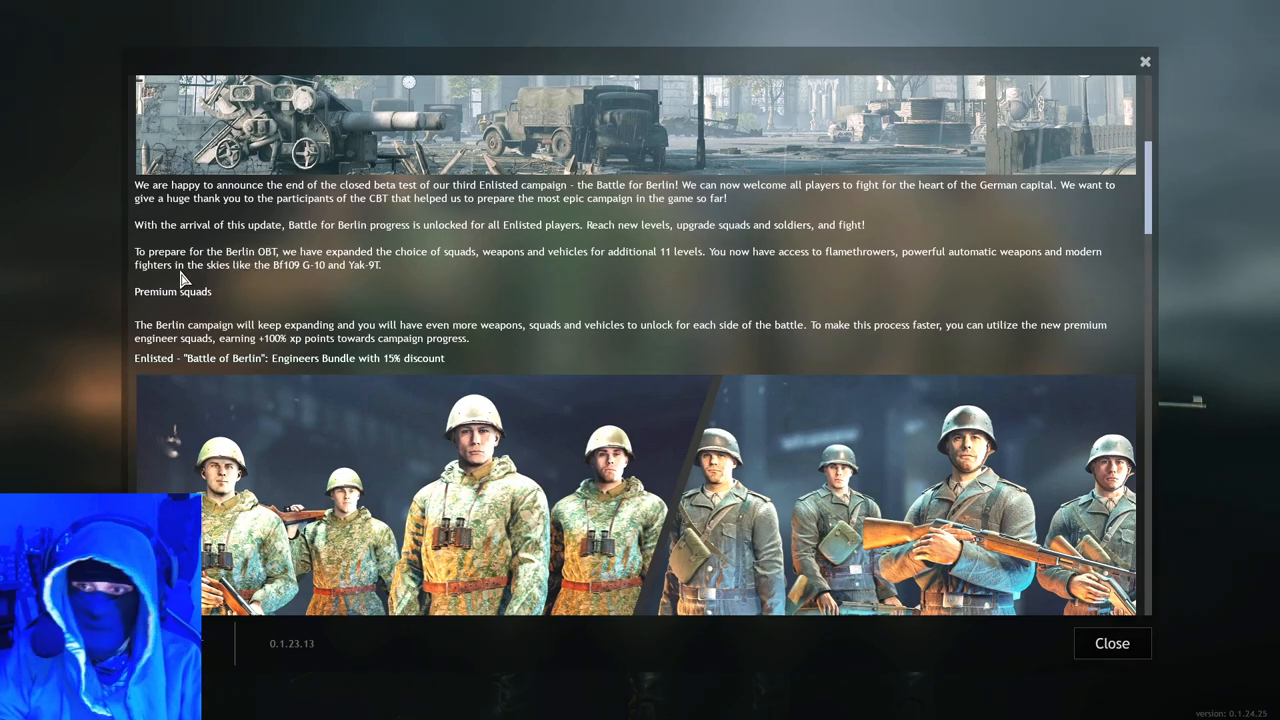
mouse_move(244, 268)
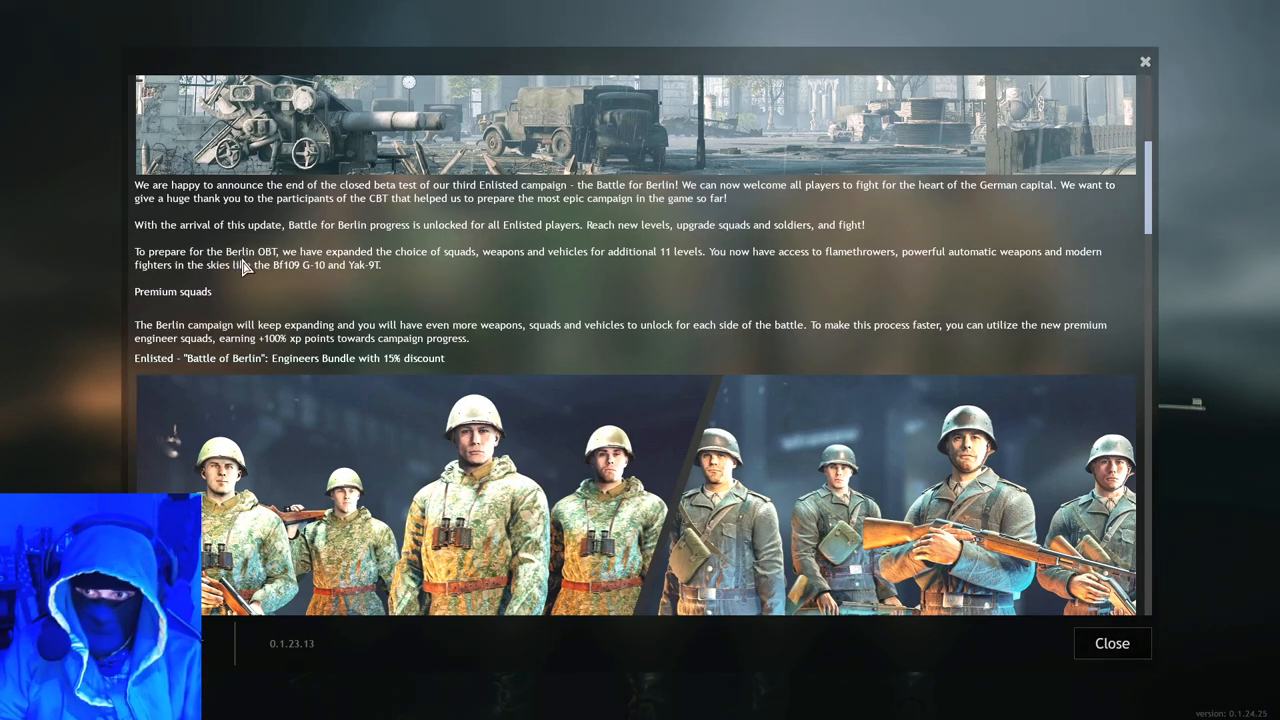
mouse_move(296, 260)
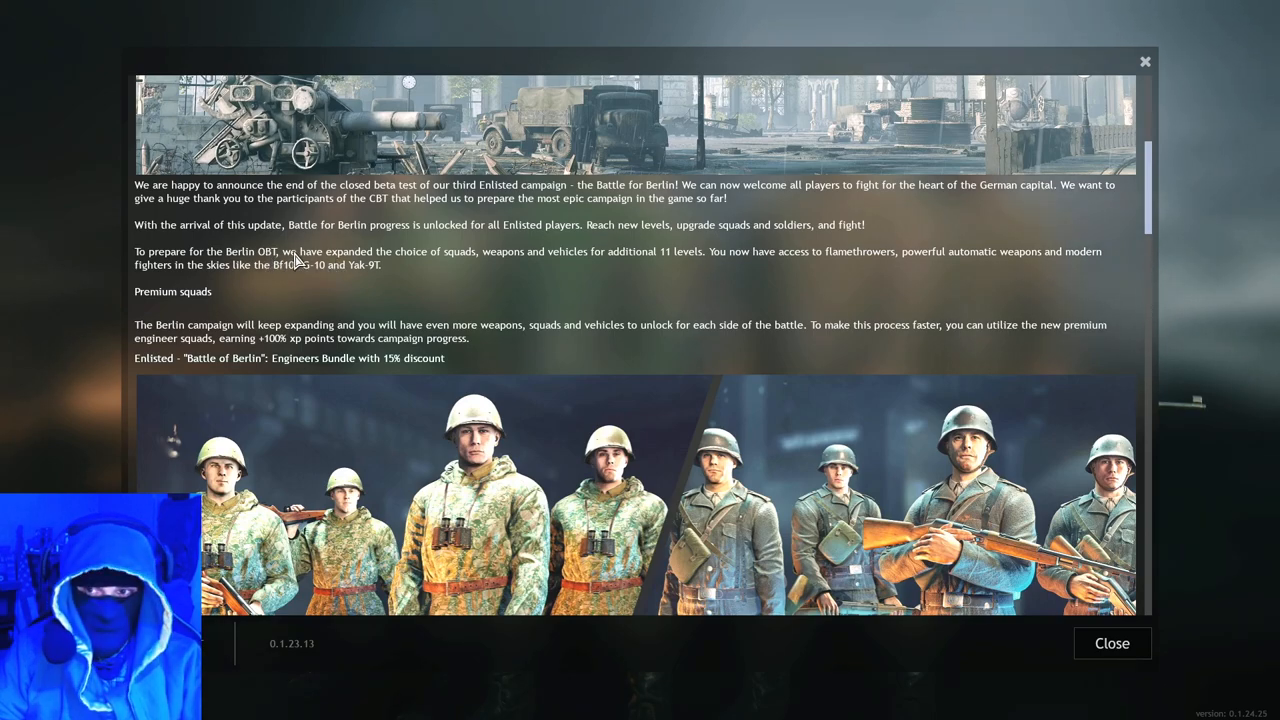
mouse_move(464, 288)
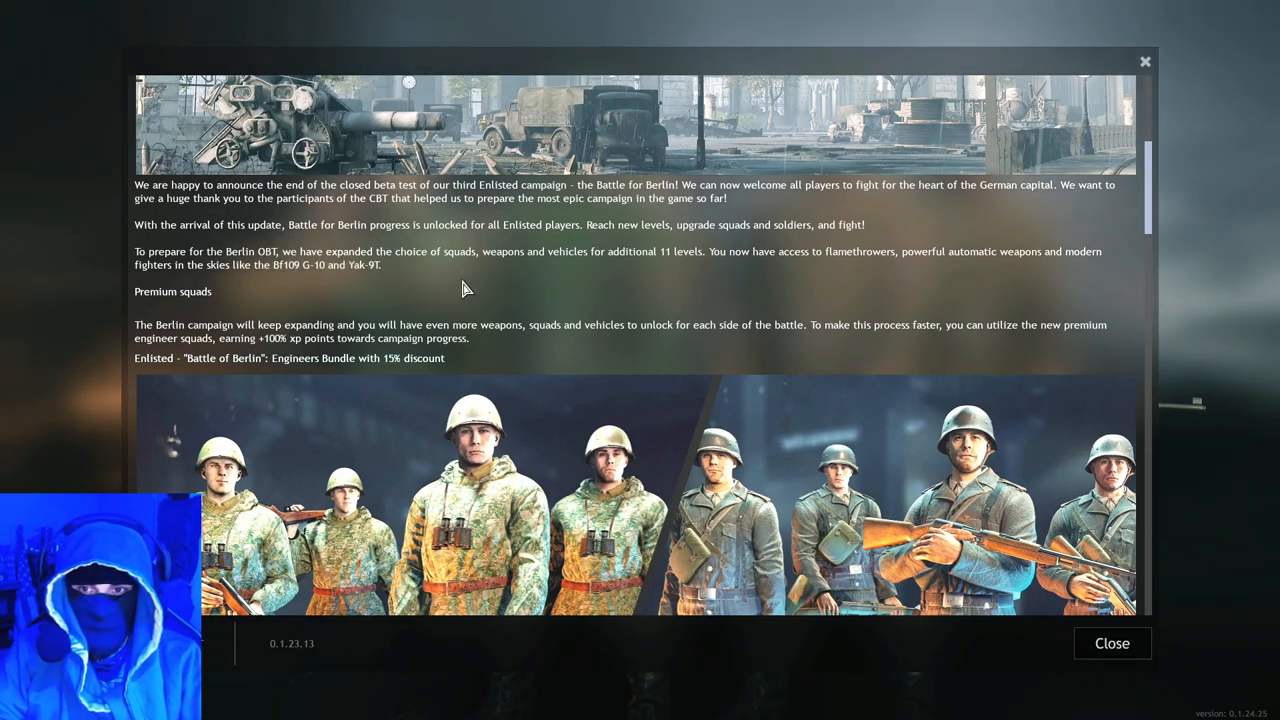
mouse_move(664, 264)
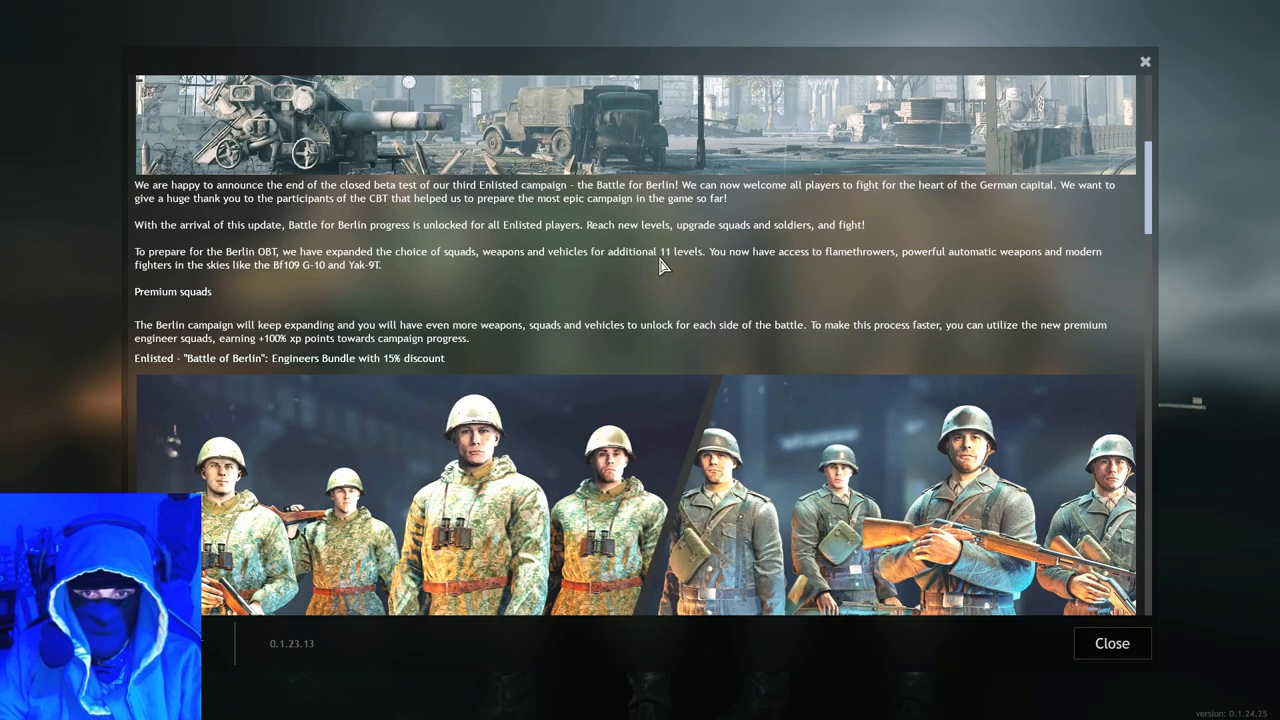
mouse_move(670, 262)
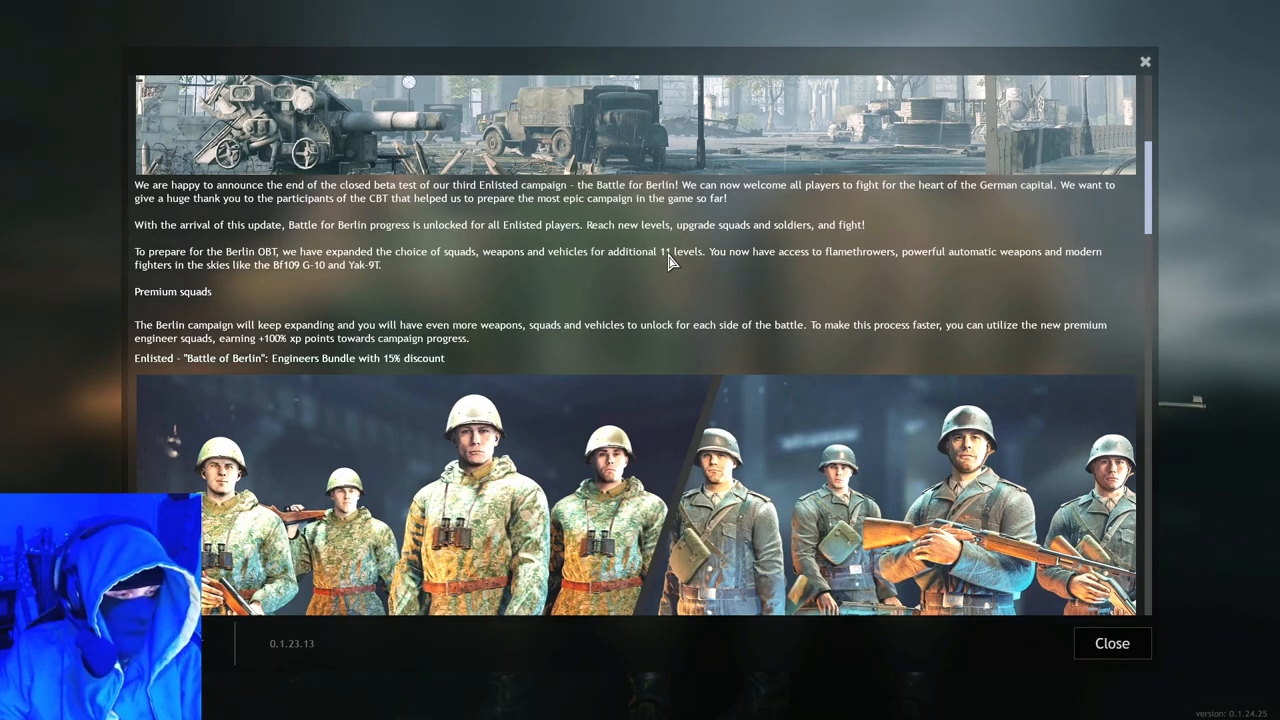
mouse_move(590, 266)
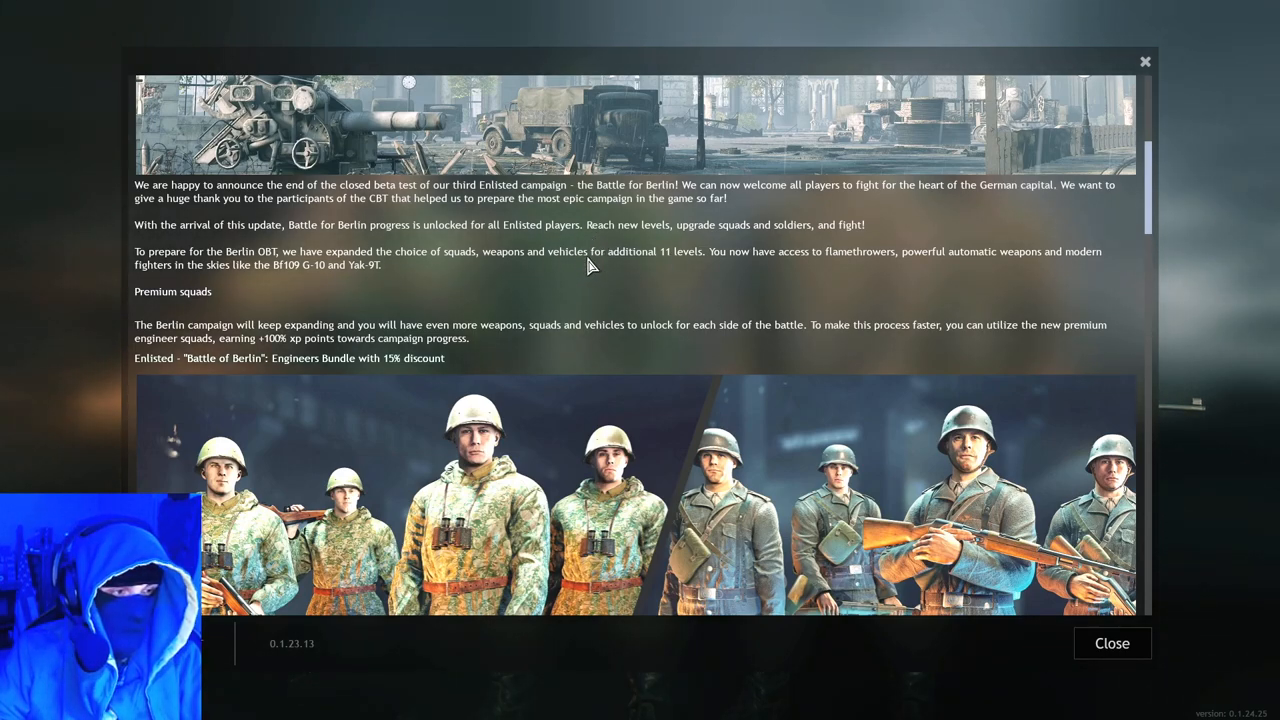
mouse_move(656, 290)
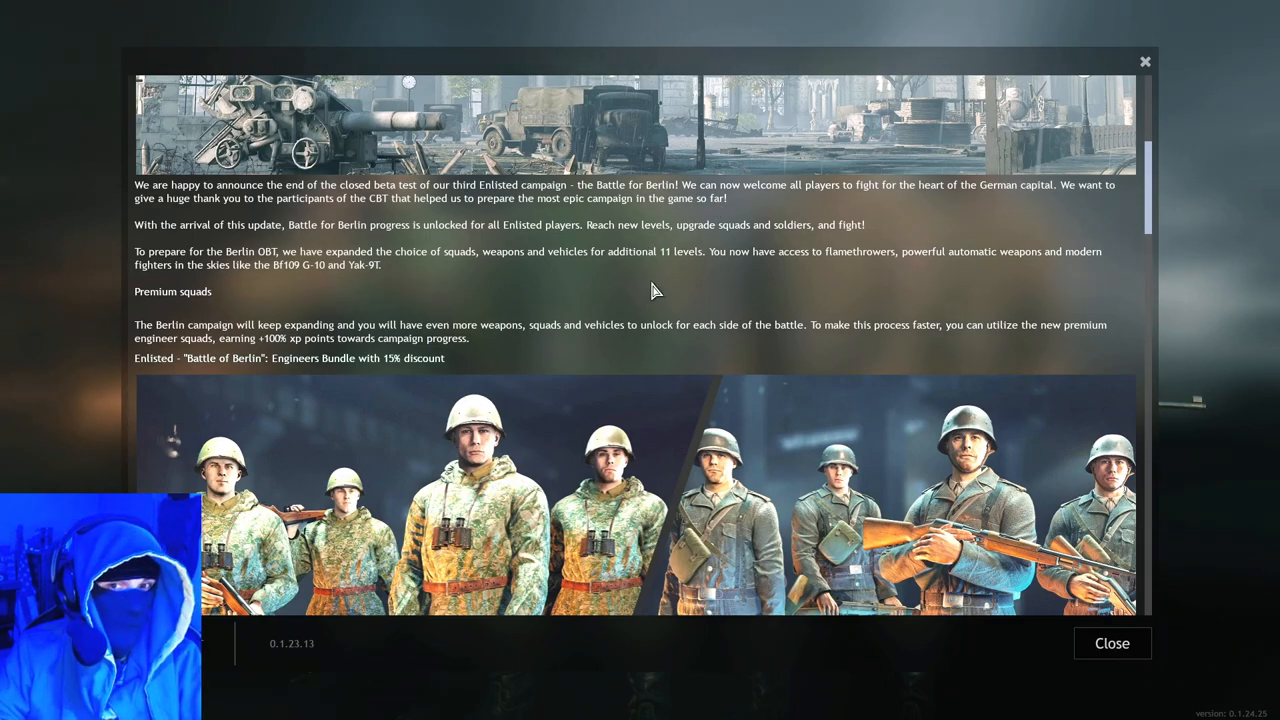
mouse_move(696, 258)
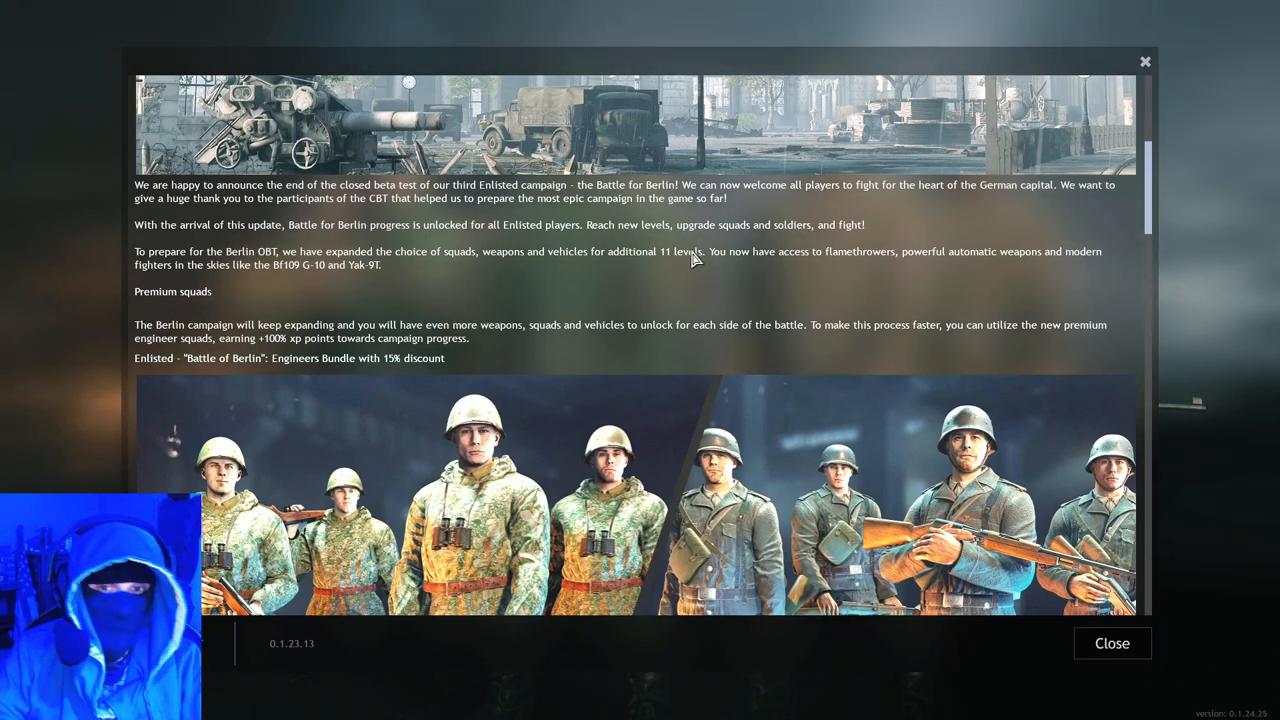
mouse_move(704, 272)
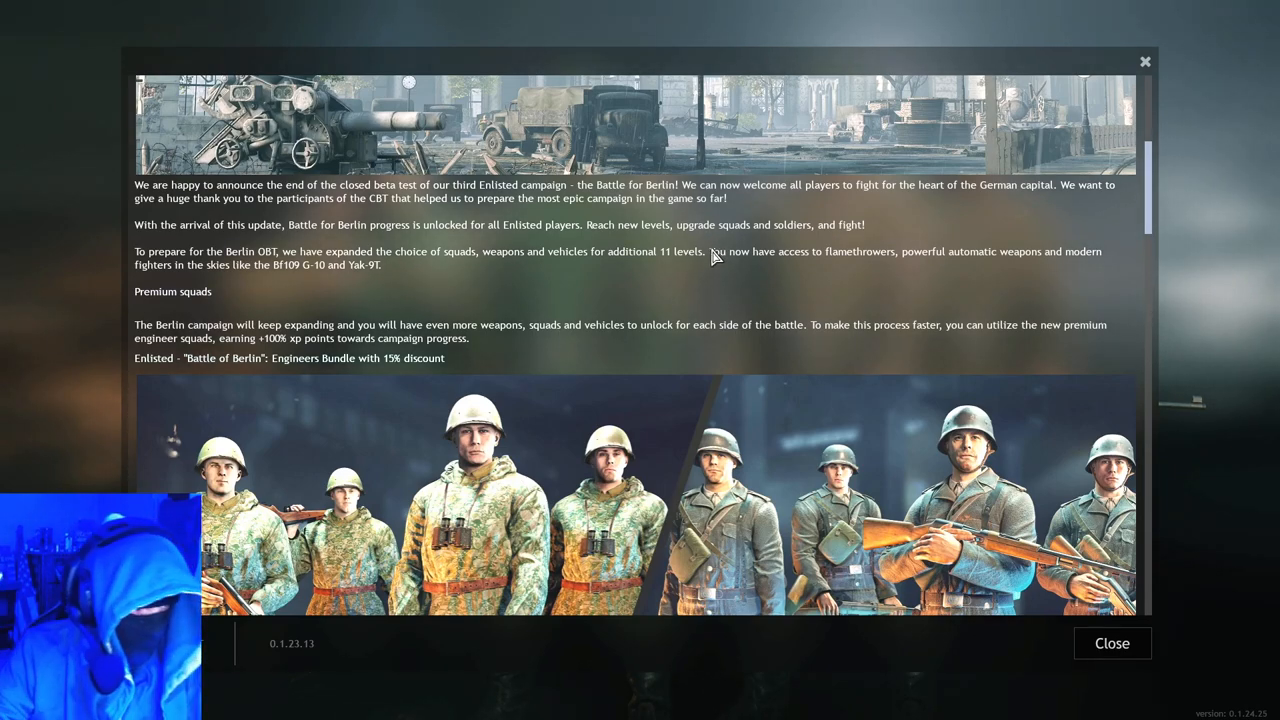
mouse_move(690, 224)
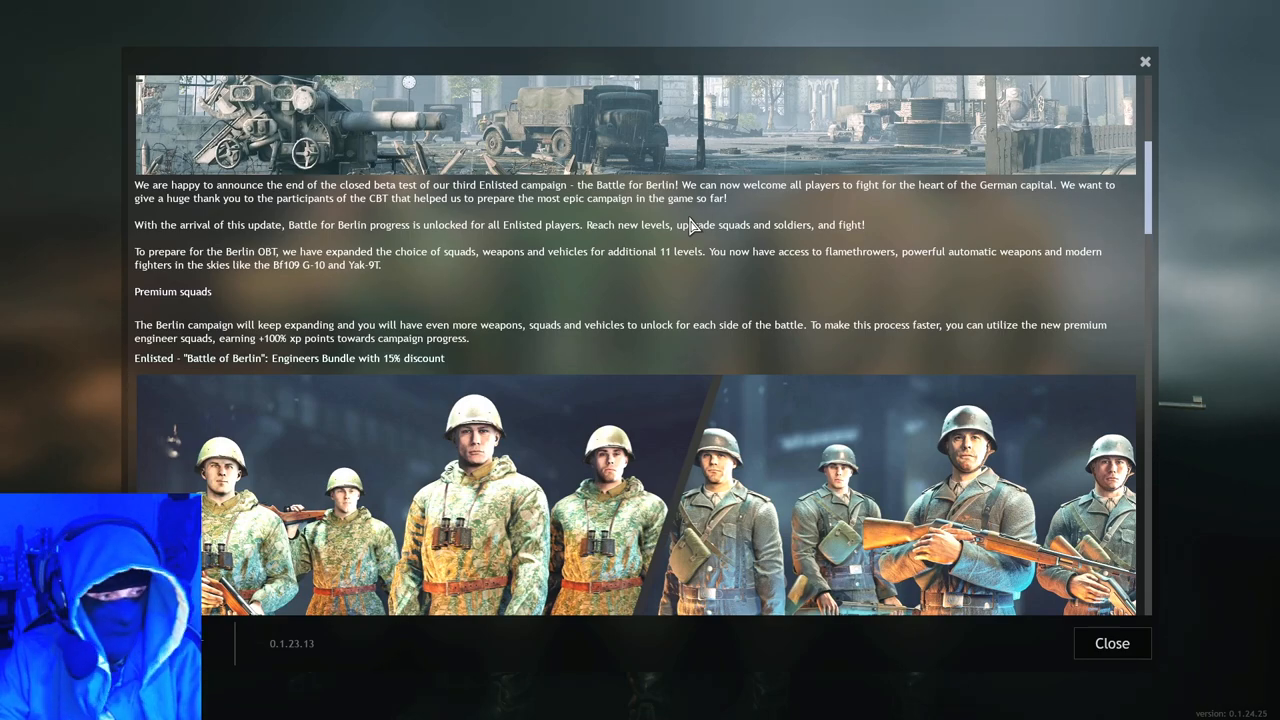
mouse_move(756, 270)
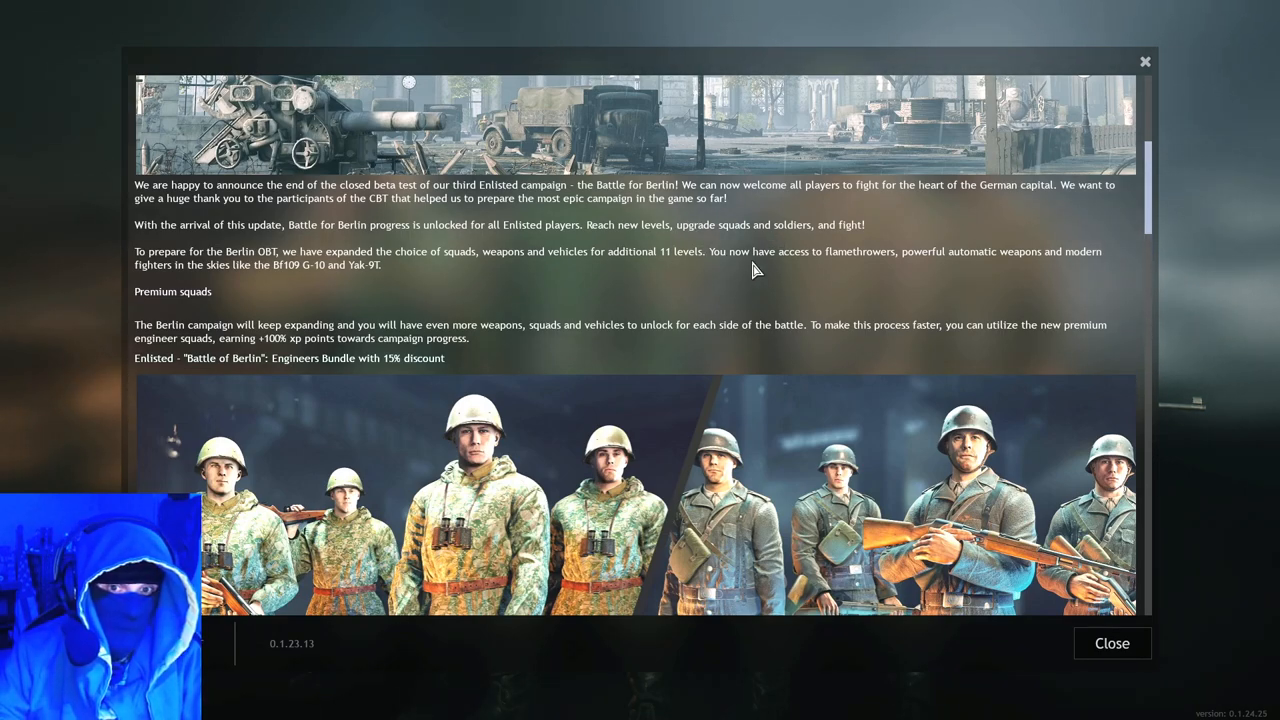
mouse_move(898, 262)
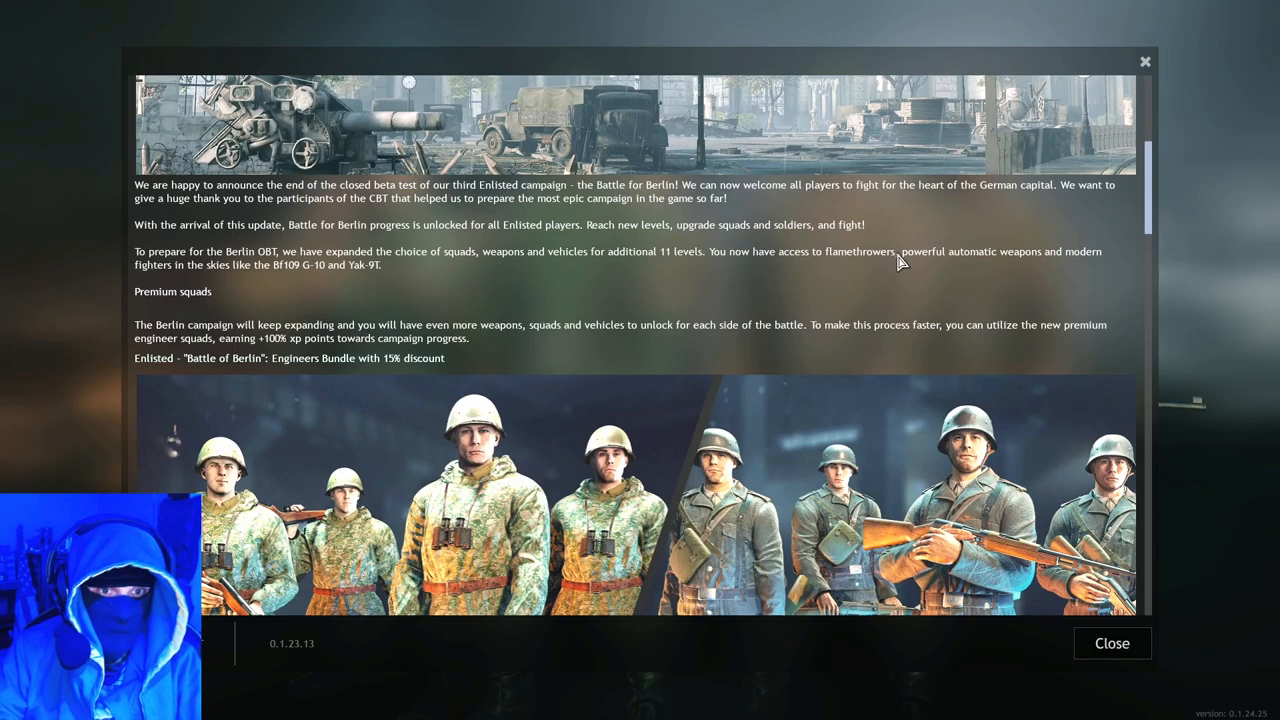
mouse_move(920, 258)
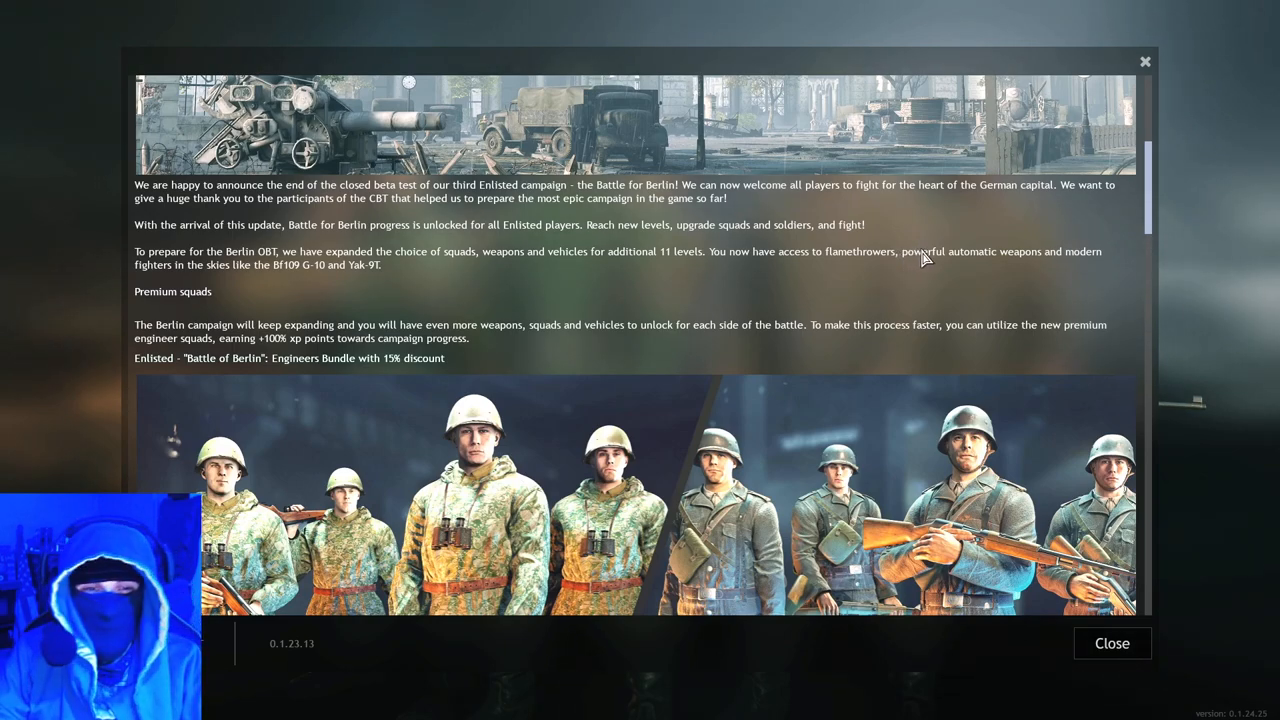
mouse_move(376, 264)
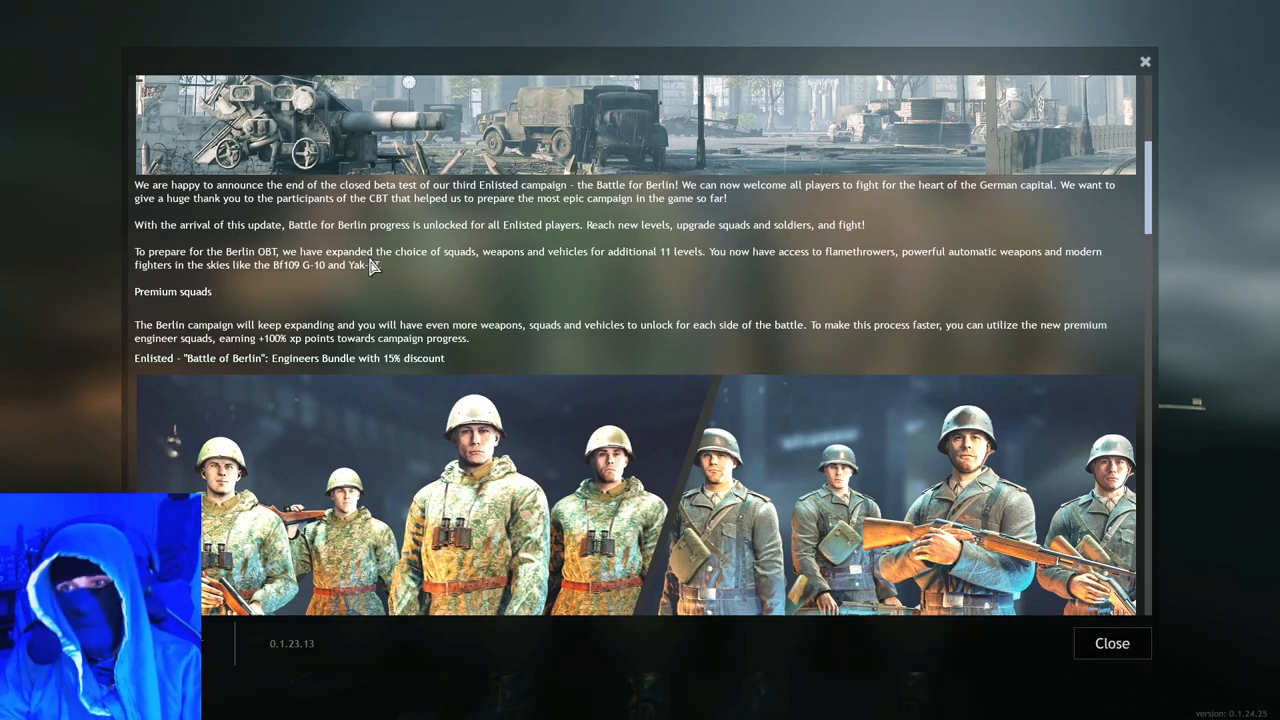
mouse_move(224, 276)
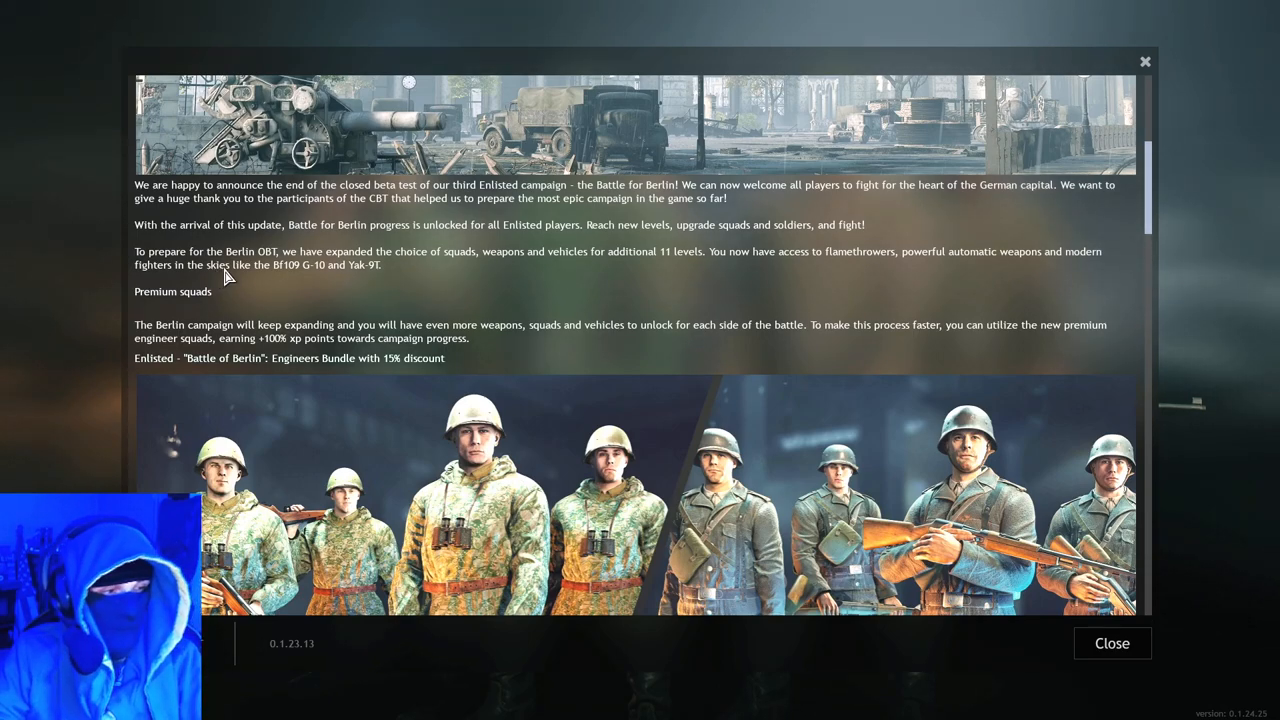
mouse_move(576, 264)
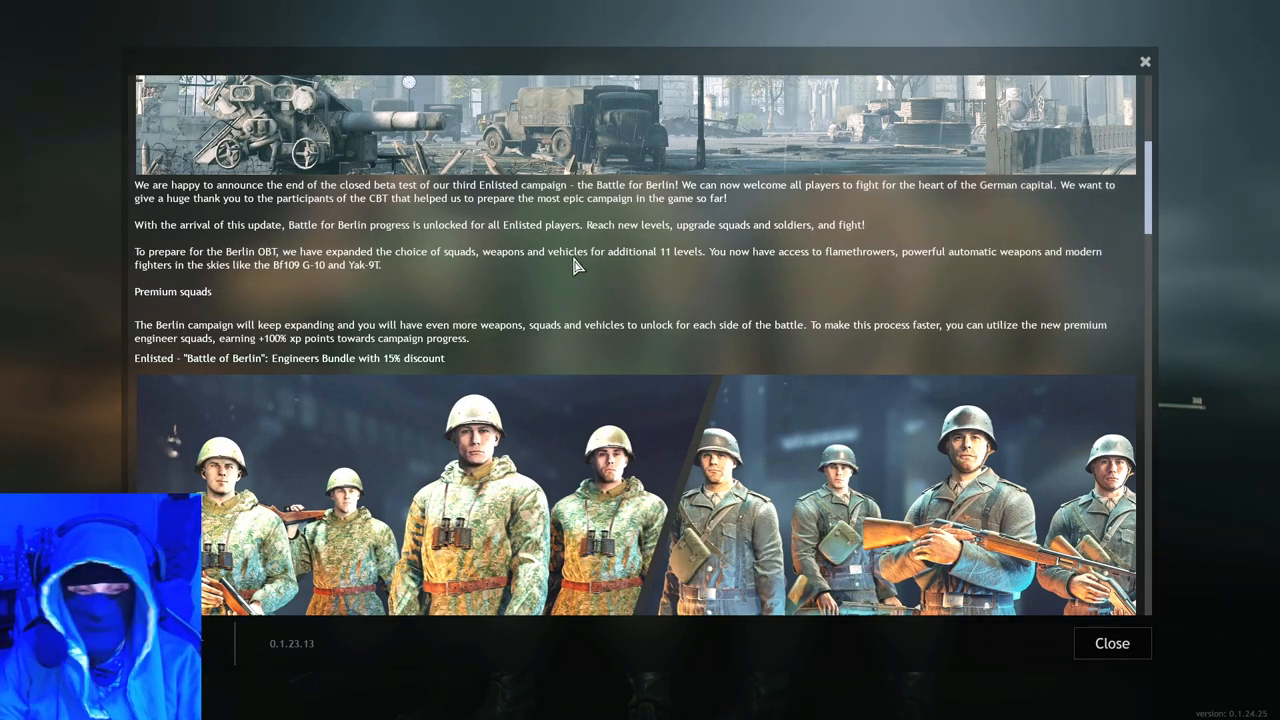
scroll(down, 3)
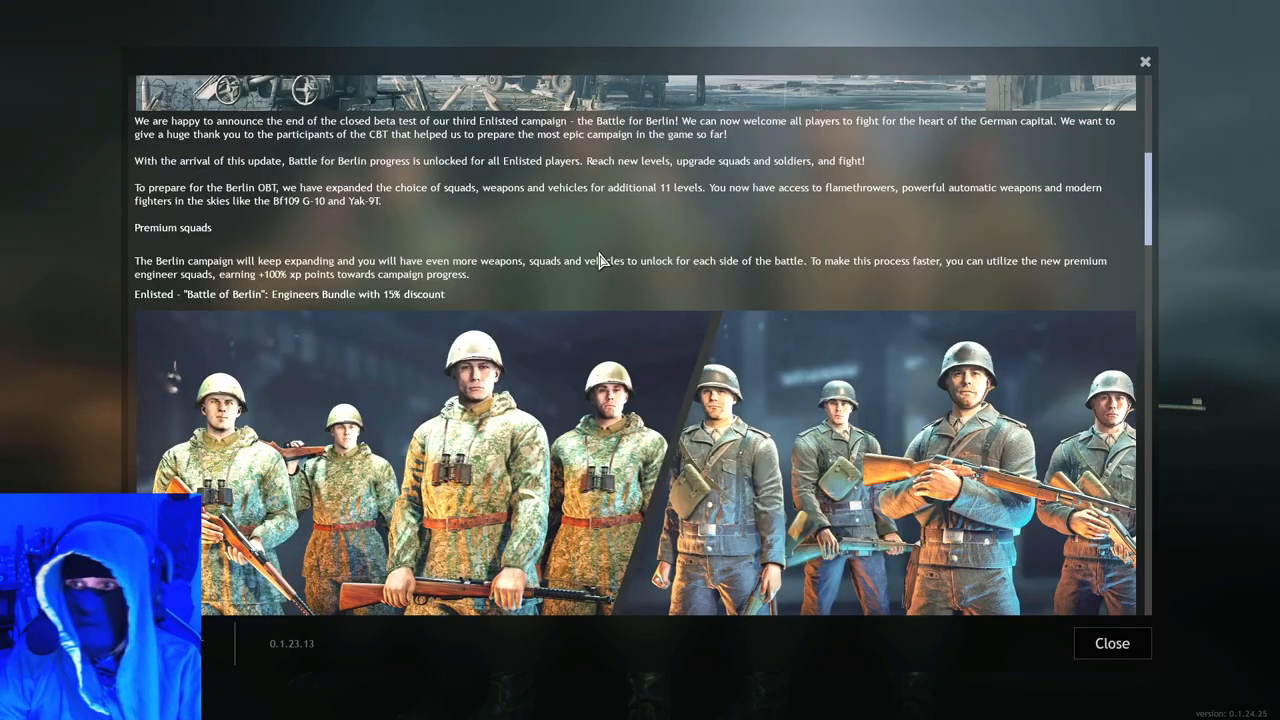
Step: Scroll down to show the full Engineers Bundle artwork and the start of its contents list
scroll(down, 3)
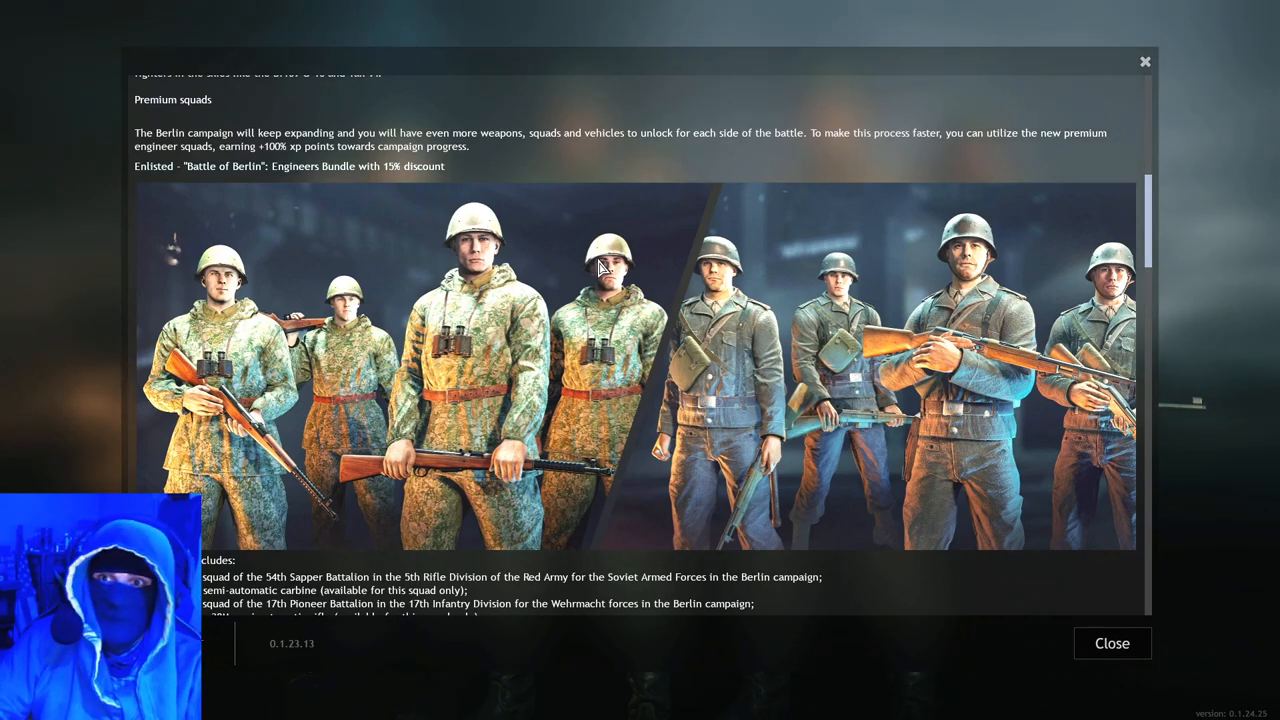
mouse_move(480, 144)
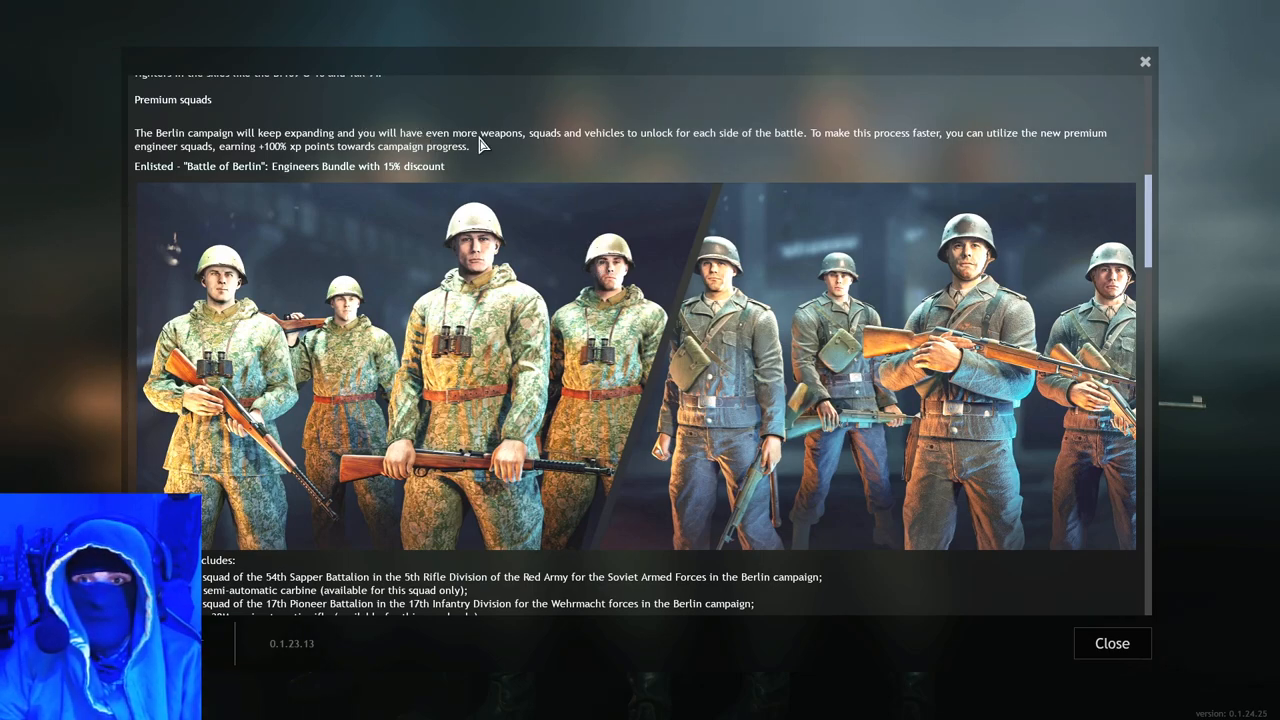
mouse_move(700, 148)
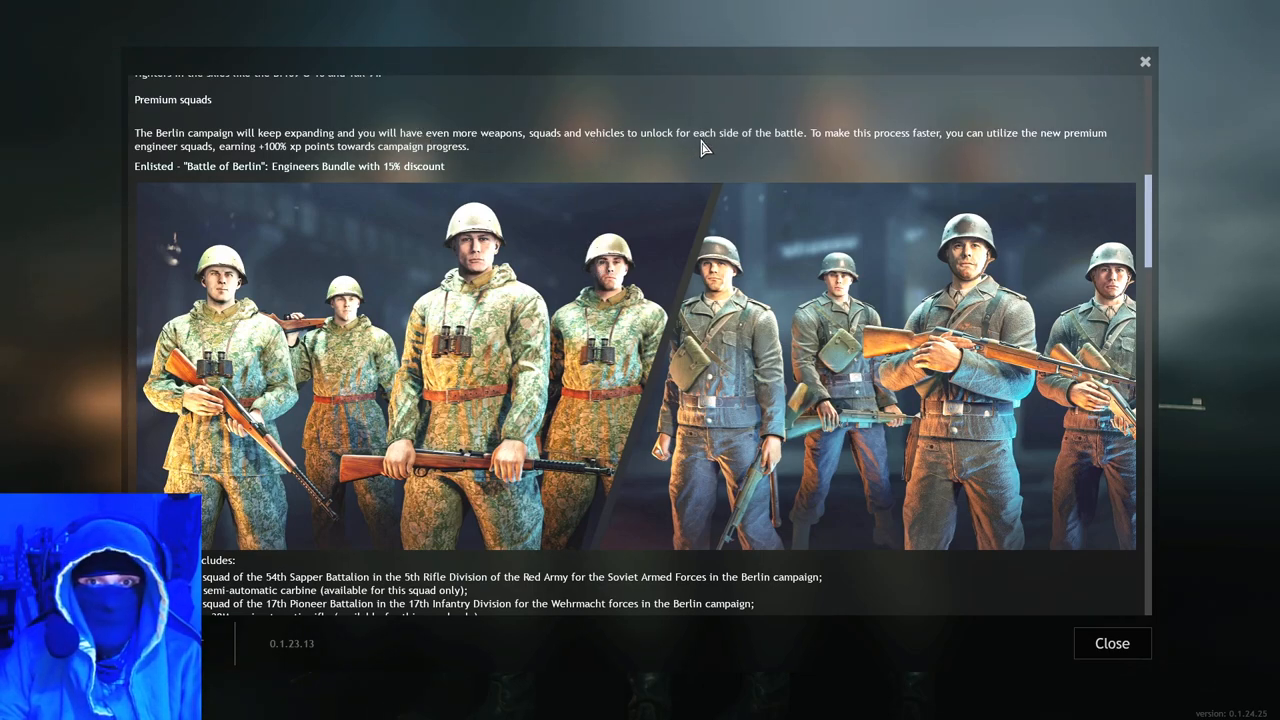
mouse_move(852, 148)
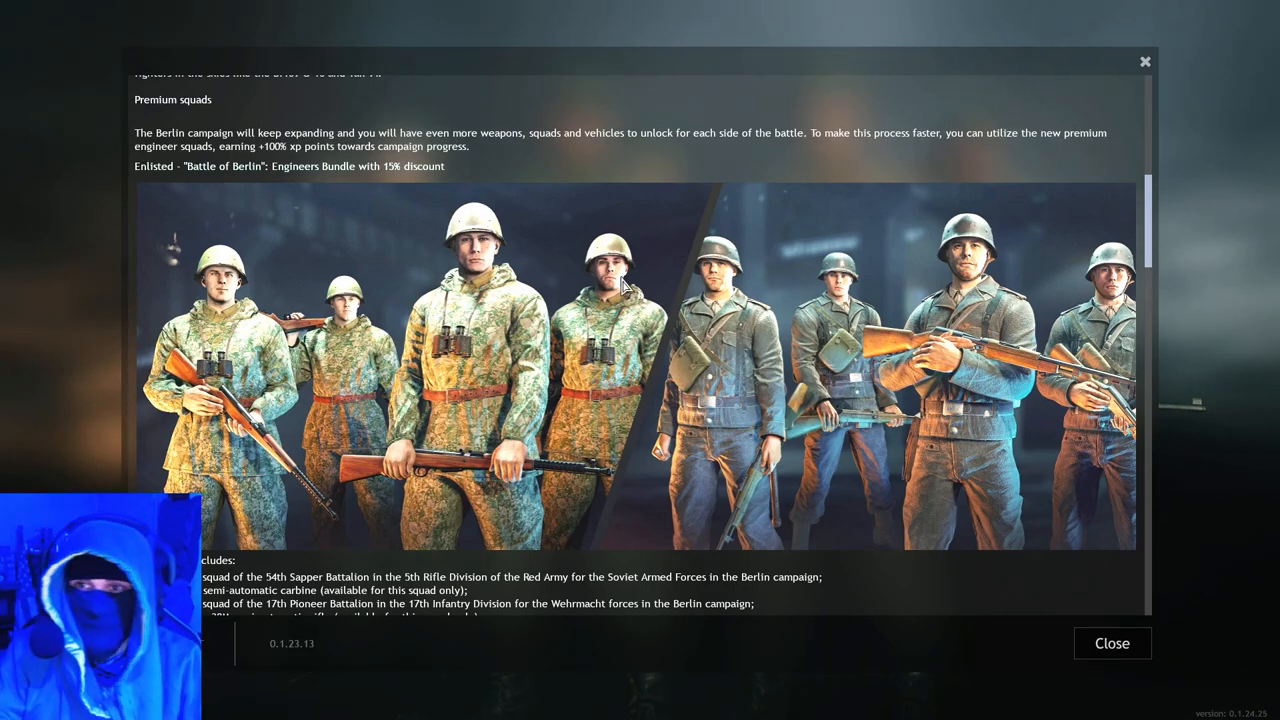
mouse_move(780, 196)
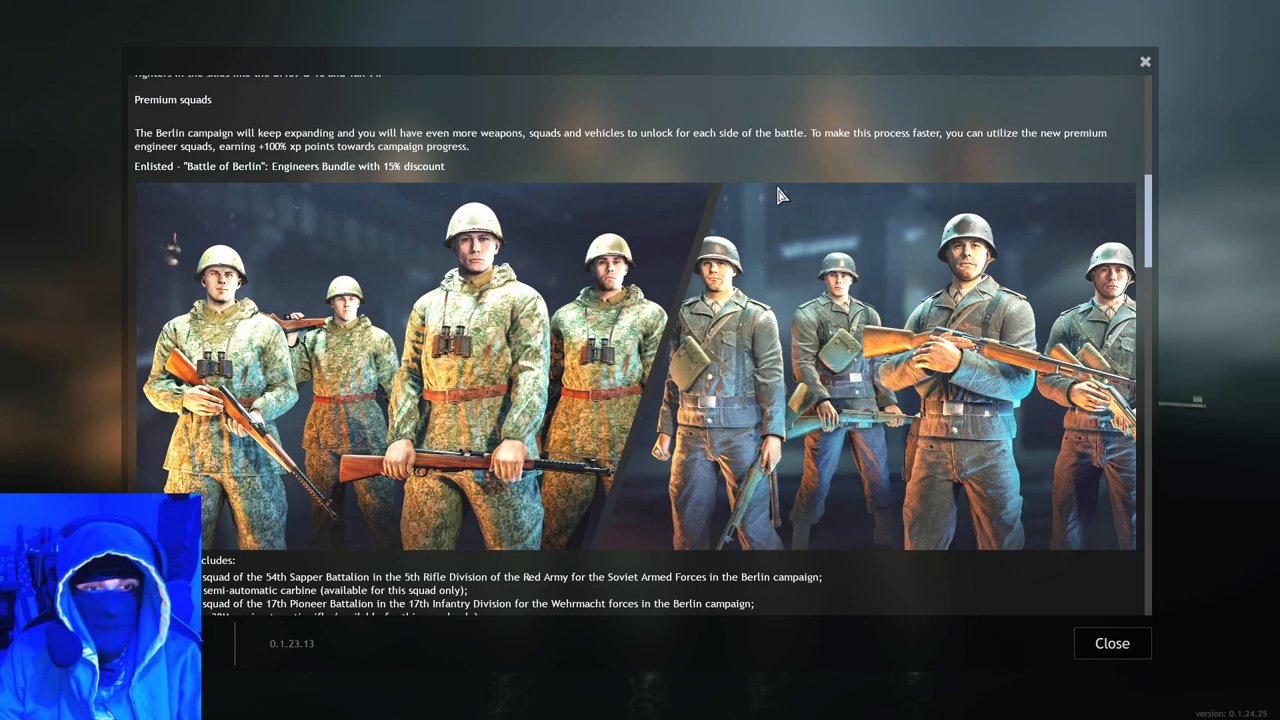
mouse_move(424, 398)
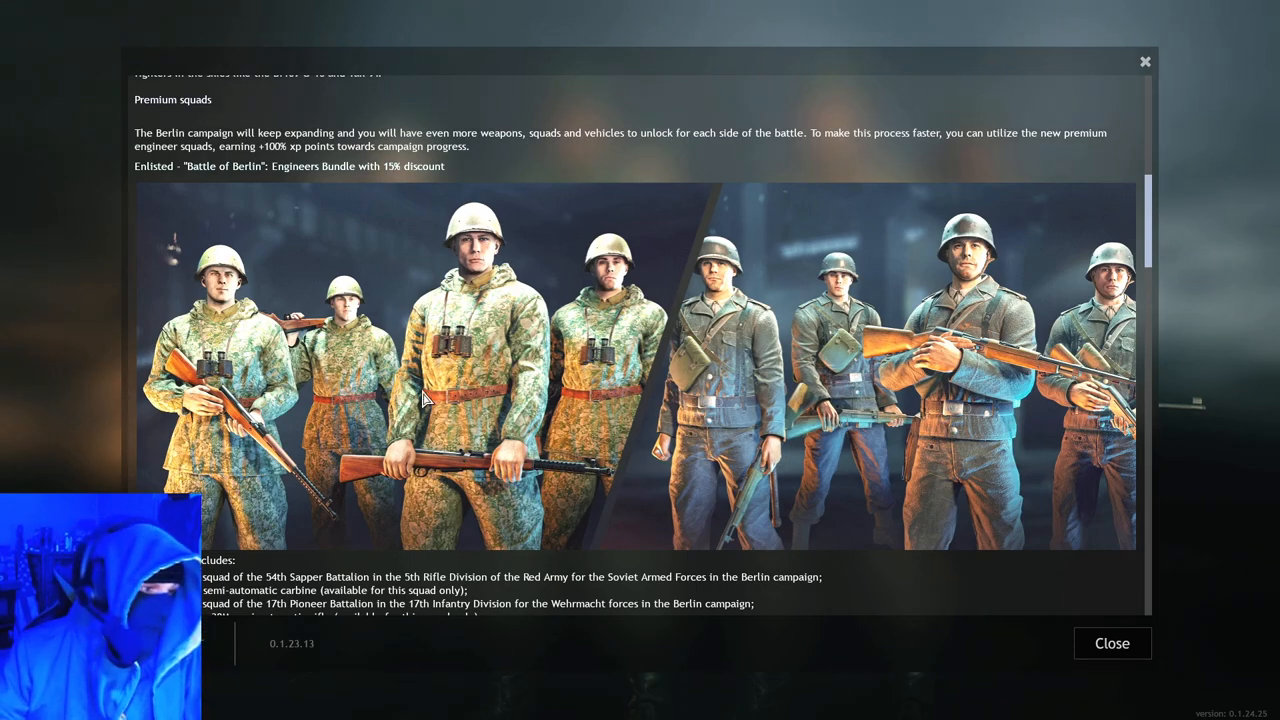
mouse_move(316, 358)
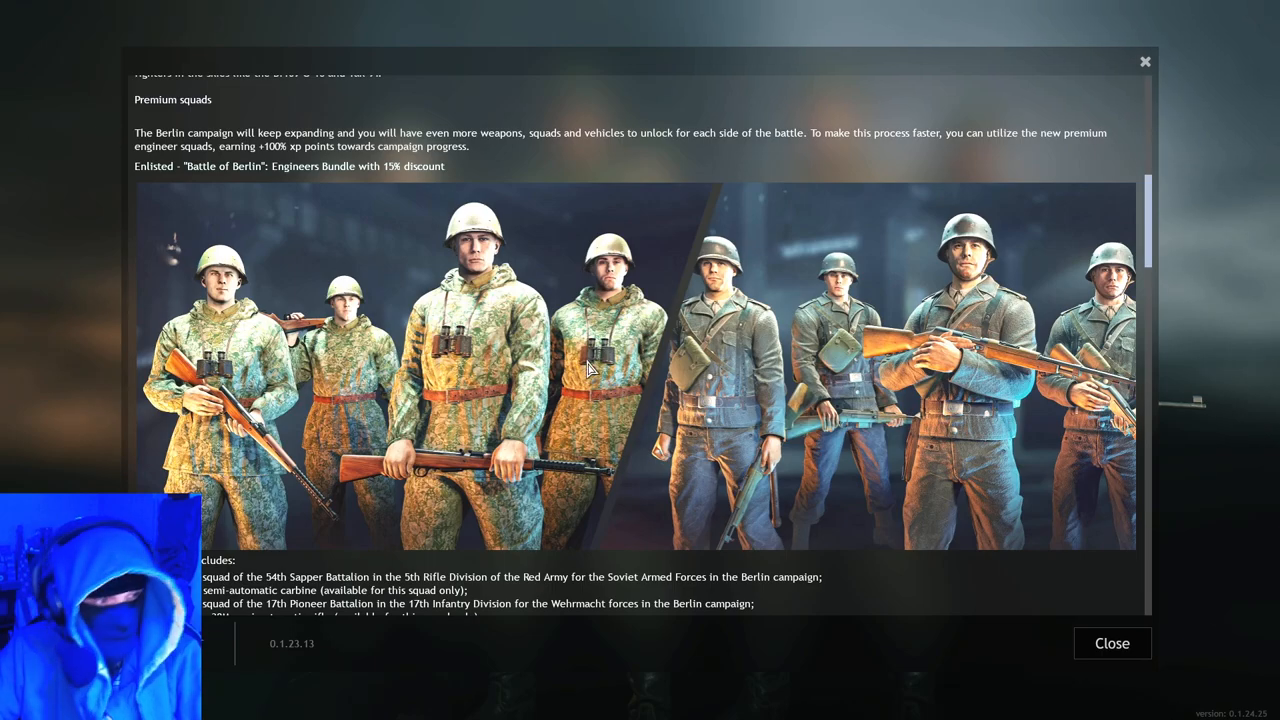
scroll(down, 3)
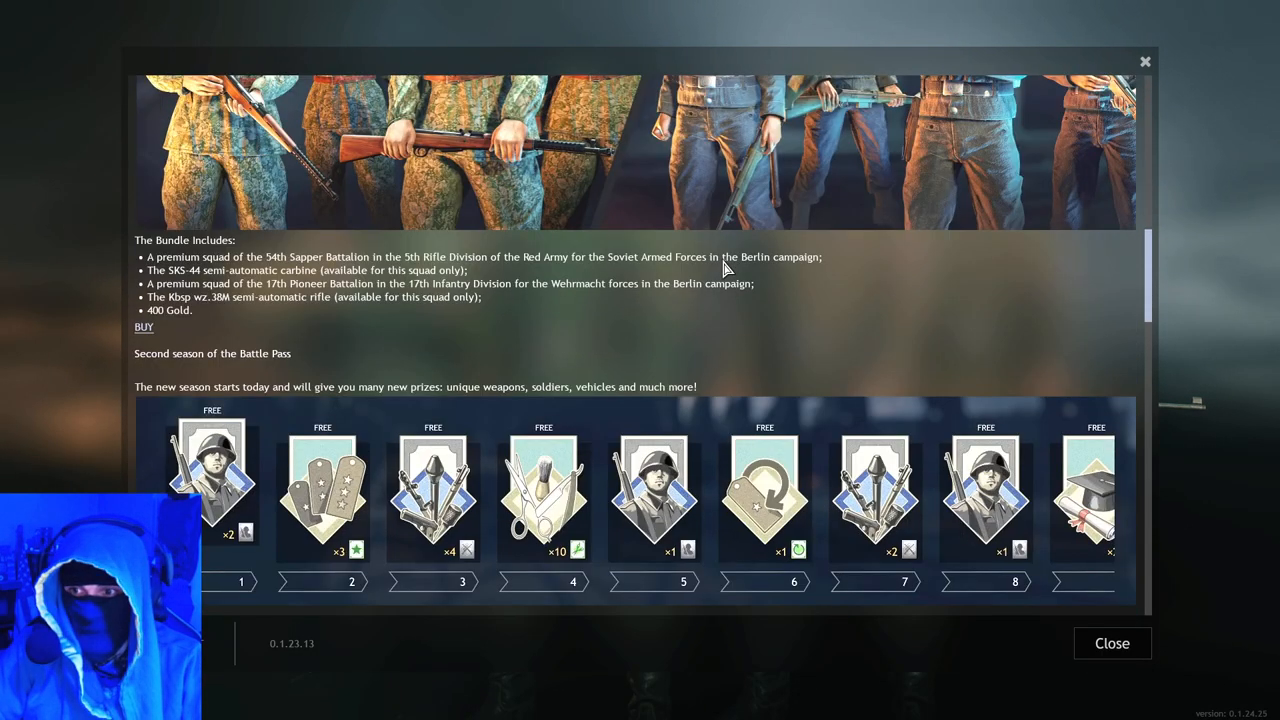
mouse_move(256, 322)
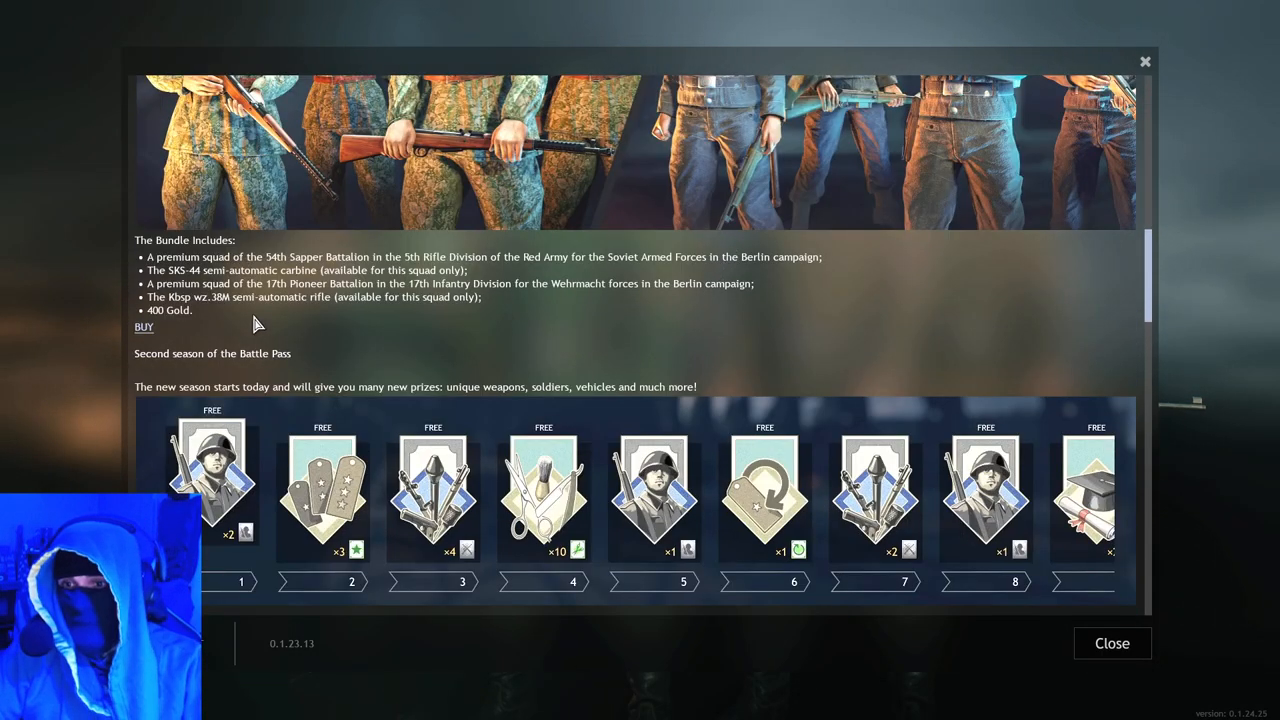
mouse_move(112, 264)
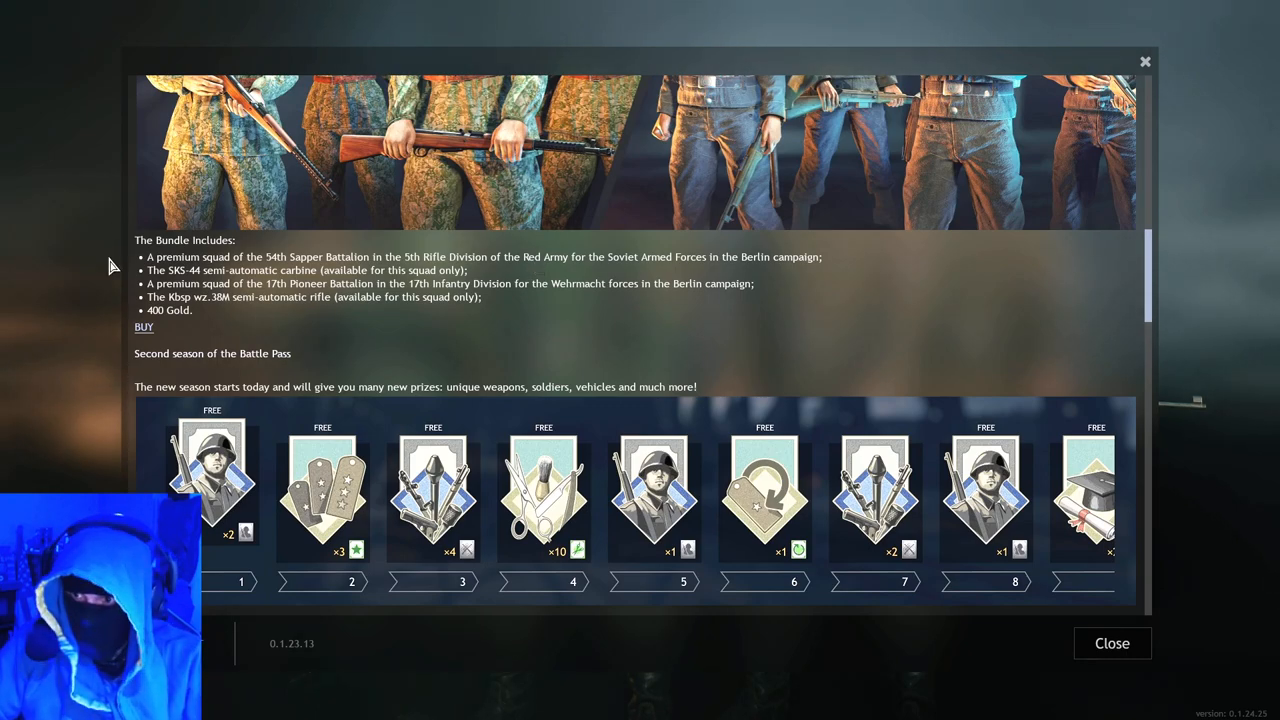
mouse_move(350, 256)
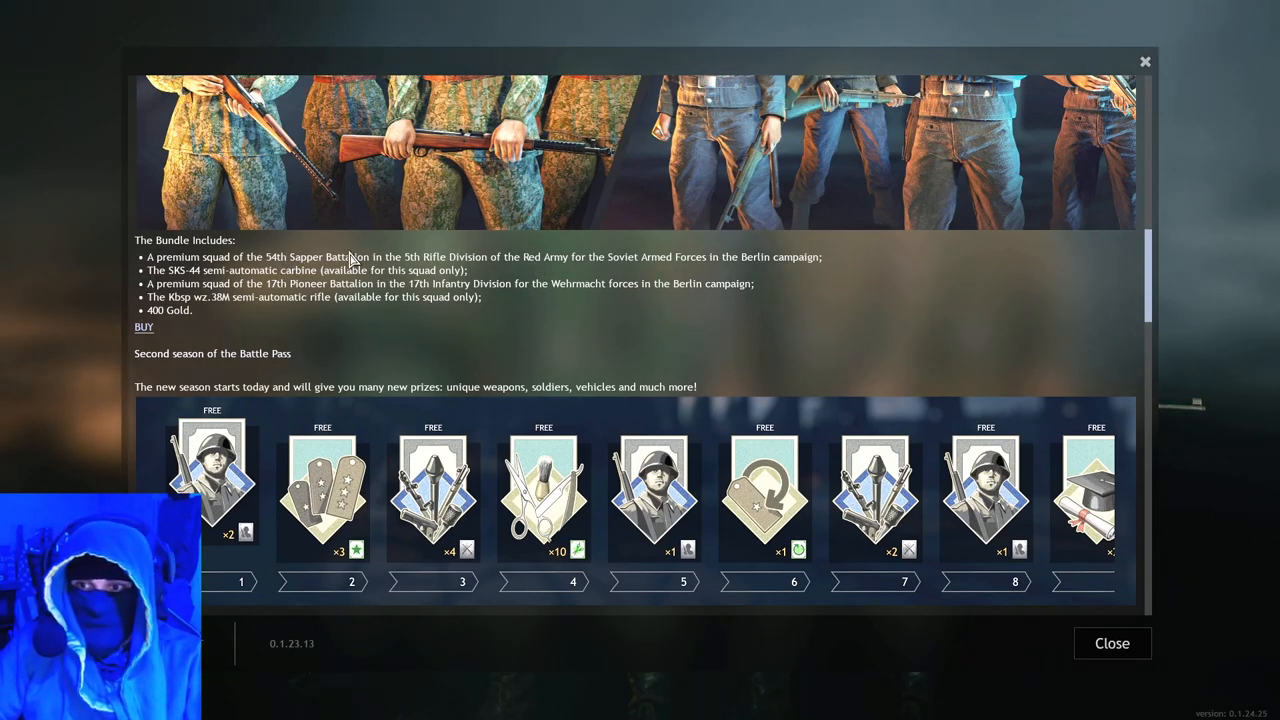
mouse_move(388, 270)
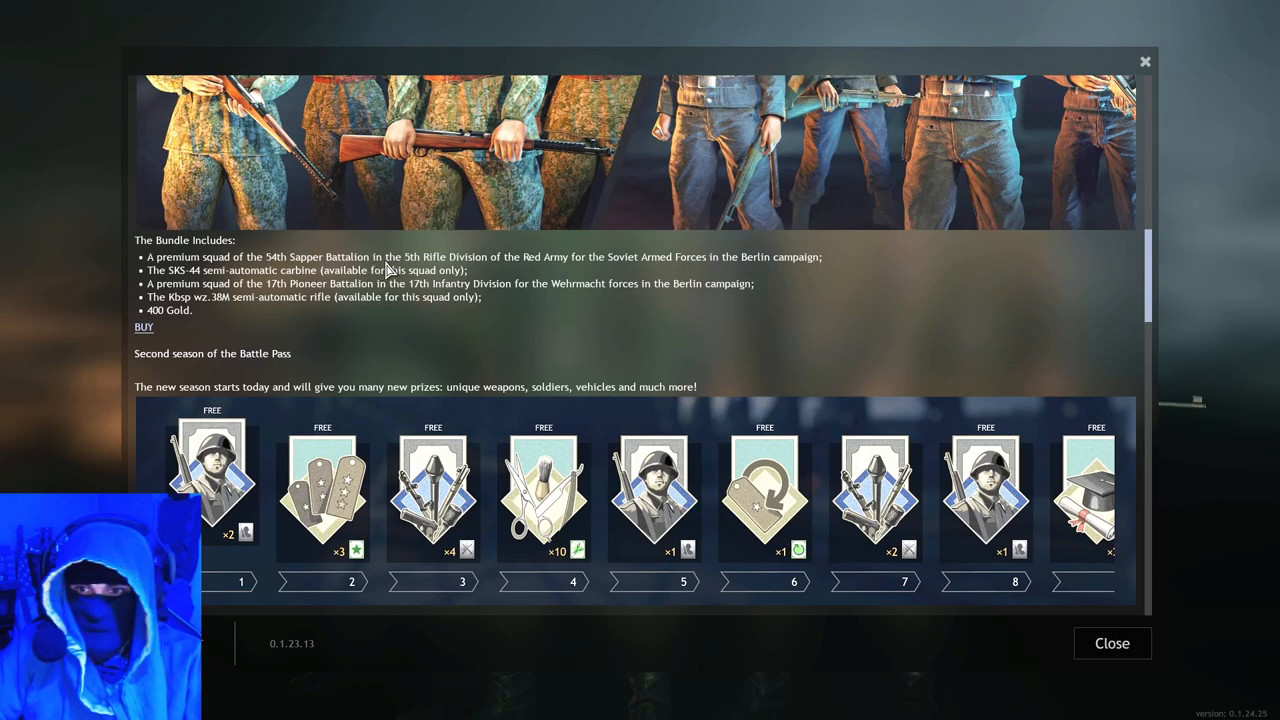
mouse_move(468, 280)
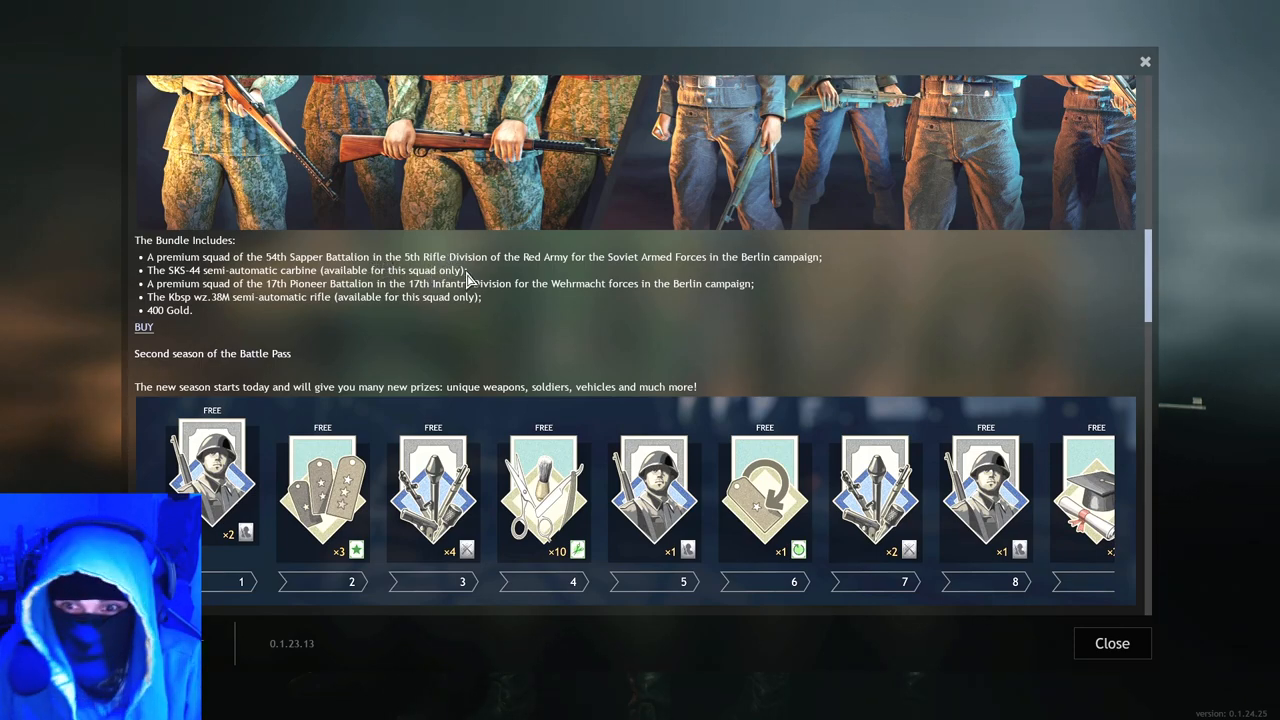
mouse_move(670, 270)
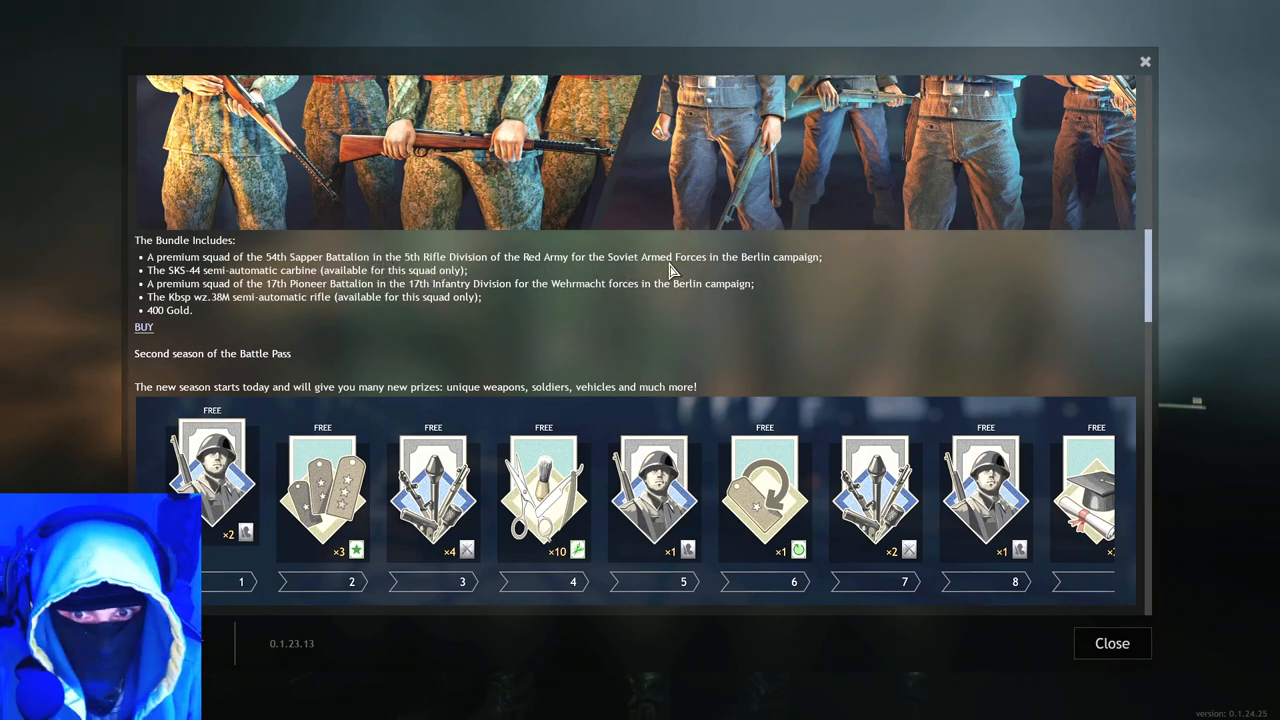
mouse_move(256, 288)
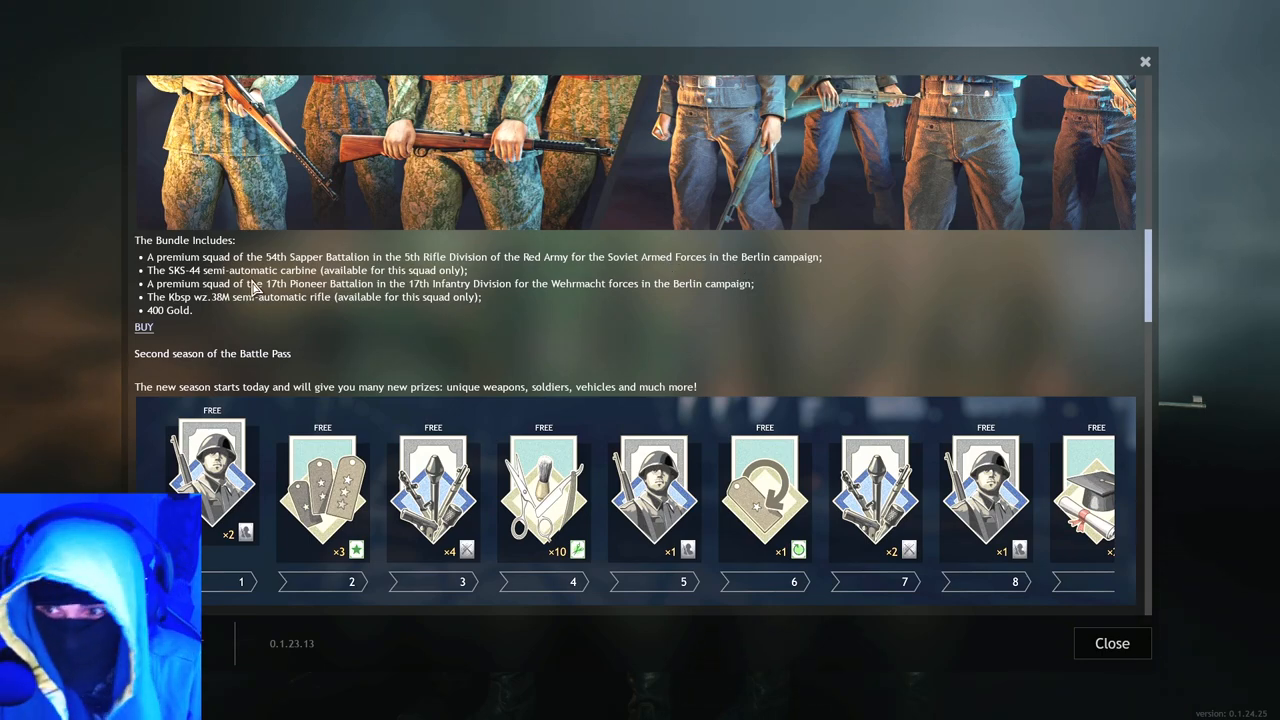
mouse_move(136, 278)
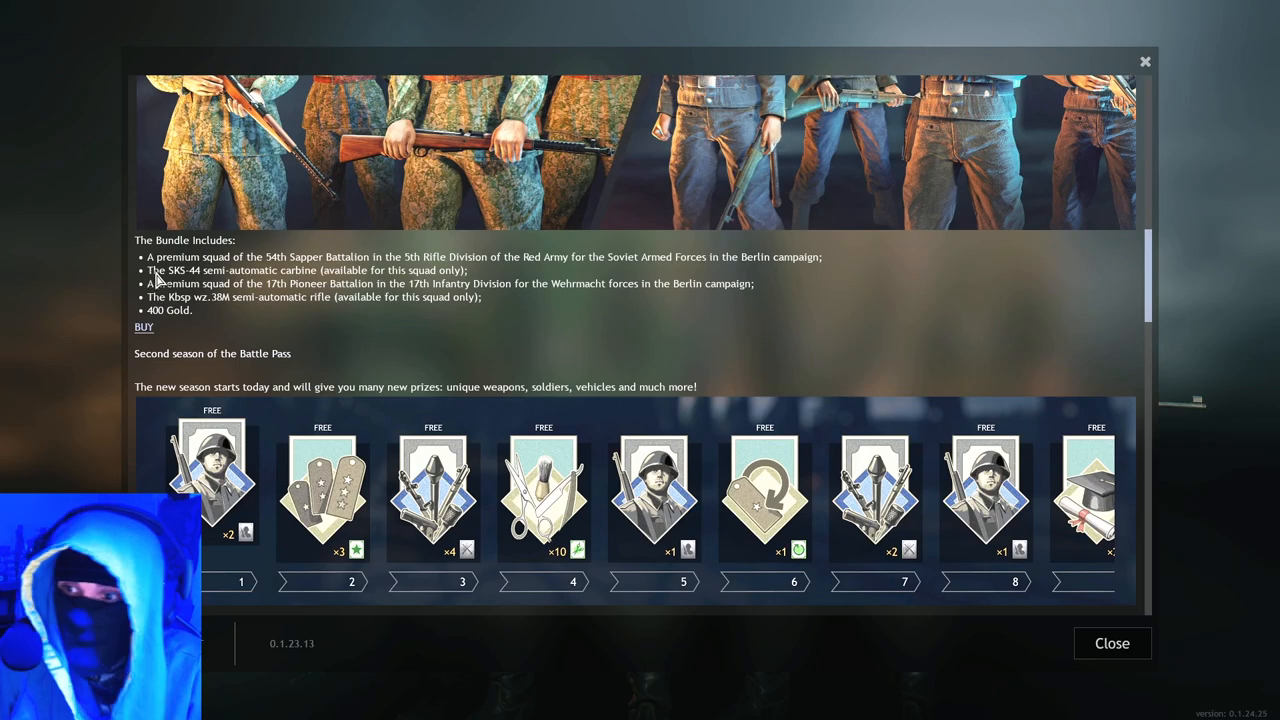
mouse_move(184, 280)
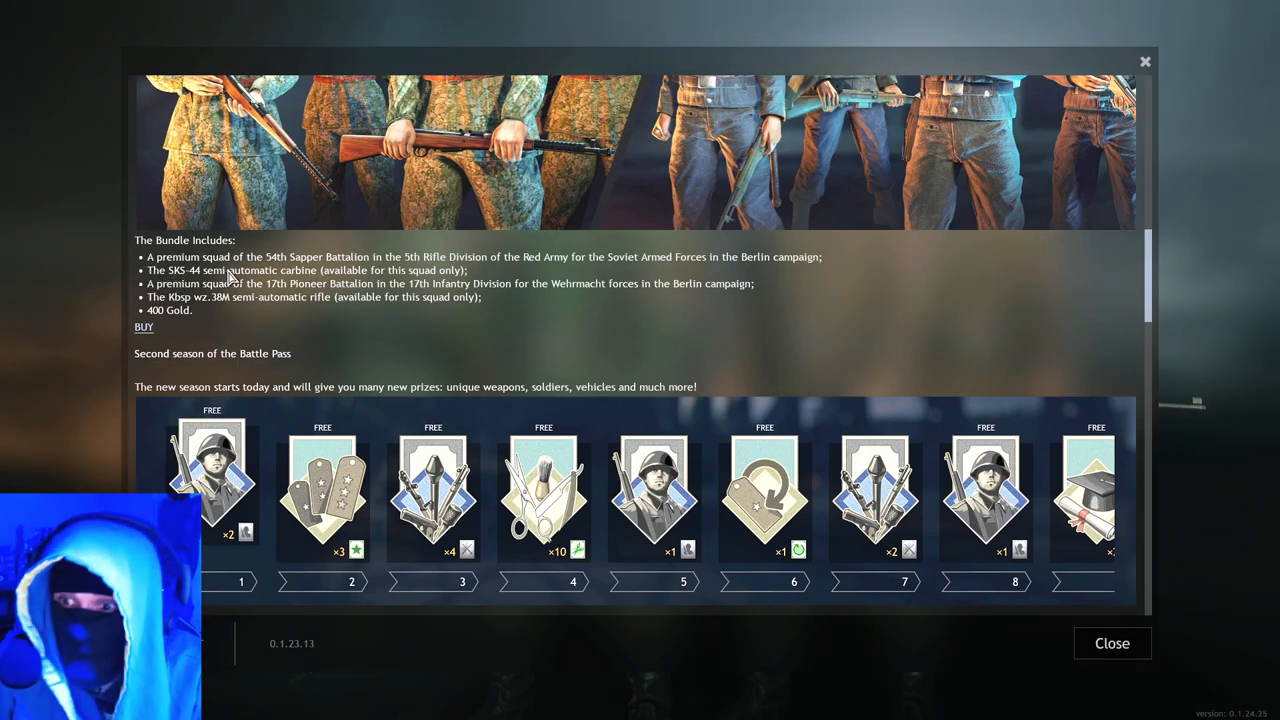
mouse_move(156, 272)
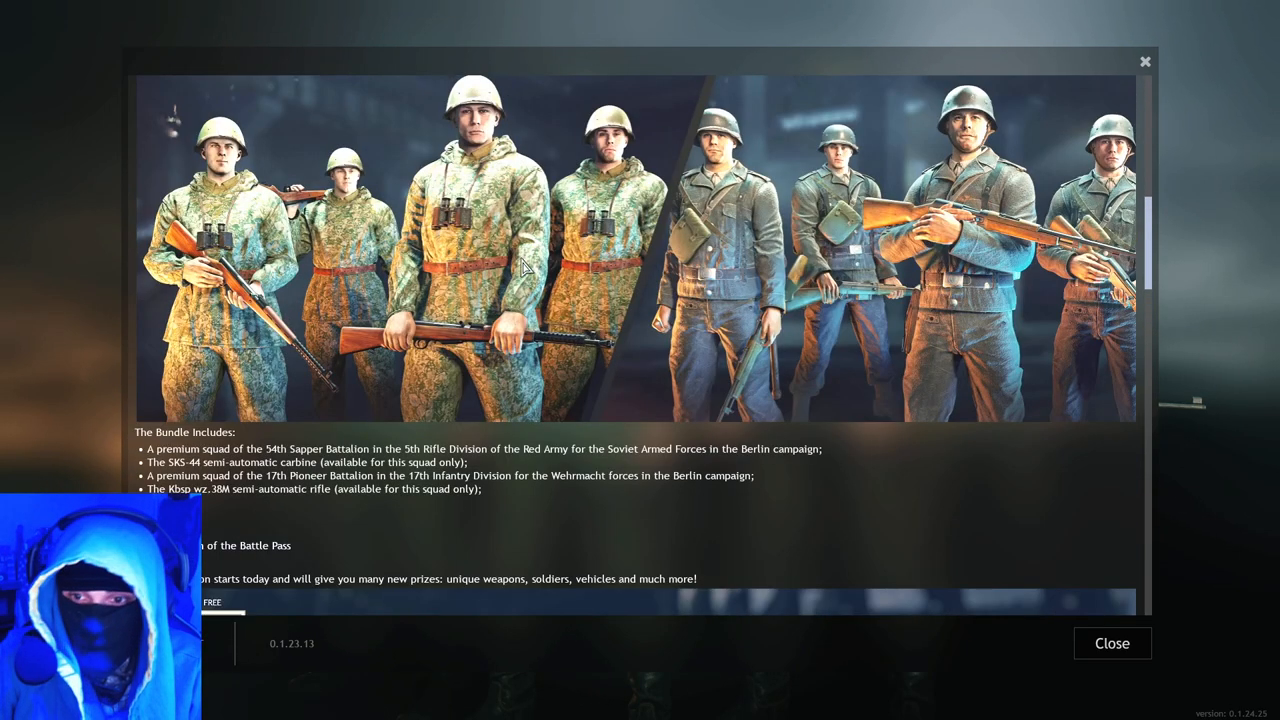
mouse_move(790, 290)
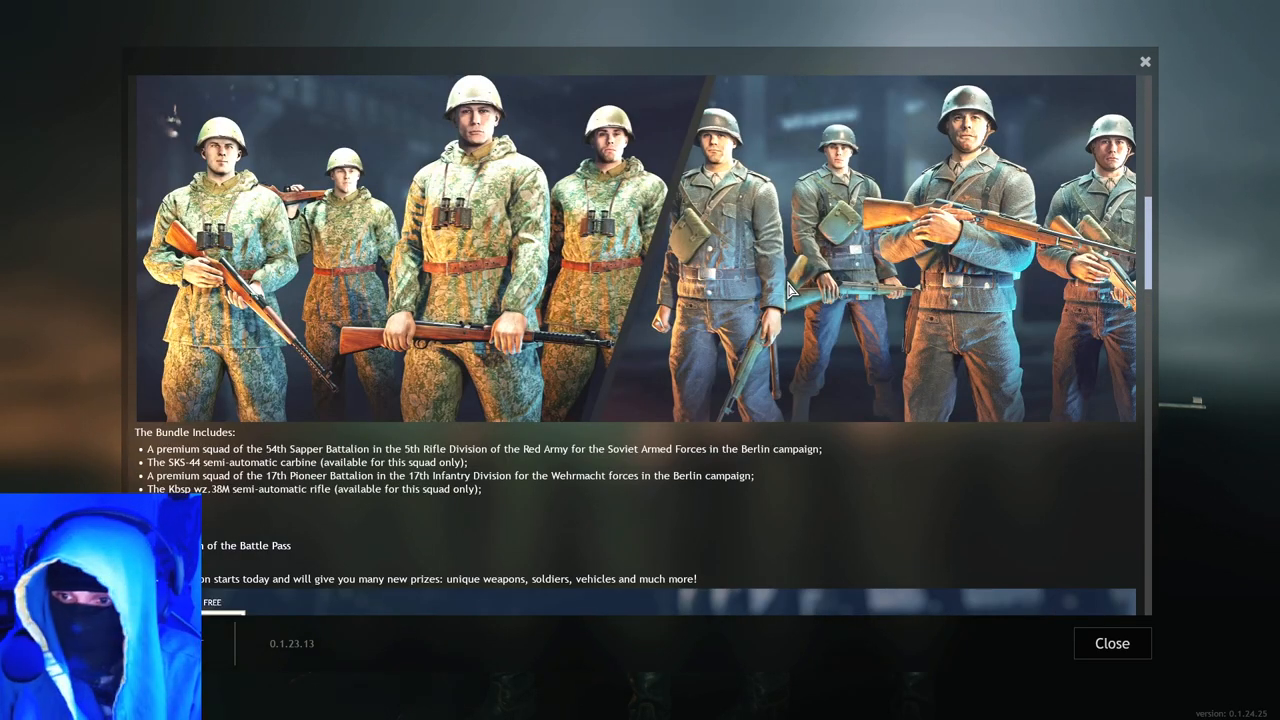
scroll(down, 3)
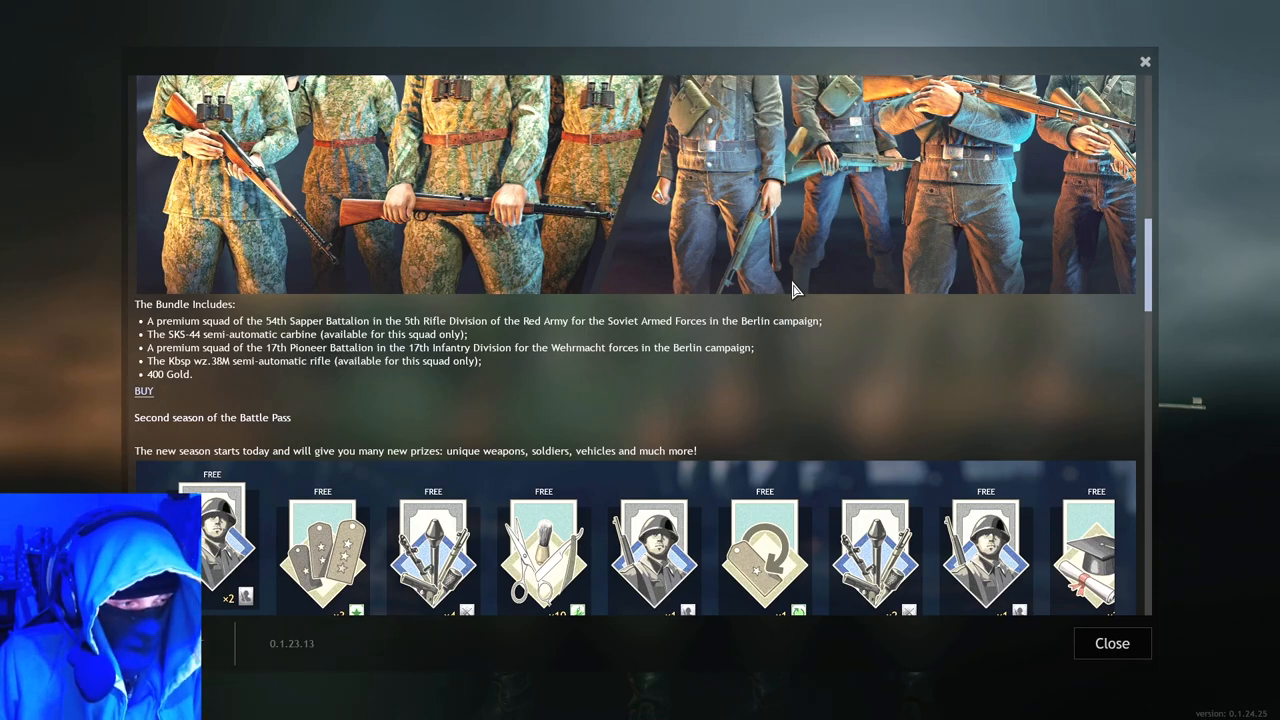
mouse_move(280, 364)
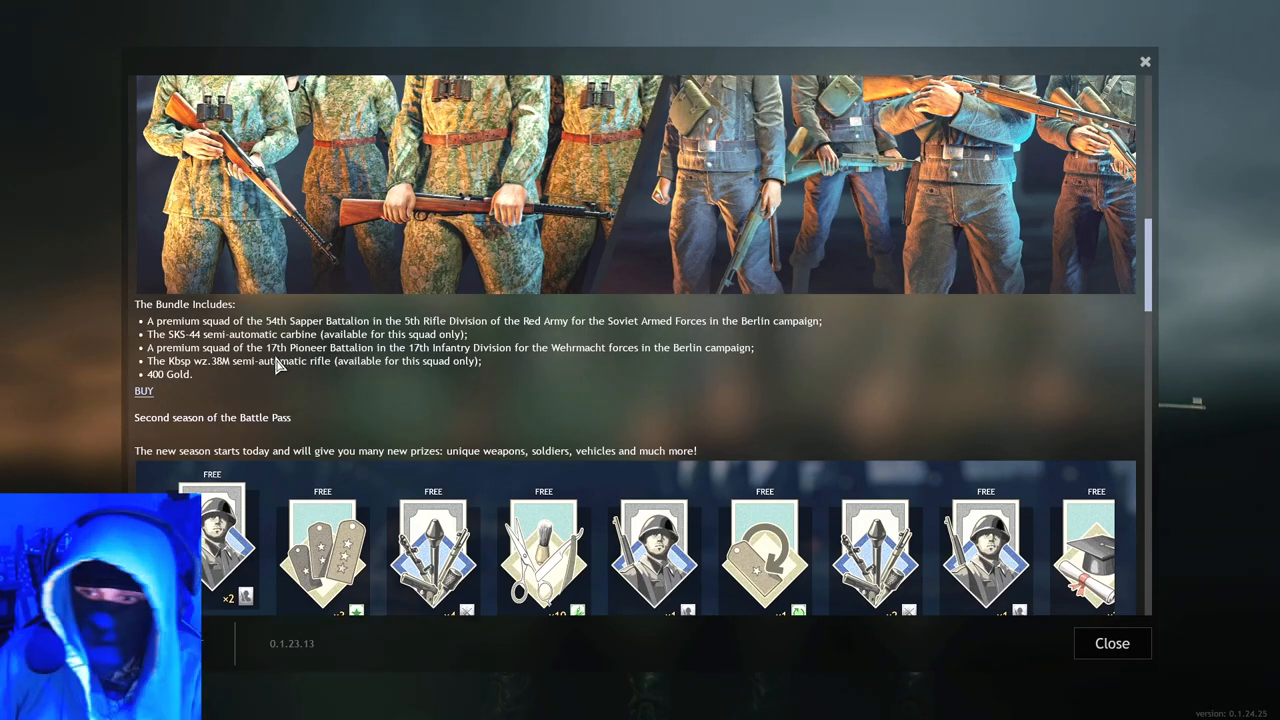
mouse_move(112, 388)
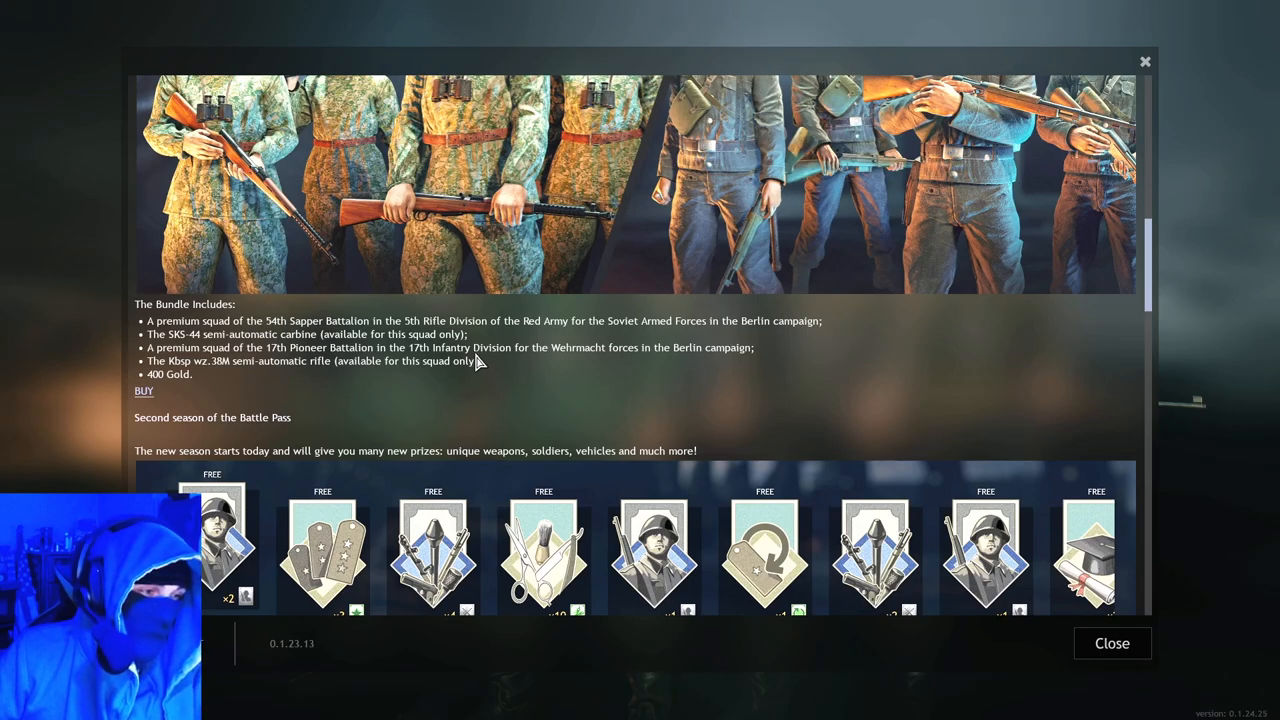
mouse_move(428, 368)
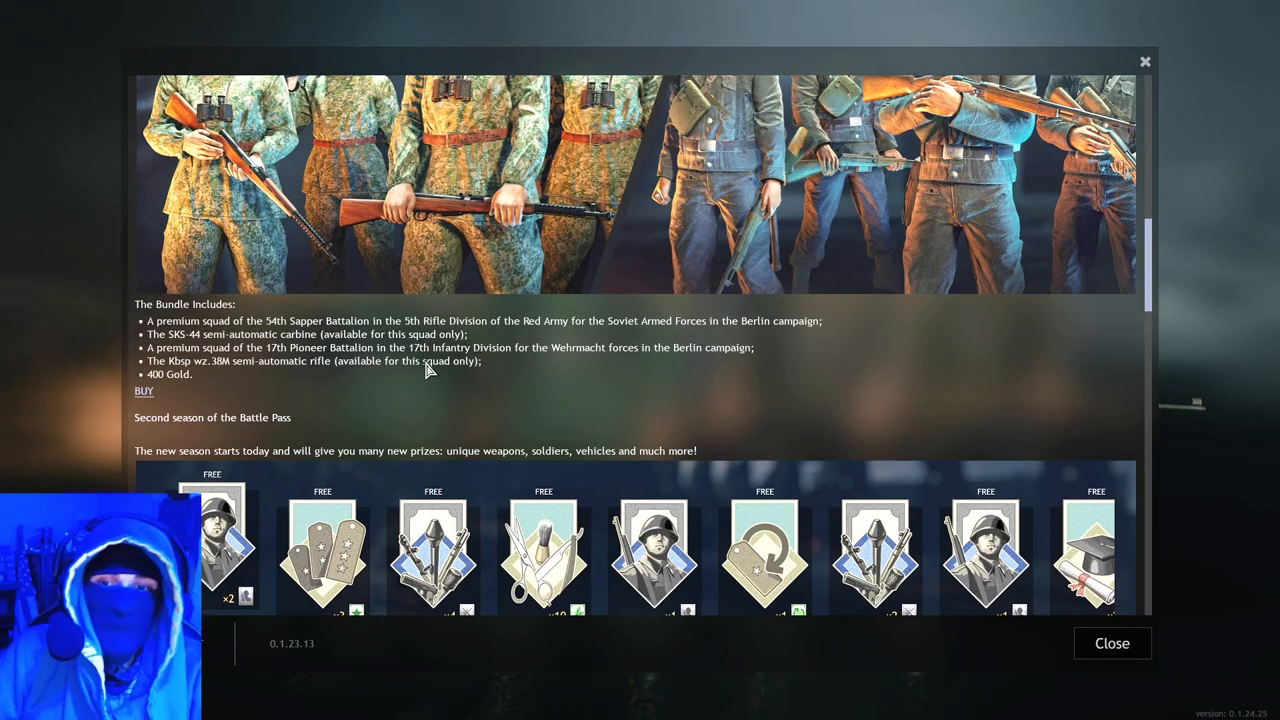
mouse_move(628, 366)
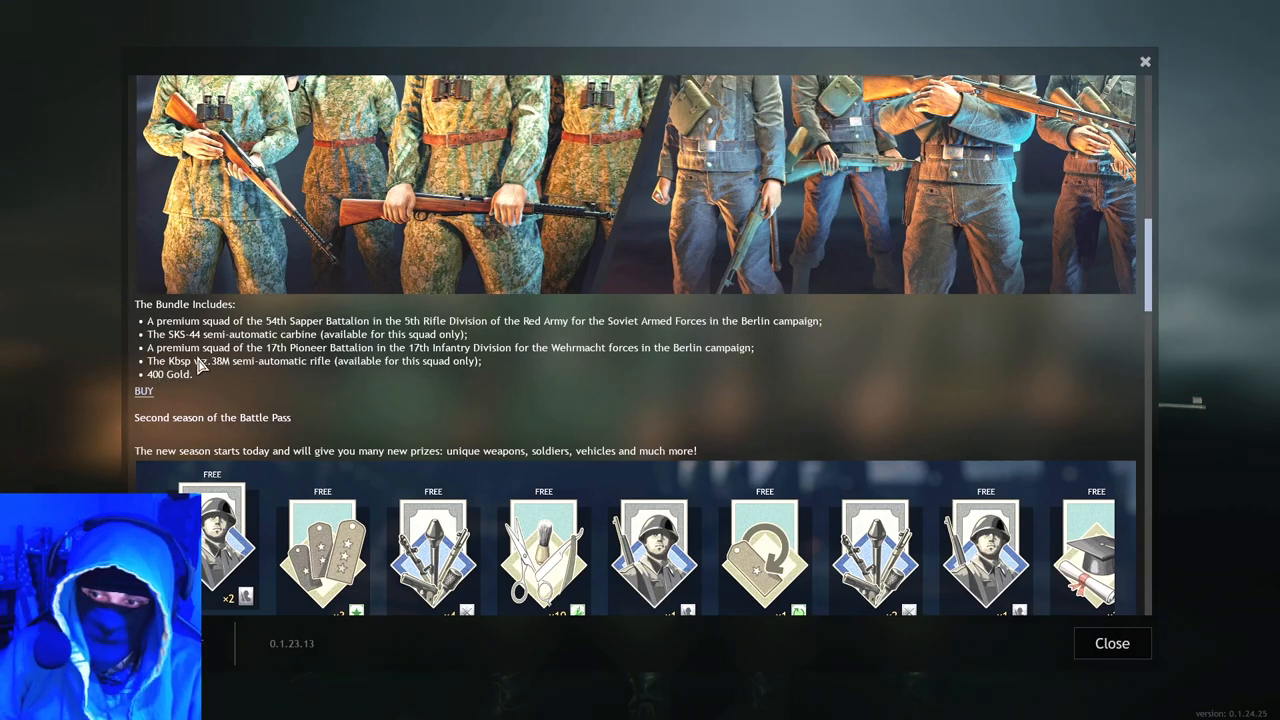
Step: Scroll through the second season Battle Pass rewards 1–8 down to the Lehrter Bahnhof mission section
scroll(up, 3)
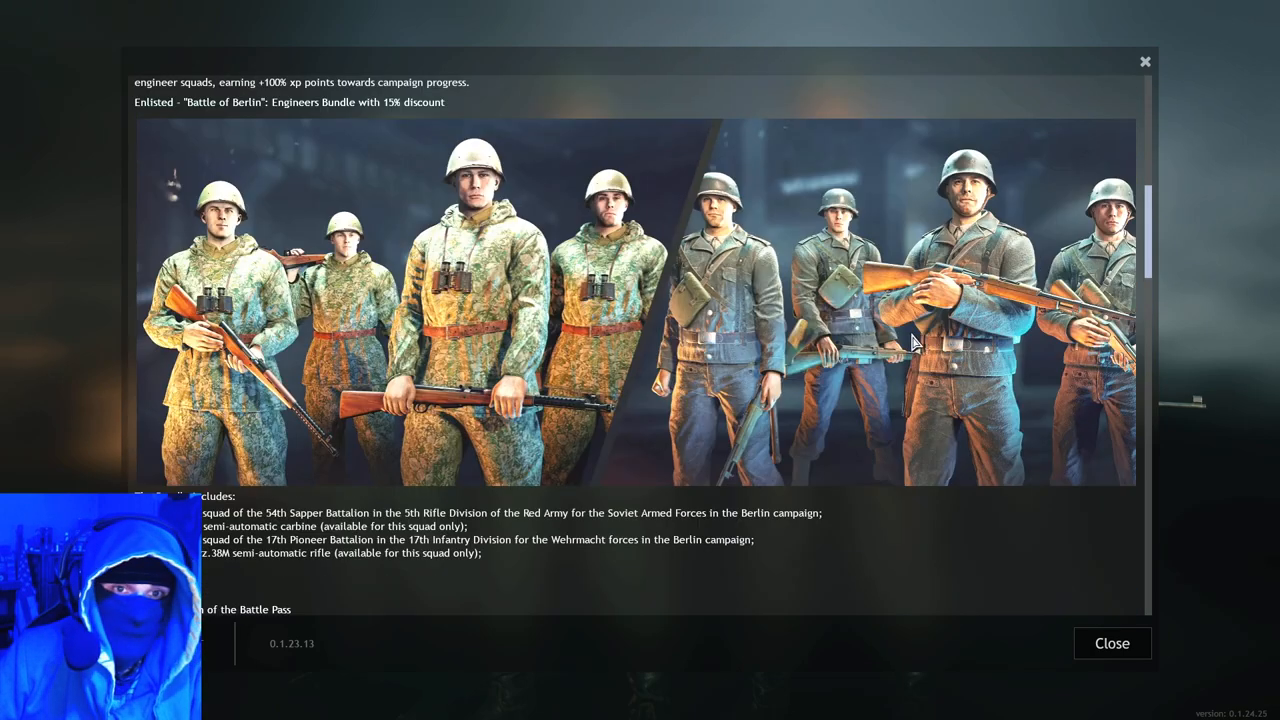
mouse_move(738, 304)
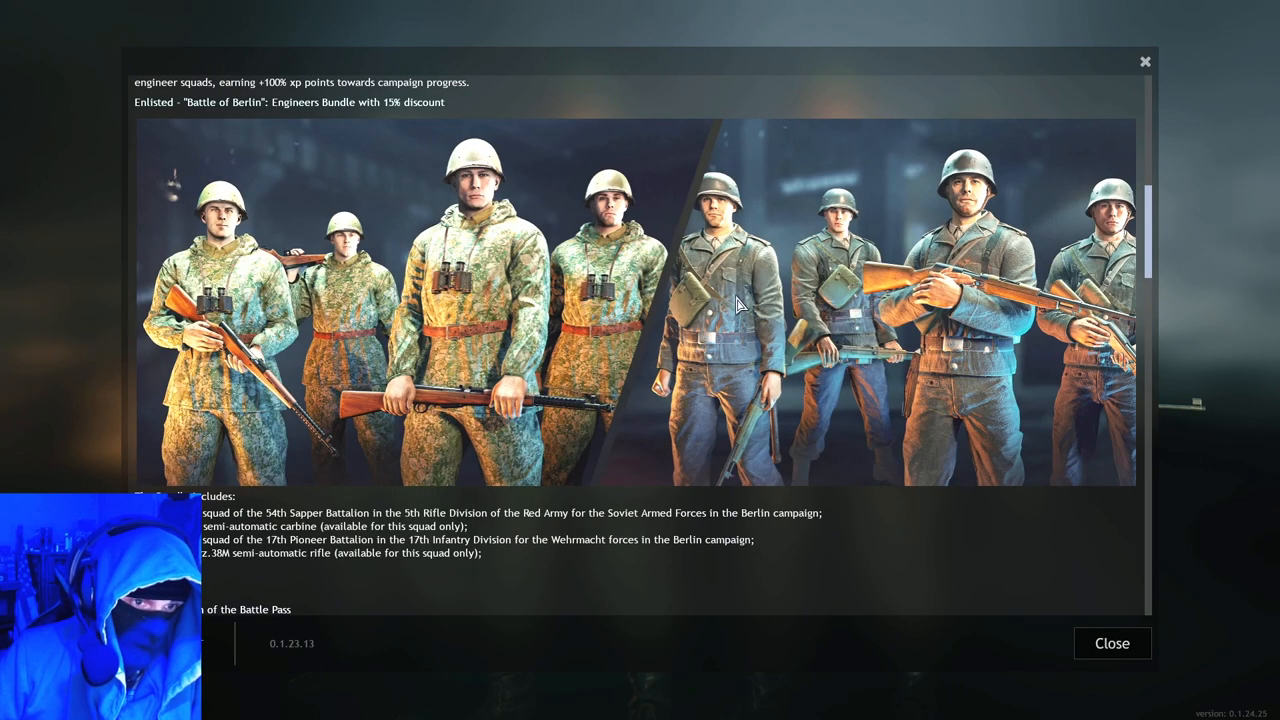
mouse_move(650, 410)
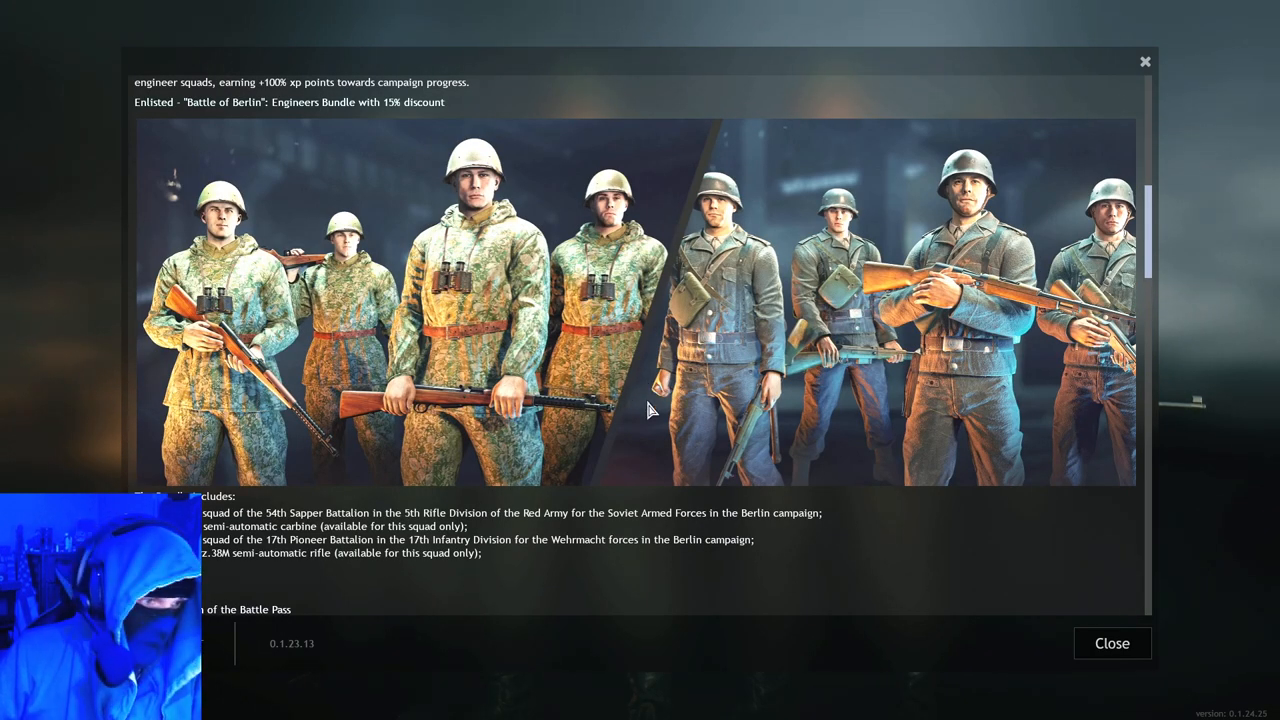
scroll(down, 3)
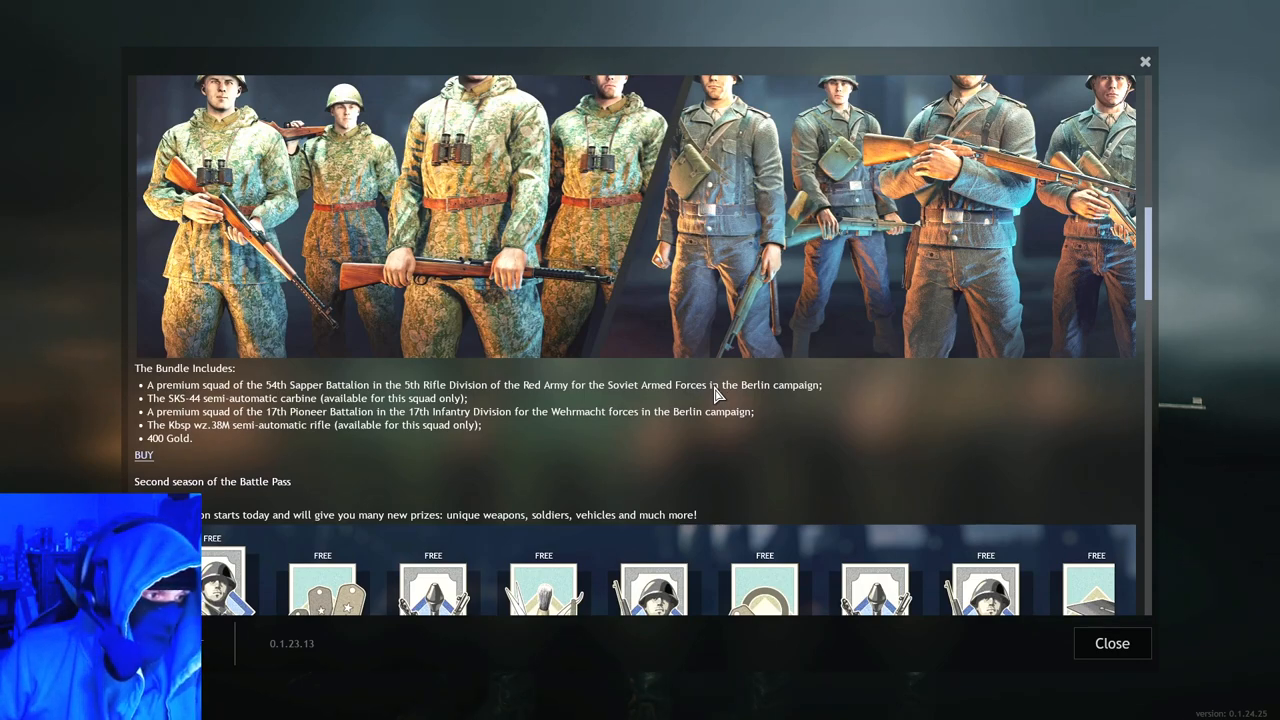
scroll(down, 3)
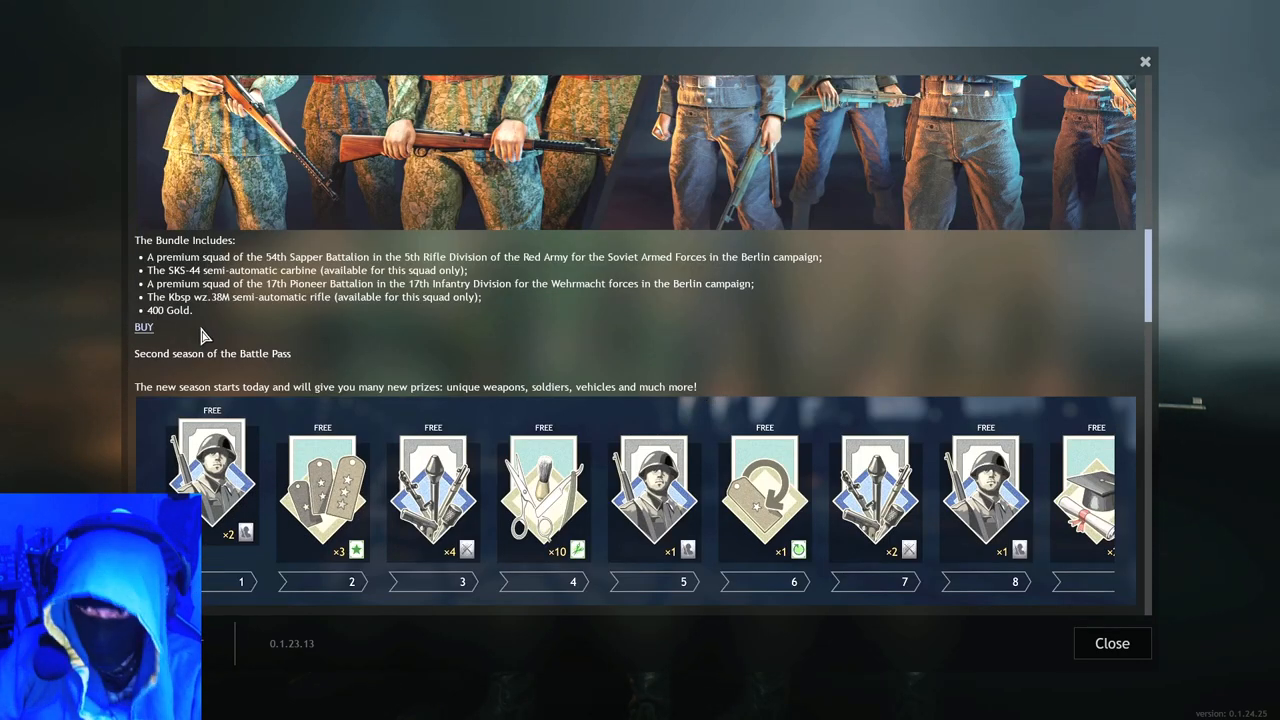
mouse_move(436, 284)
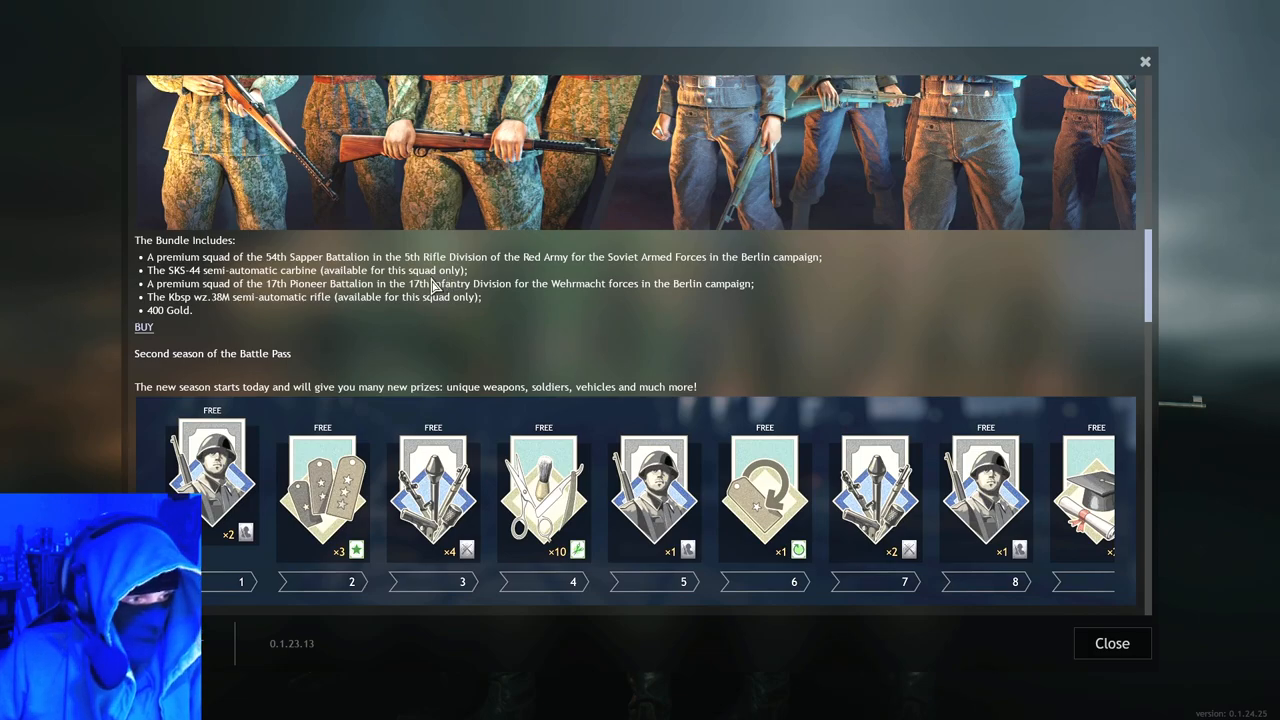
mouse_move(644, 270)
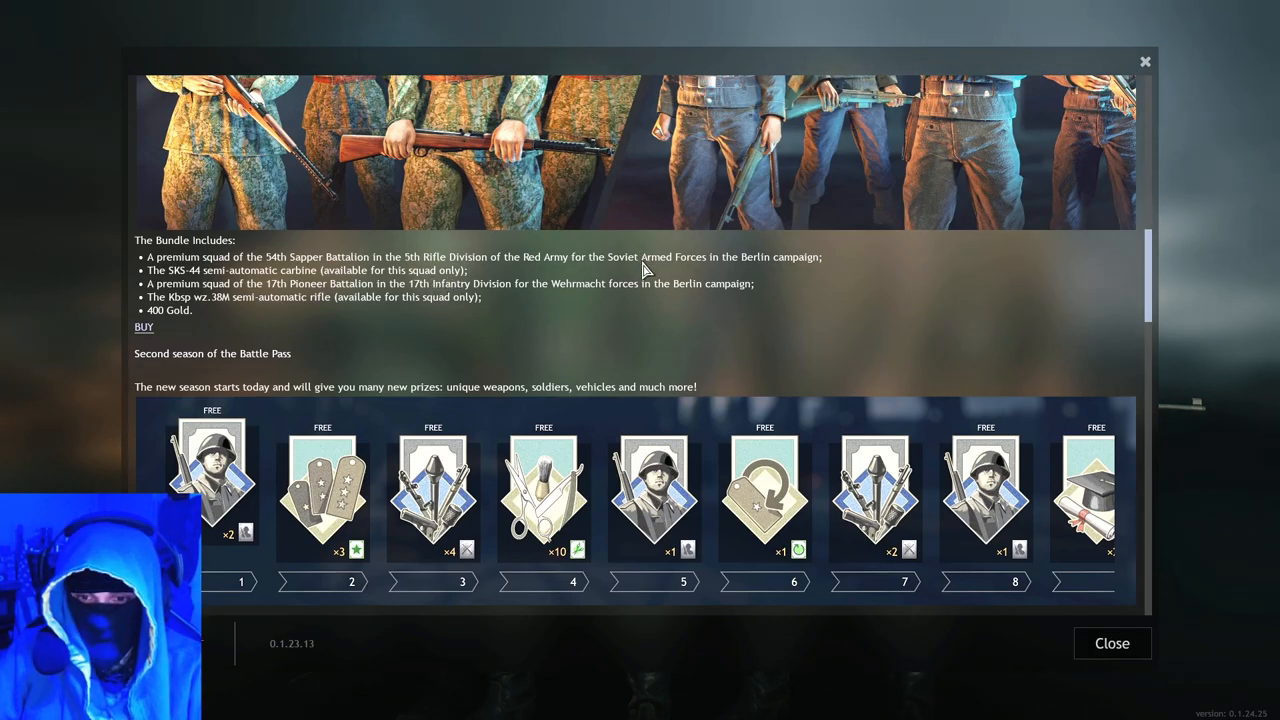
scroll(down, 3)
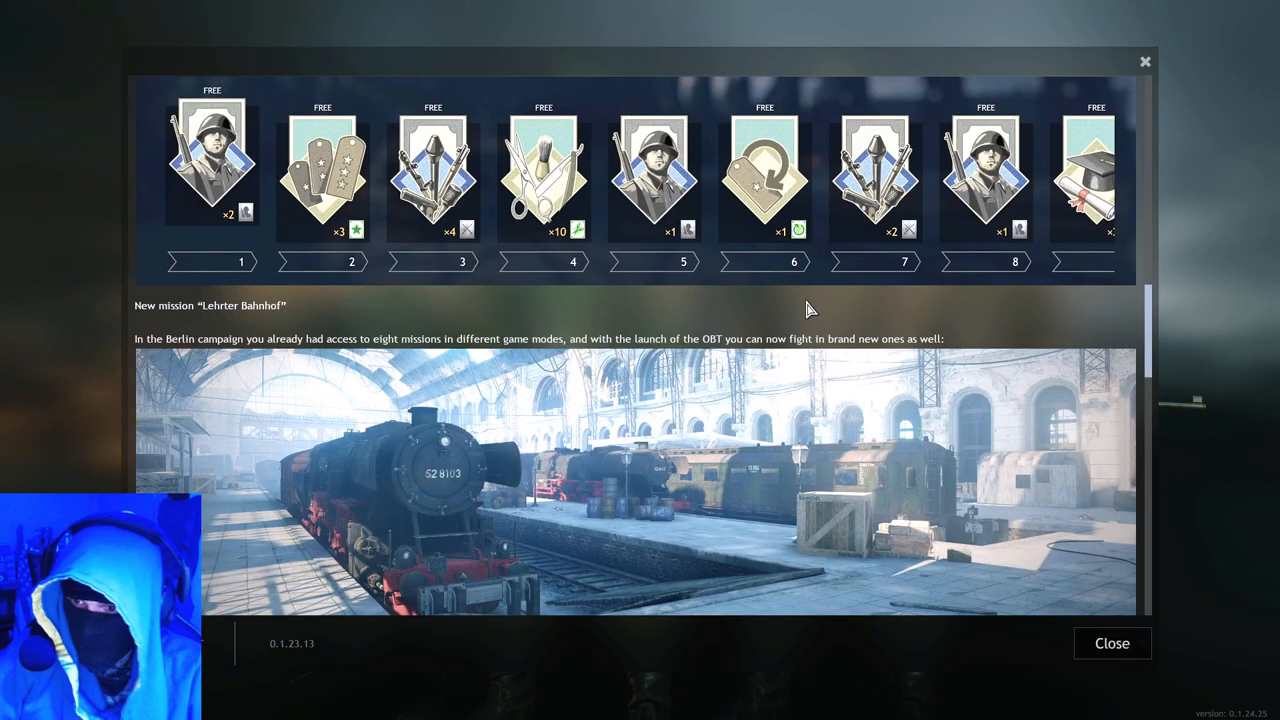
scroll(up, 3)
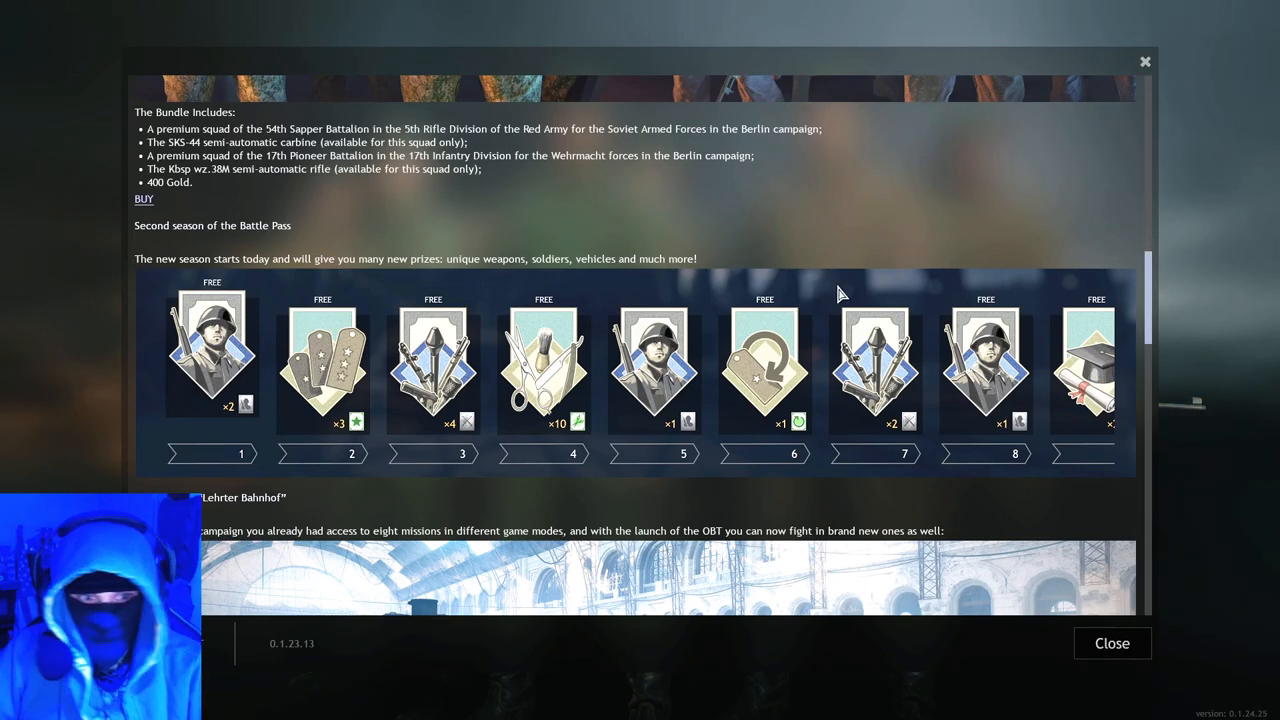
scroll(down, 3)
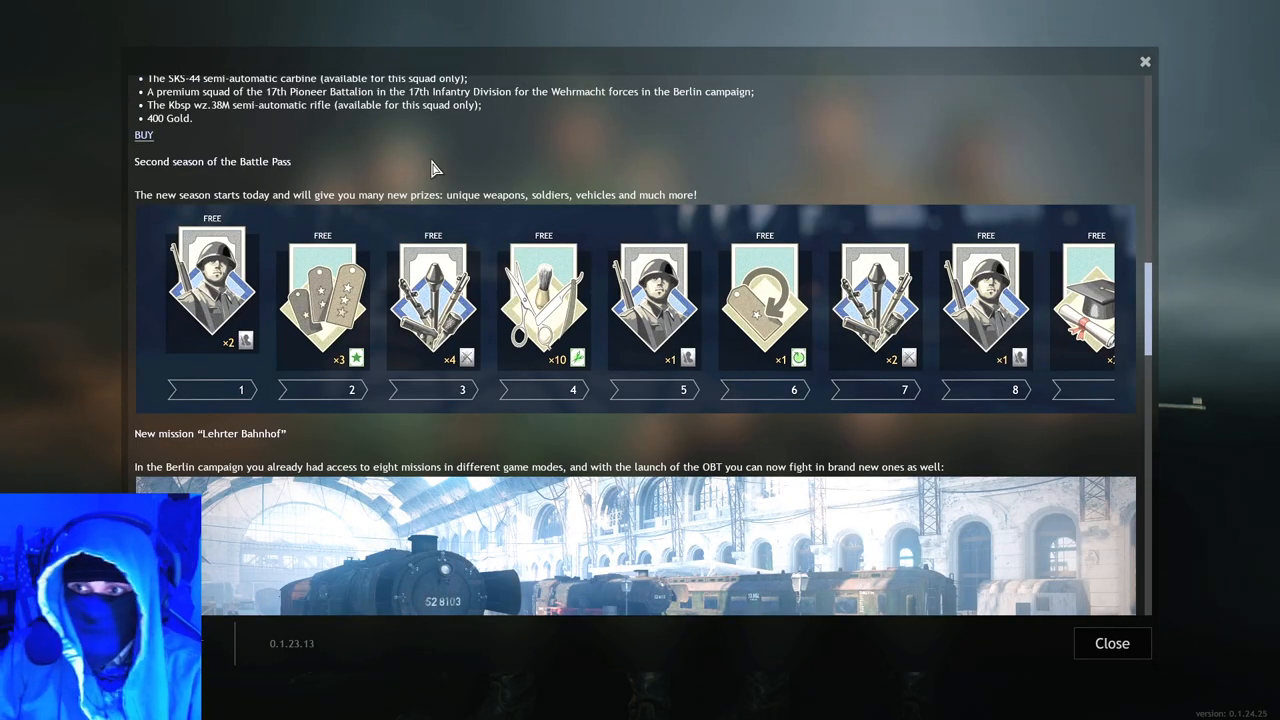
mouse_move(298, 204)
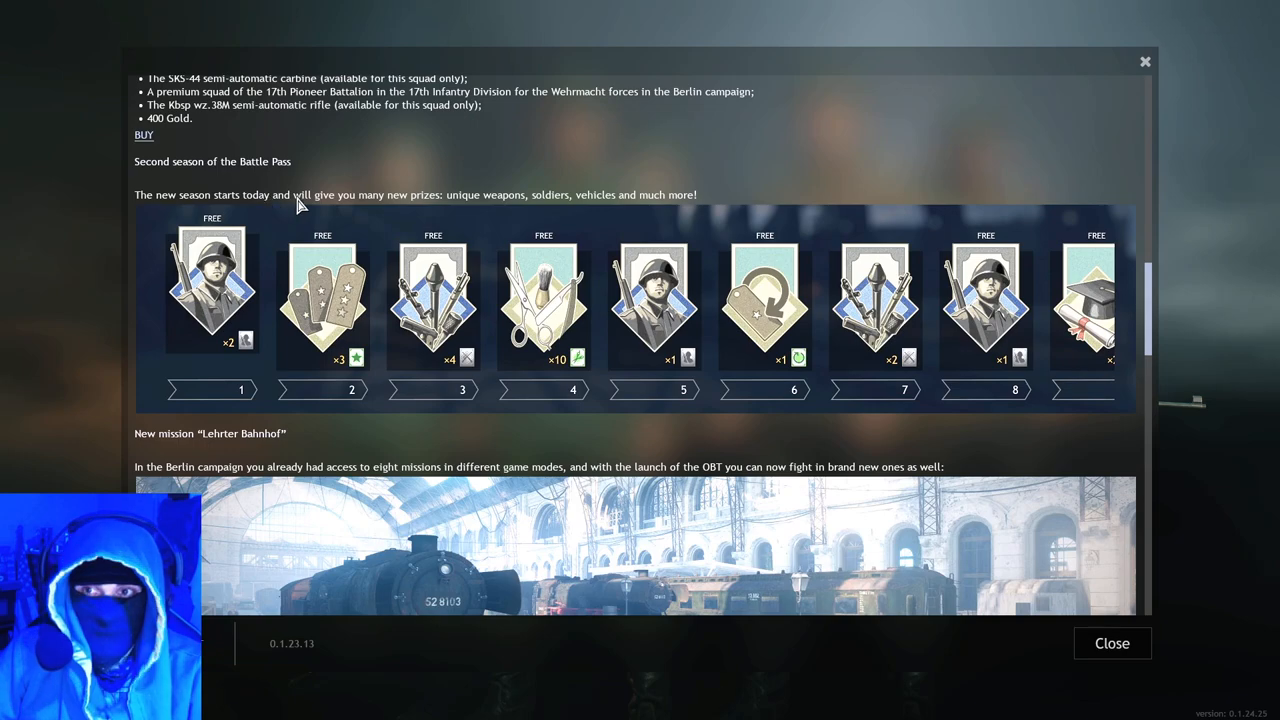
mouse_move(504, 210)
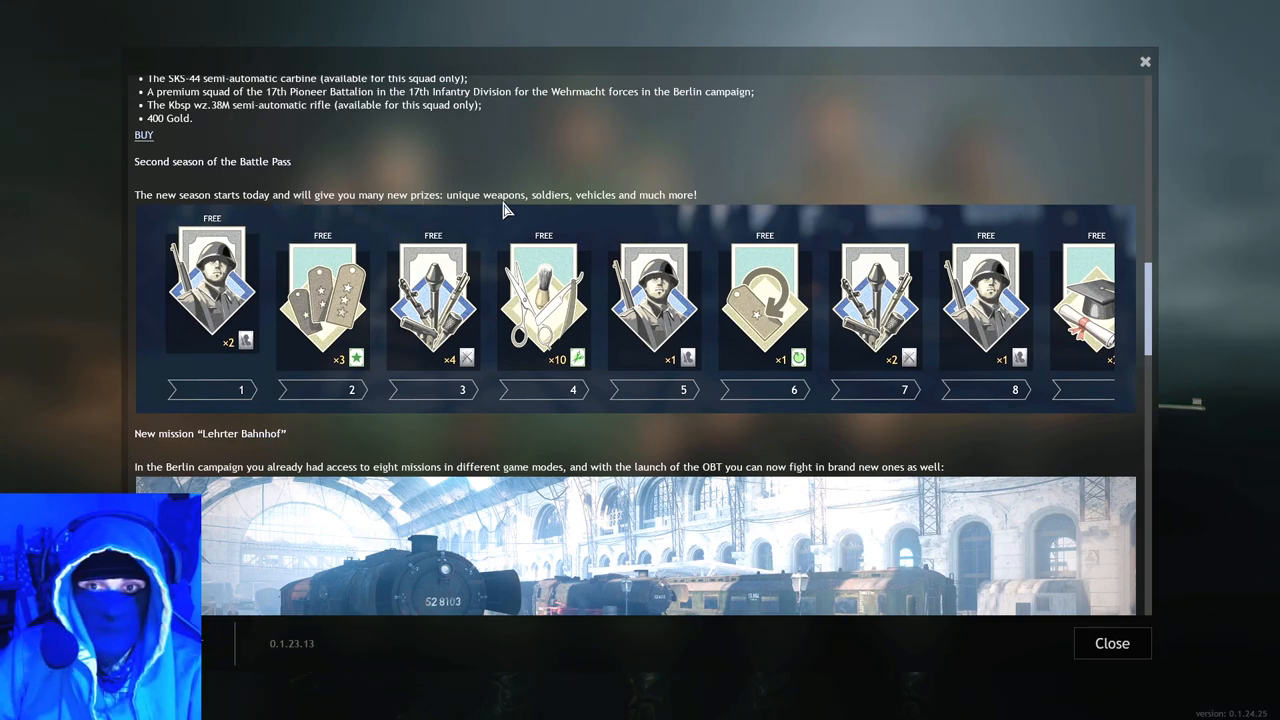
mouse_move(428, 292)
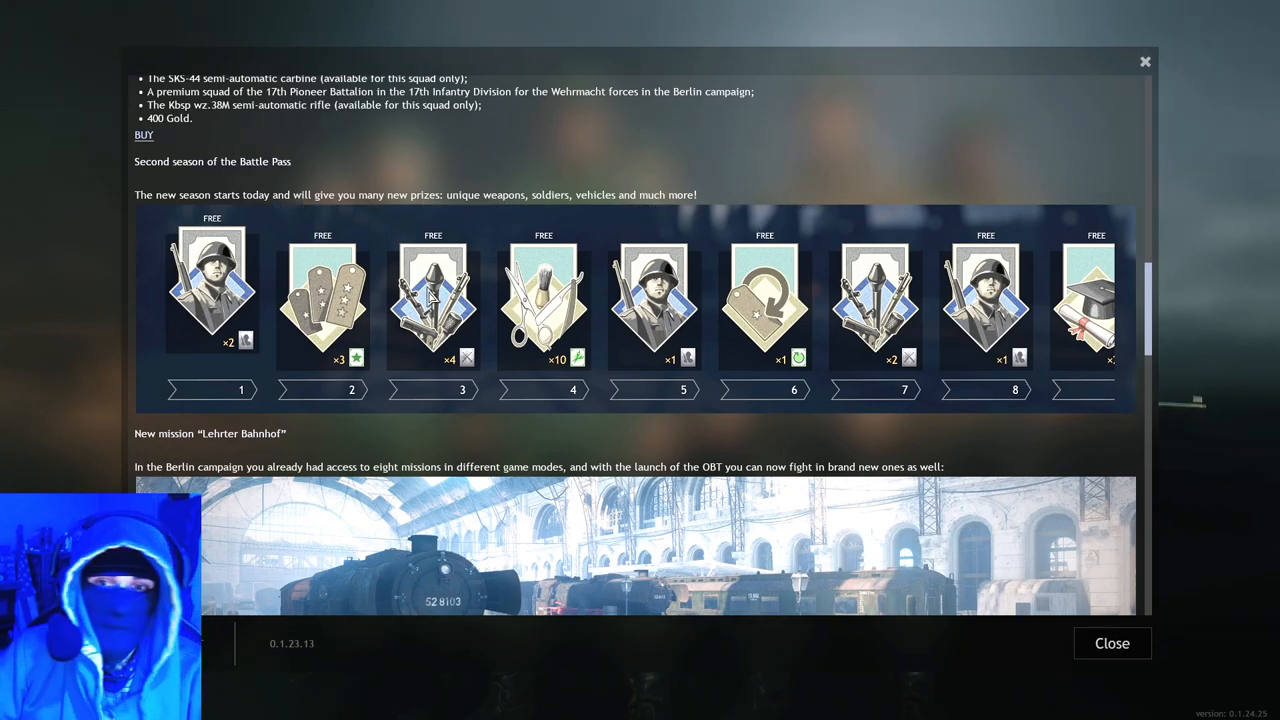
mouse_move(718, 312)
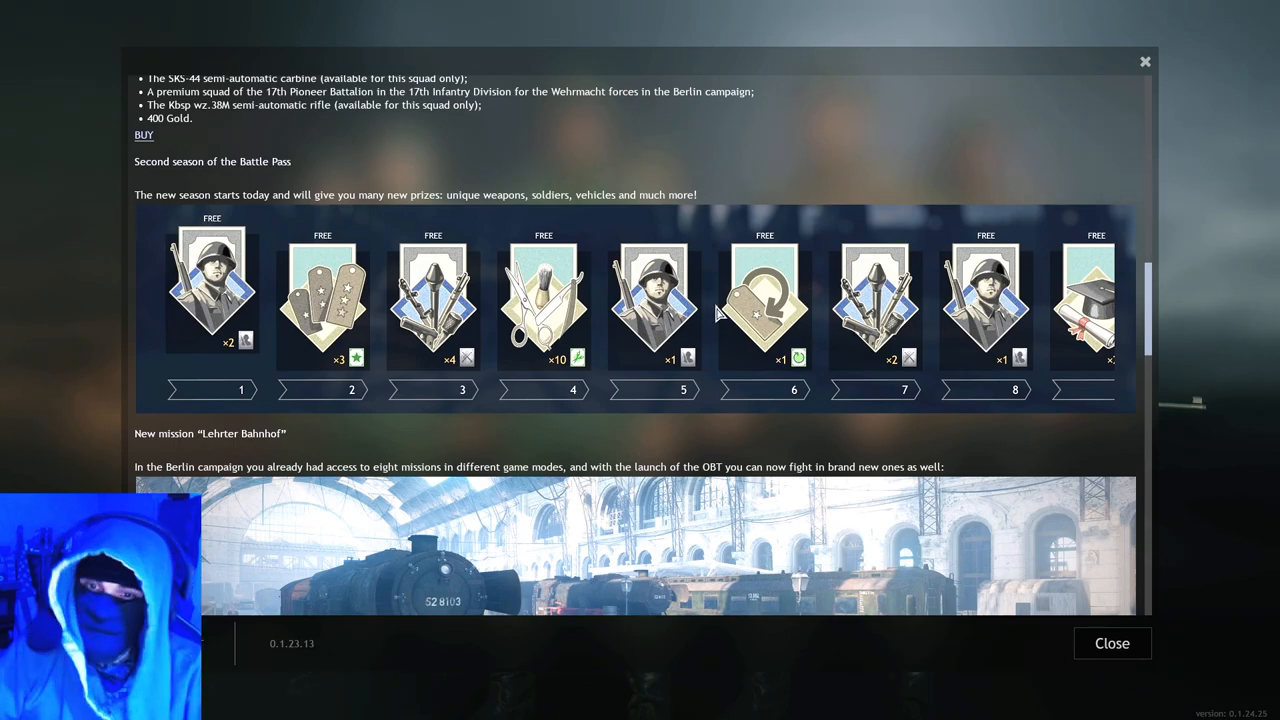
mouse_move(742, 392)
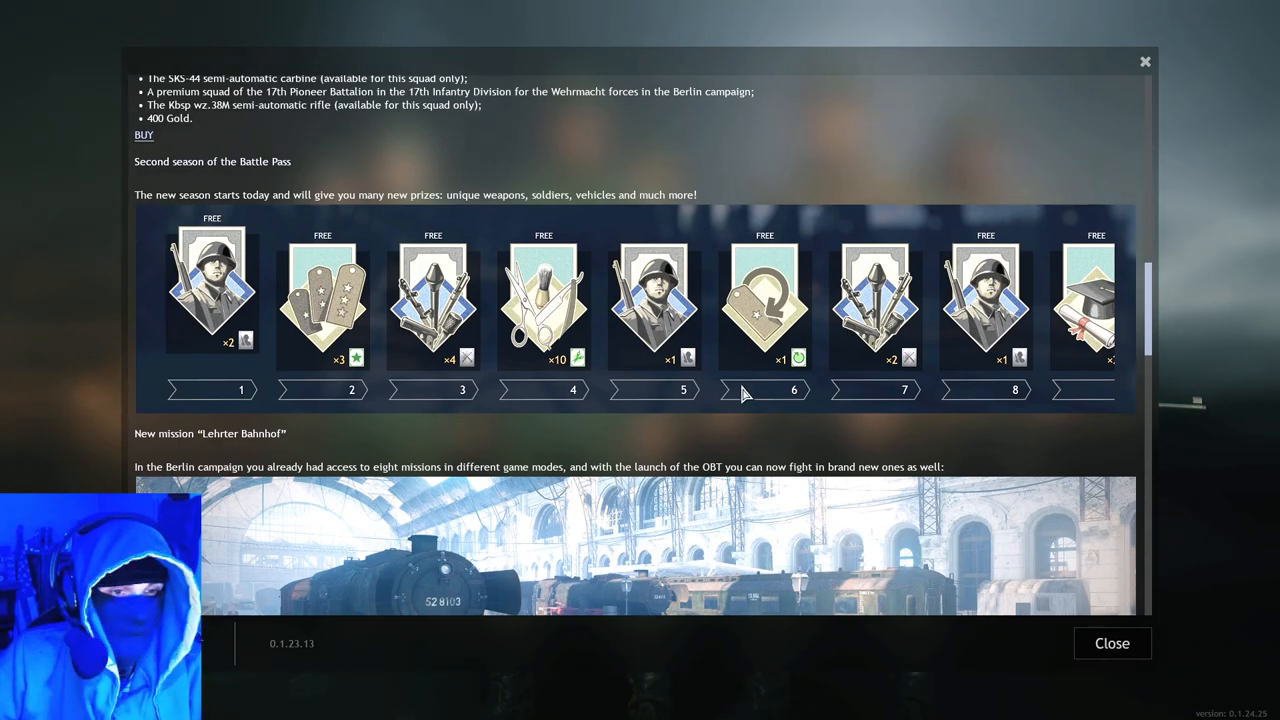
mouse_move(1096, 310)
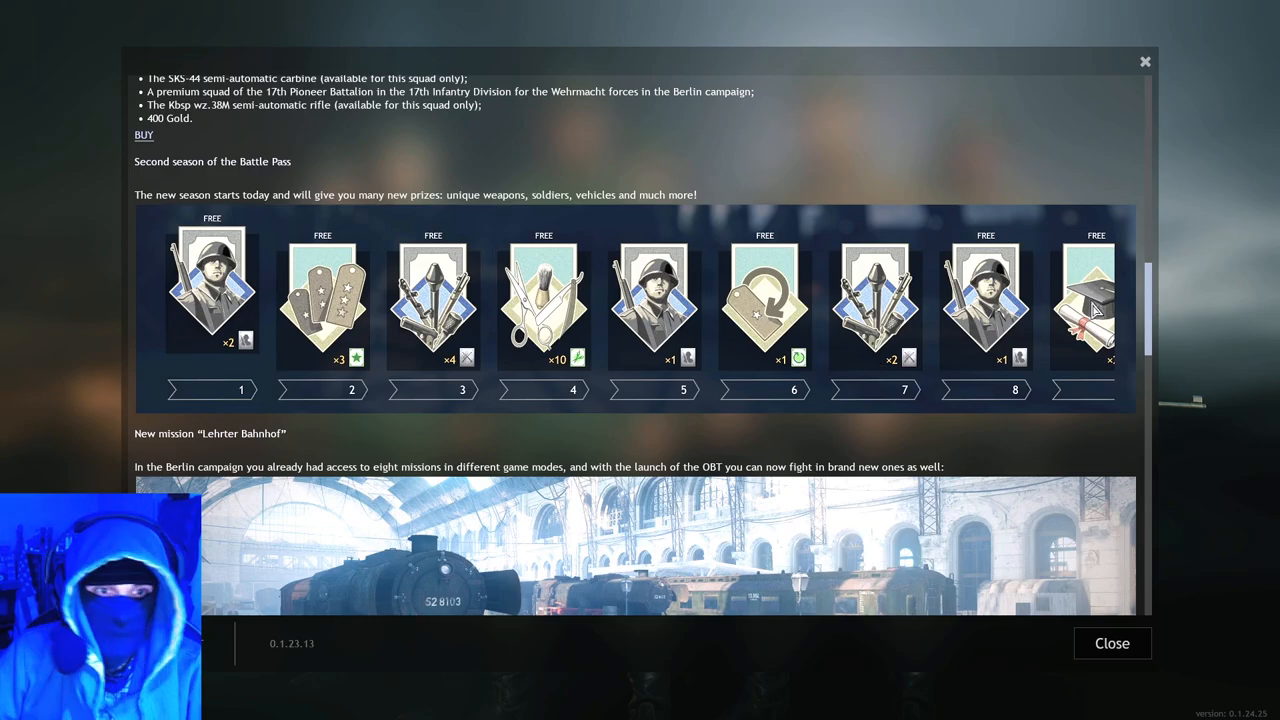
Step: Scroll to the full Lehrter Bahnhof mission description and train station image above the change list
scroll(down, 3)
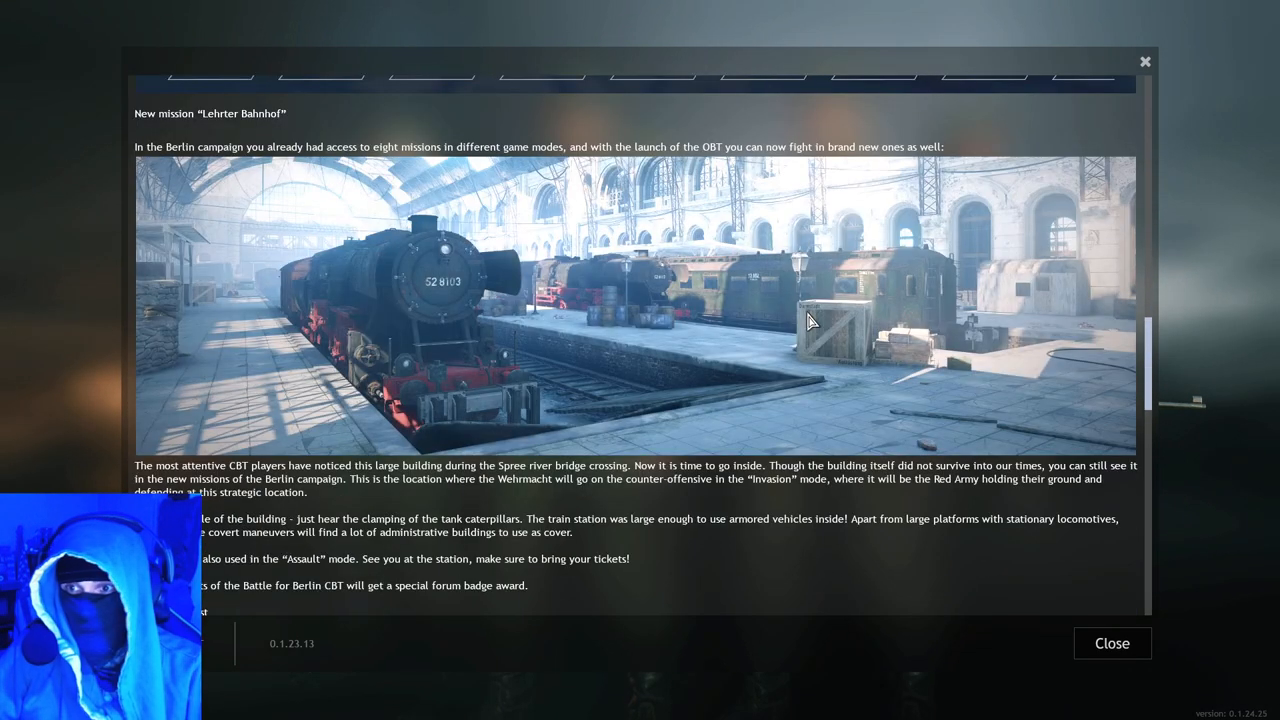
mouse_move(210, 160)
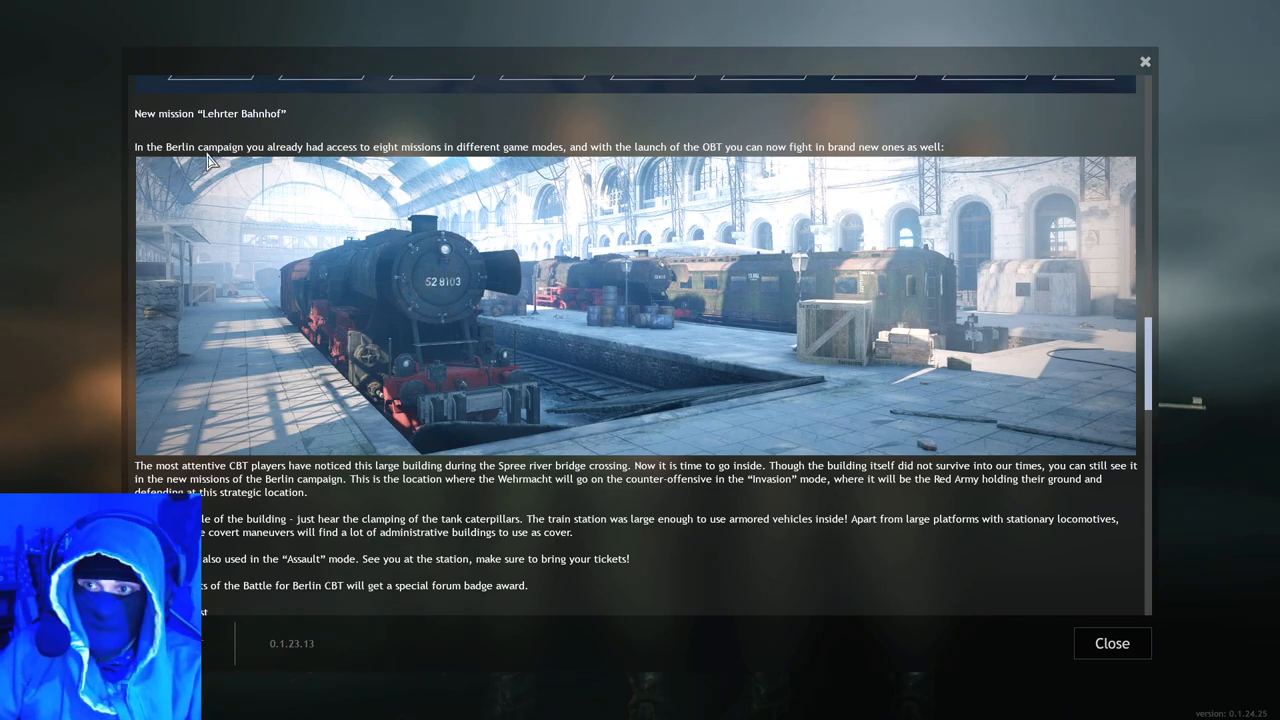
mouse_move(456, 164)
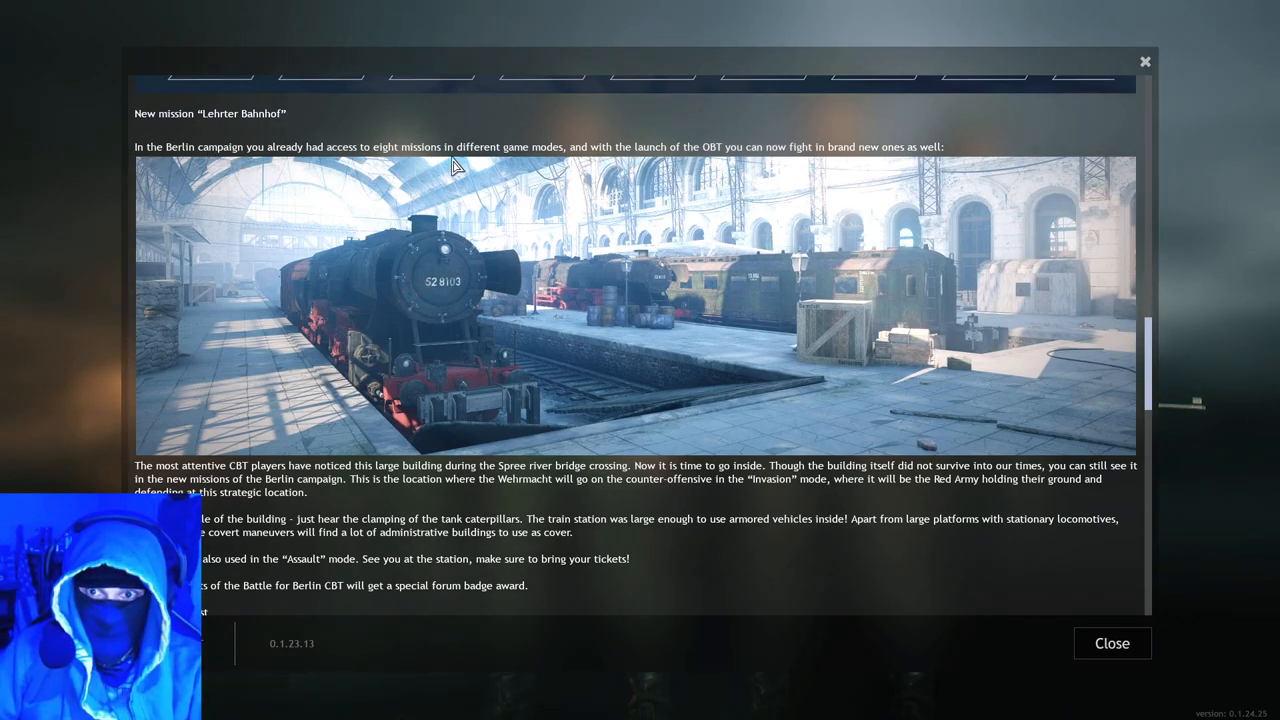
mouse_move(584, 168)
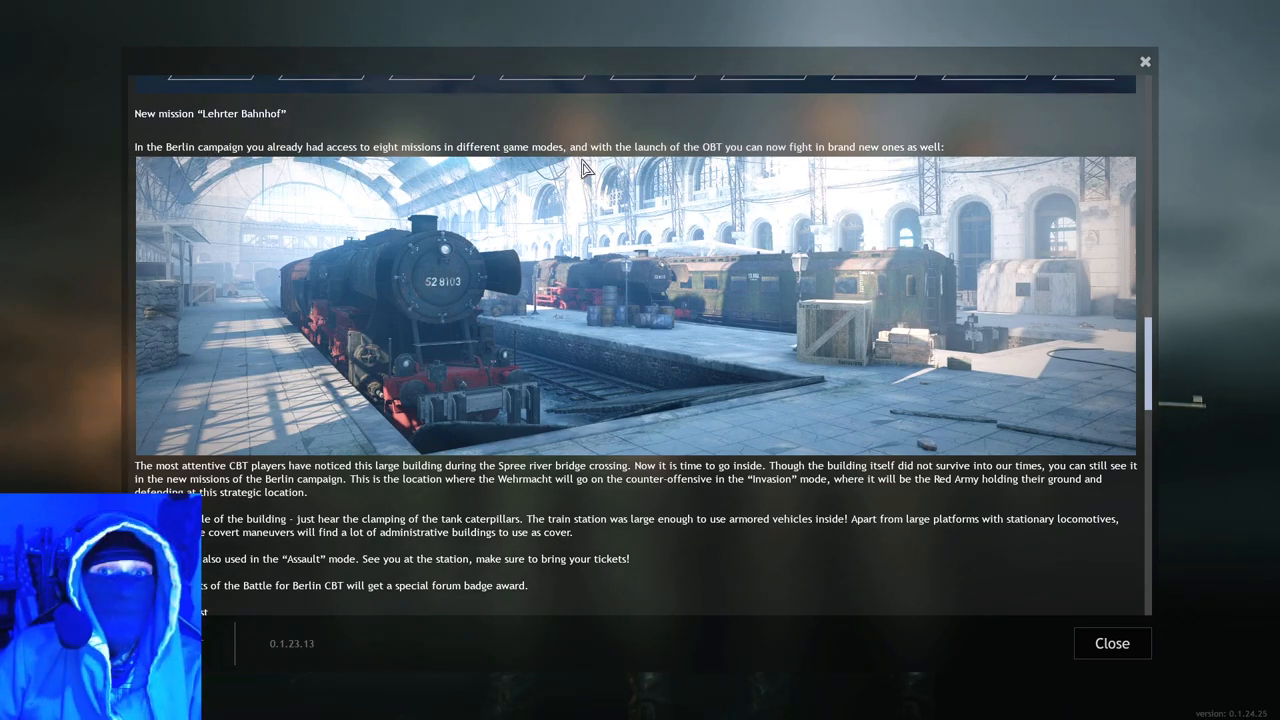
mouse_move(860, 164)
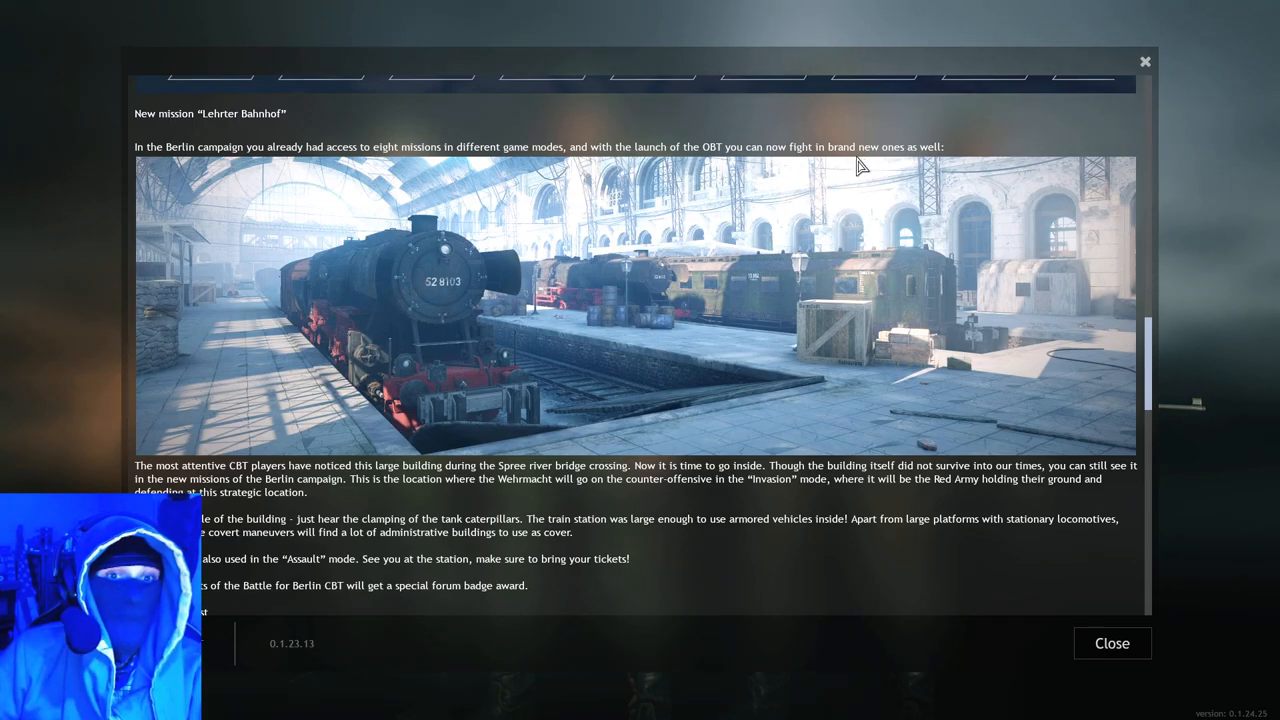
scroll(down, 3)
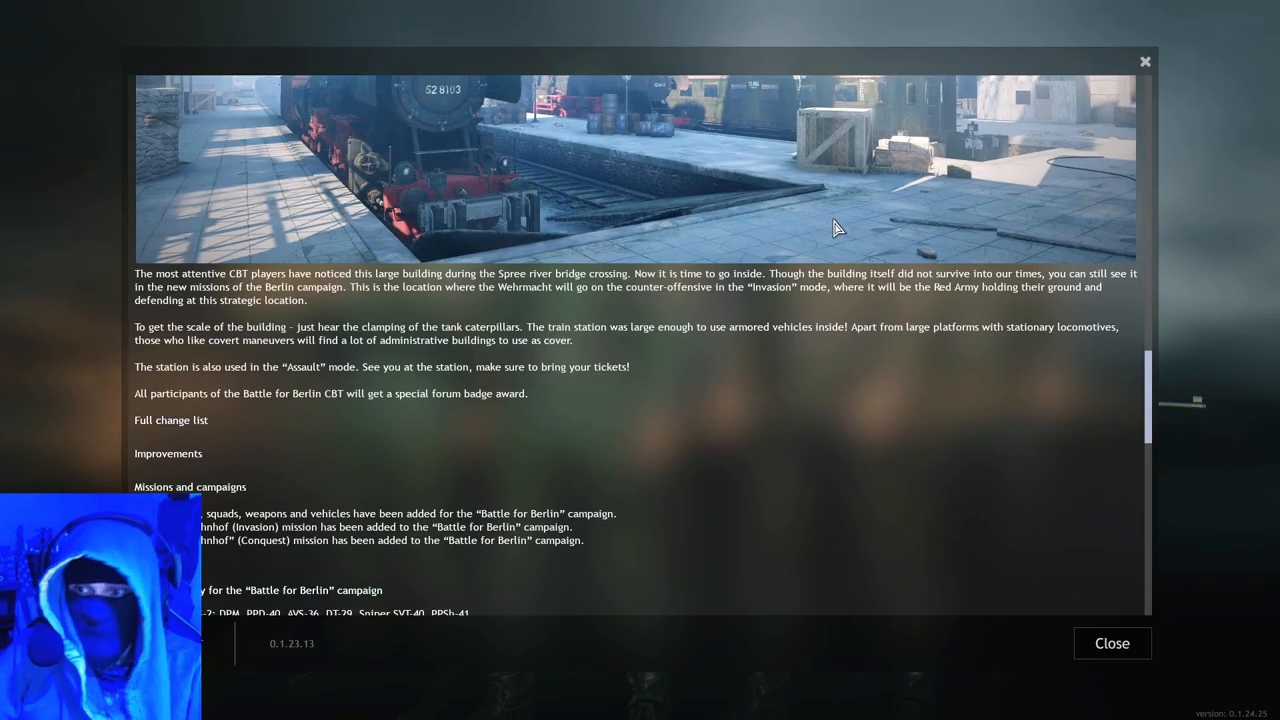
scroll(up, 3)
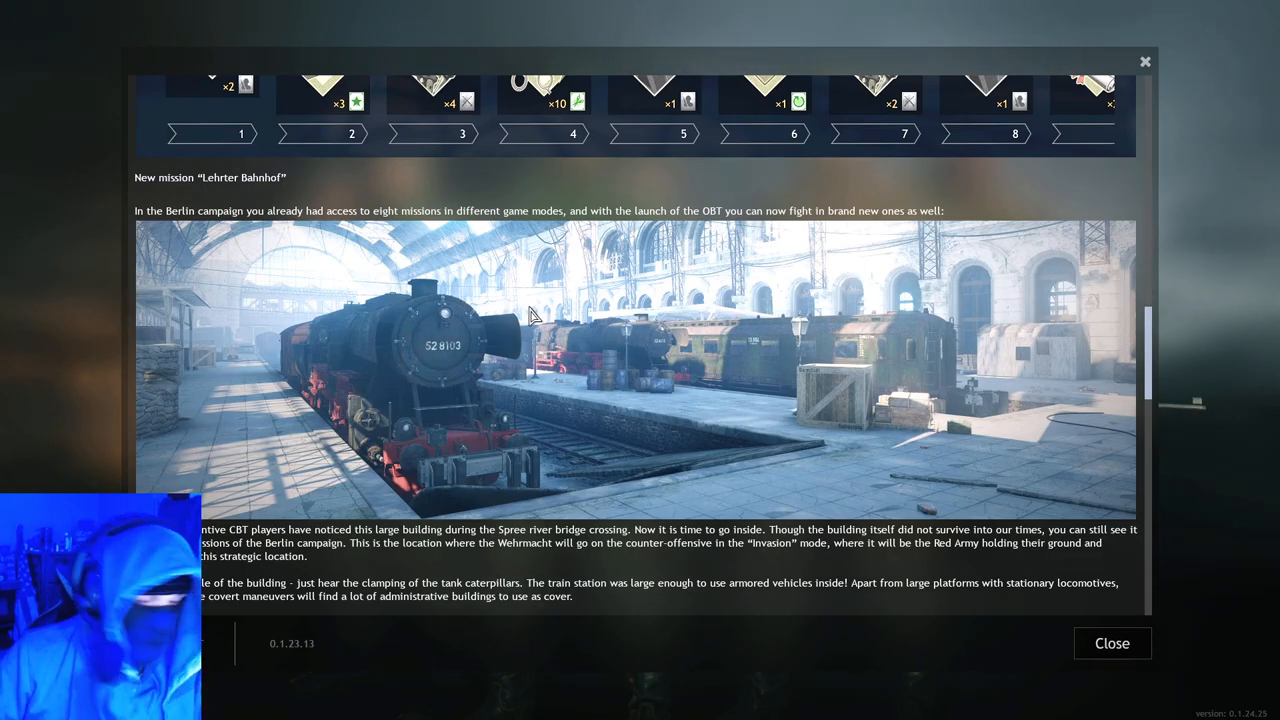
mouse_move(640, 348)
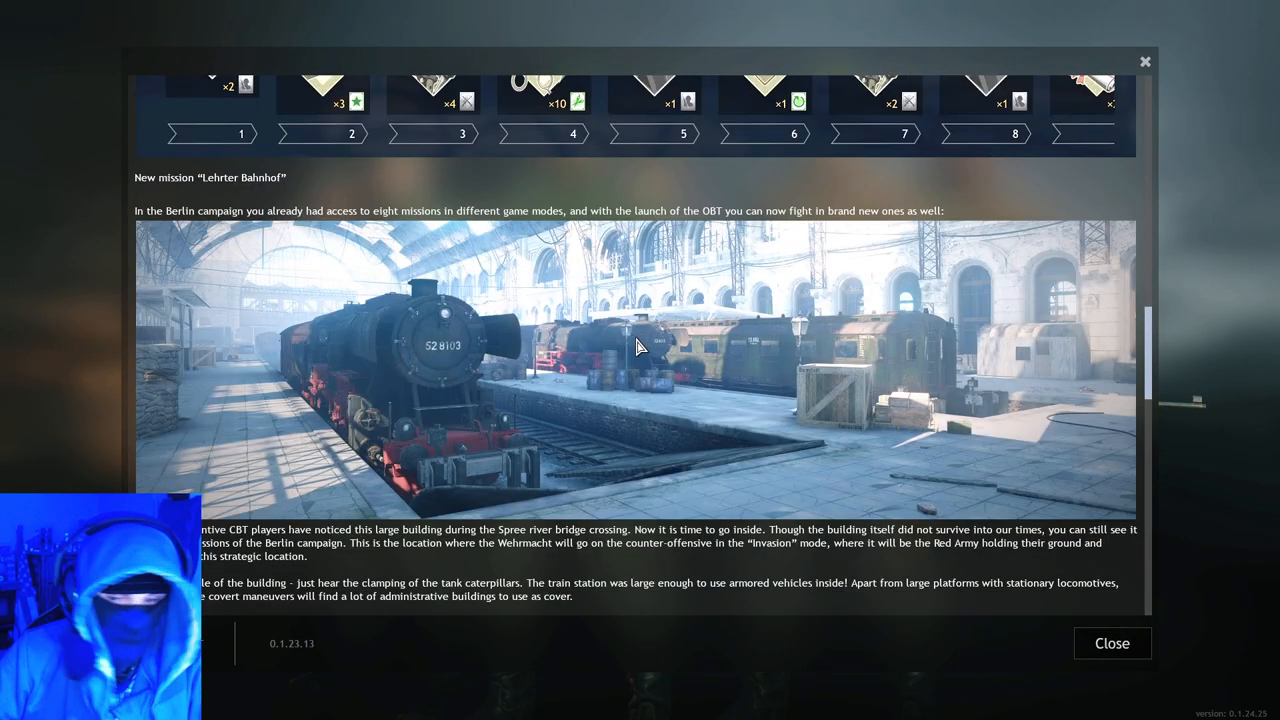
scroll(down, 3)
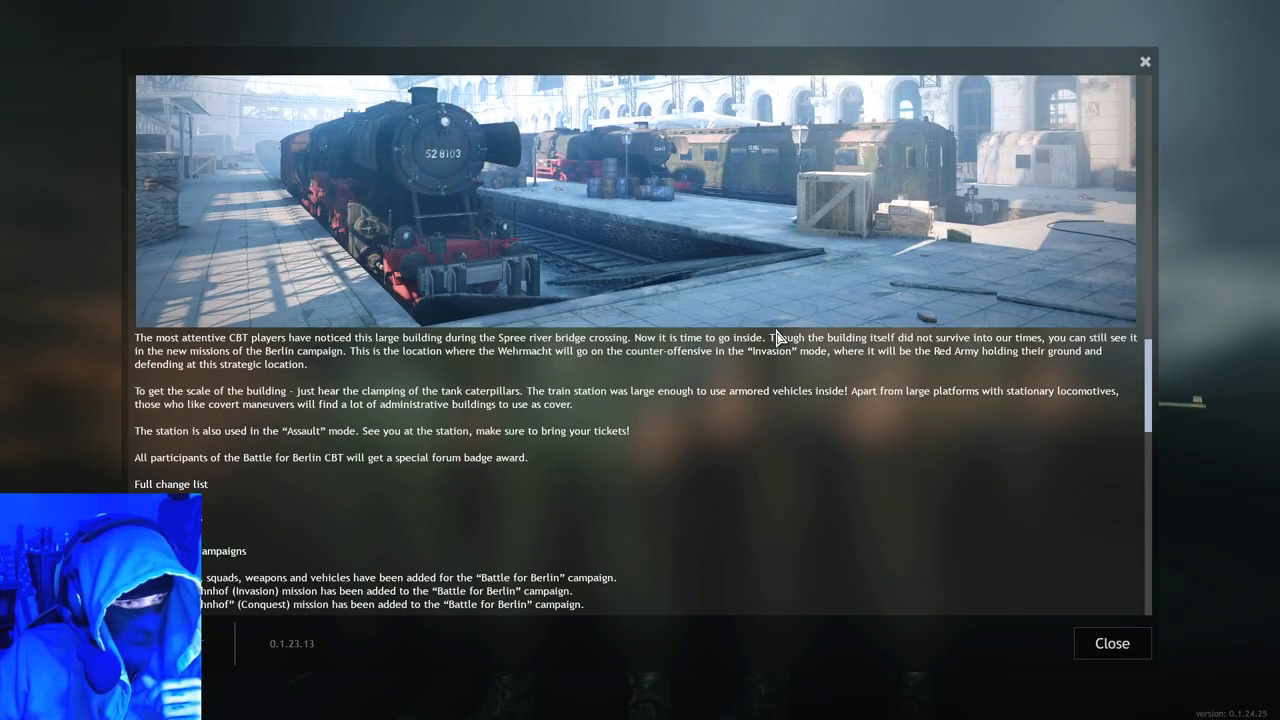
mouse_move(532, 358)
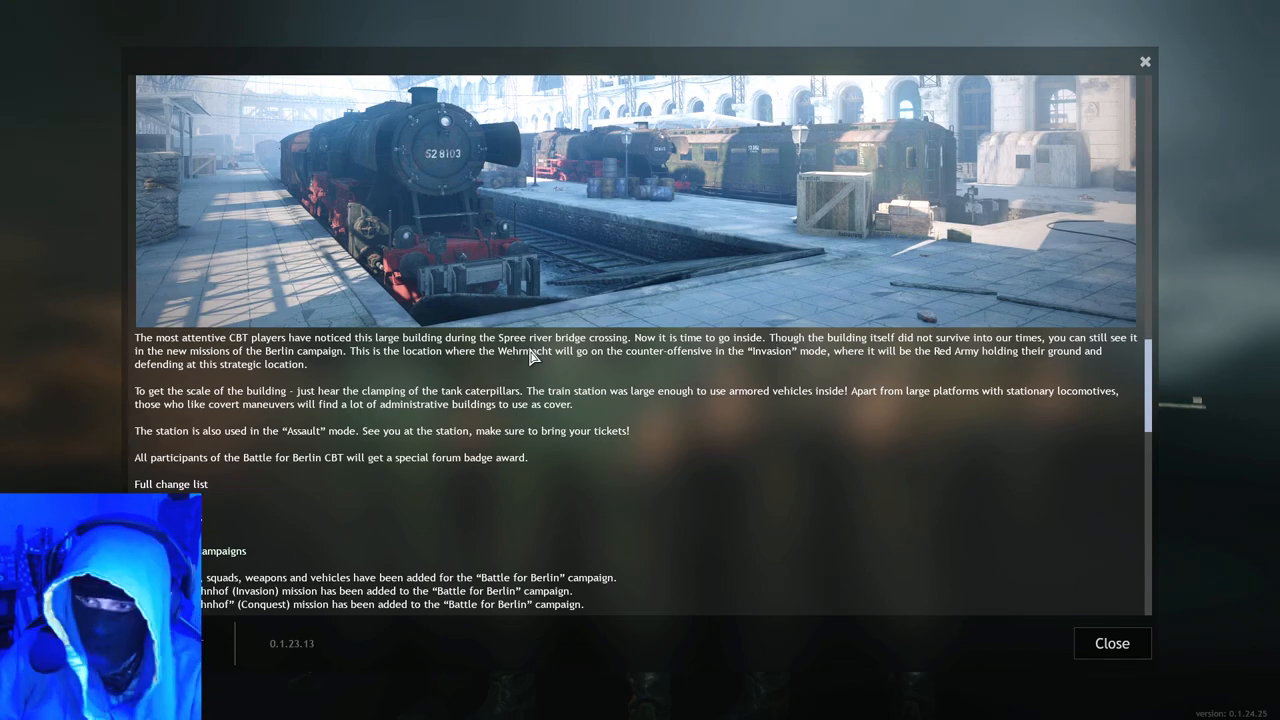
Step: Scroll around the Lehrter Bahnhof description to where the Full change list begins
scroll(down, 3)
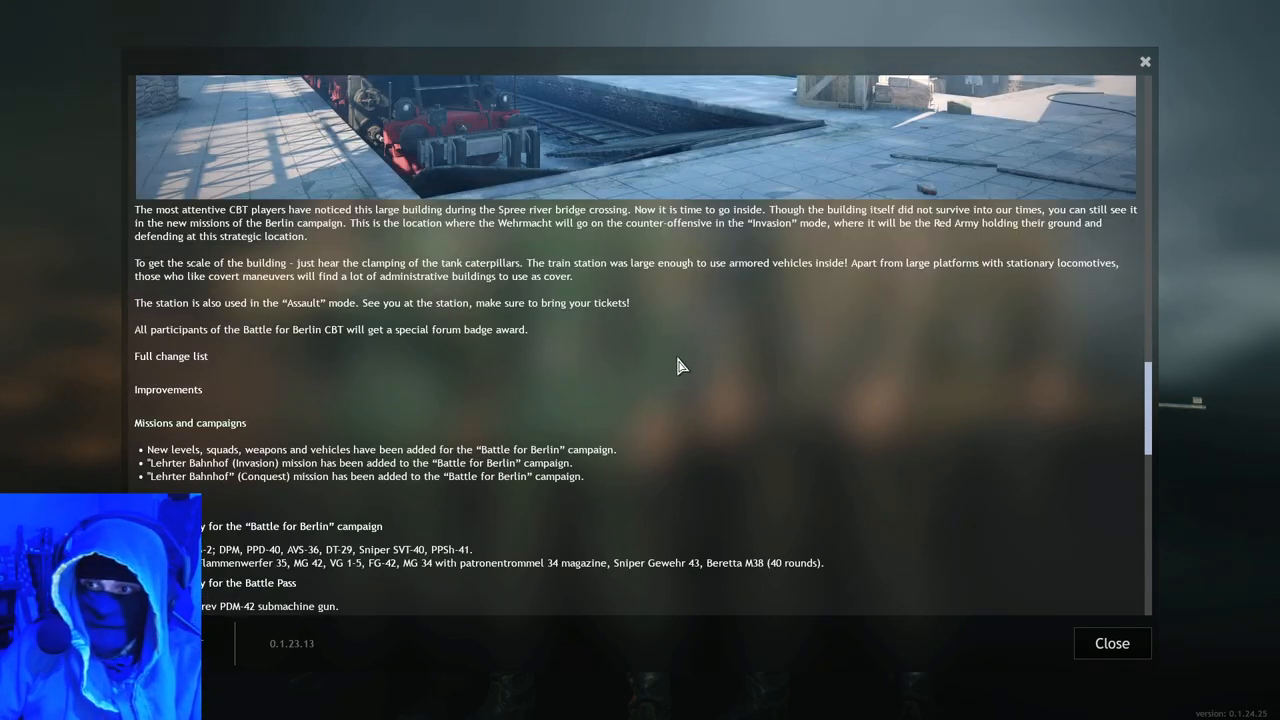
mouse_move(644, 370)
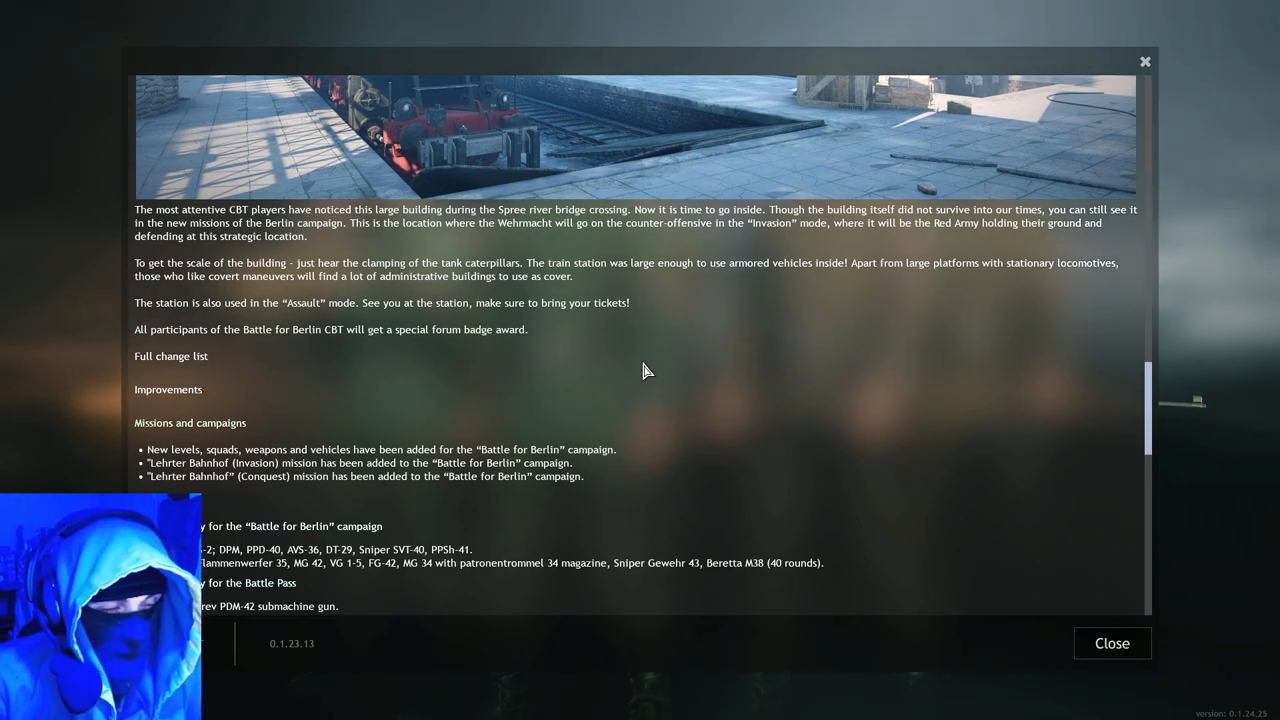
scroll(up, 3)
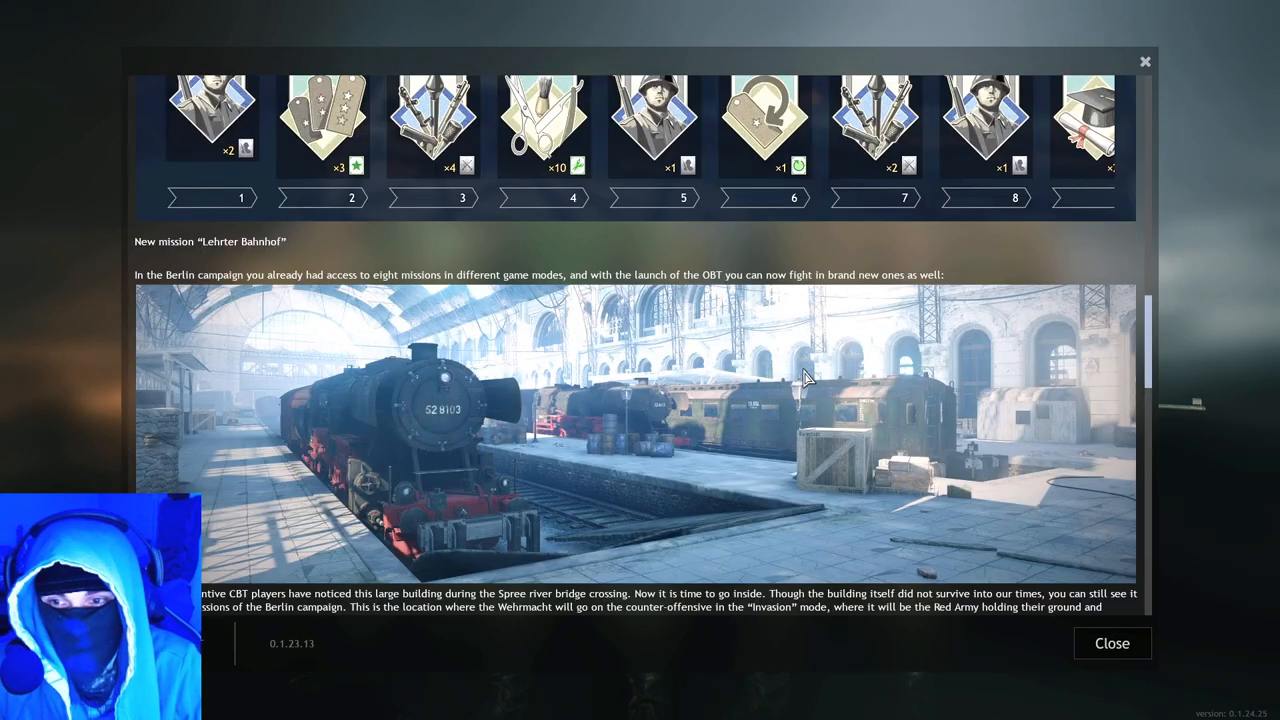
scroll(down, 3)
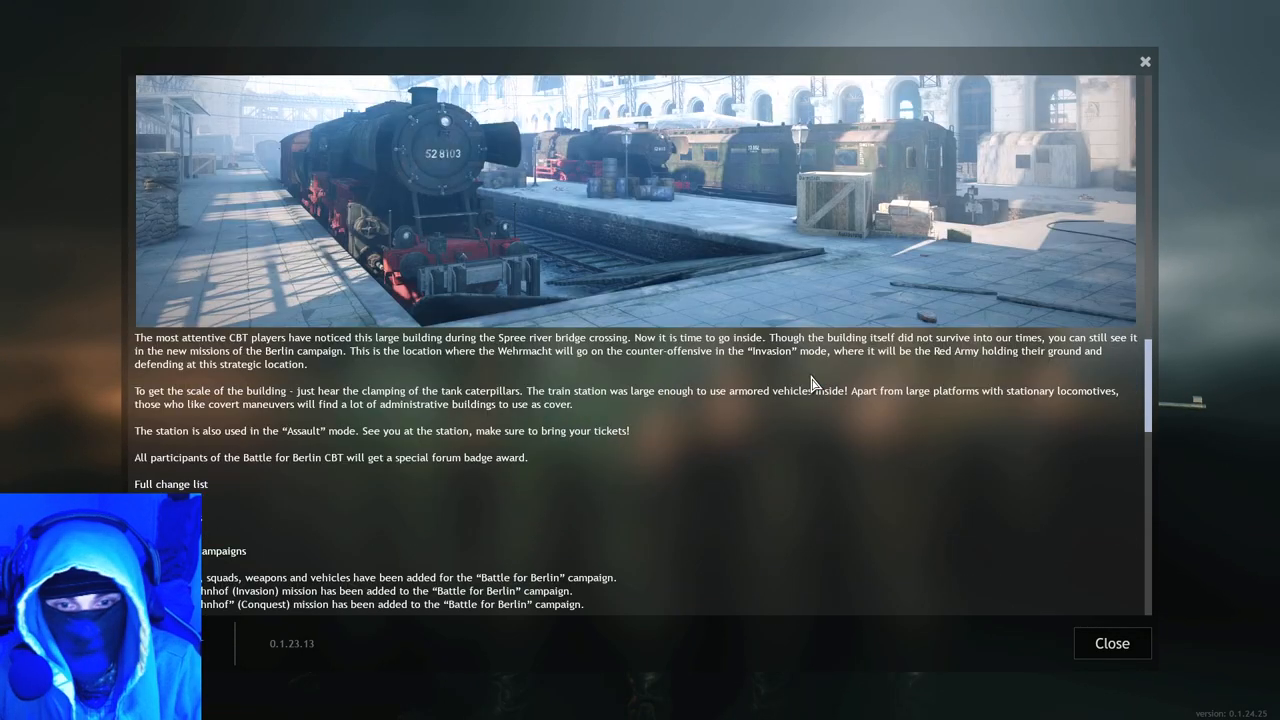
mouse_move(716, 516)
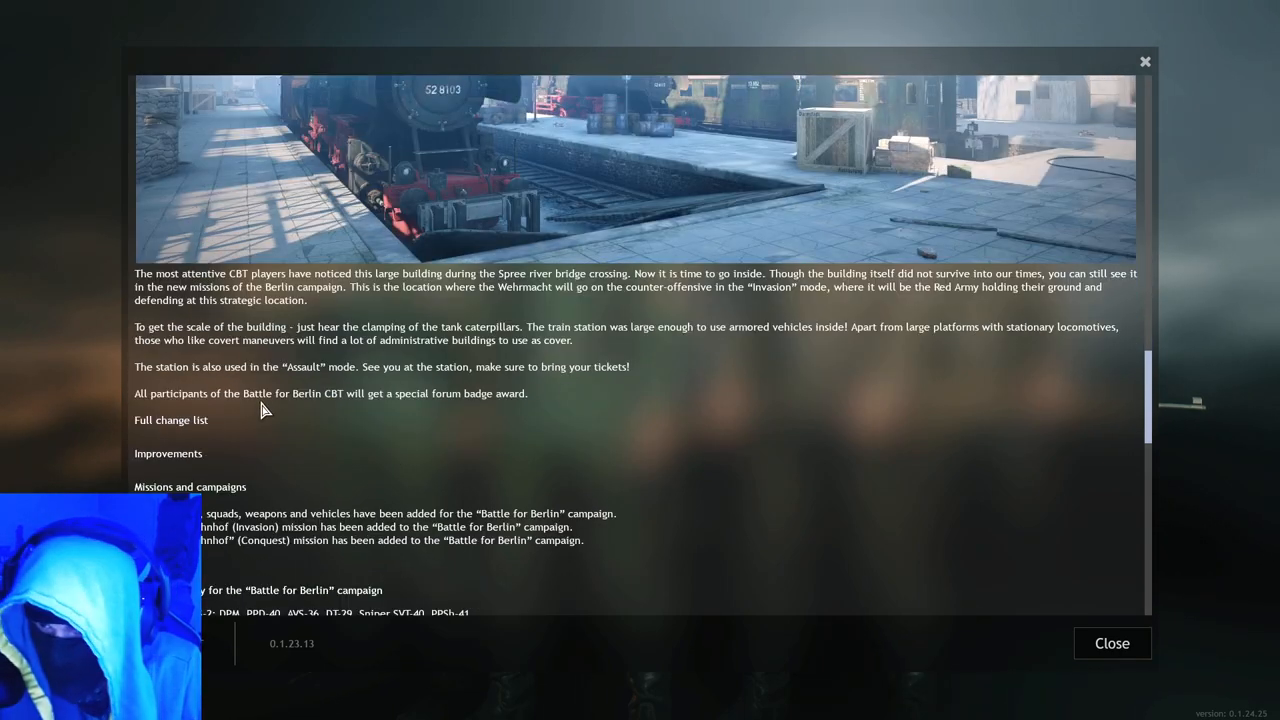
mouse_move(960, 336)
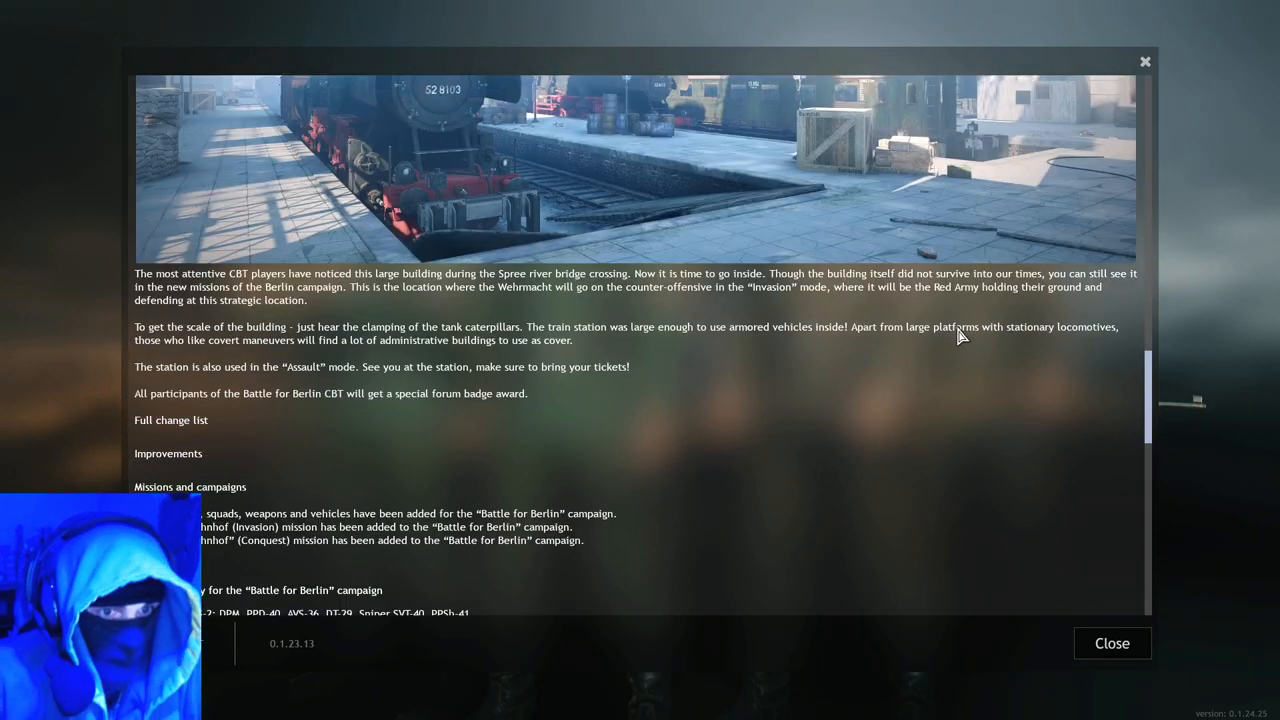
mouse_move(160, 352)
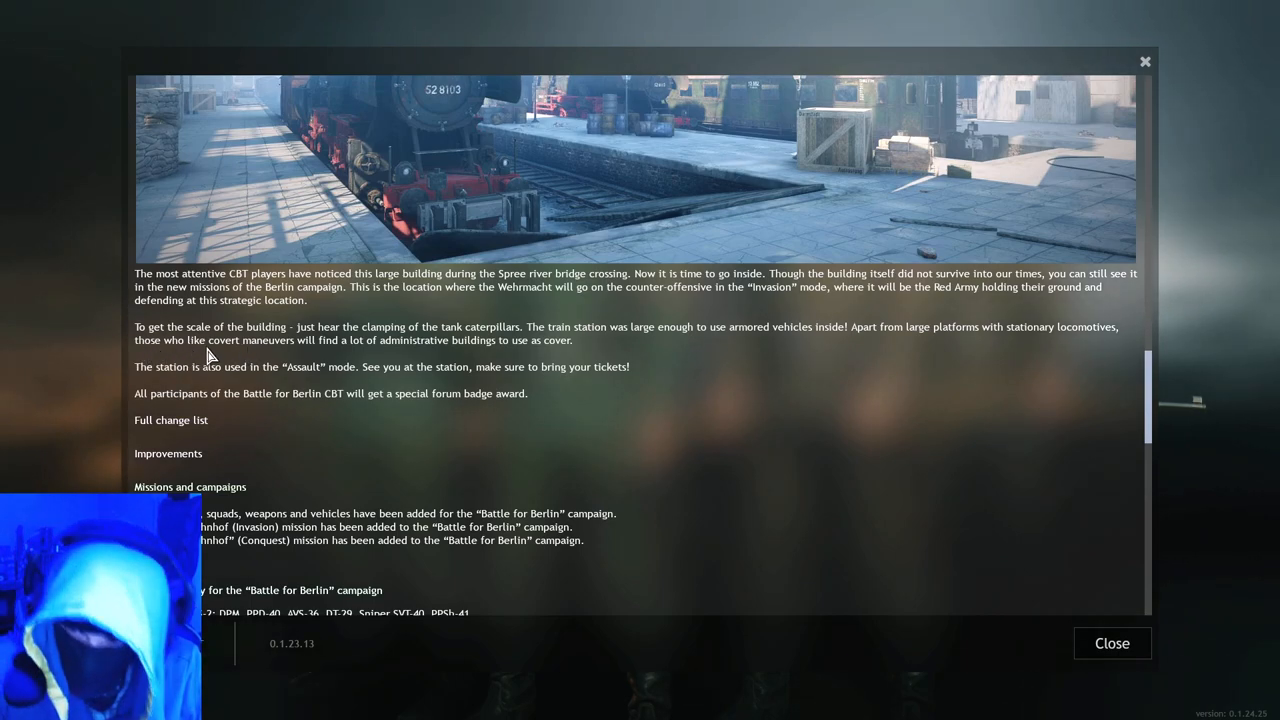
mouse_move(456, 352)
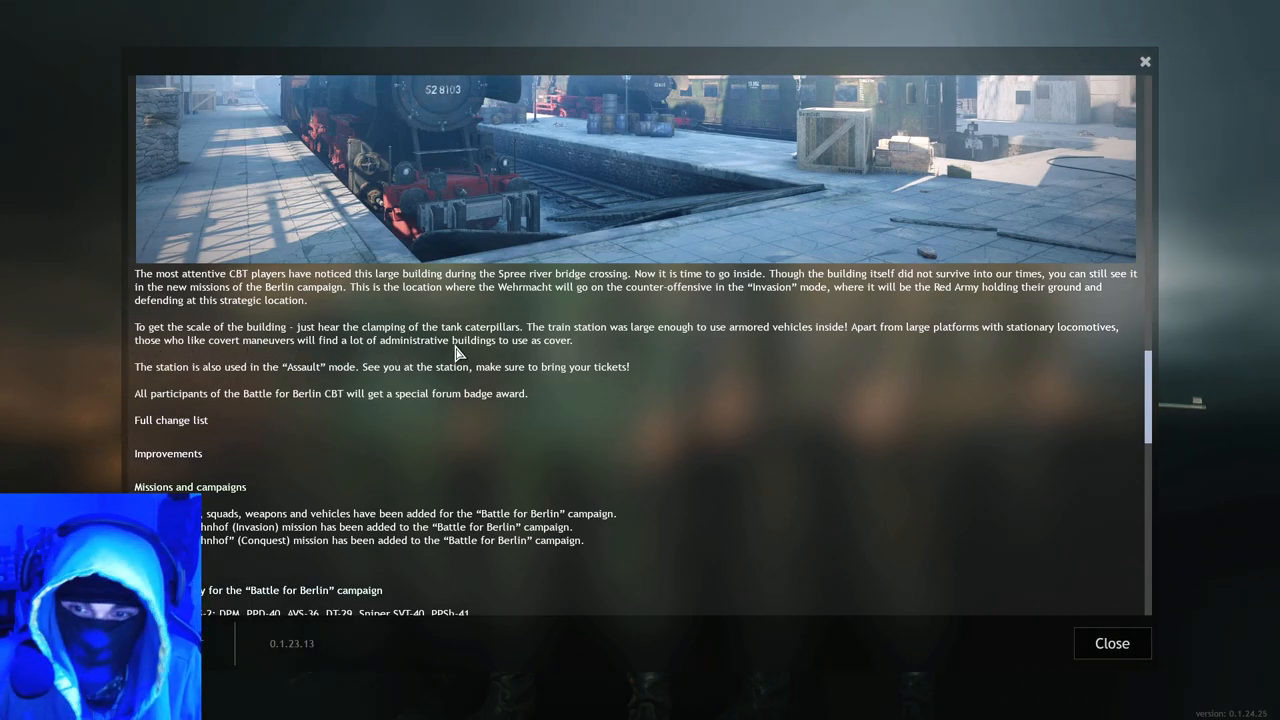
mouse_move(136, 368)
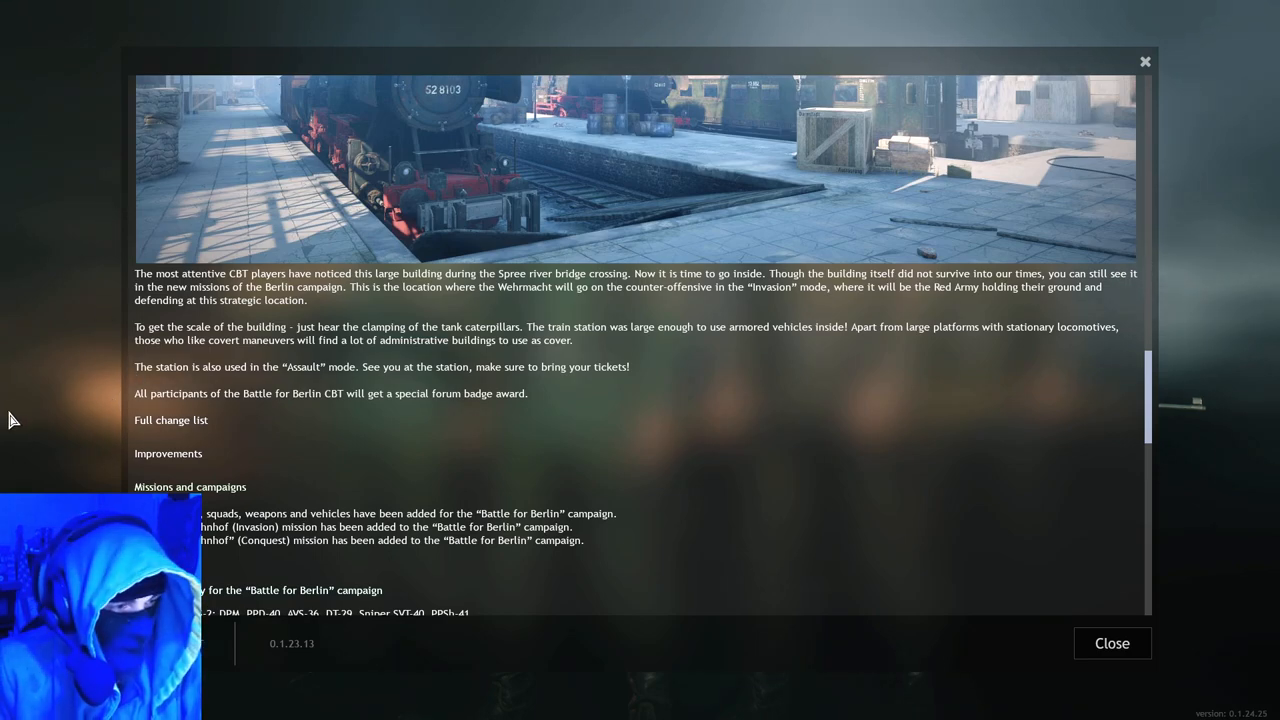
mouse_move(684, 212)
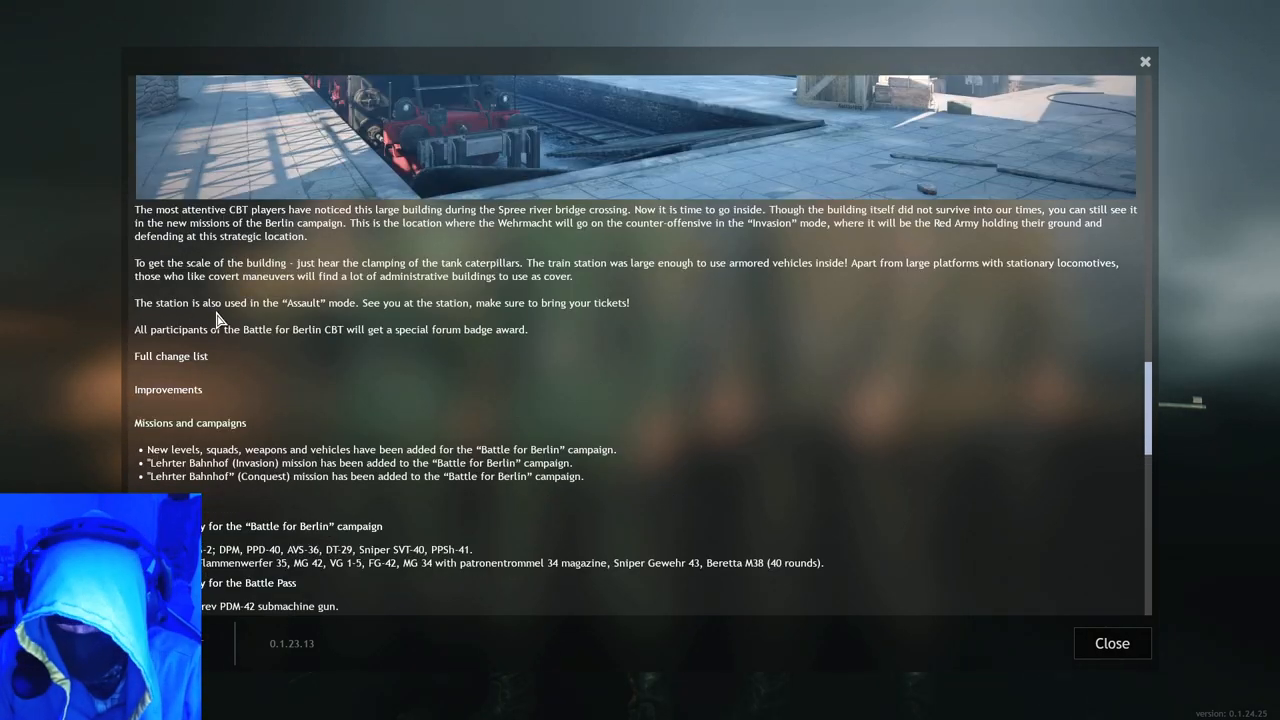
mouse_move(358, 316)
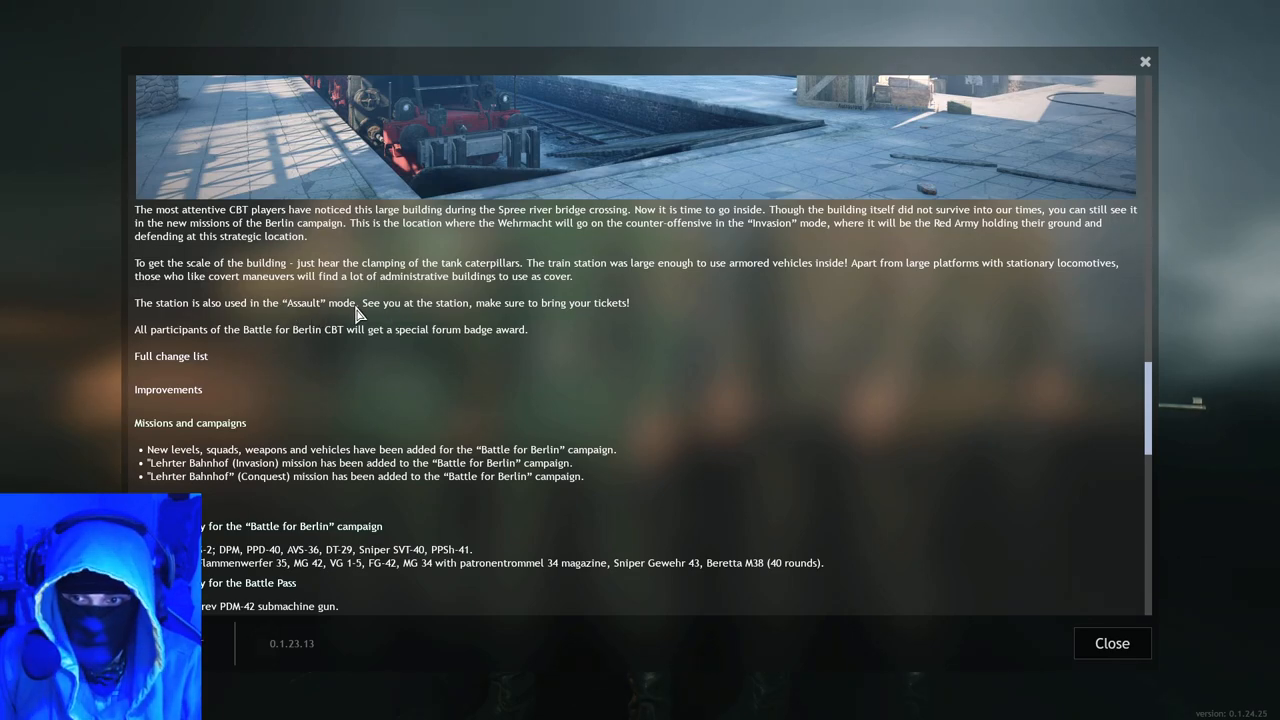
mouse_move(628, 318)
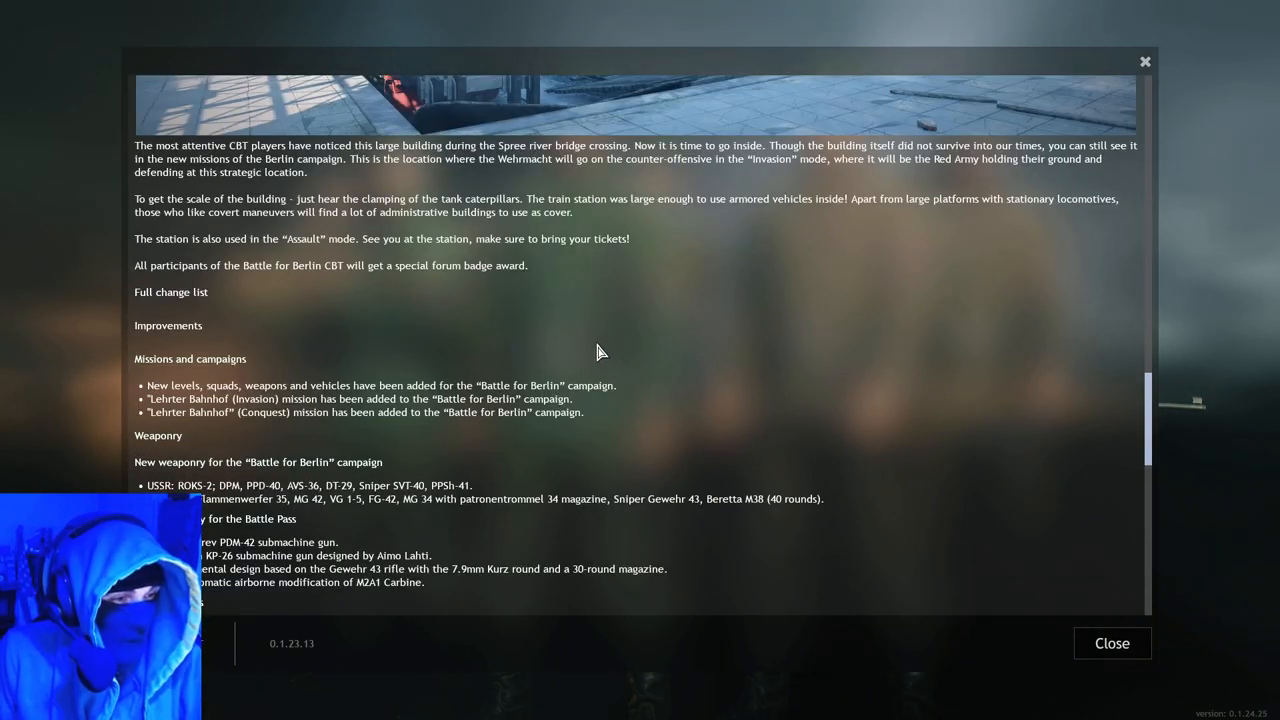
mouse_move(544, 310)
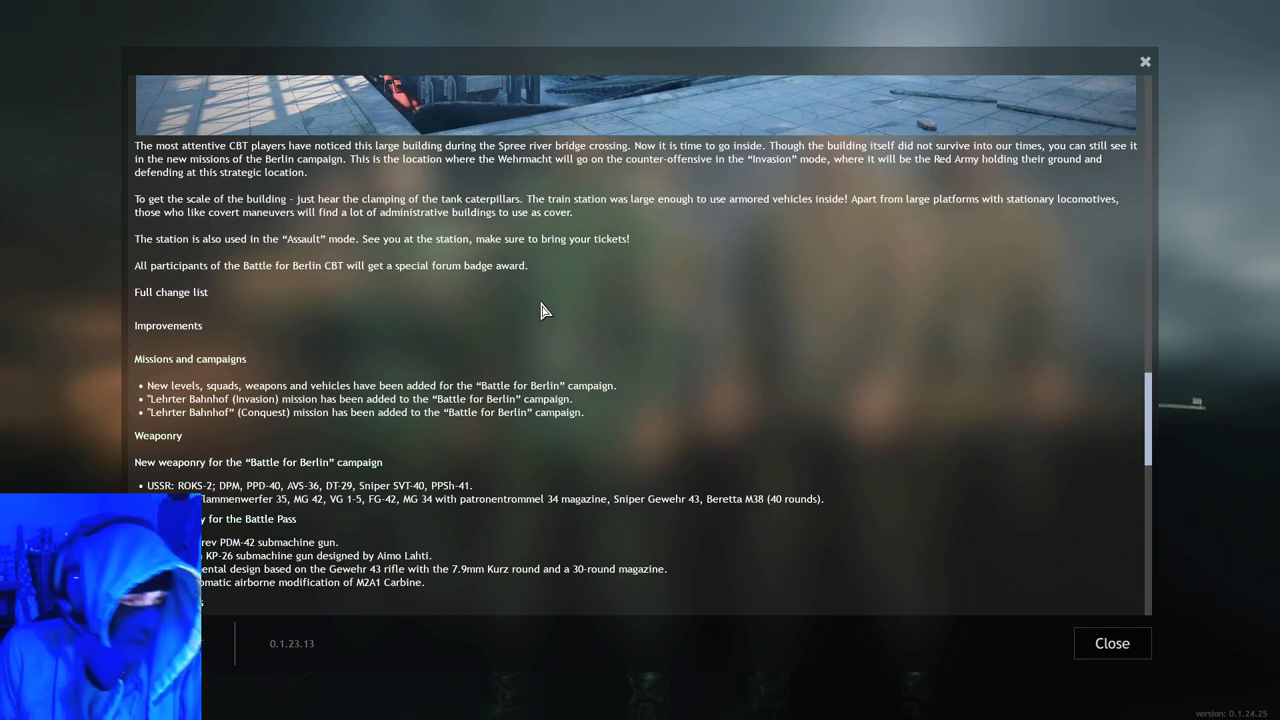
mouse_move(476, 264)
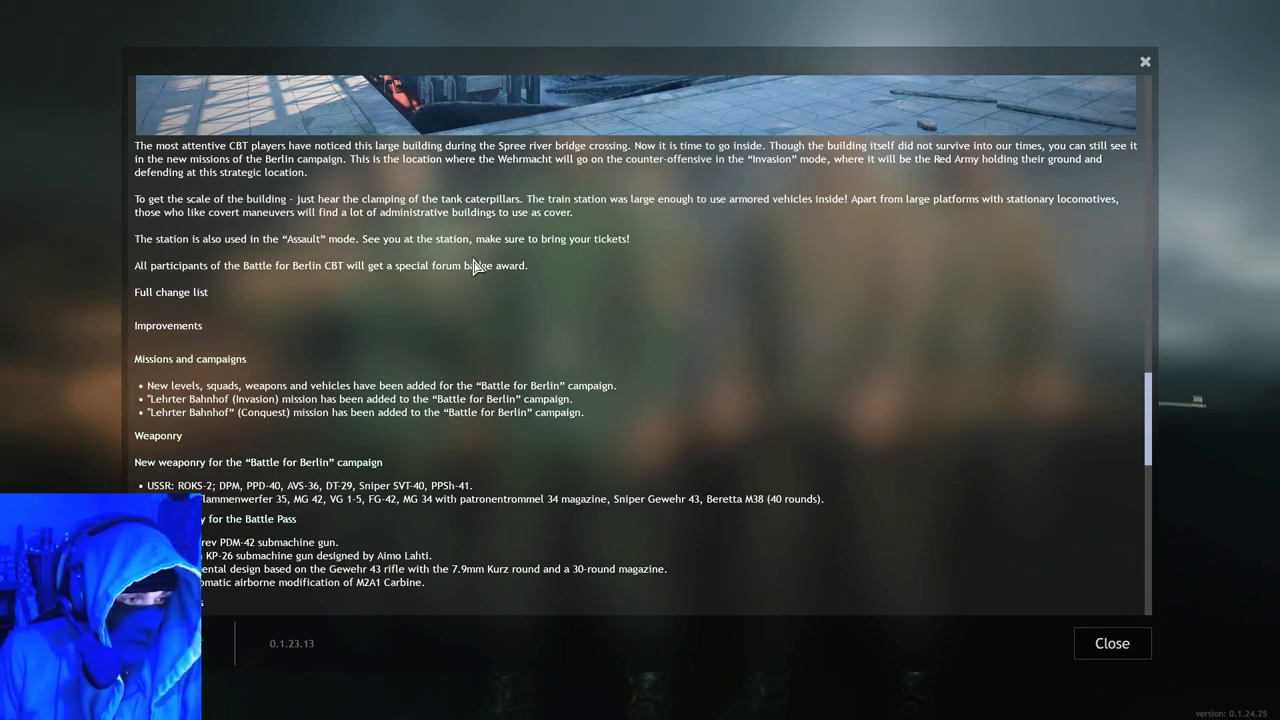
mouse_move(20, 302)
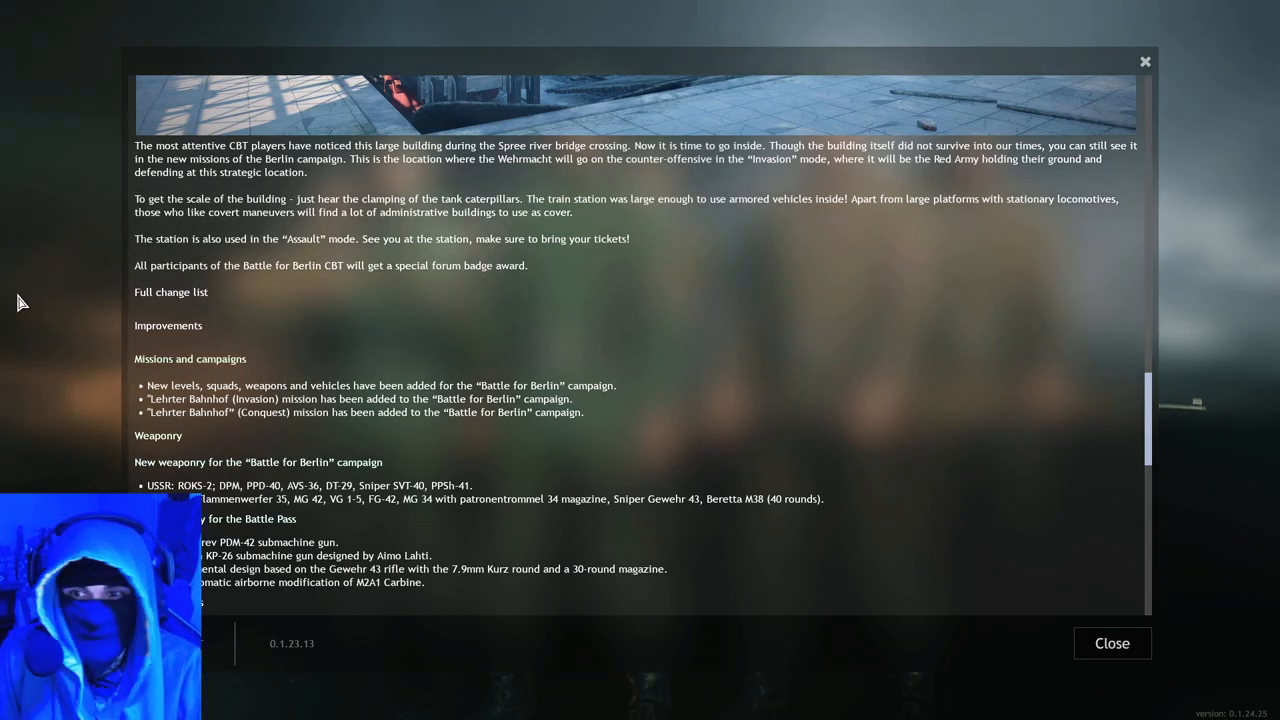
mouse_move(162, 276)
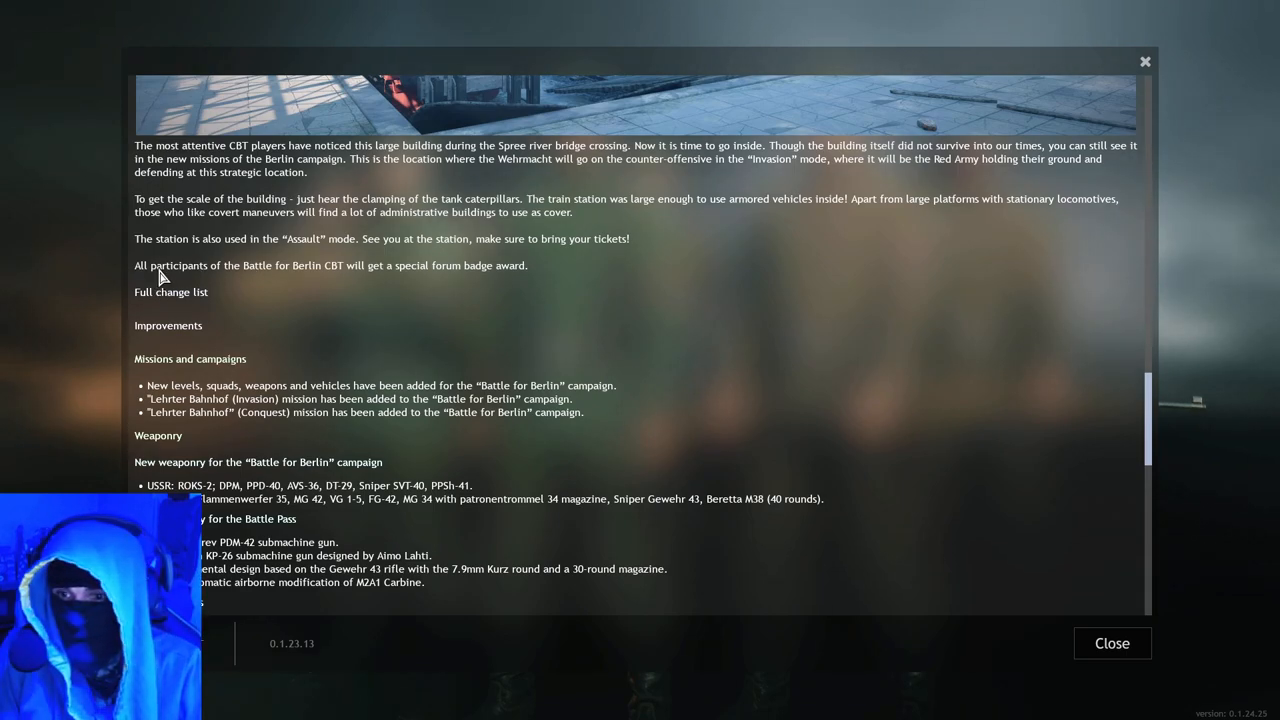
mouse_move(258, 278)
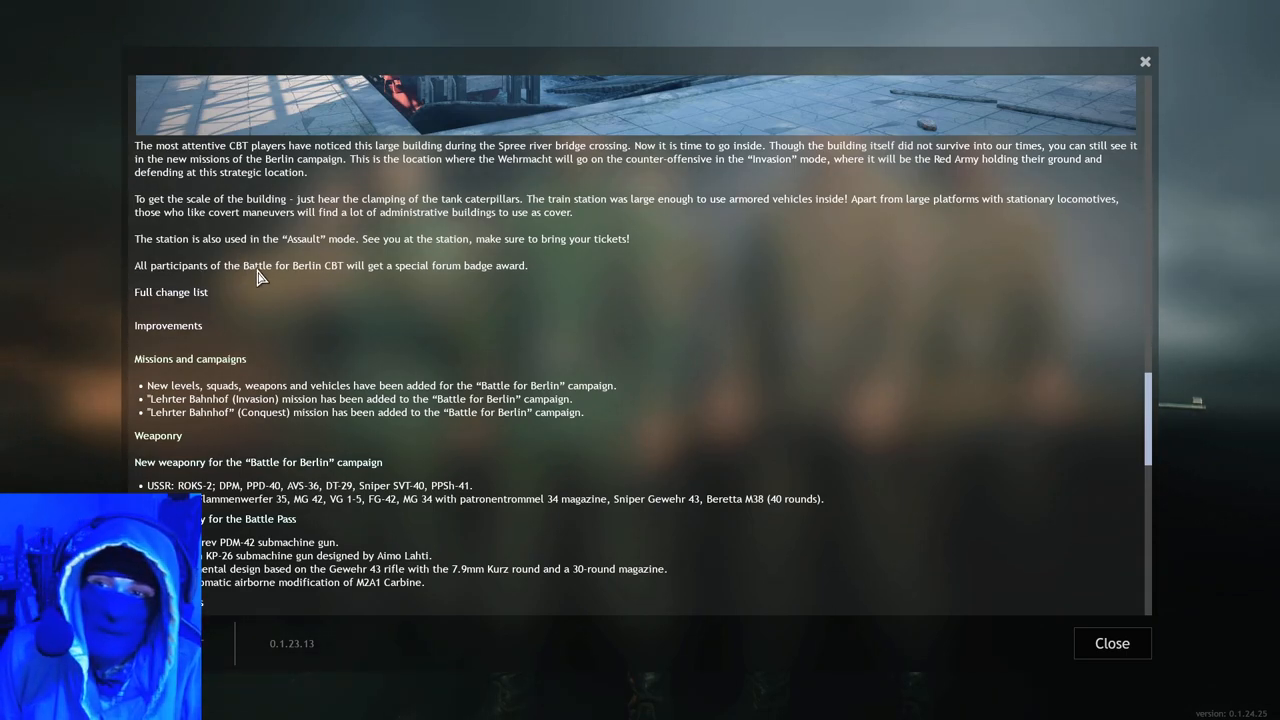
mouse_move(330, 280)
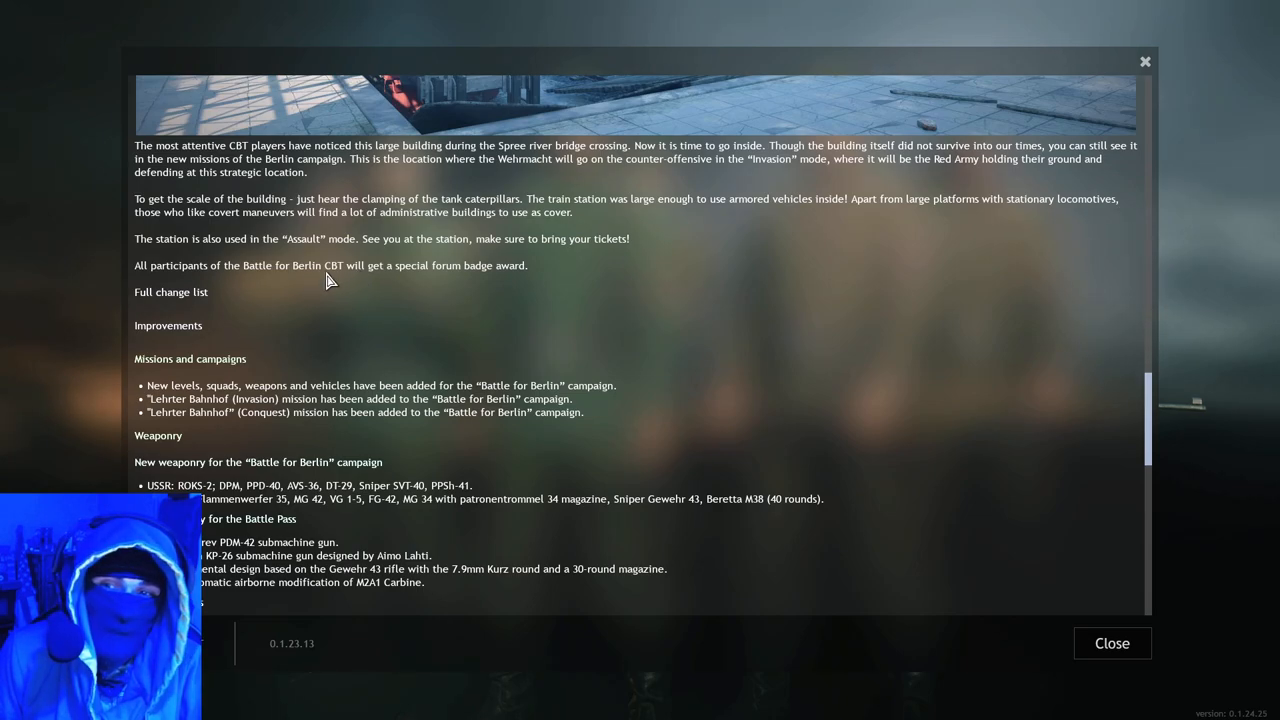
mouse_move(490, 288)
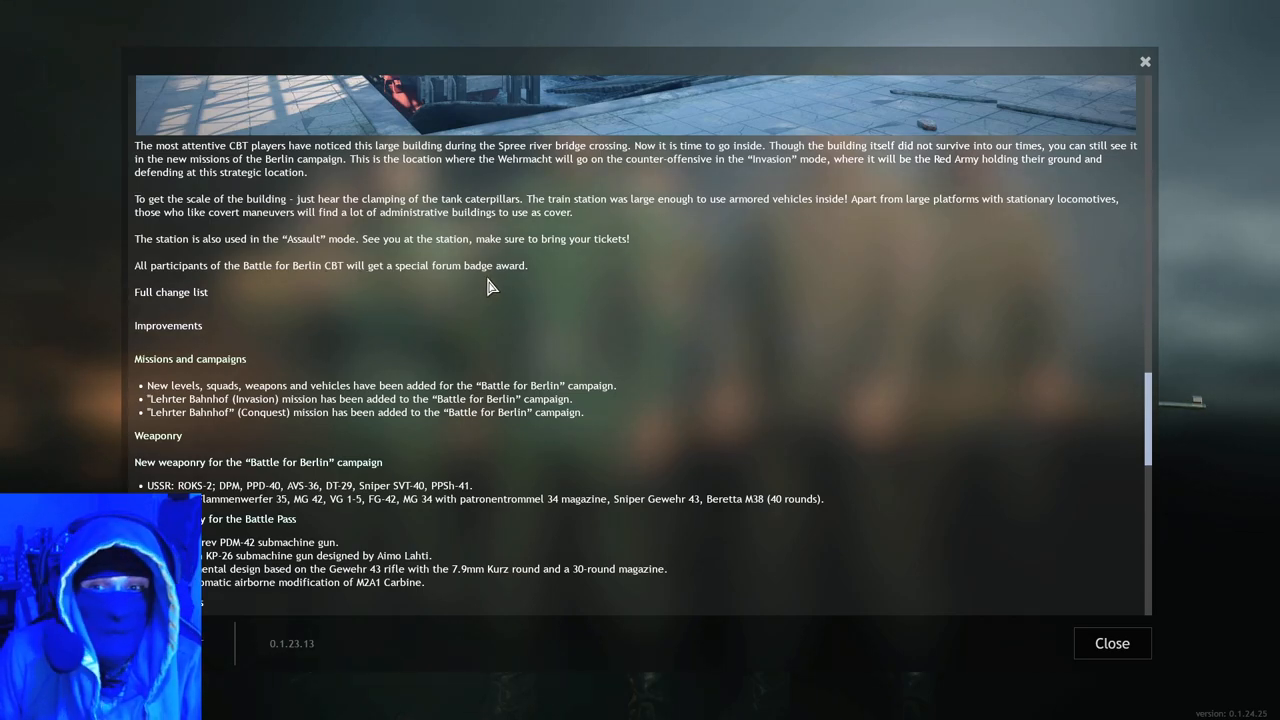
mouse_move(516, 288)
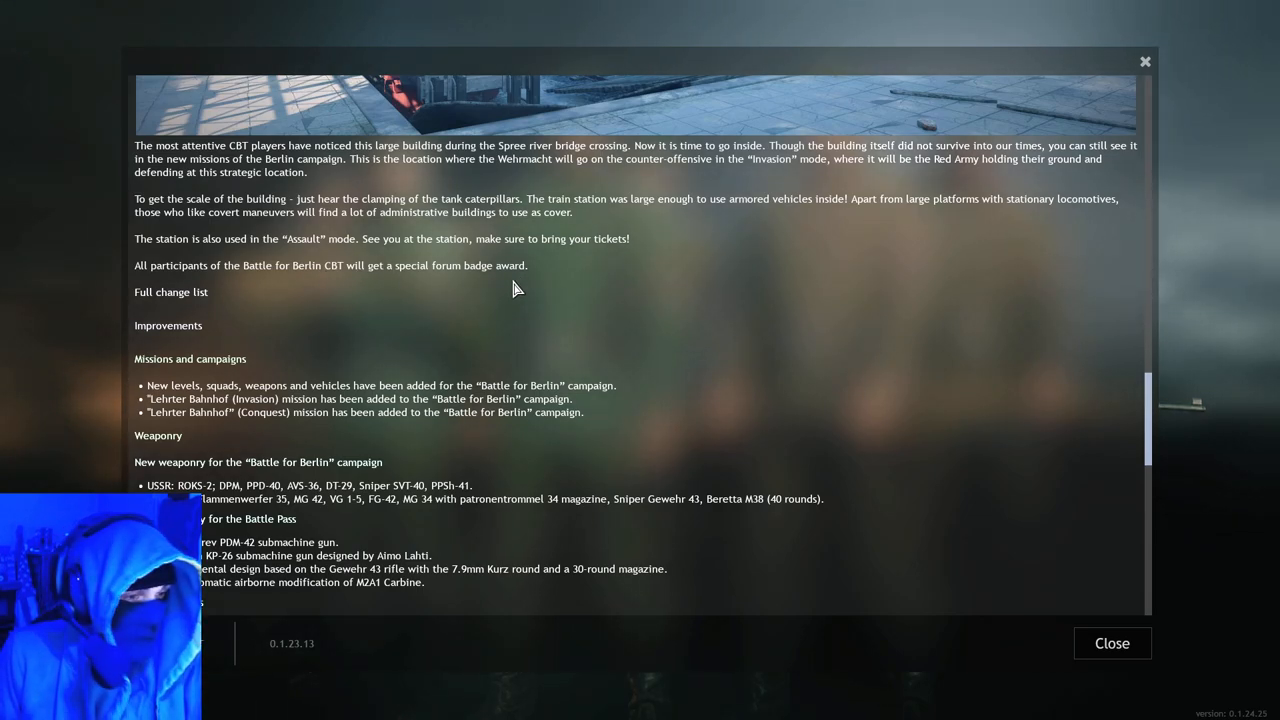
Step: Scroll into the full change list past Weaponry and Other changes to the new Vehicles section
scroll(down, 3)
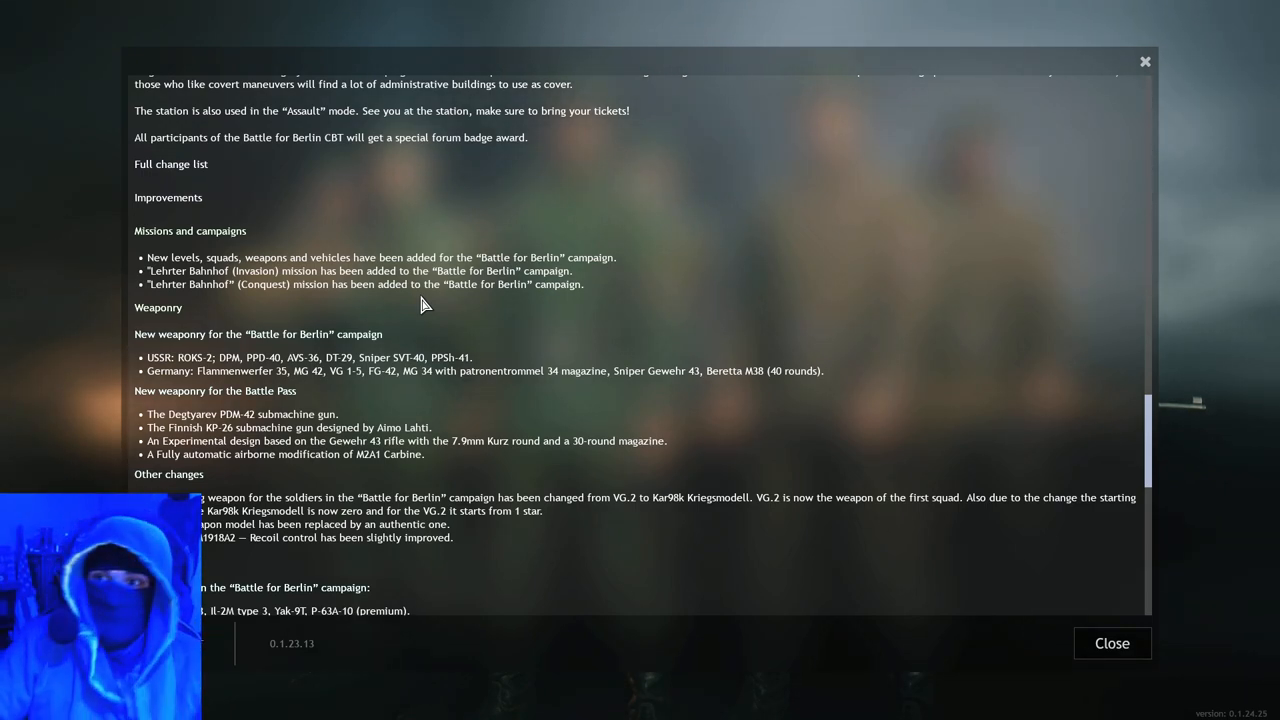
mouse_move(318, 192)
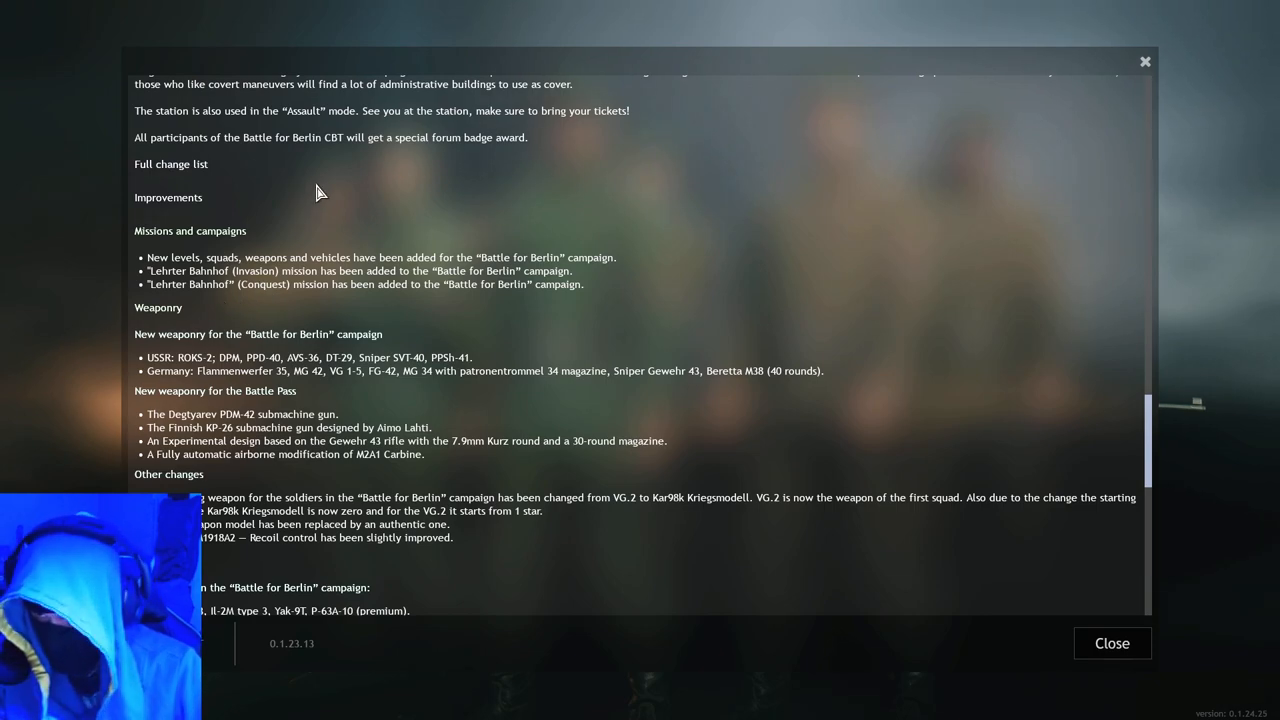
scroll(down, 3)
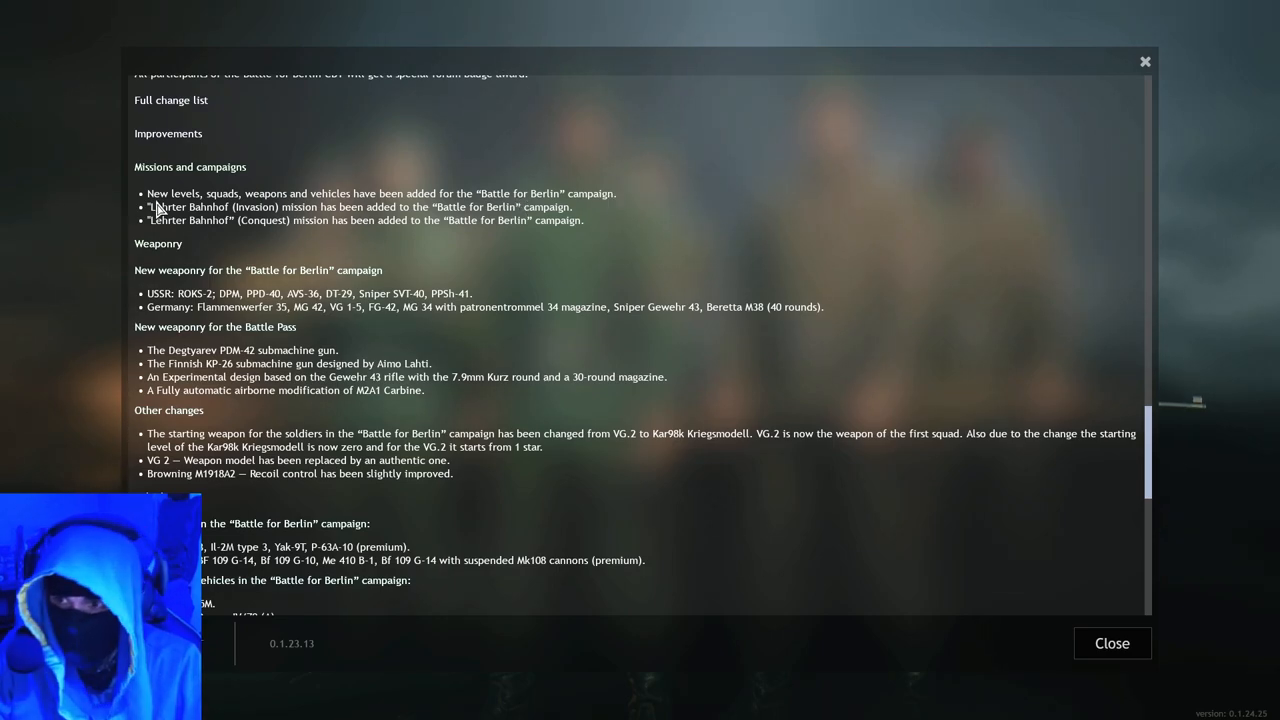
scroll(down, 3)
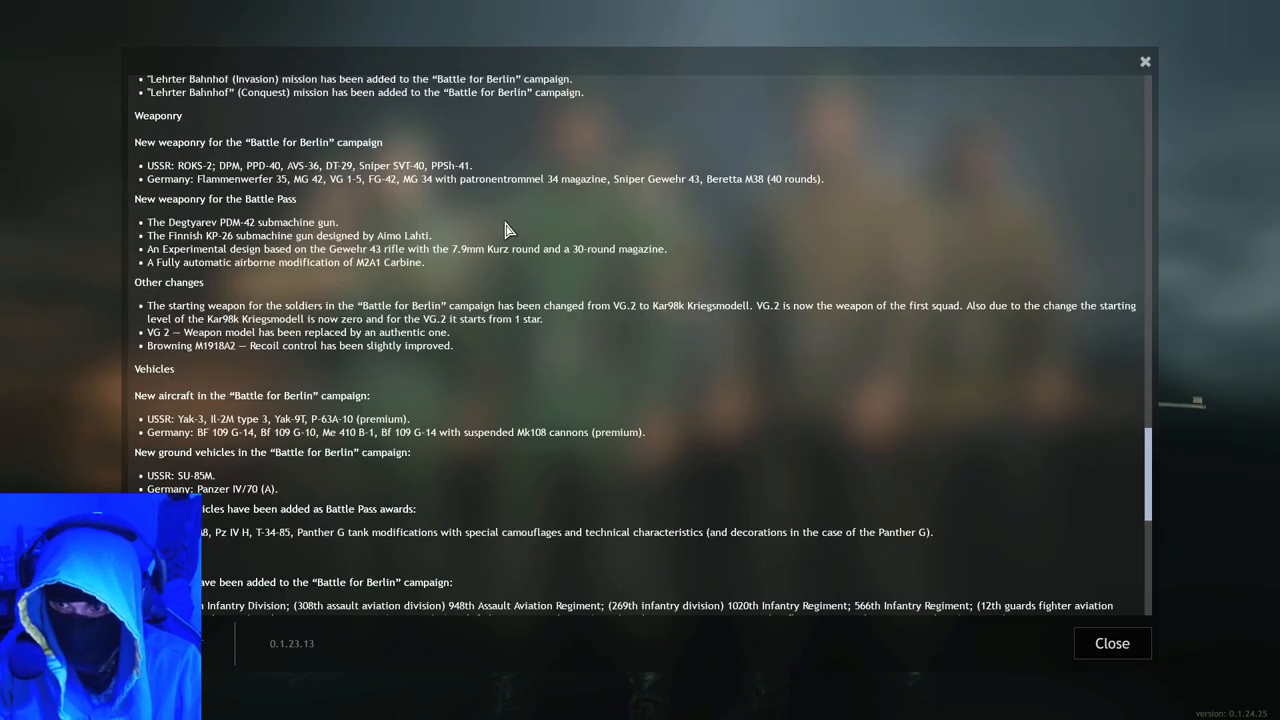
mouse_move(446, 208)
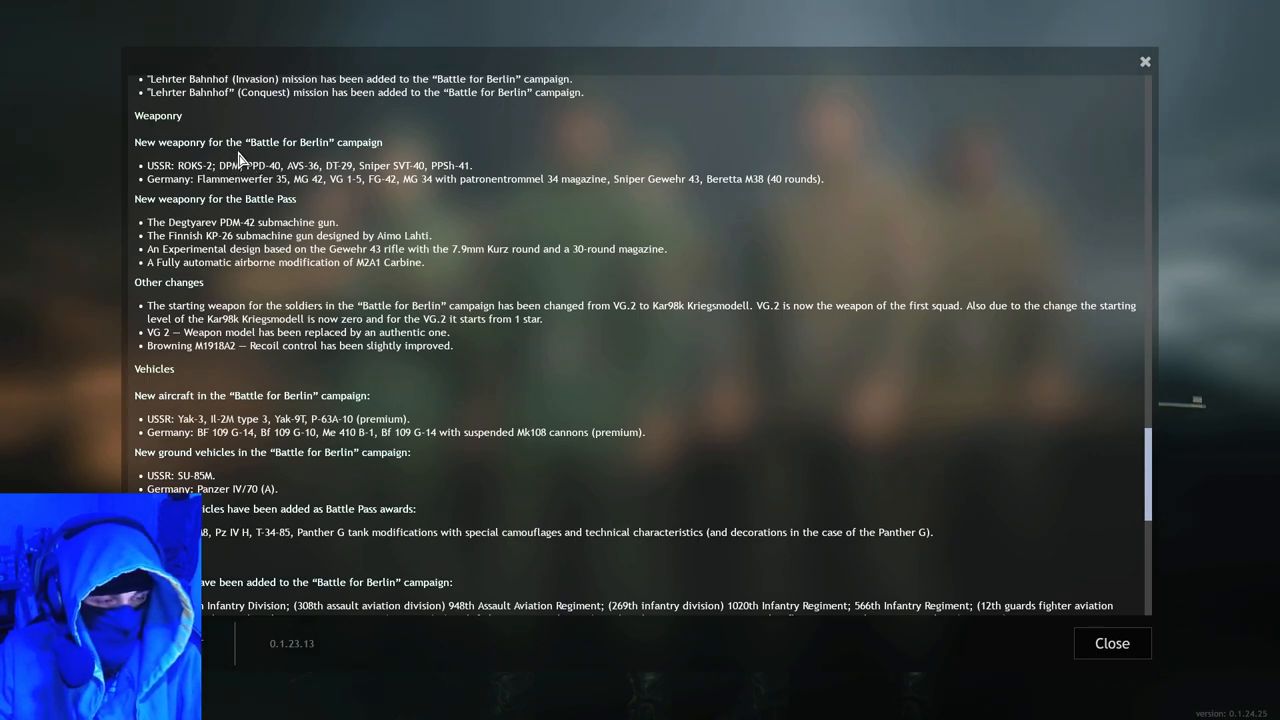
mouse_move(280, 178)
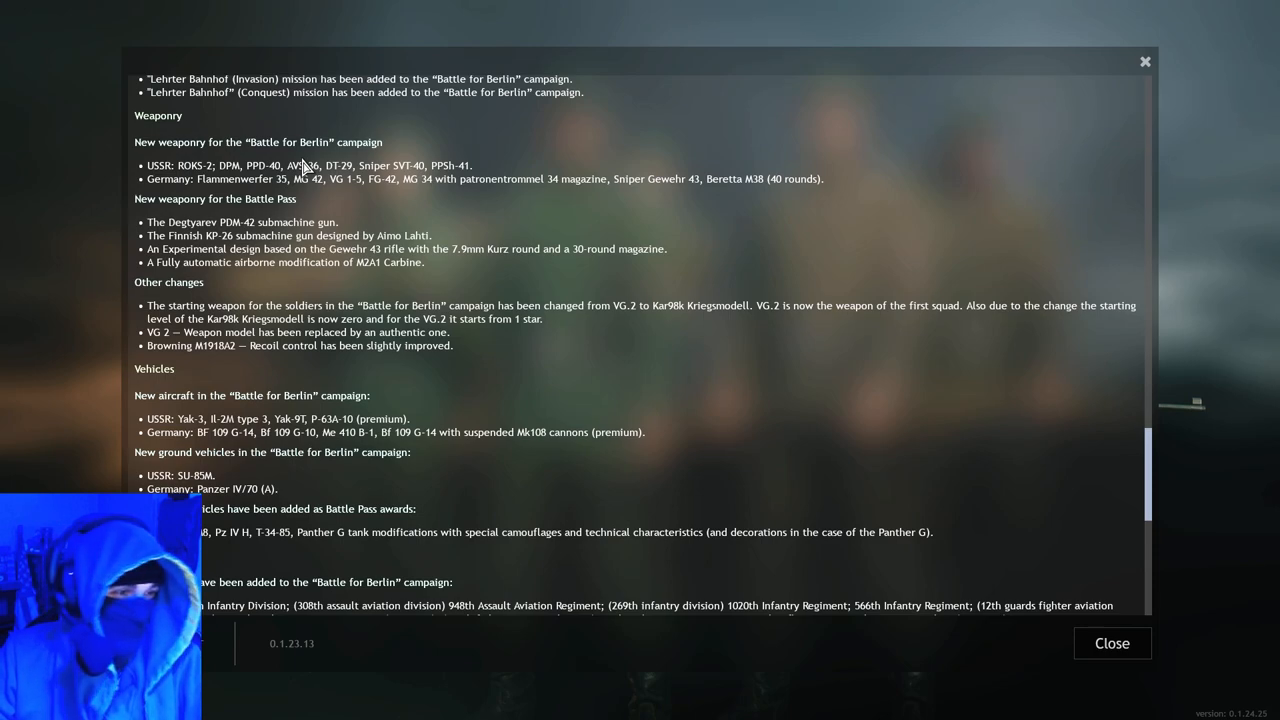
mouse_move(318, 188)
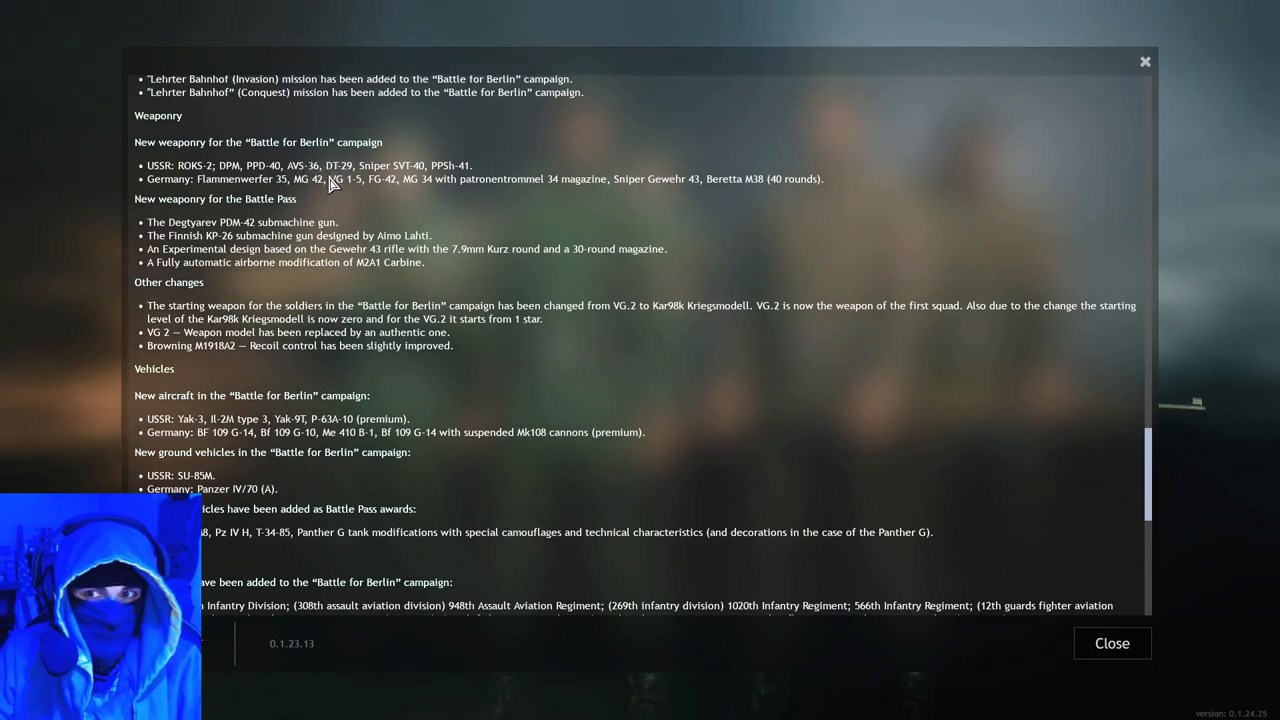
mouse_move(400, 128)
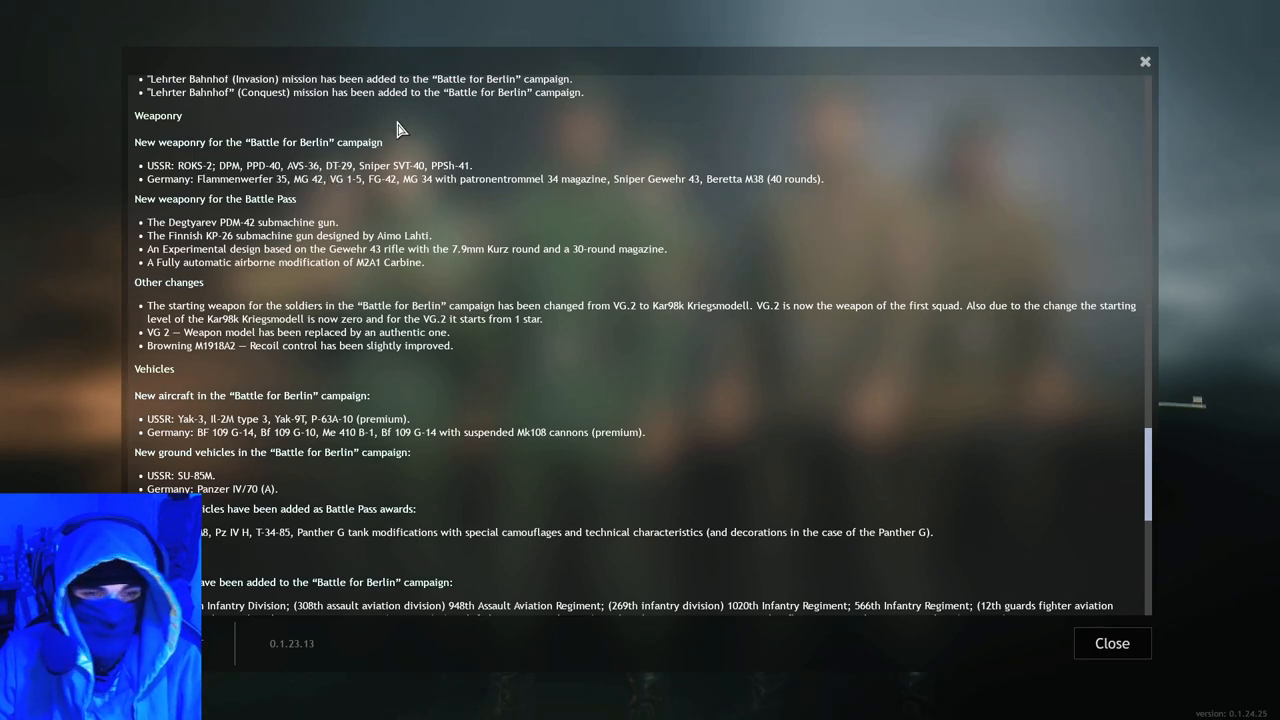
mouse_move(380, 162)
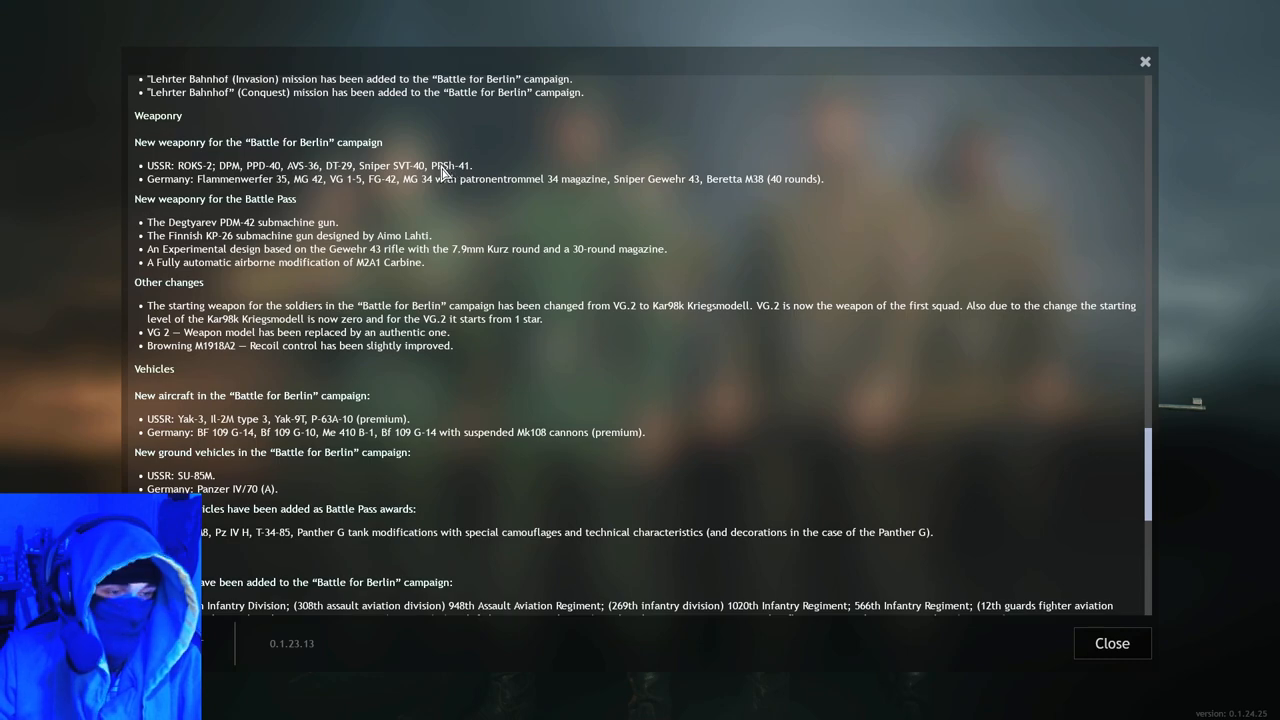
mouse_move(462, 162)
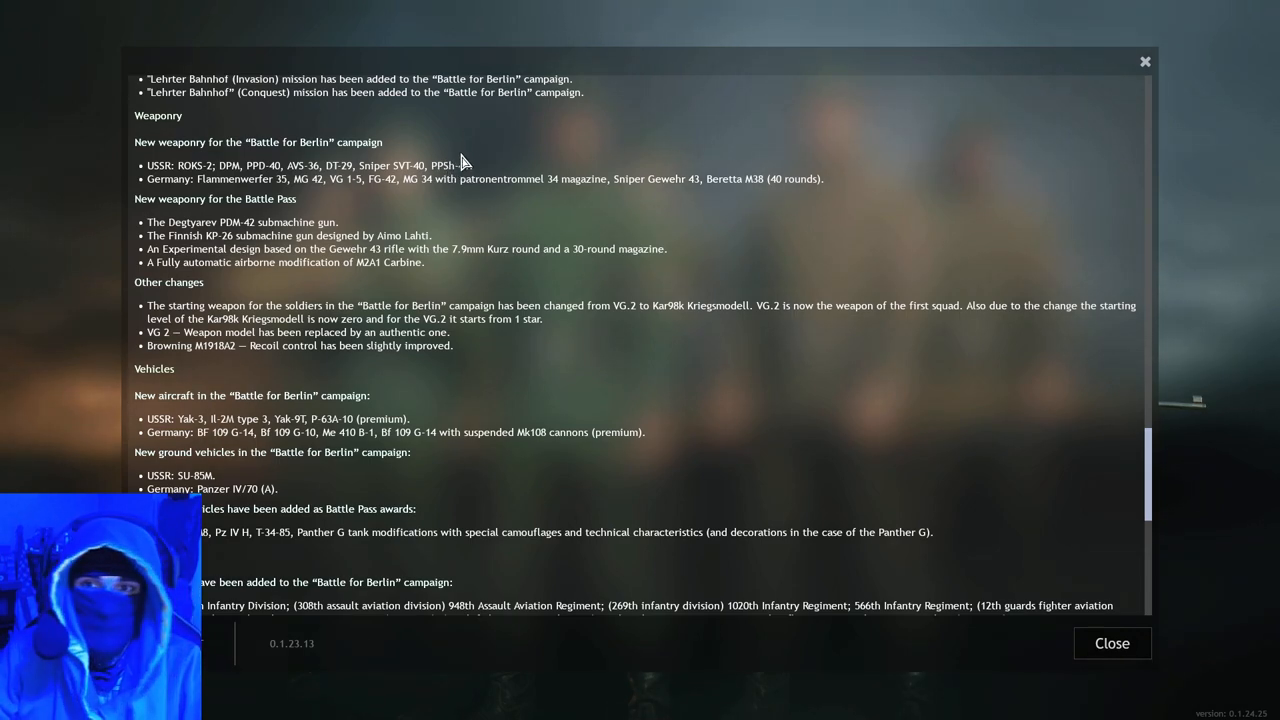
mouse_move(450, 176)
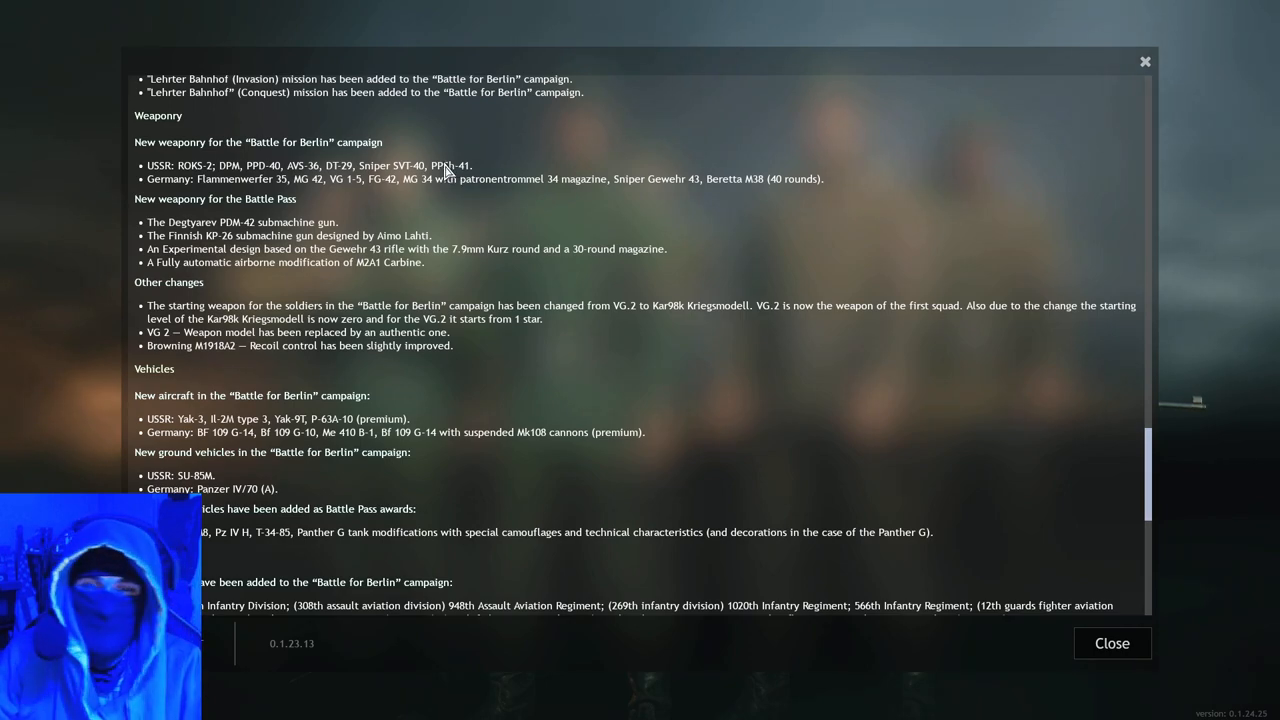
mouse_move(204, 190)
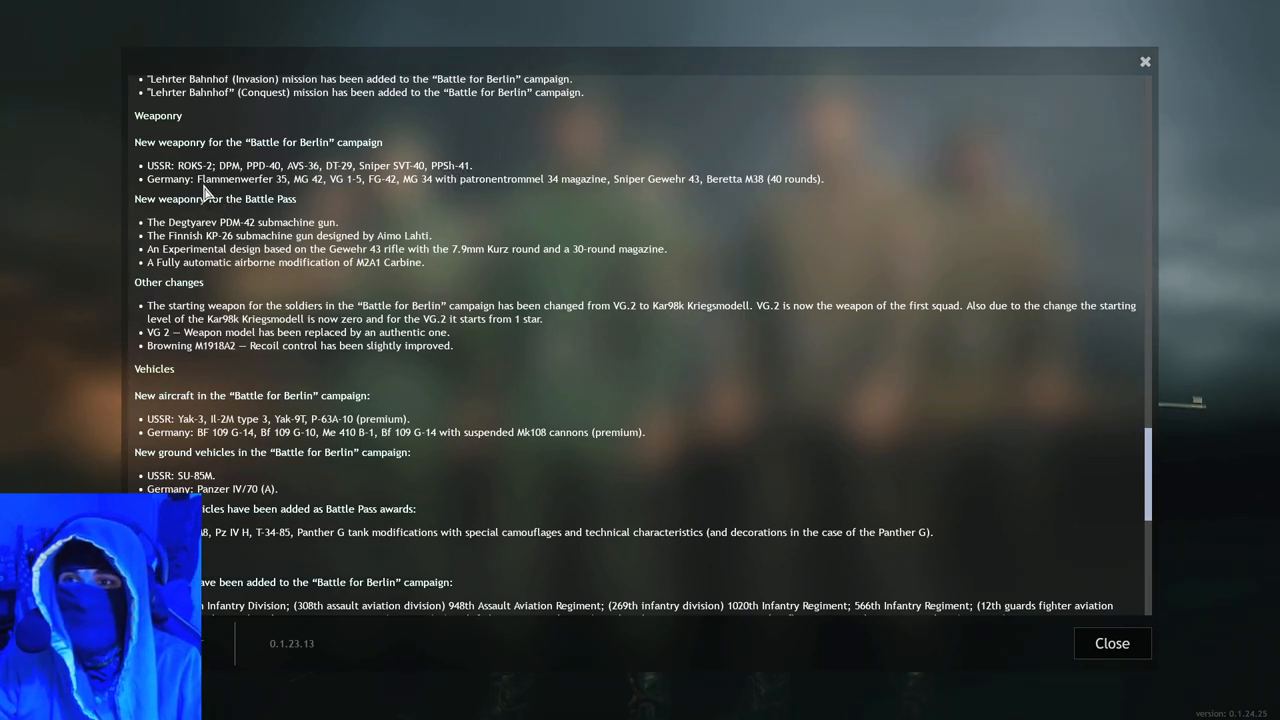
mouse_move(270, 186)
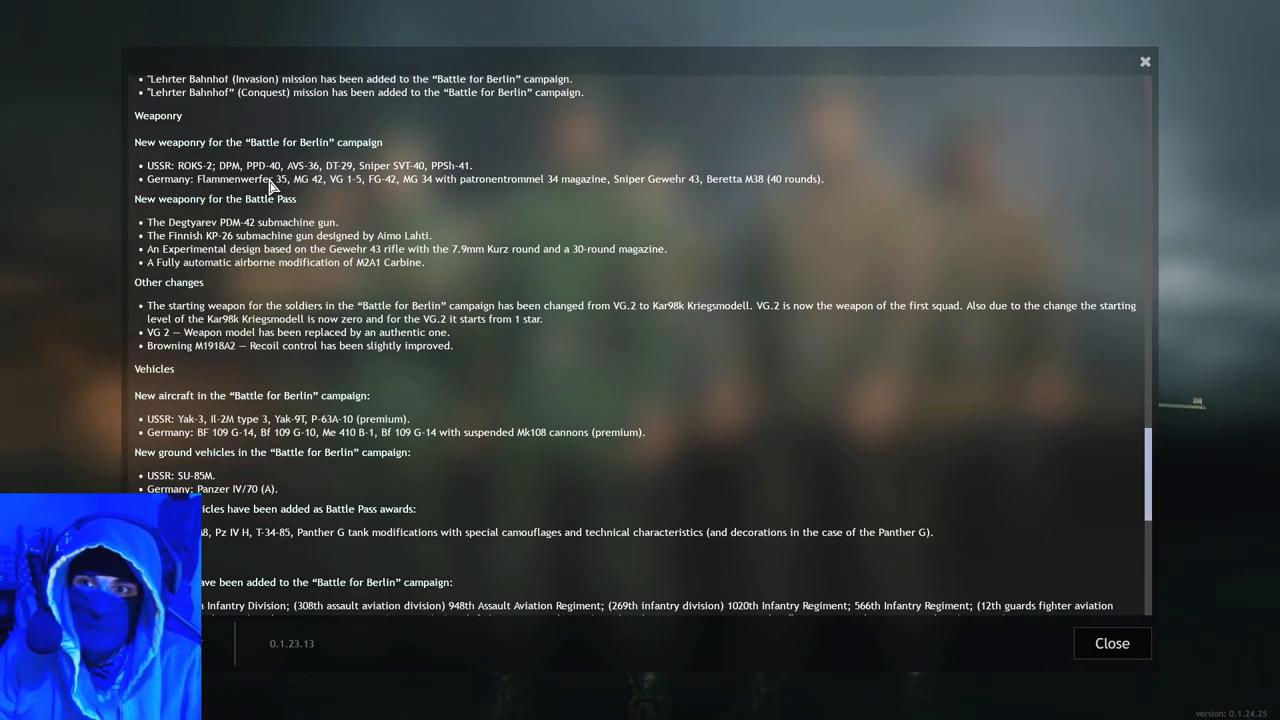
mouse_move(312, 192)
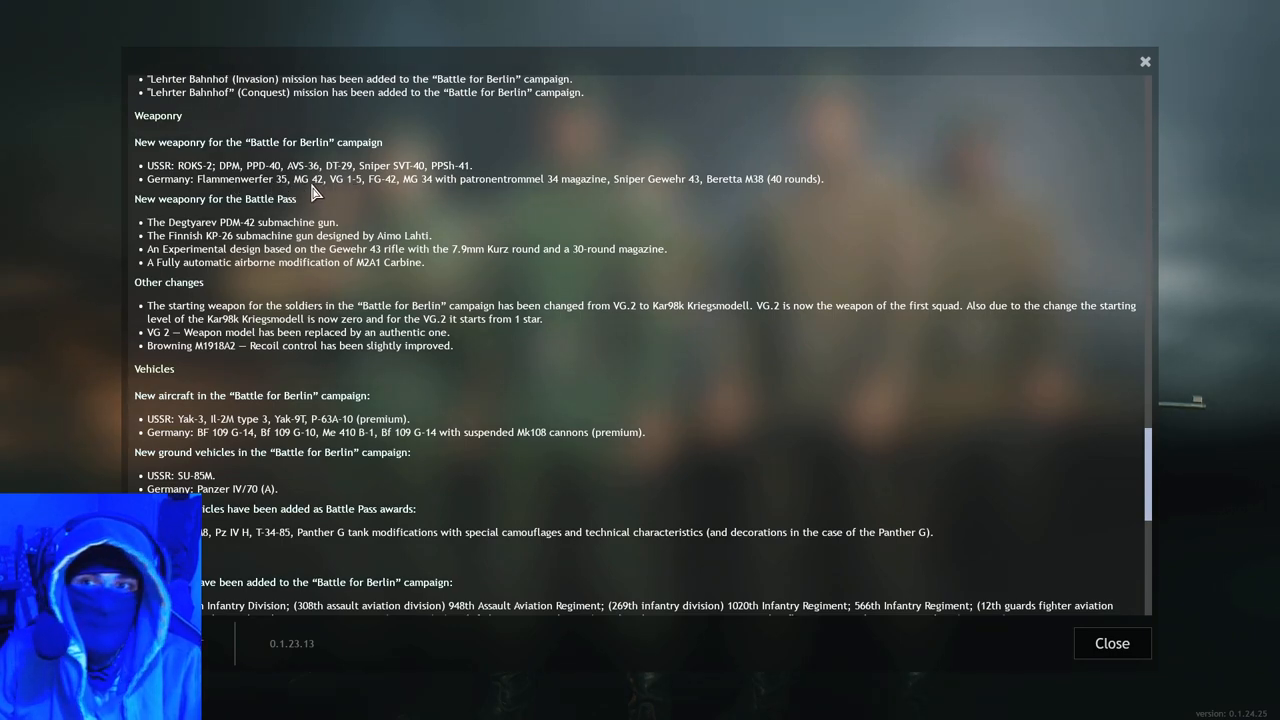
mouse_move(308, 198)
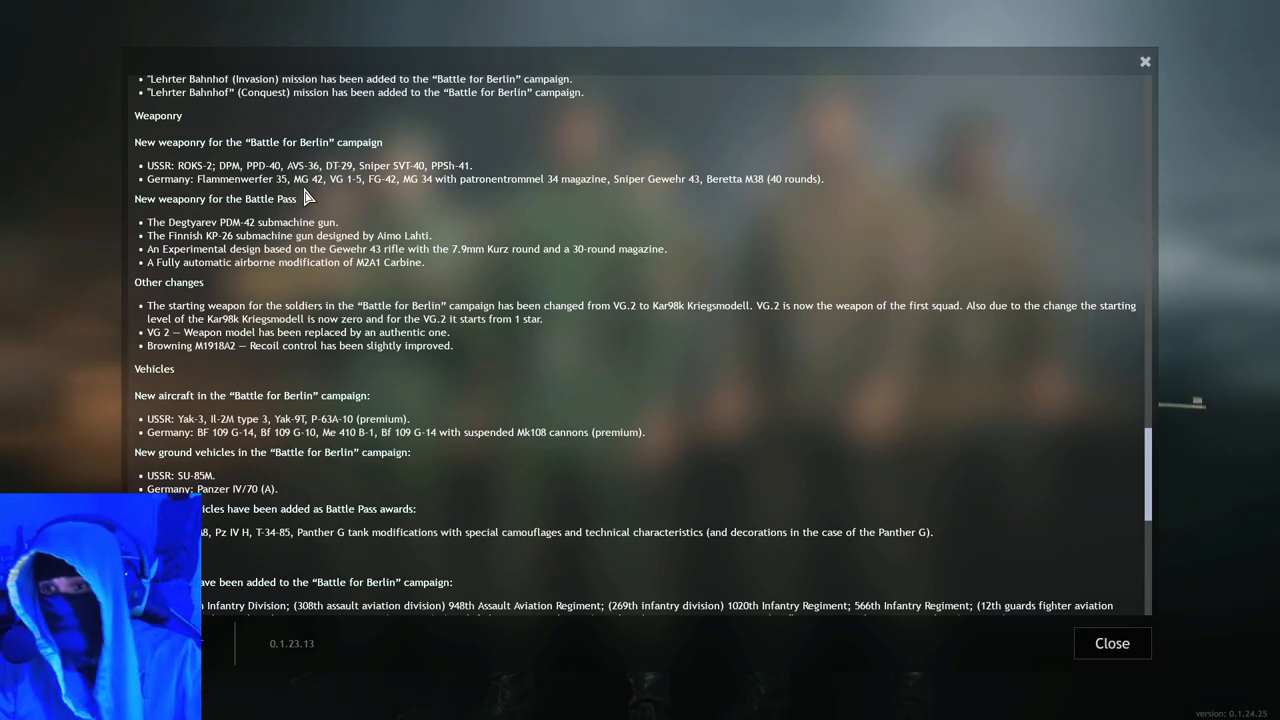
mouse_move(324, 188)
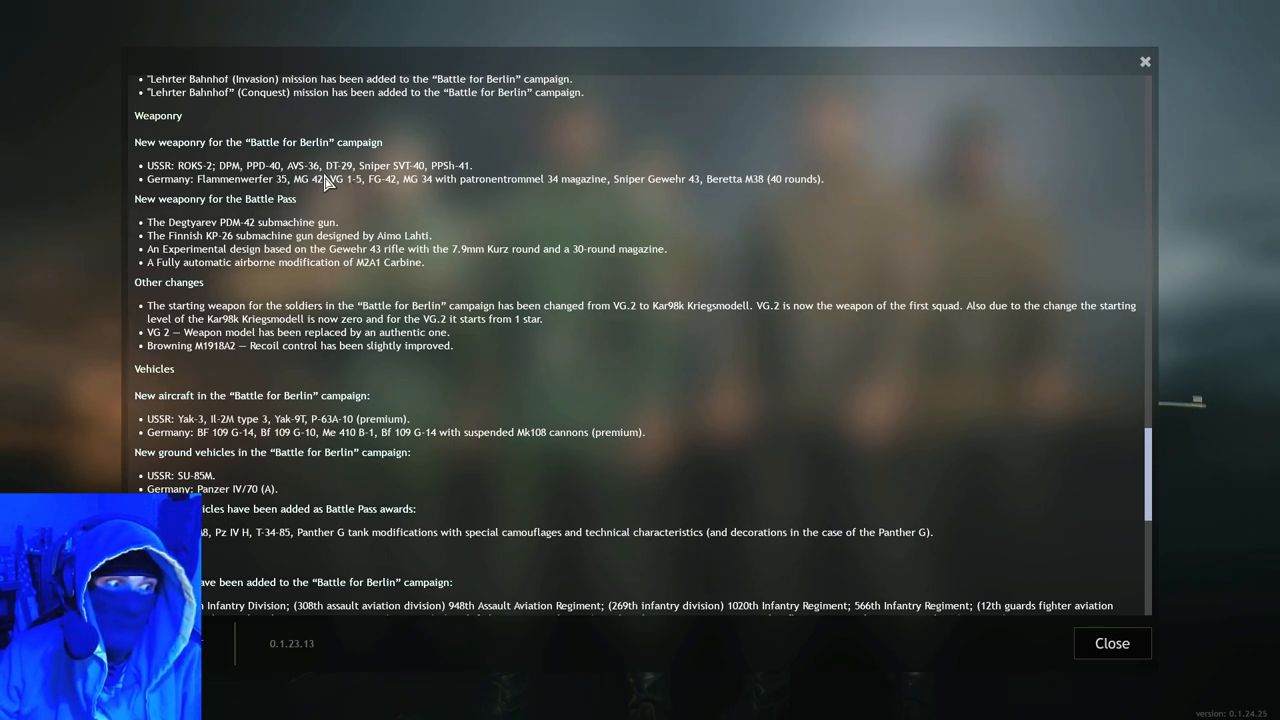
mouse_move(336, 188)
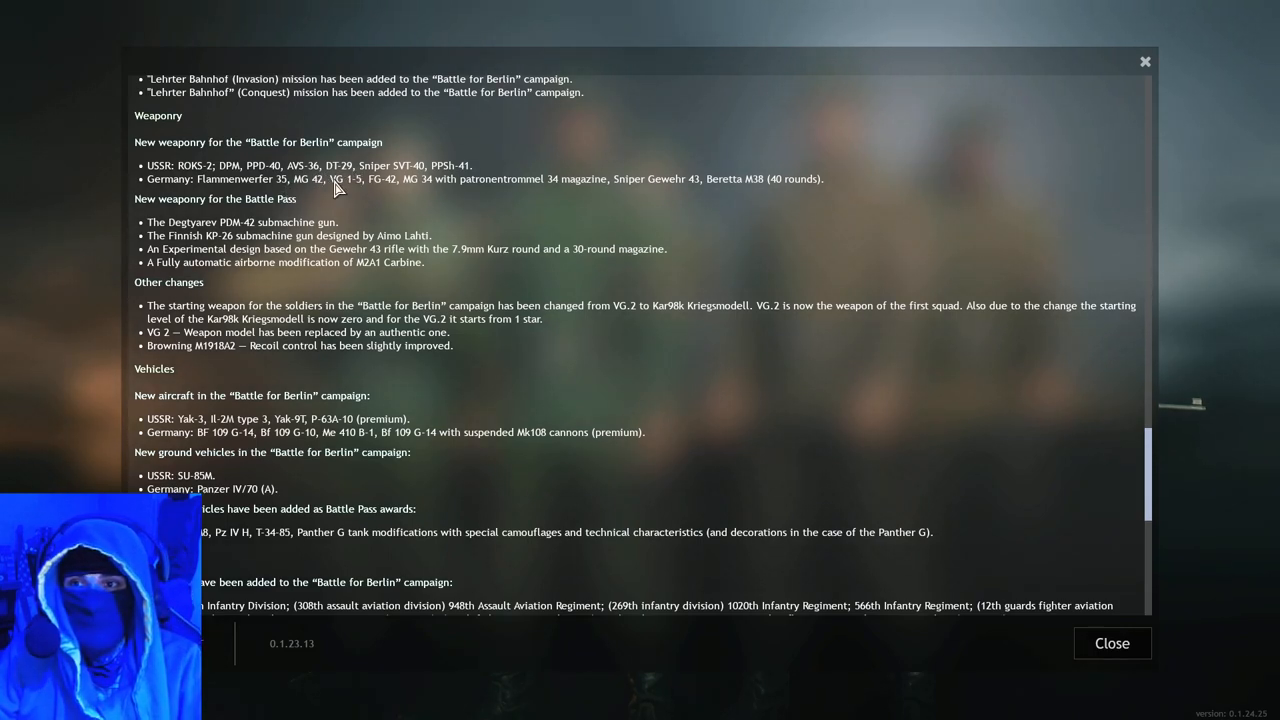
mouse_move(360, 190)
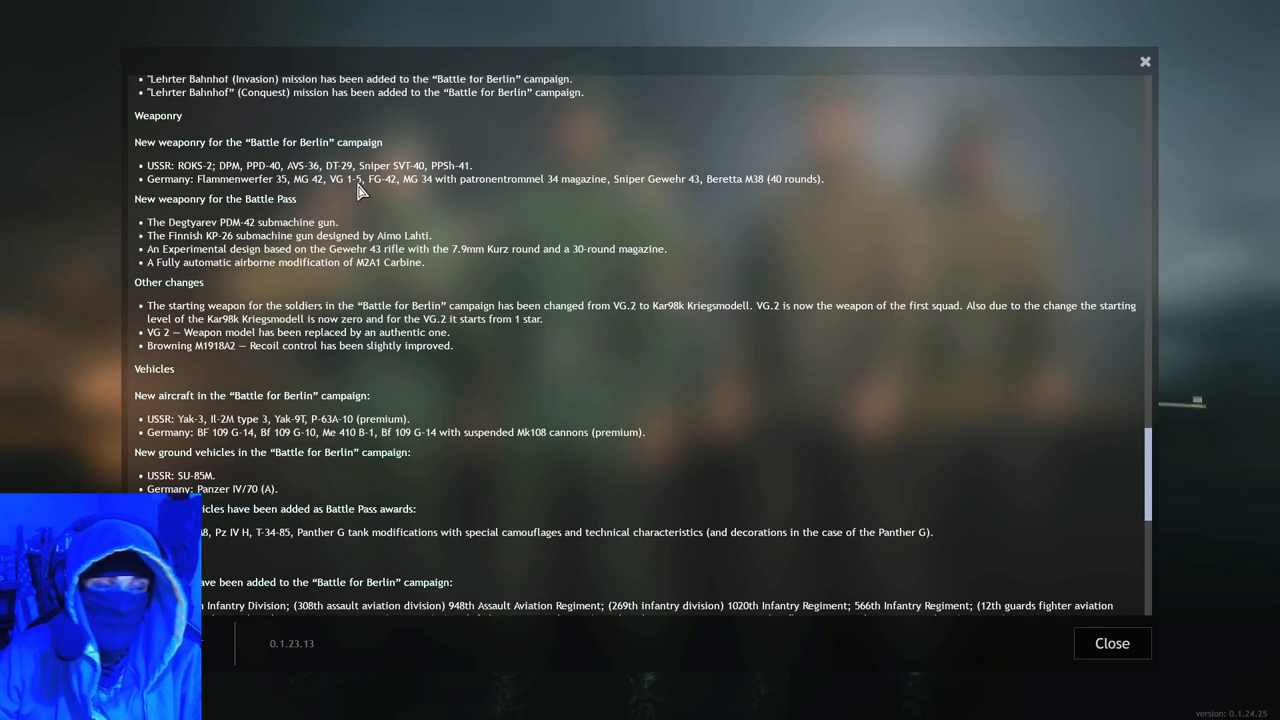
mouse_move(372, 190)
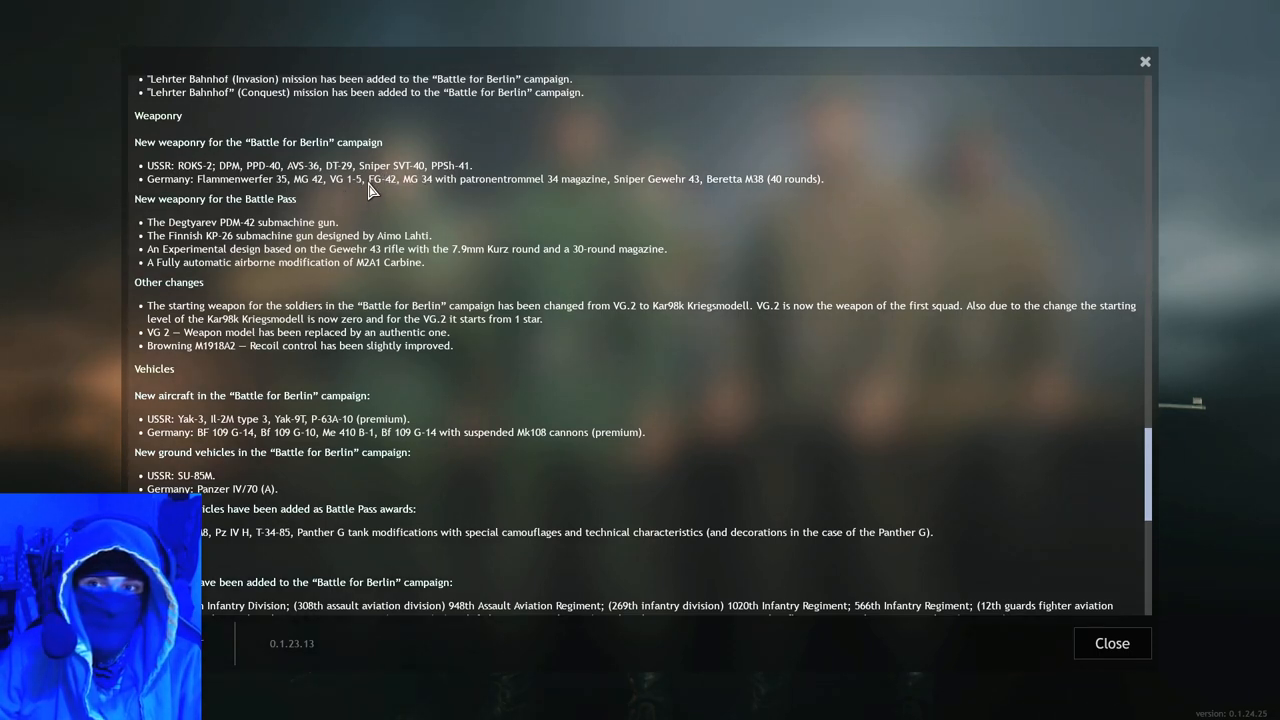
mouse_move(450, 200)
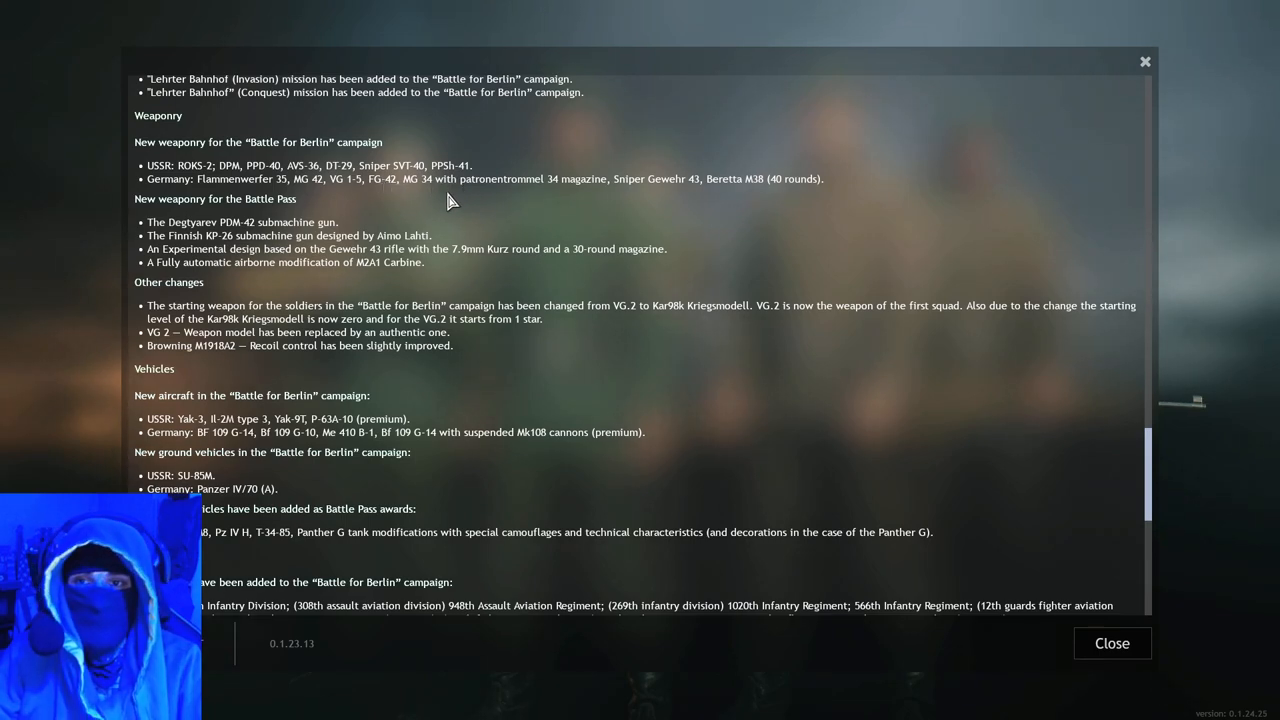
mouse_move(420, 198)
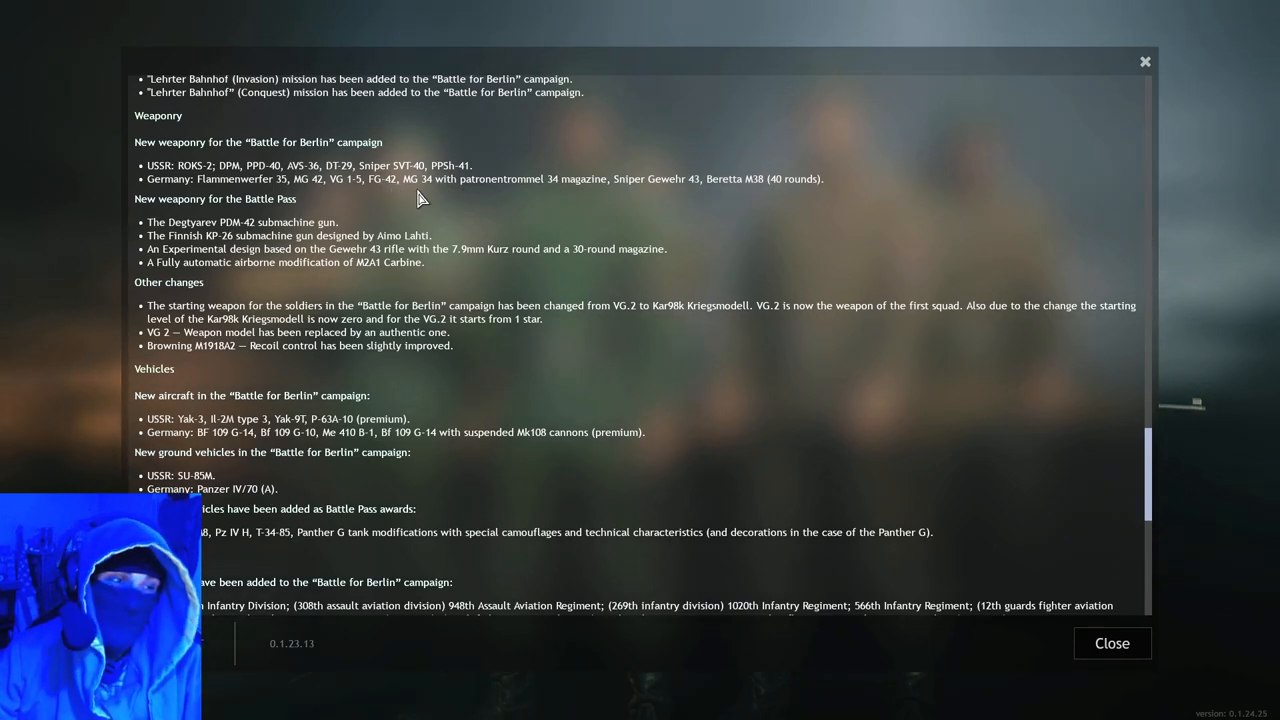
mouse_move(548, 190)
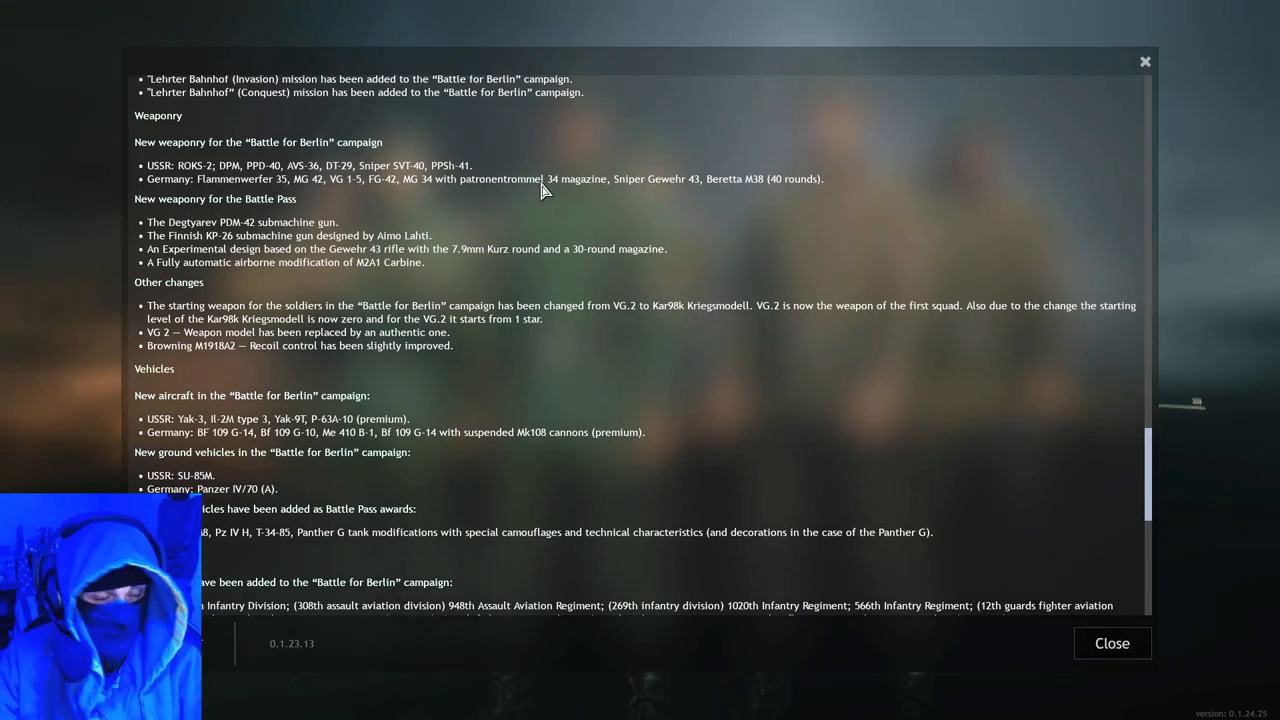
mouse_move(630, 212)
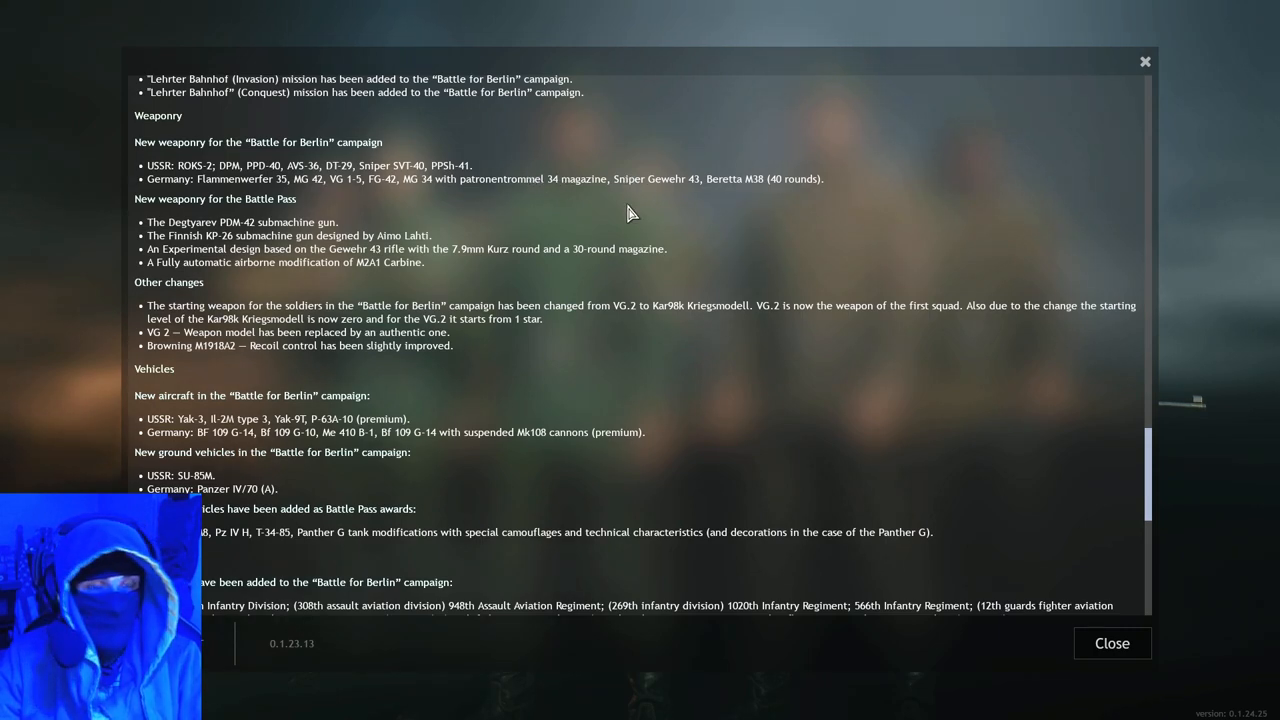
mouse_move(650, 188)
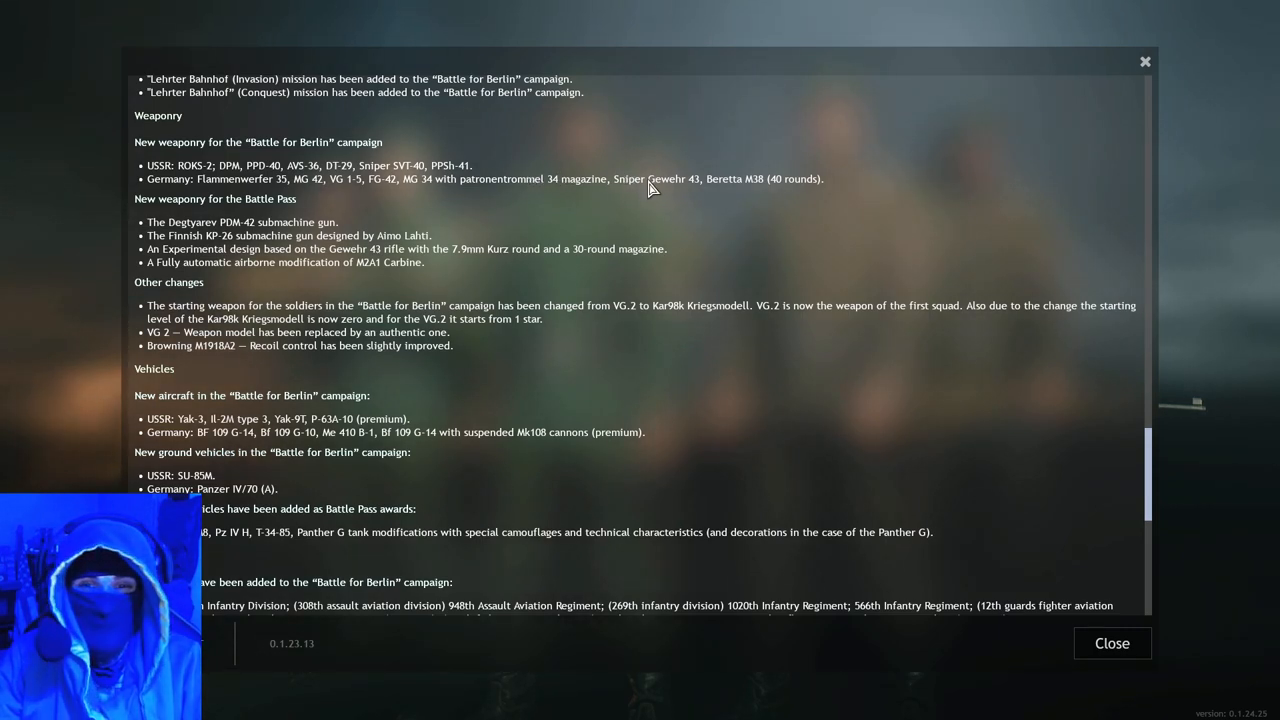
mouse_move(612, 220)
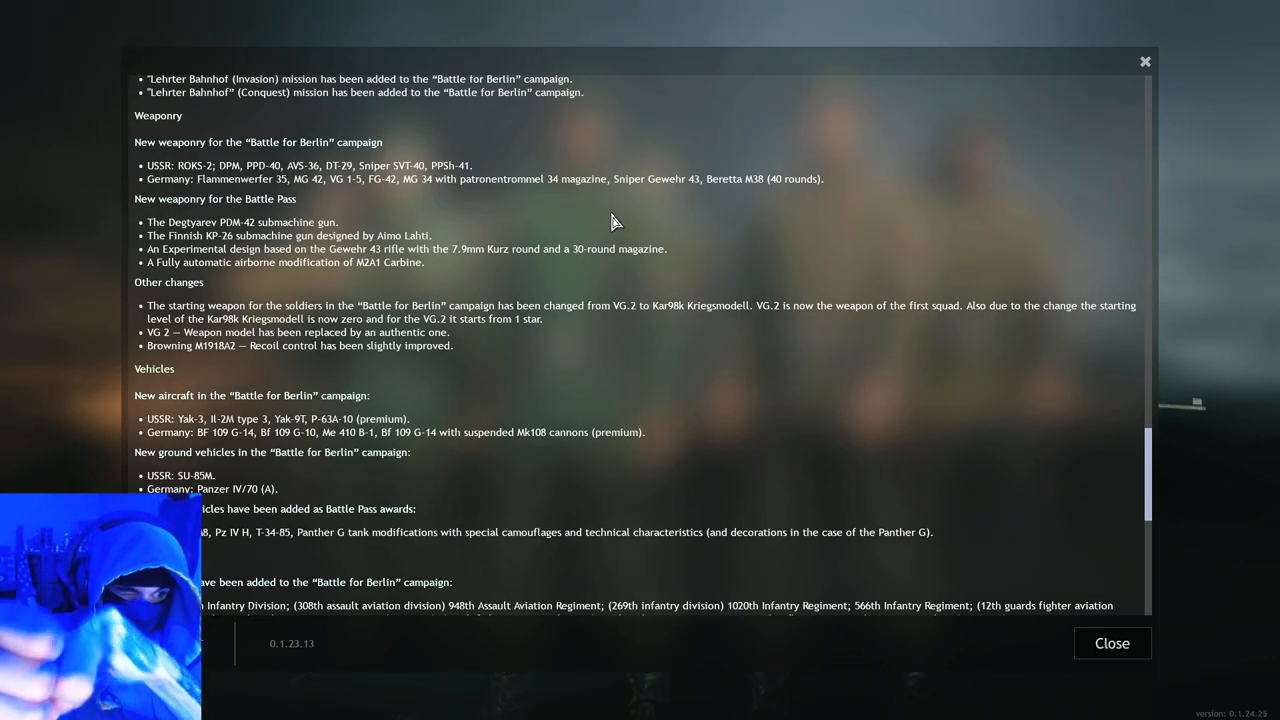
mouse_move(560, 192)
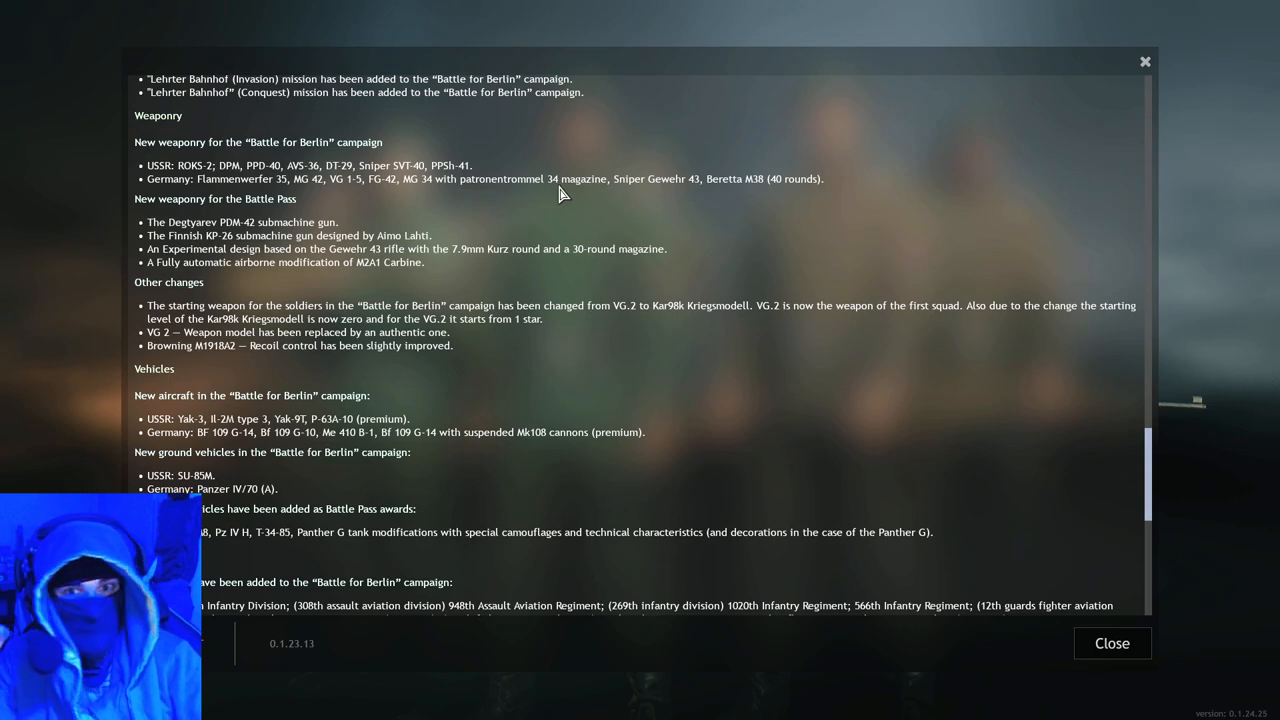
mouse_move(650, 190)
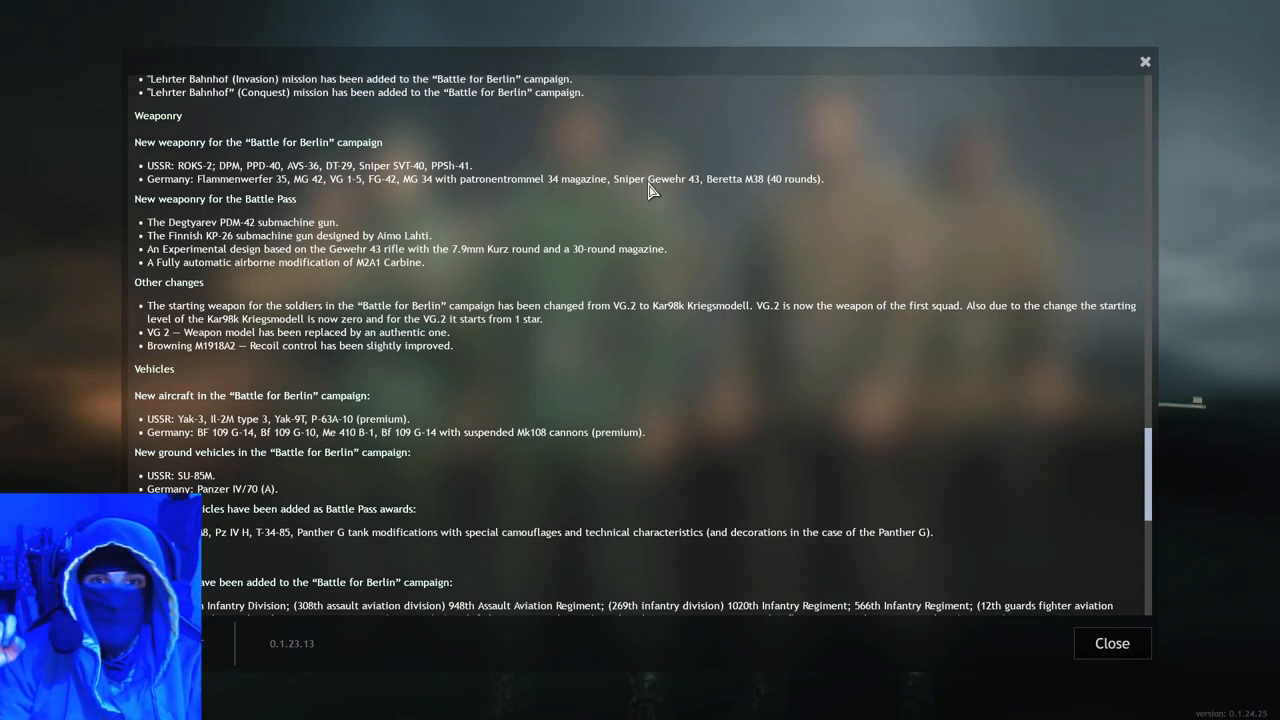
mouse_move(584, 192)
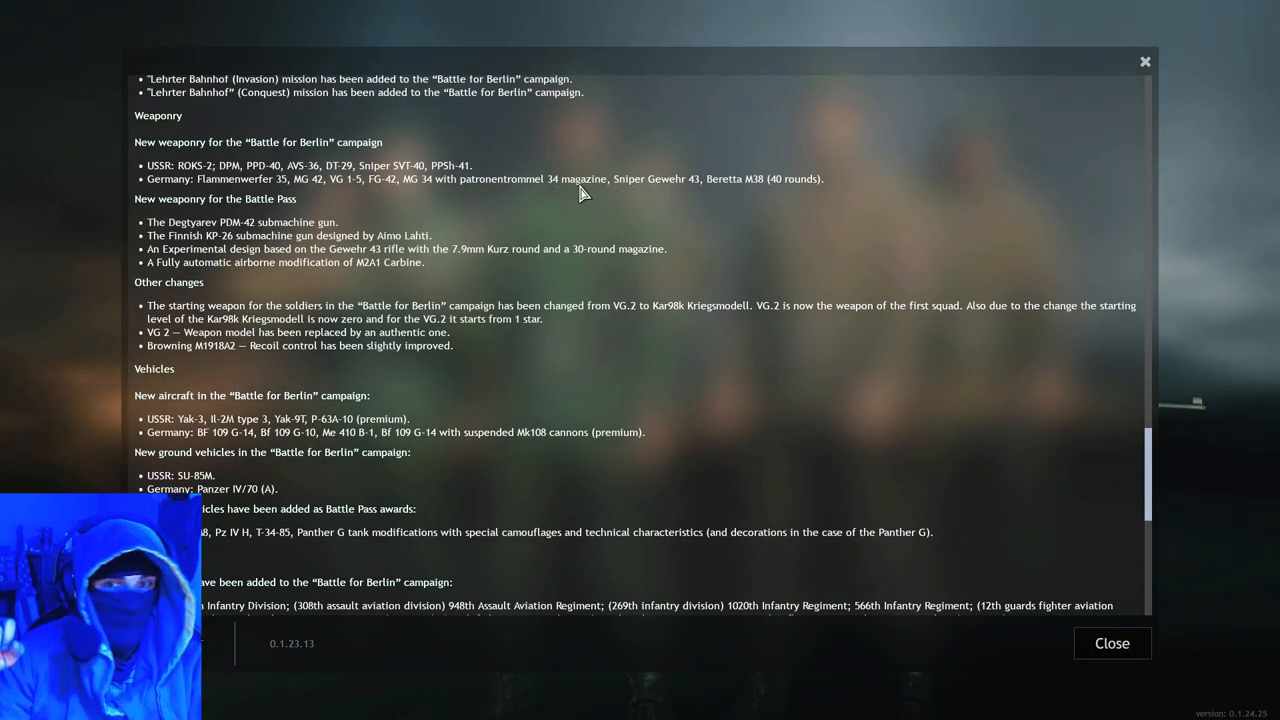
mouse_move(728, 192)
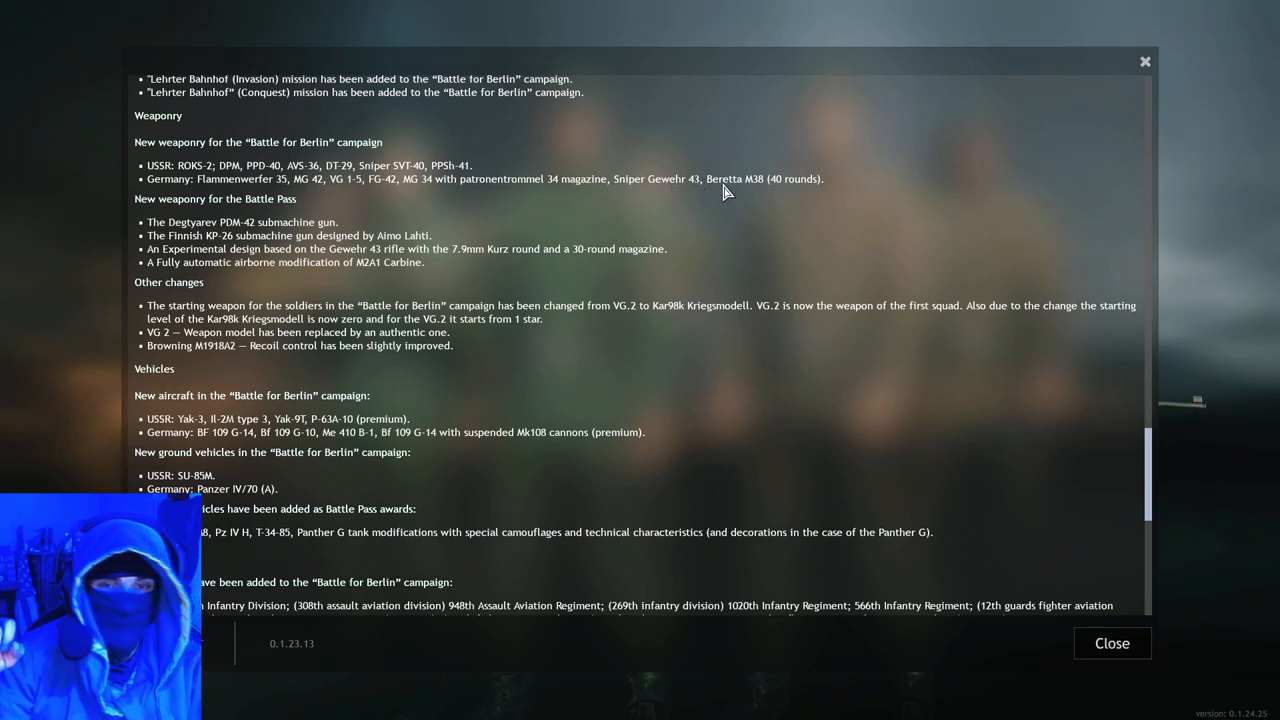
mouse_move(736, 200)
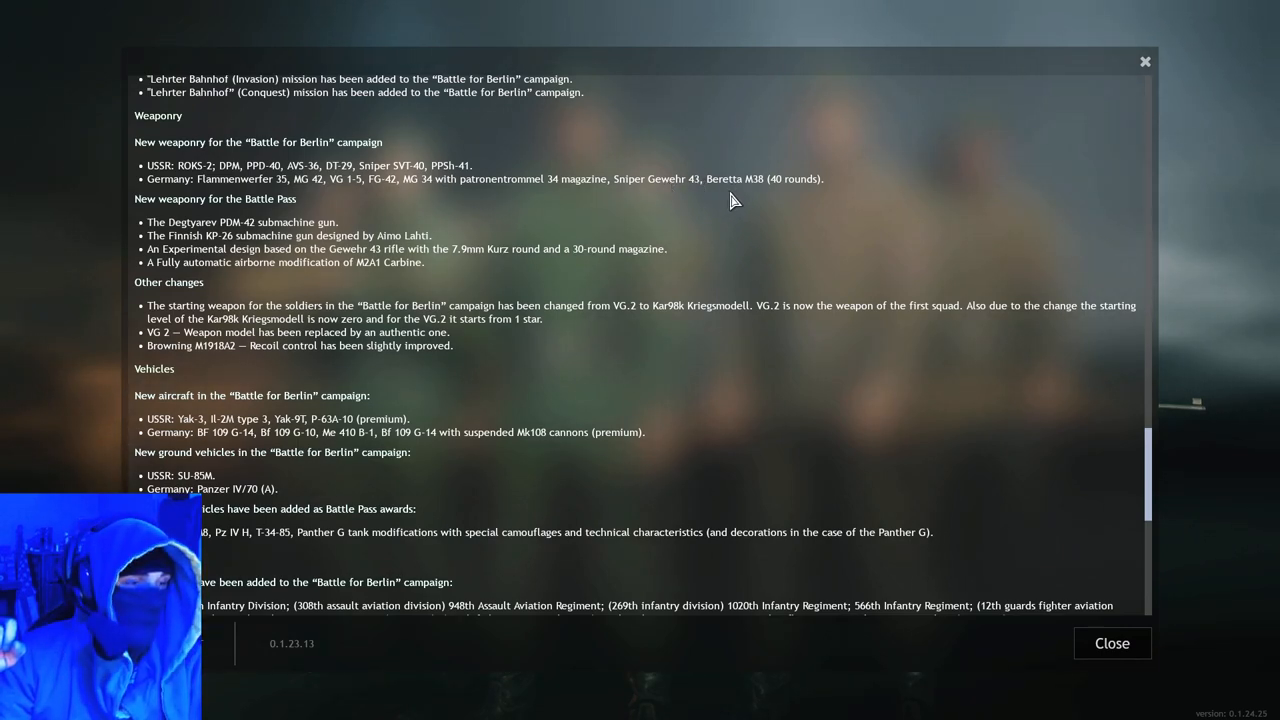
mouse_move(670, 190)
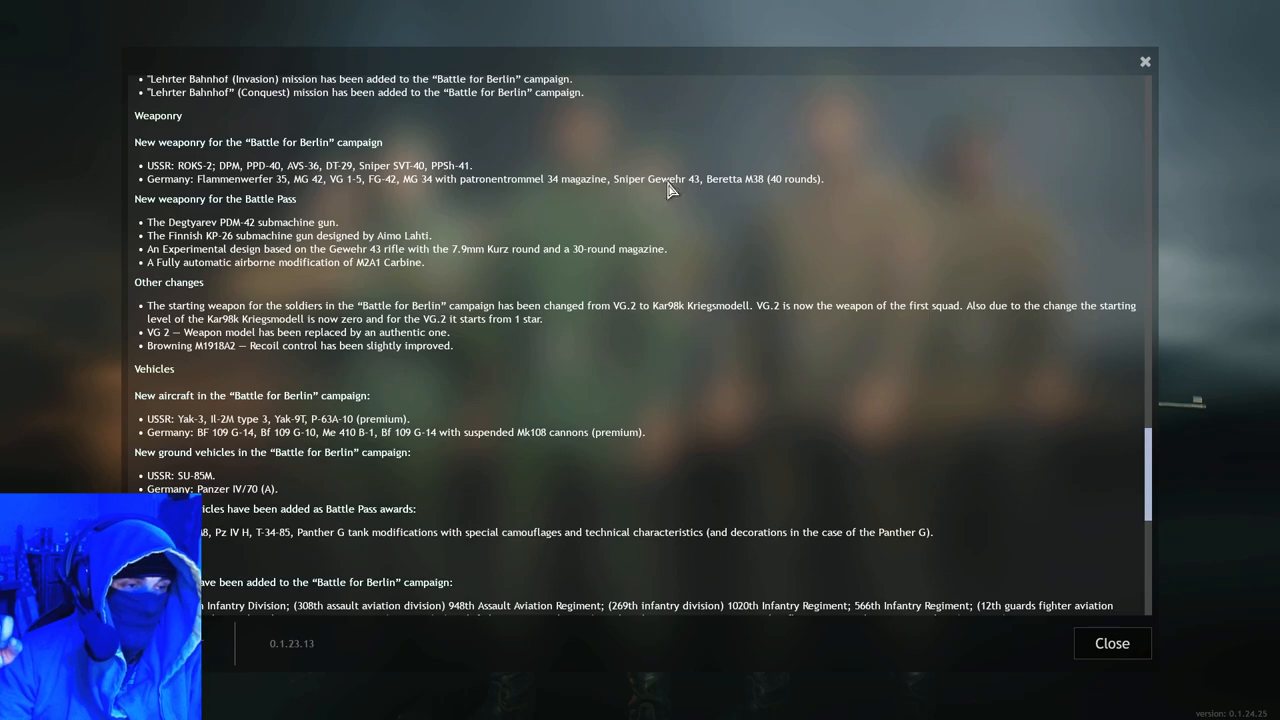
mouse_move(730, 184)
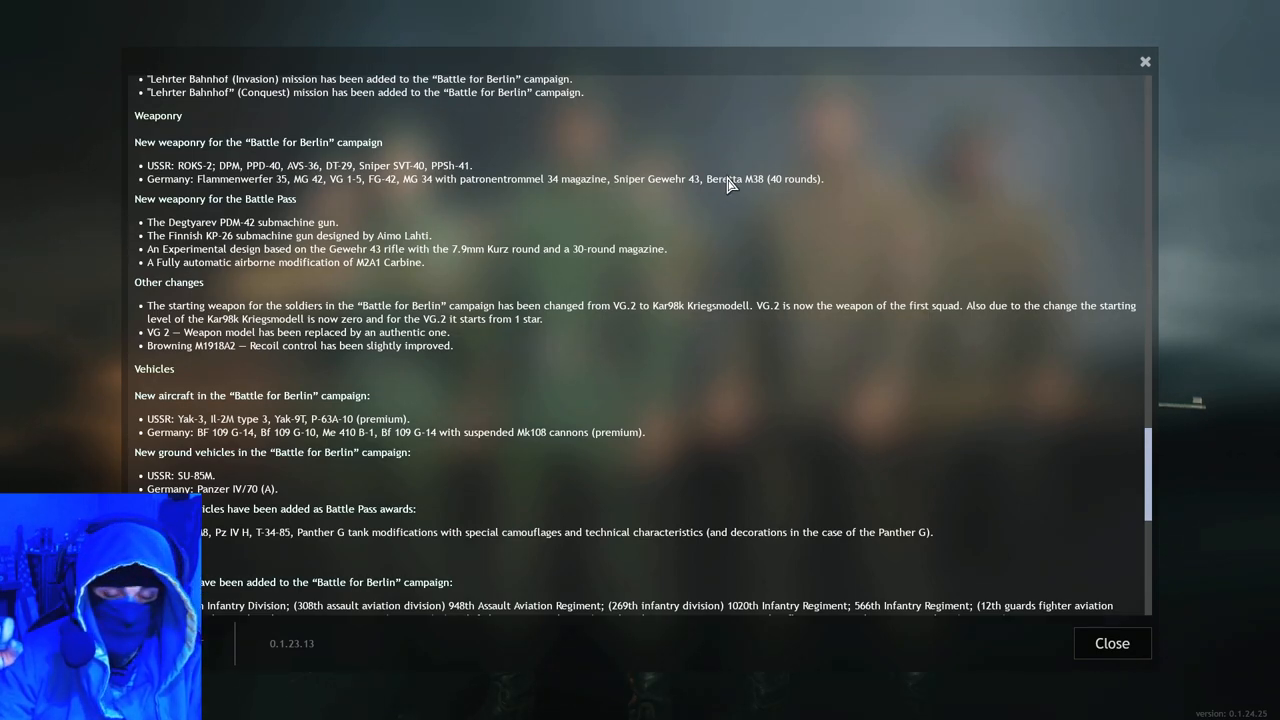
mouse_move(582, 196)
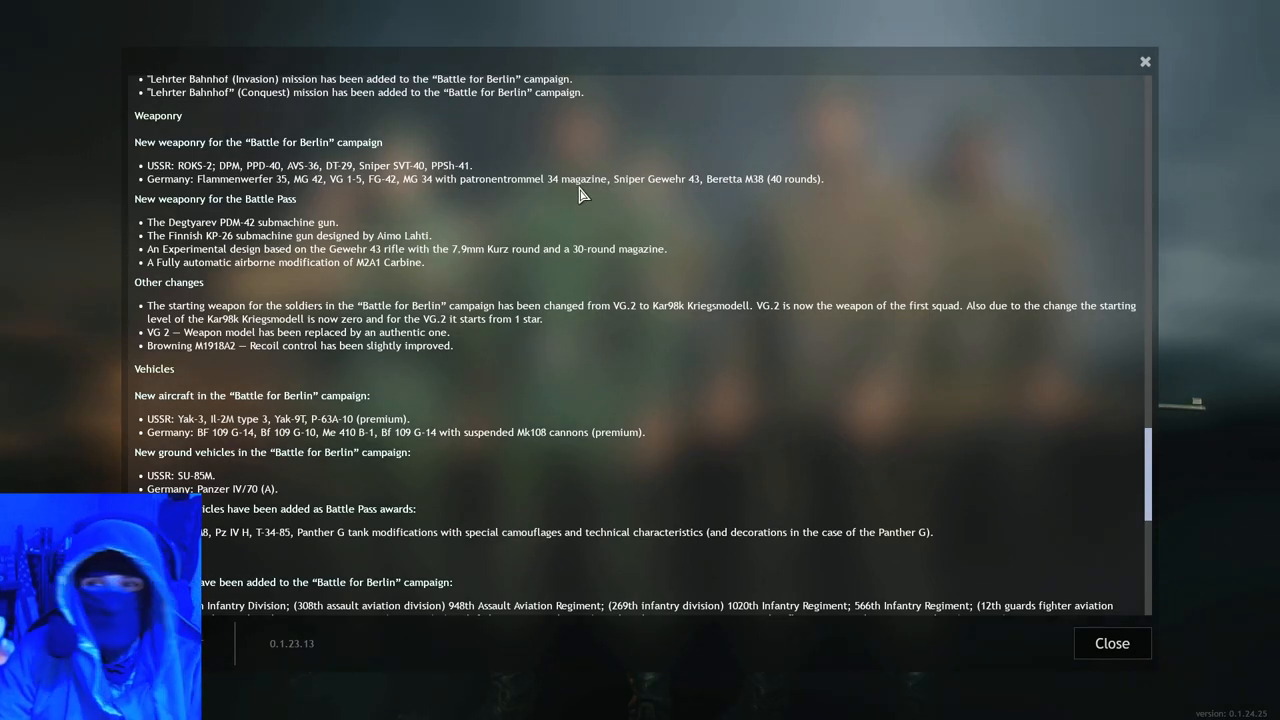
Step: Scroll down to the new Squads section and the start of other changes
scroll(down, 3)
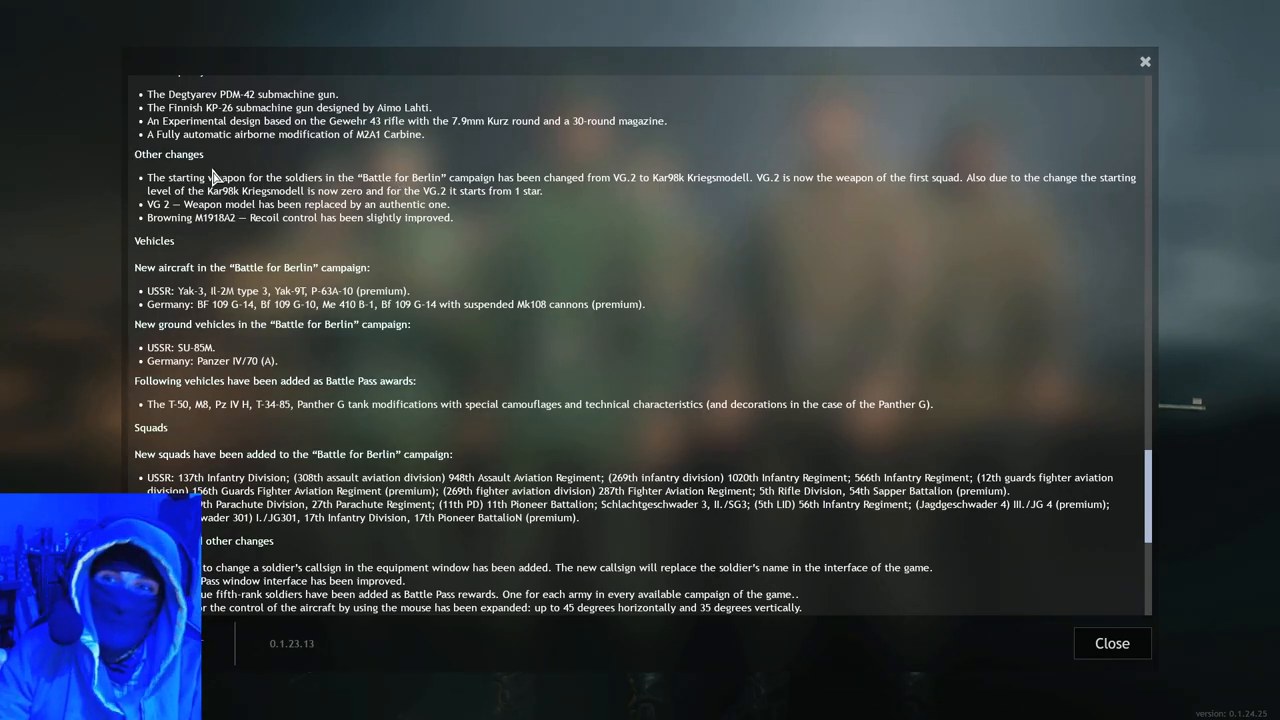
mouse_move(460, 190)
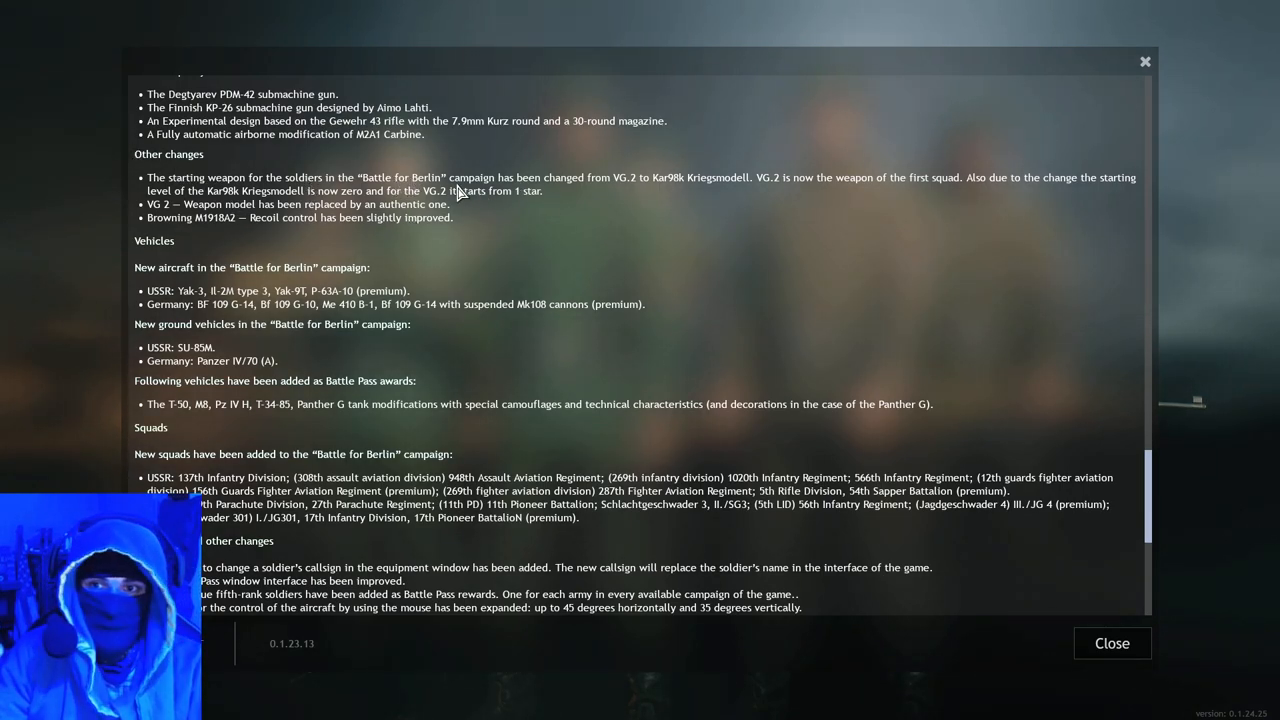
mouse_move(658, 186)
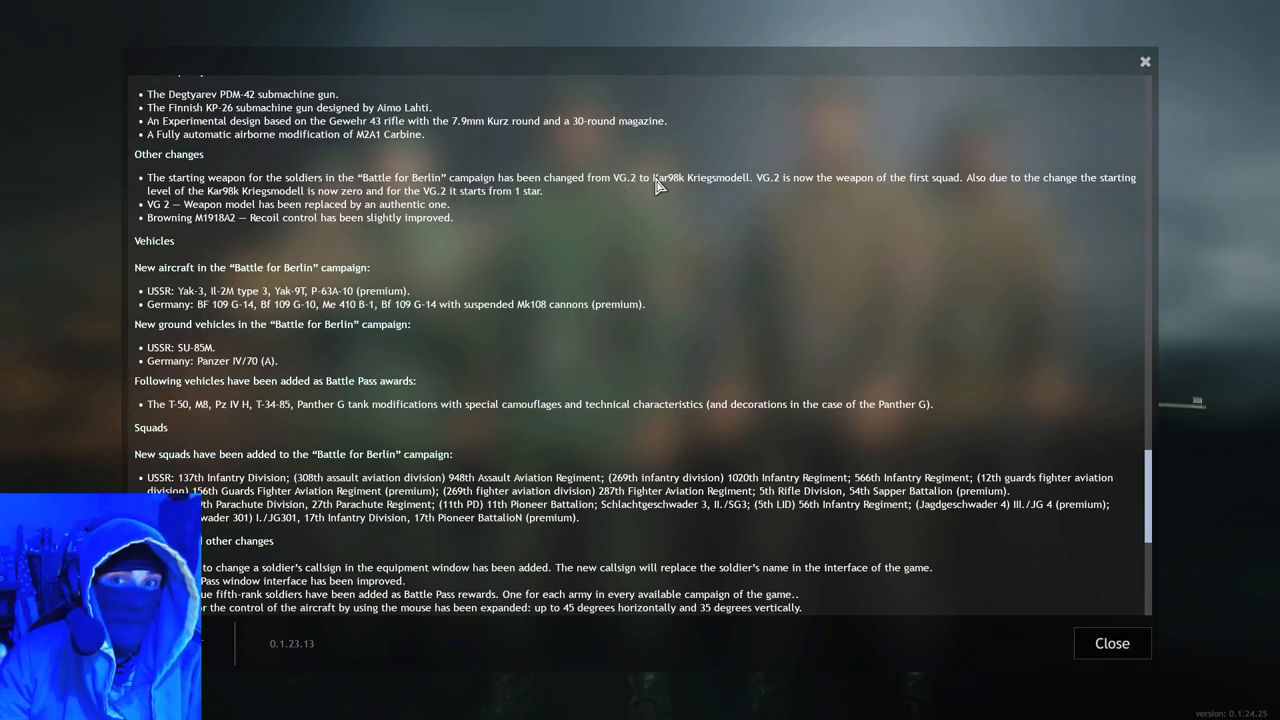
mouse_move(620, 224)
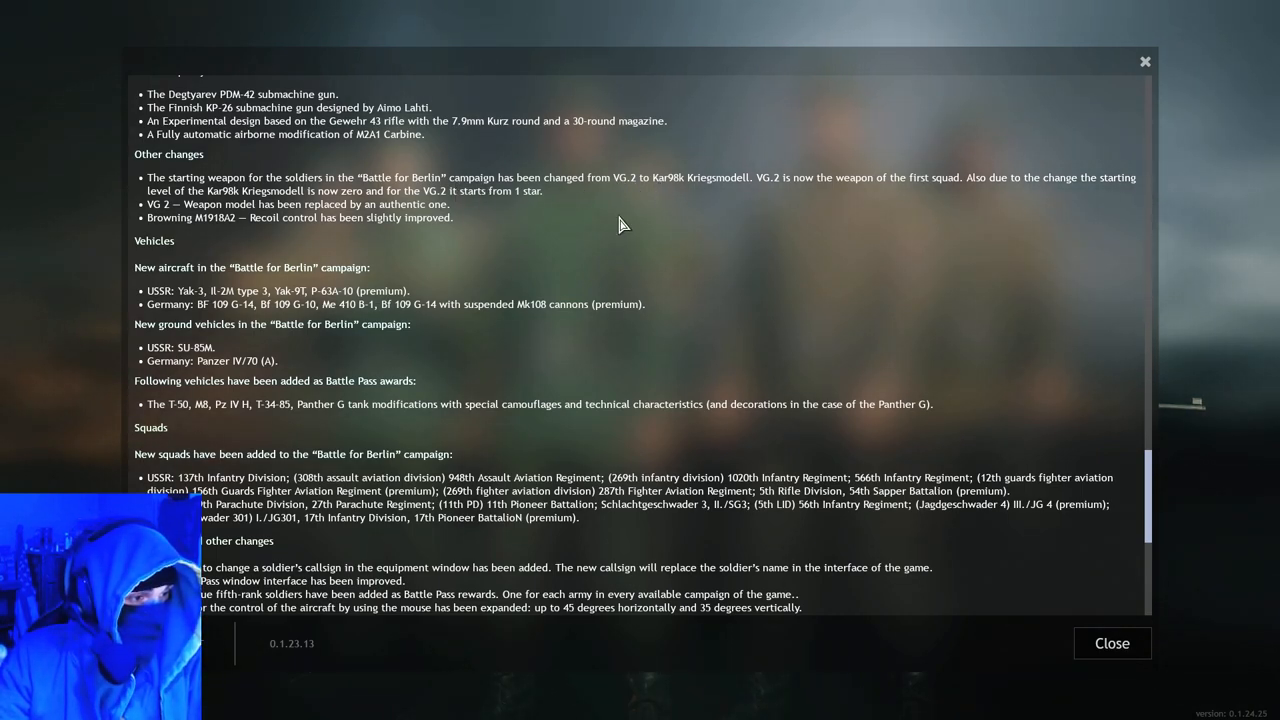
mouse_move(598, 190)
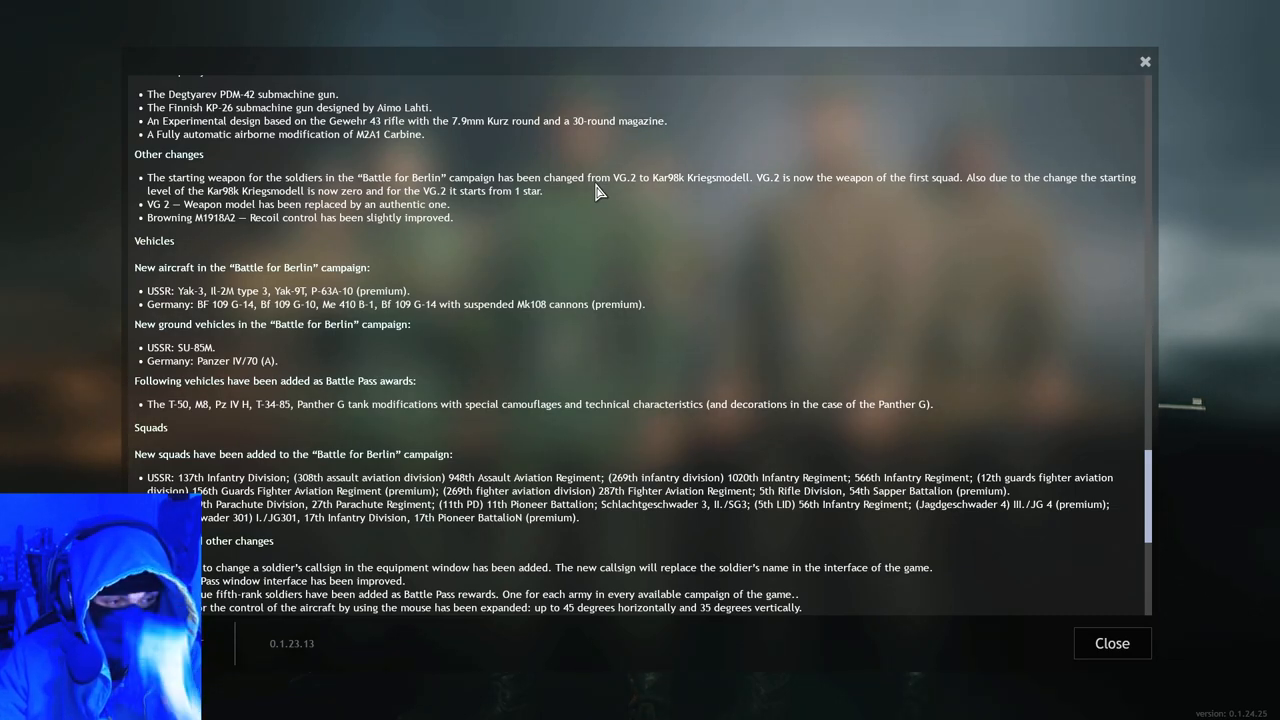
mouse_move(658, 204)
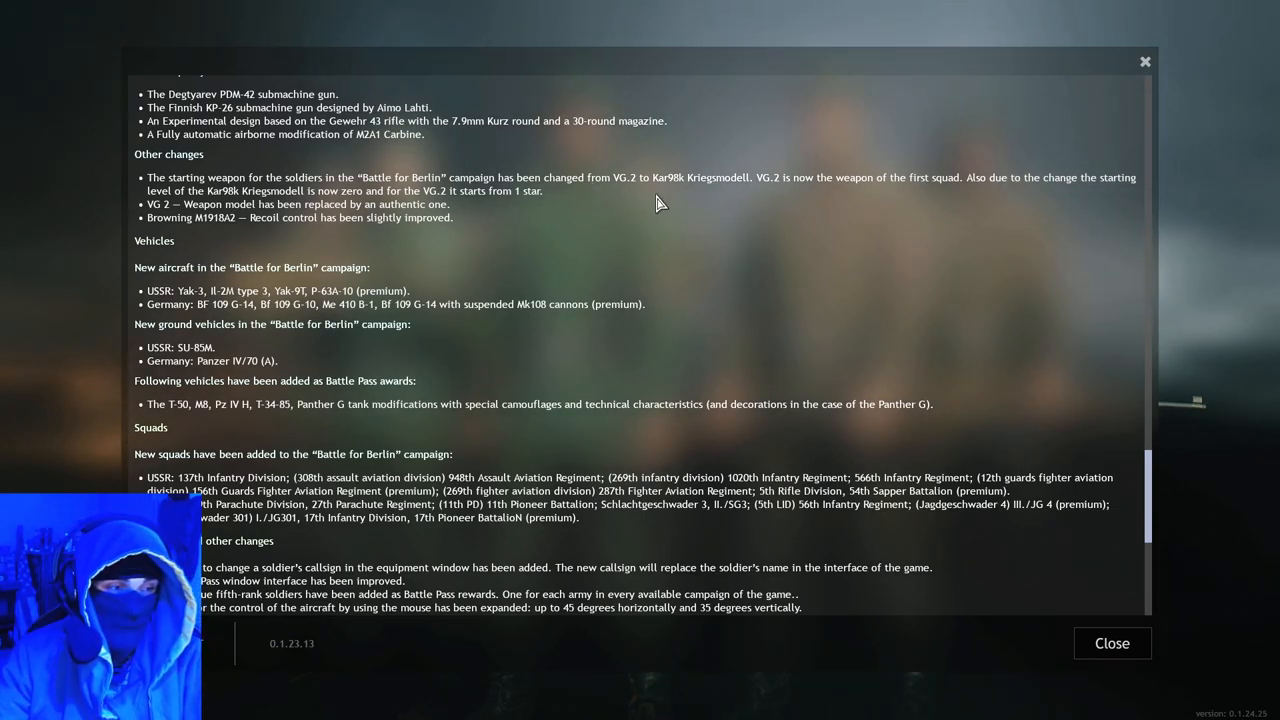
mouse_move(692, 156)
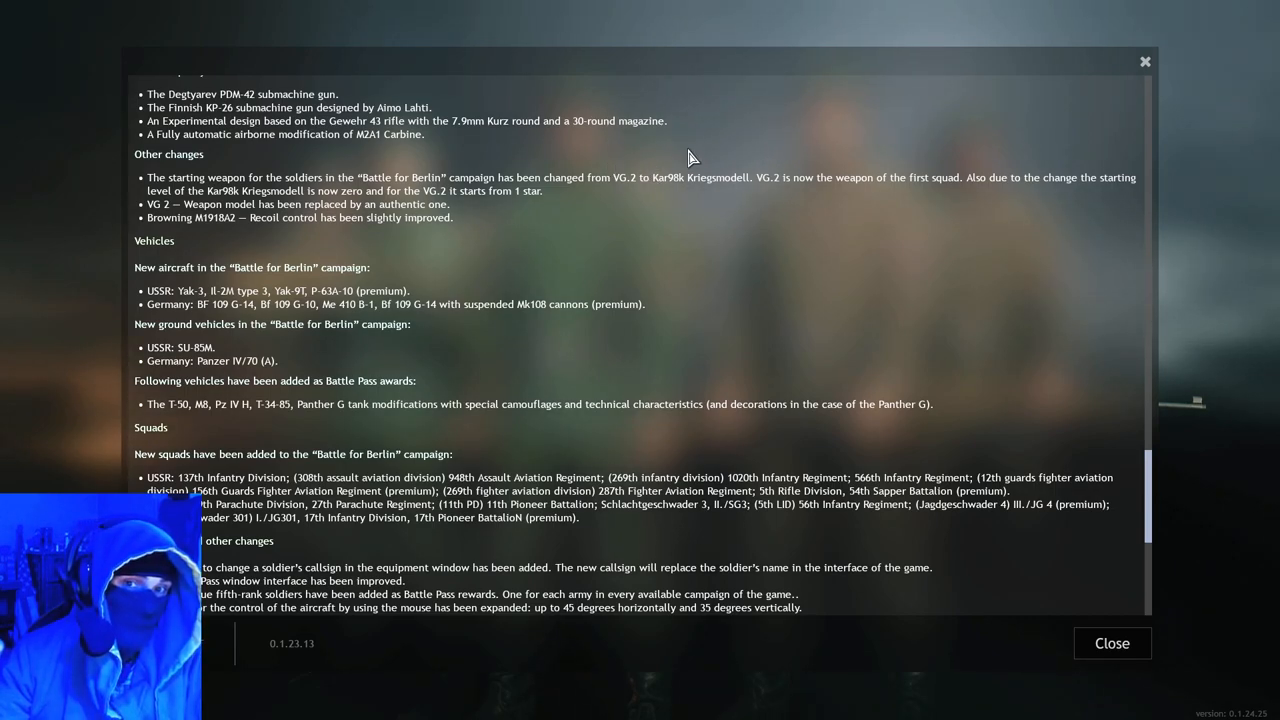
mouse_move(728, 184)
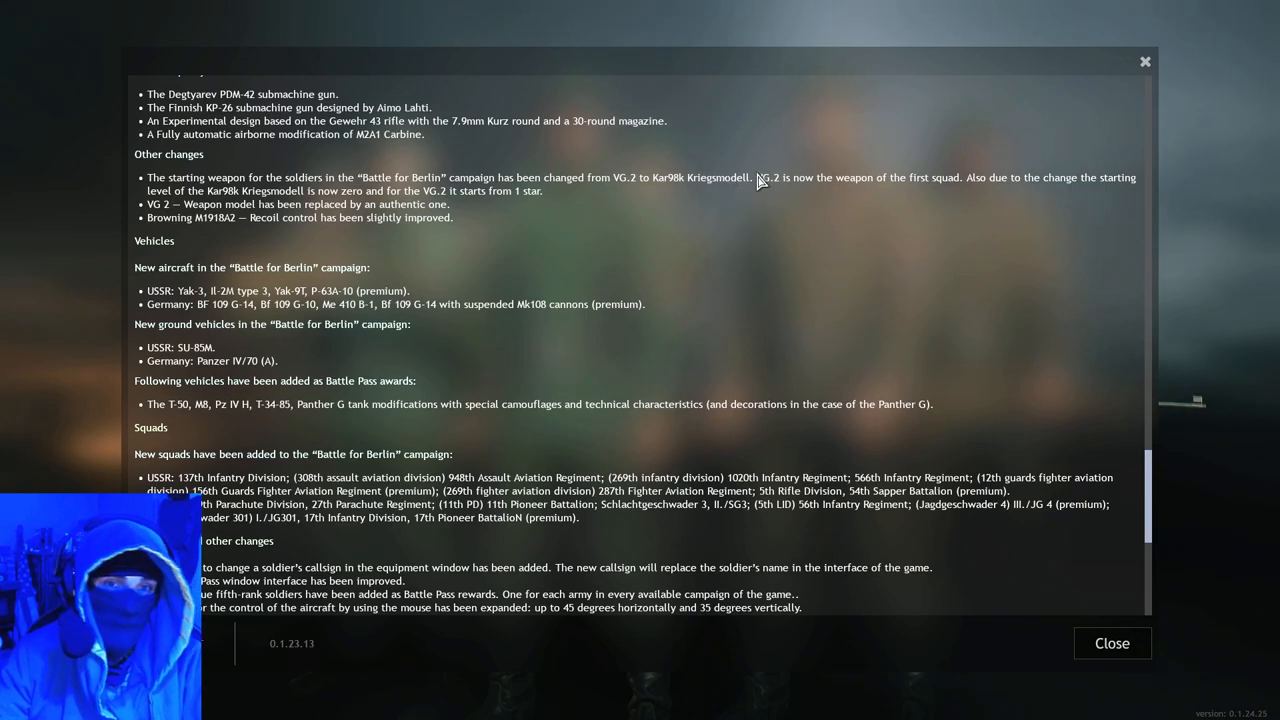
mouse_move(722, 198)
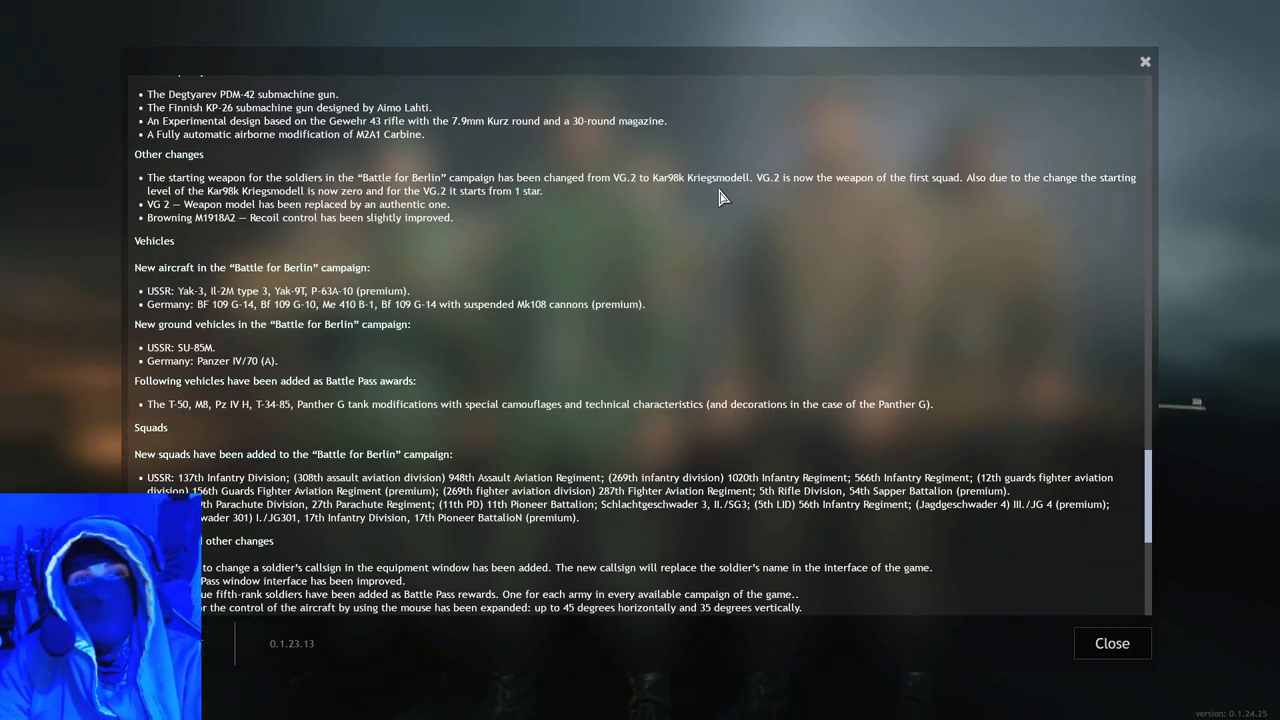
mouse_move(968, 204)
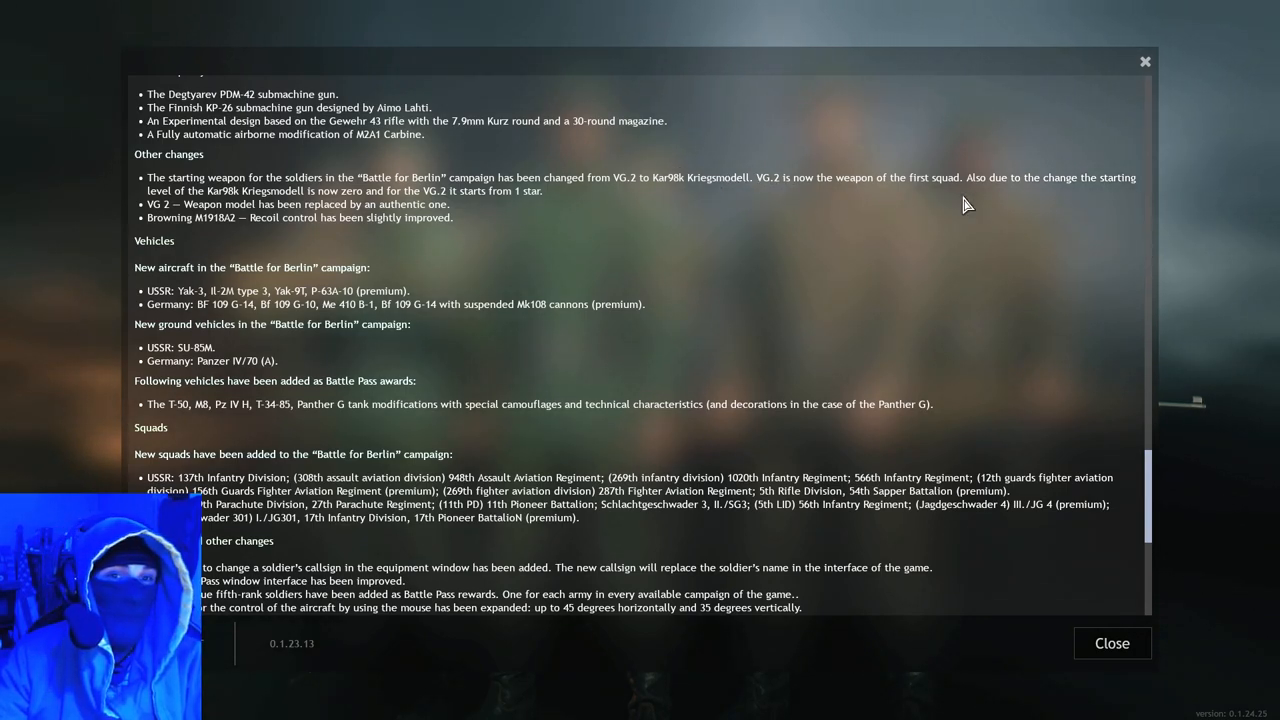
mouse_move(1030, 200)
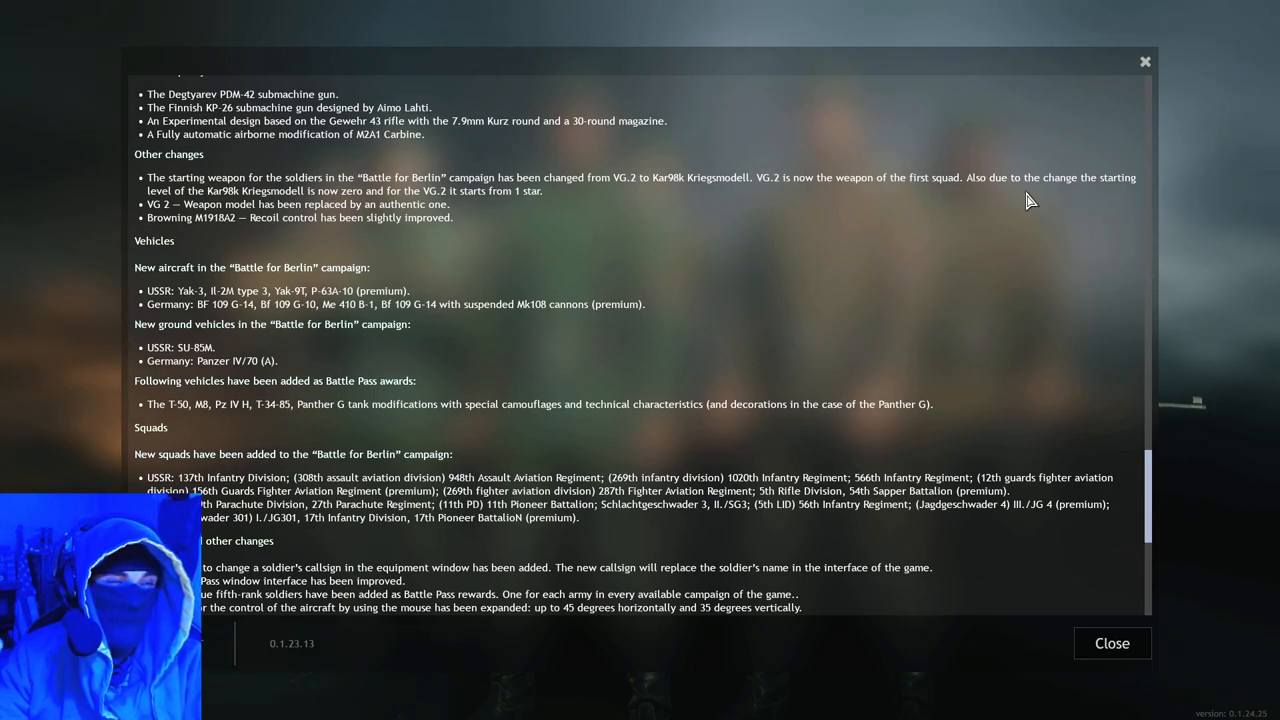
mouse_move(890, 180)
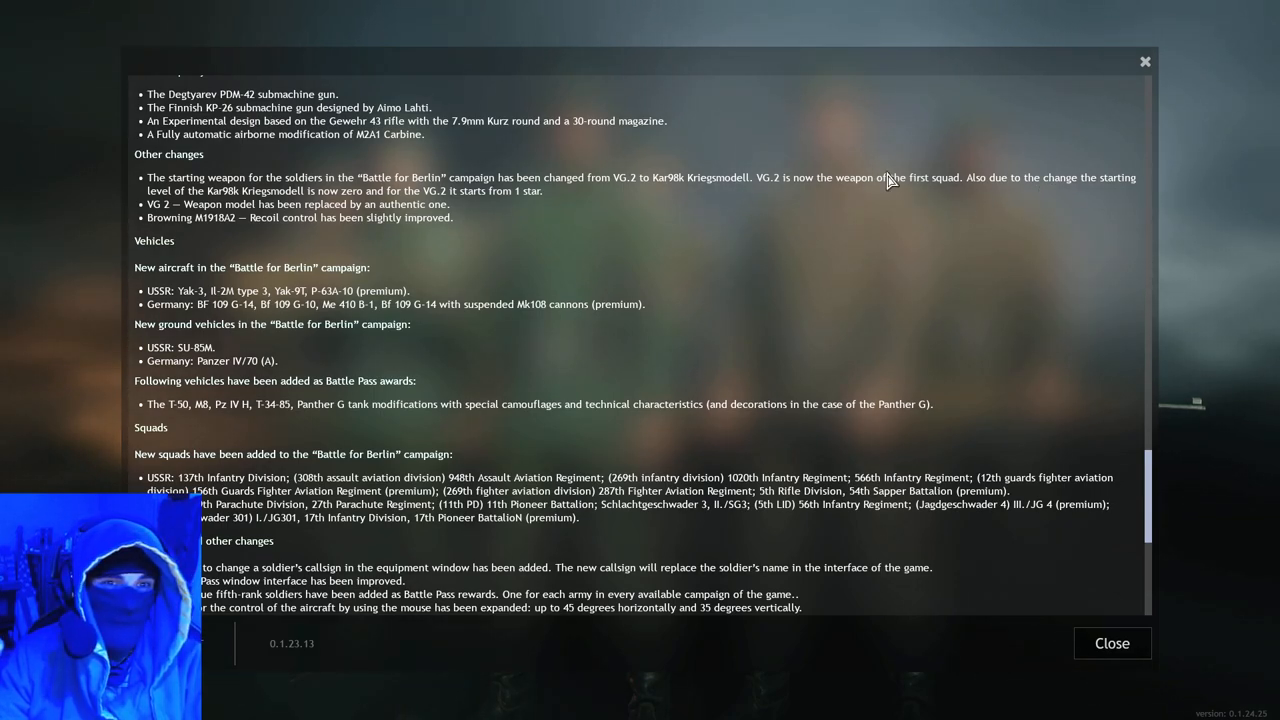
mouse_move(984, 190)
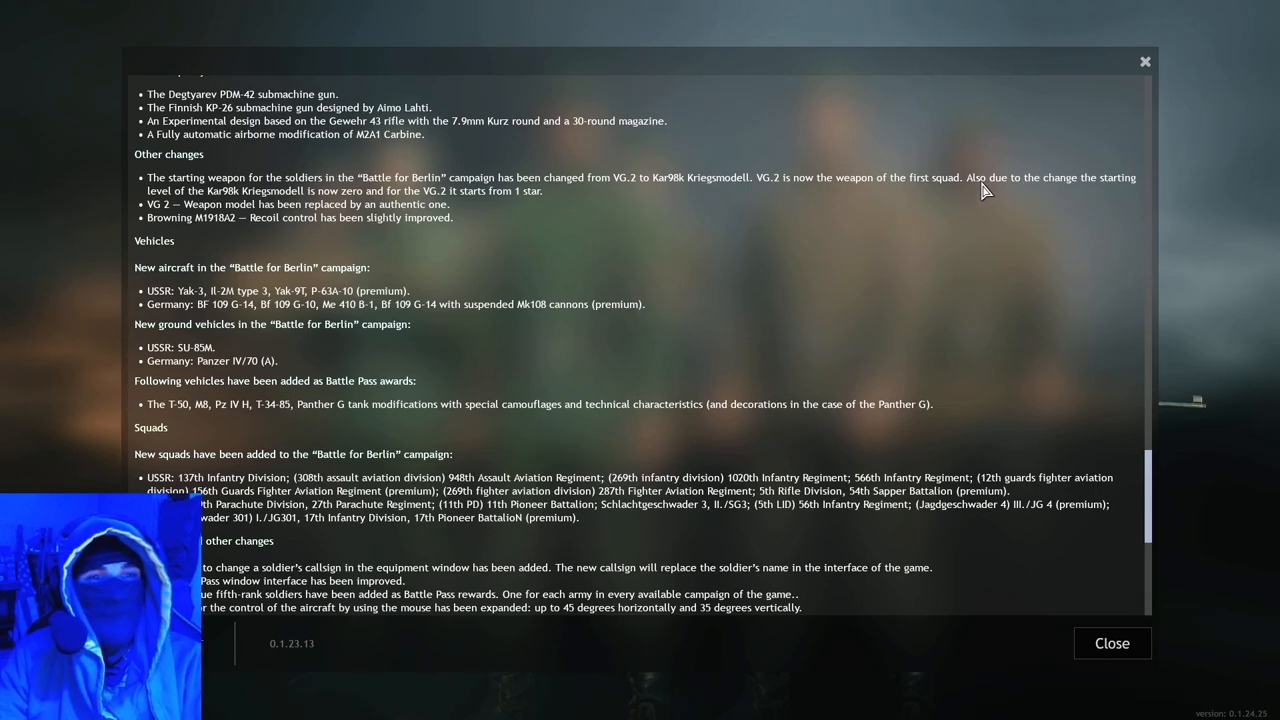
mouse_move(1030, 204)
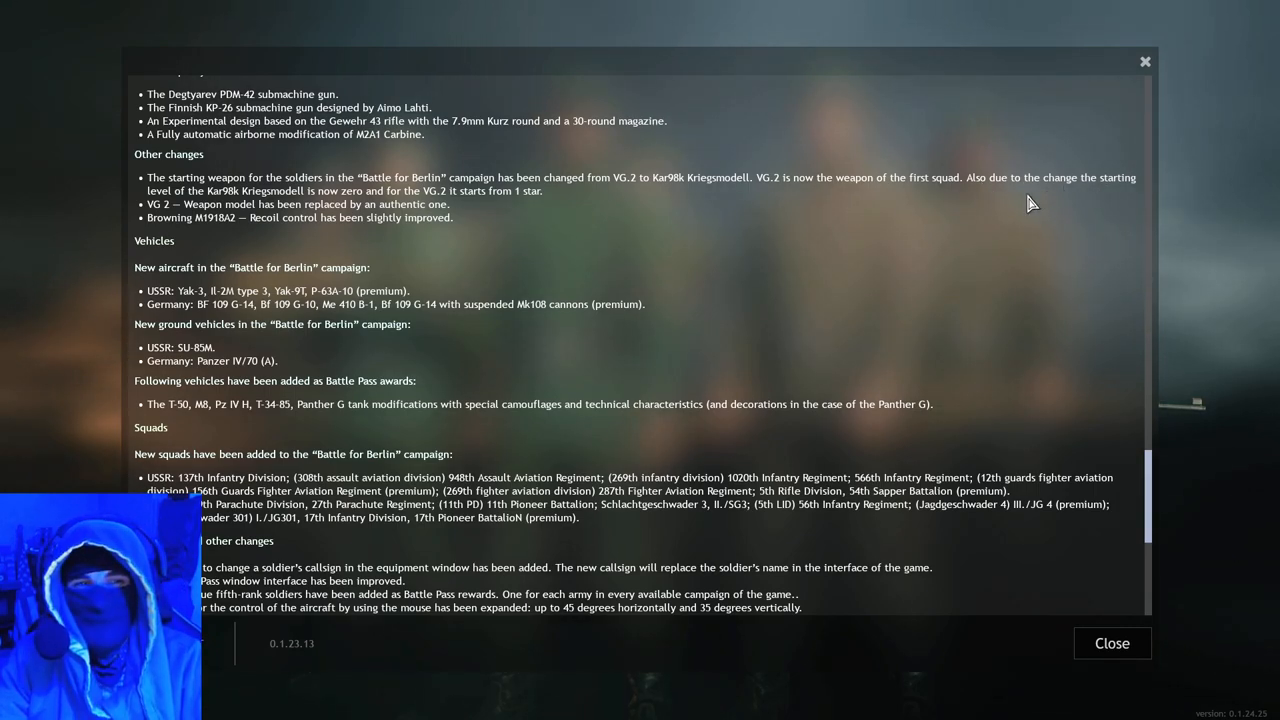
mouse_move(192, 204)
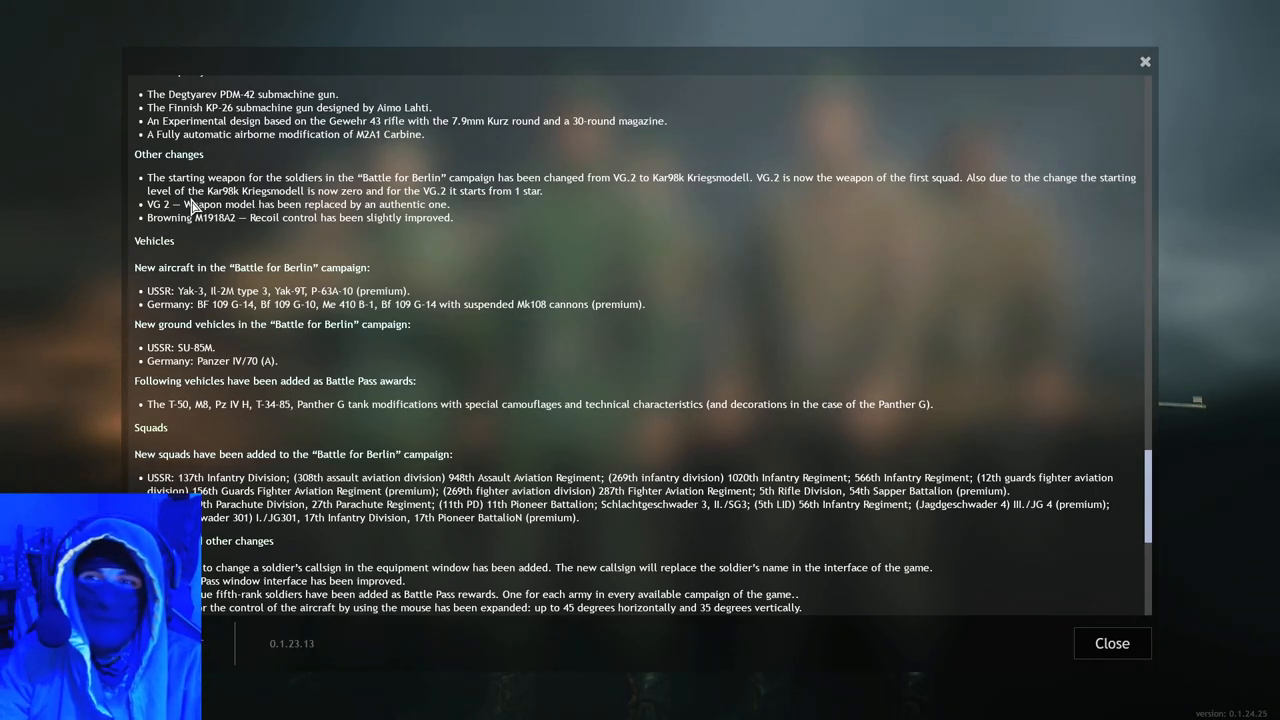
mouse_move(268, 210)
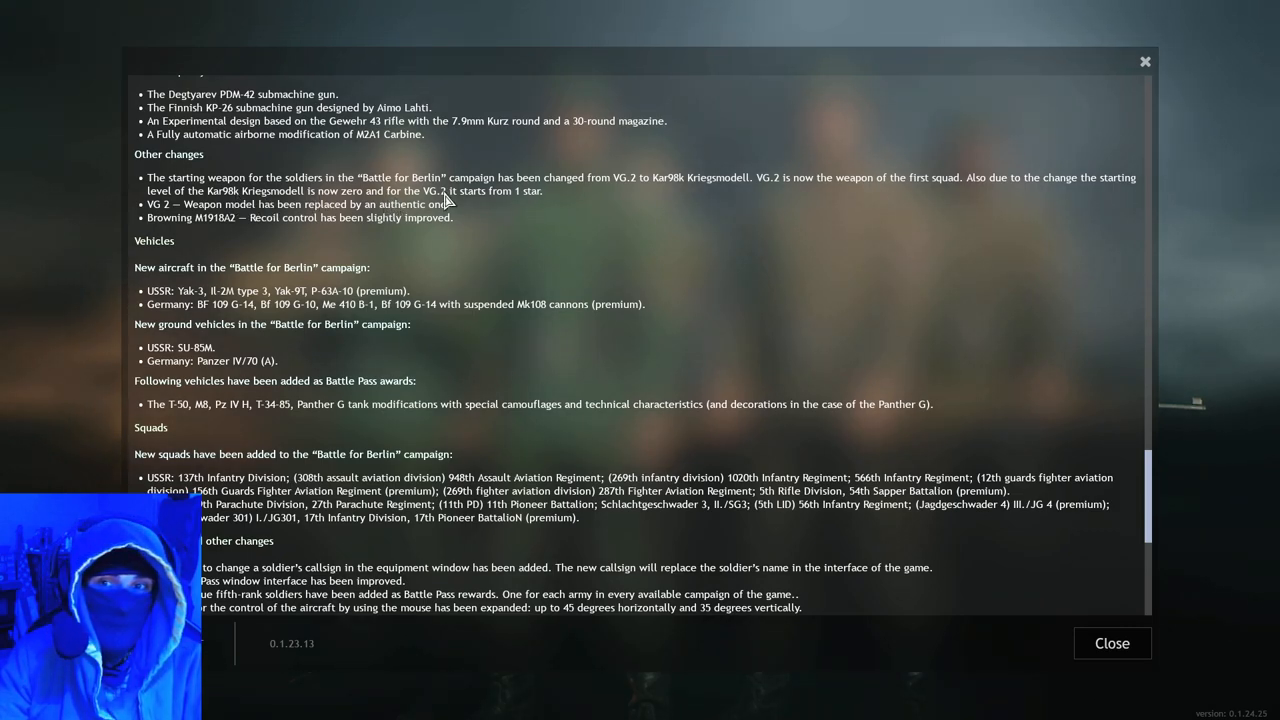
mouse_move(556, 206)
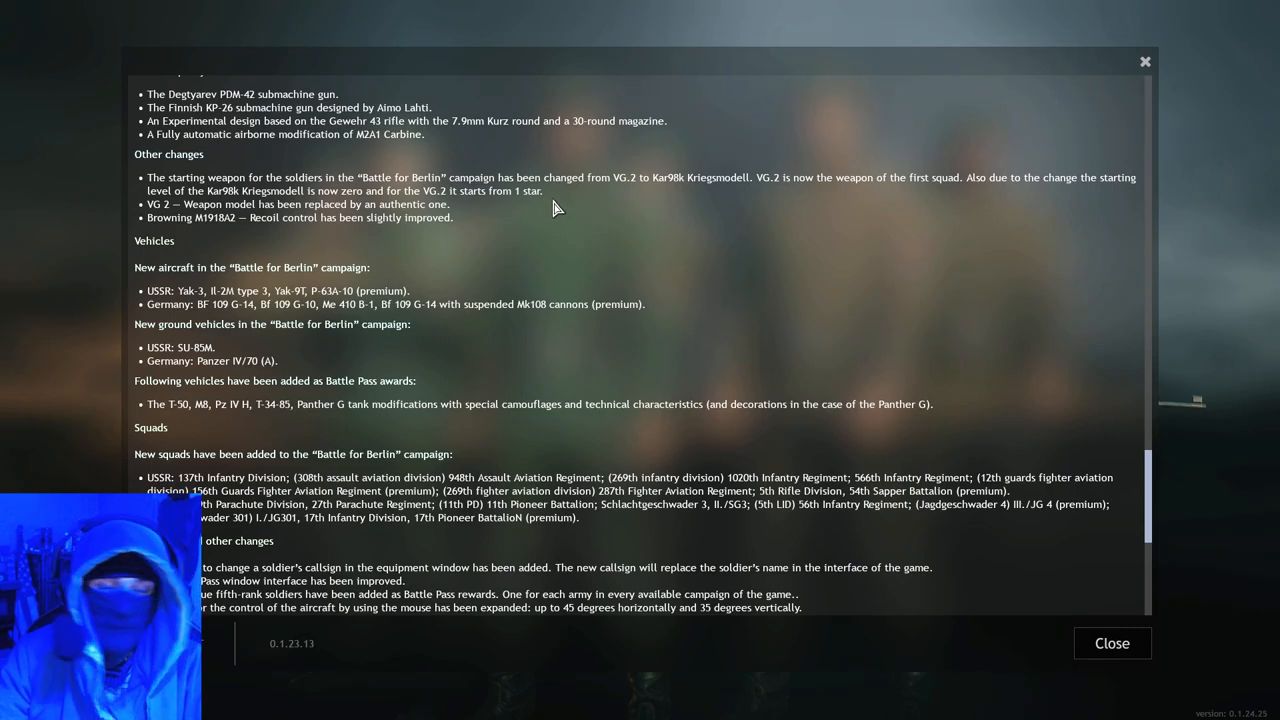
mouse_move(228, 228)
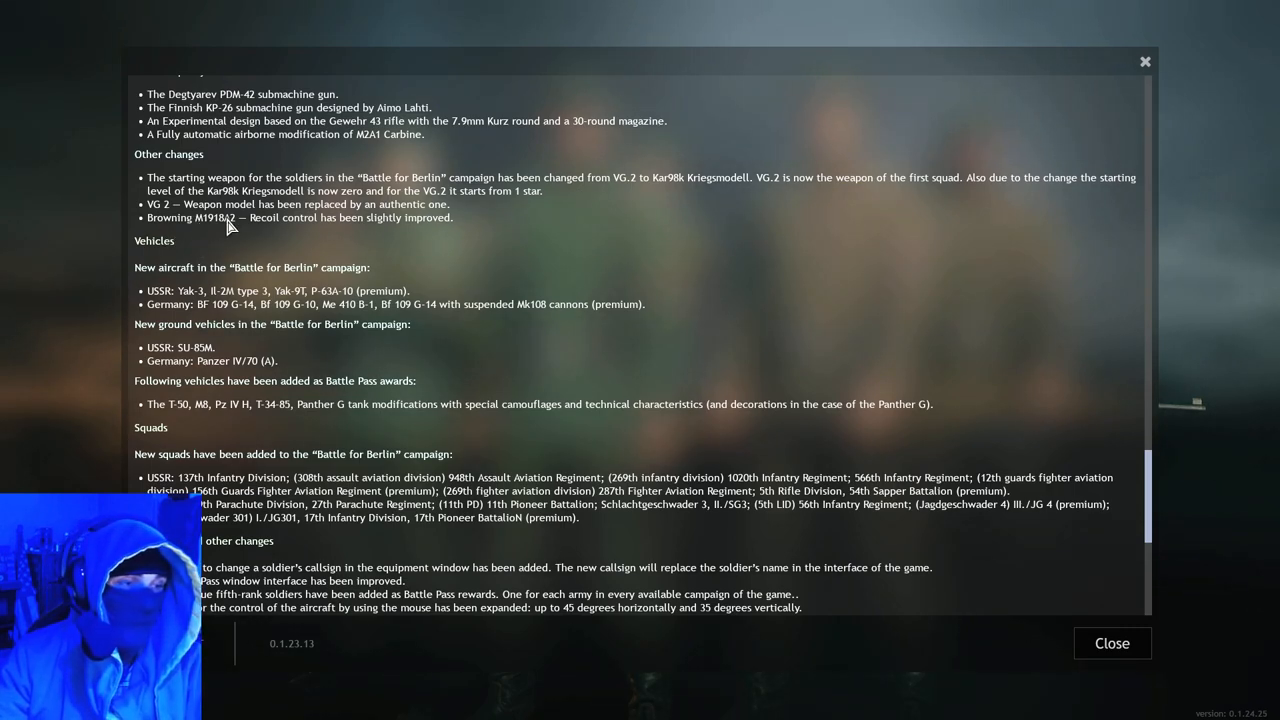
mouse_move(630, 206)
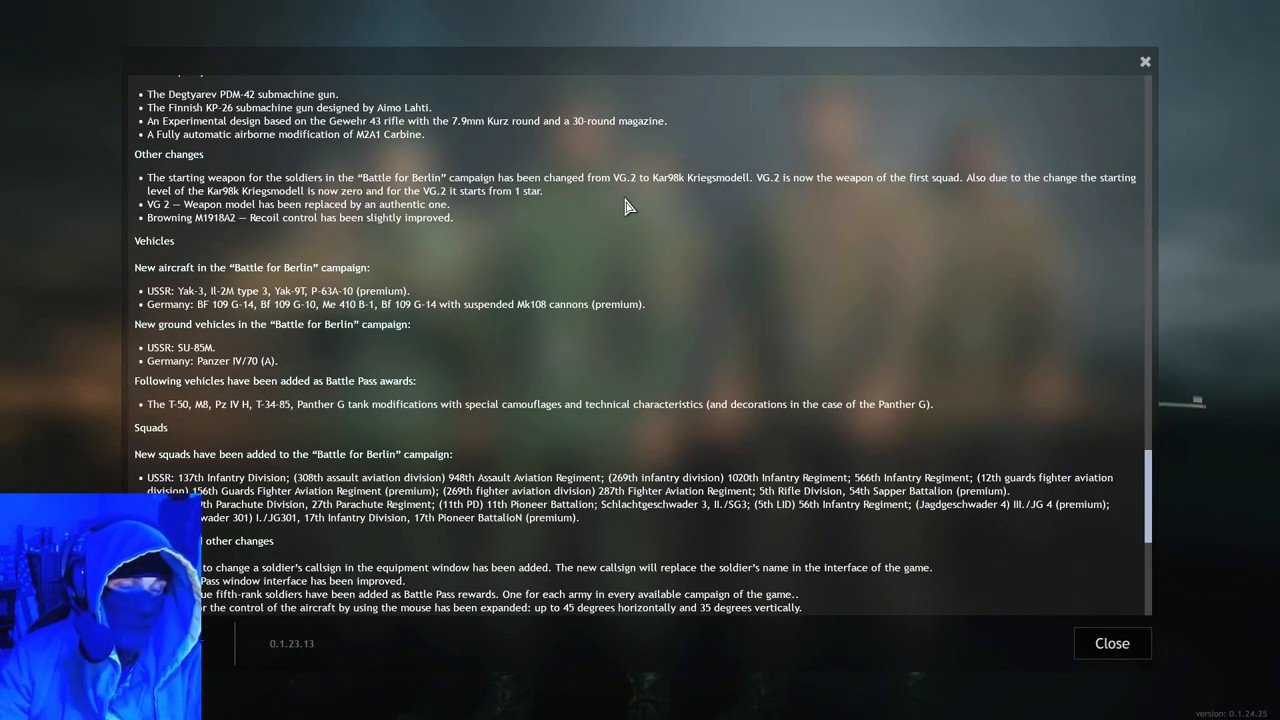
mouse_move(644, 188)
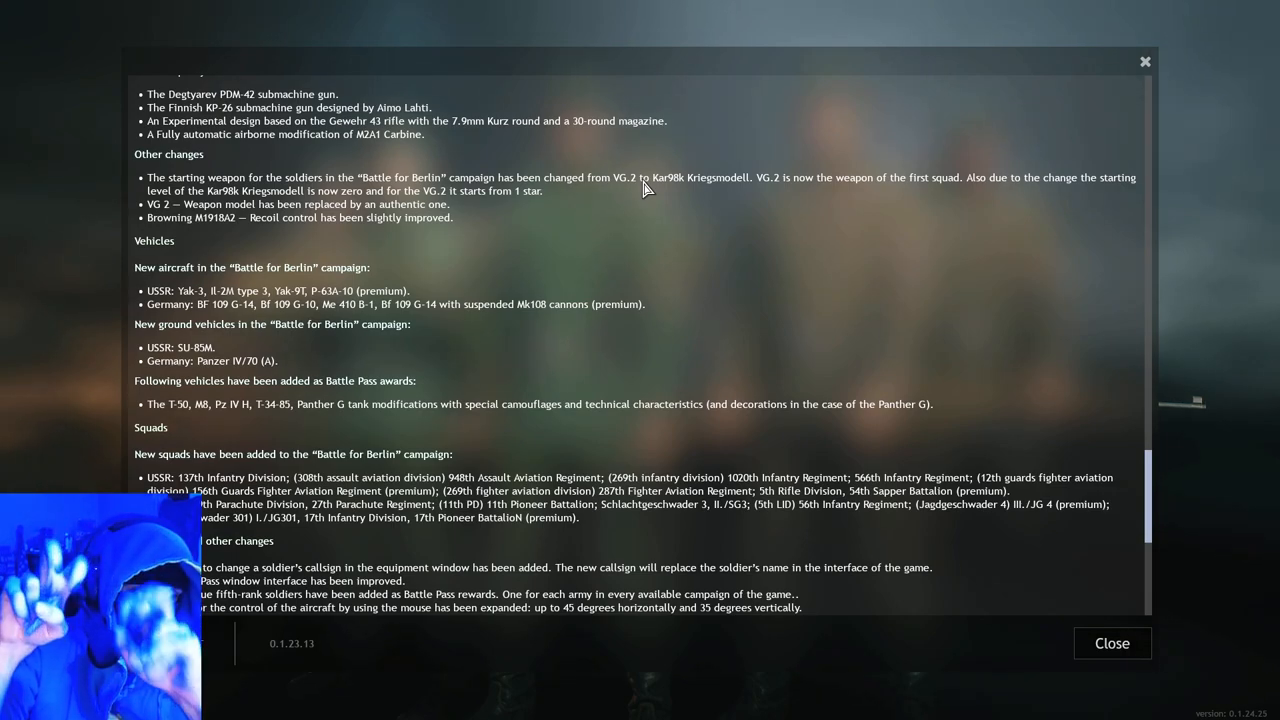
mouse_move(612, 224)
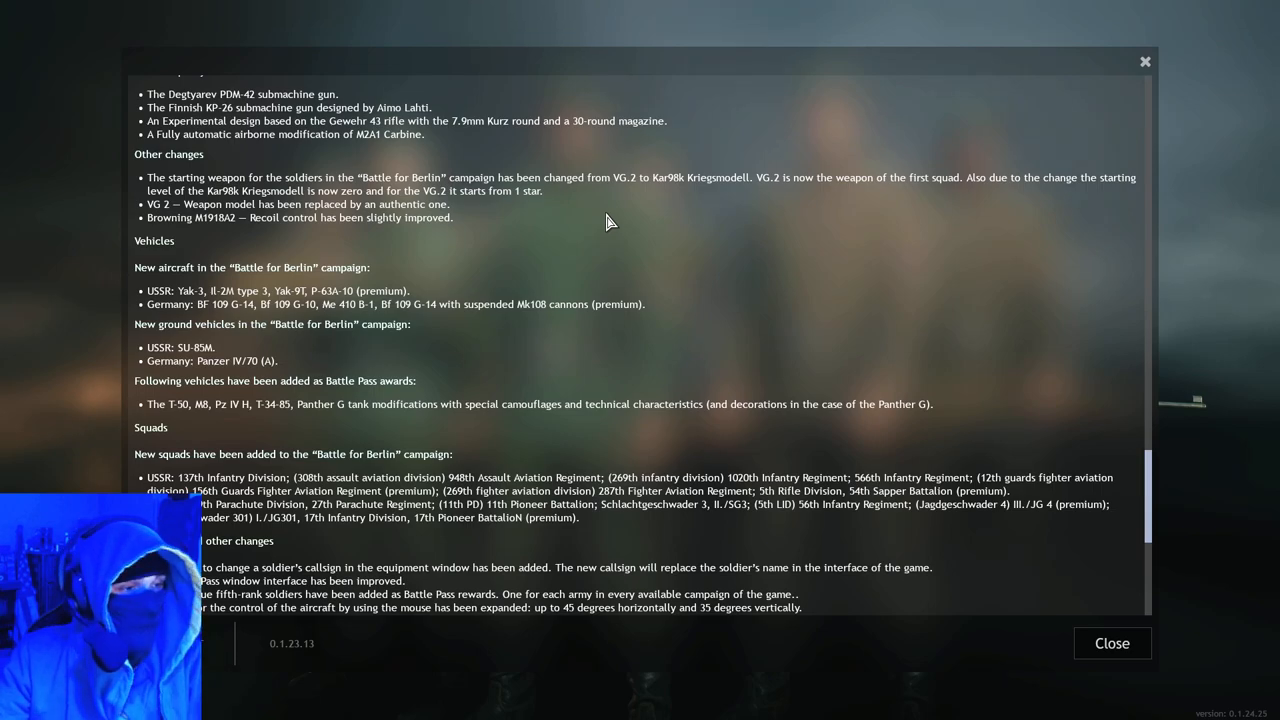
mouse_move(256, 198)
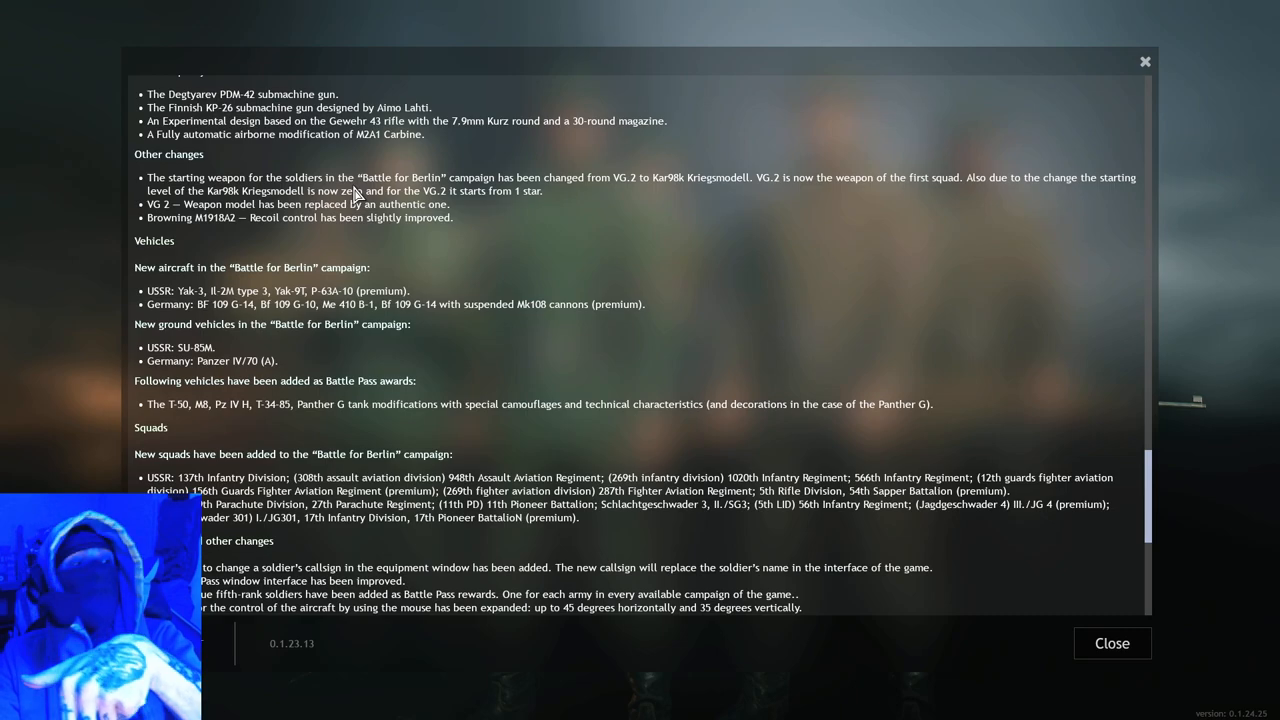
mouse_move(290, 70)
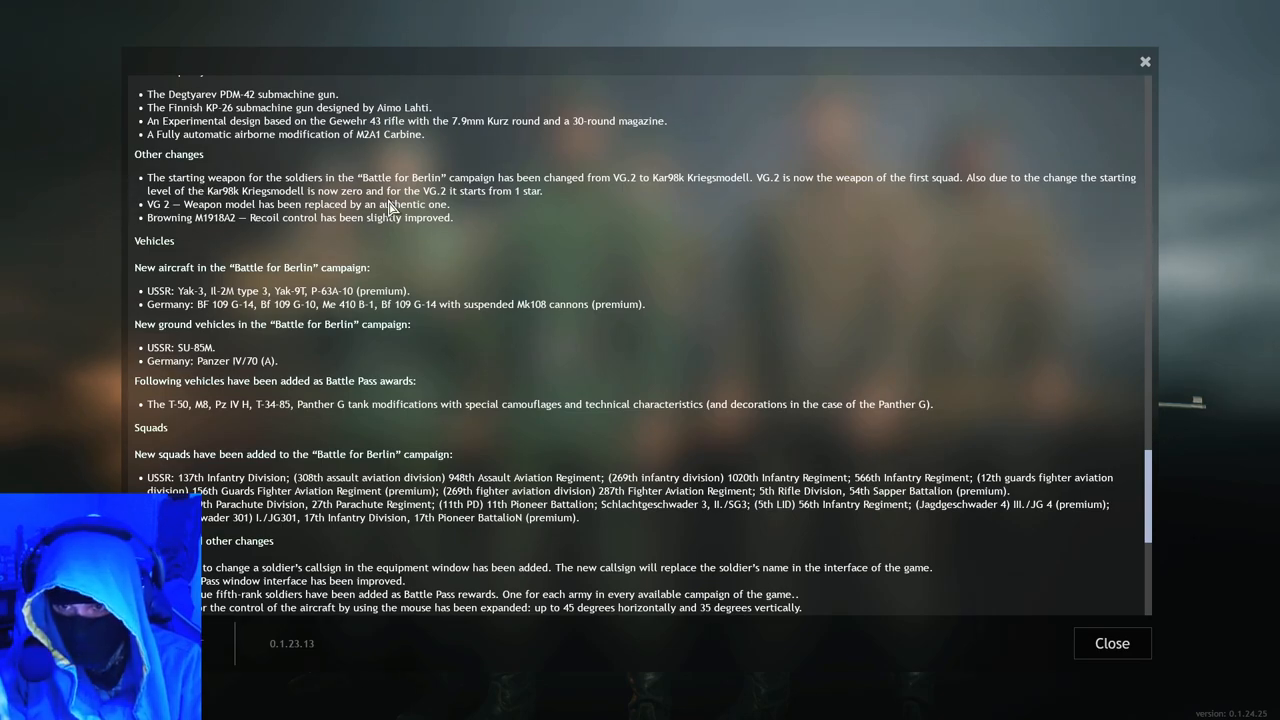
mouse_move(250, 220)
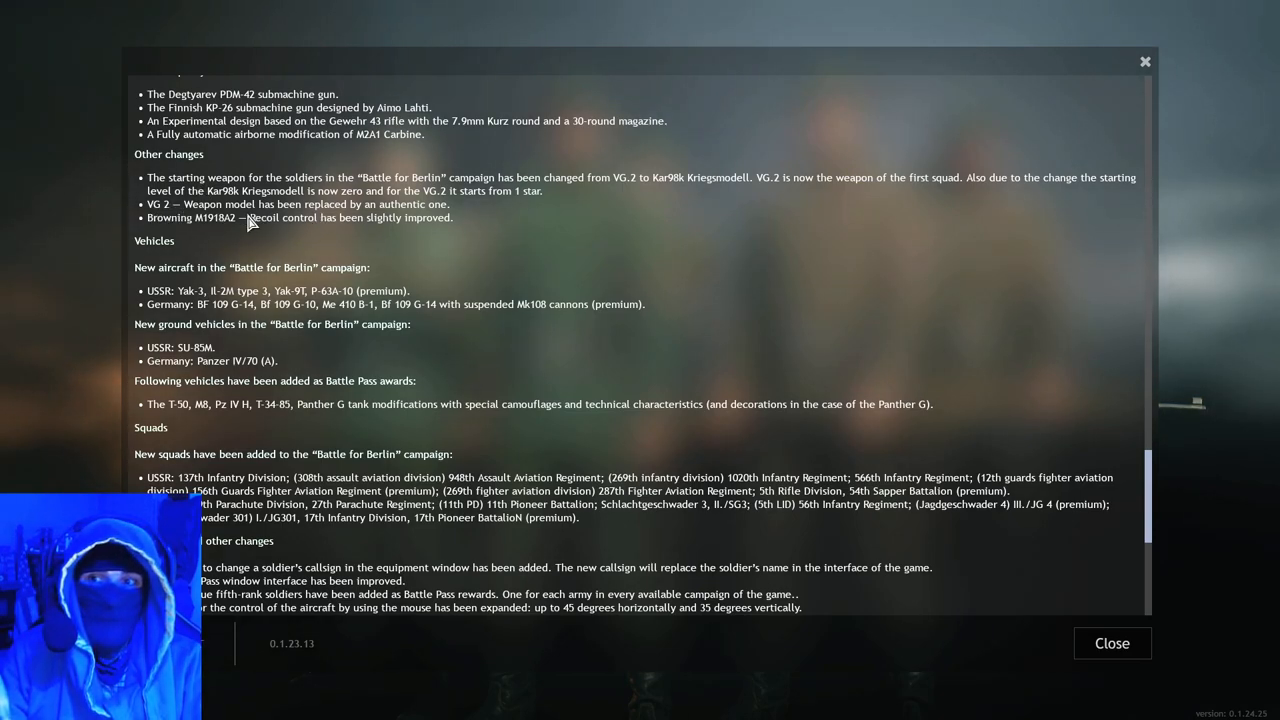
mouse_move(480, 220)
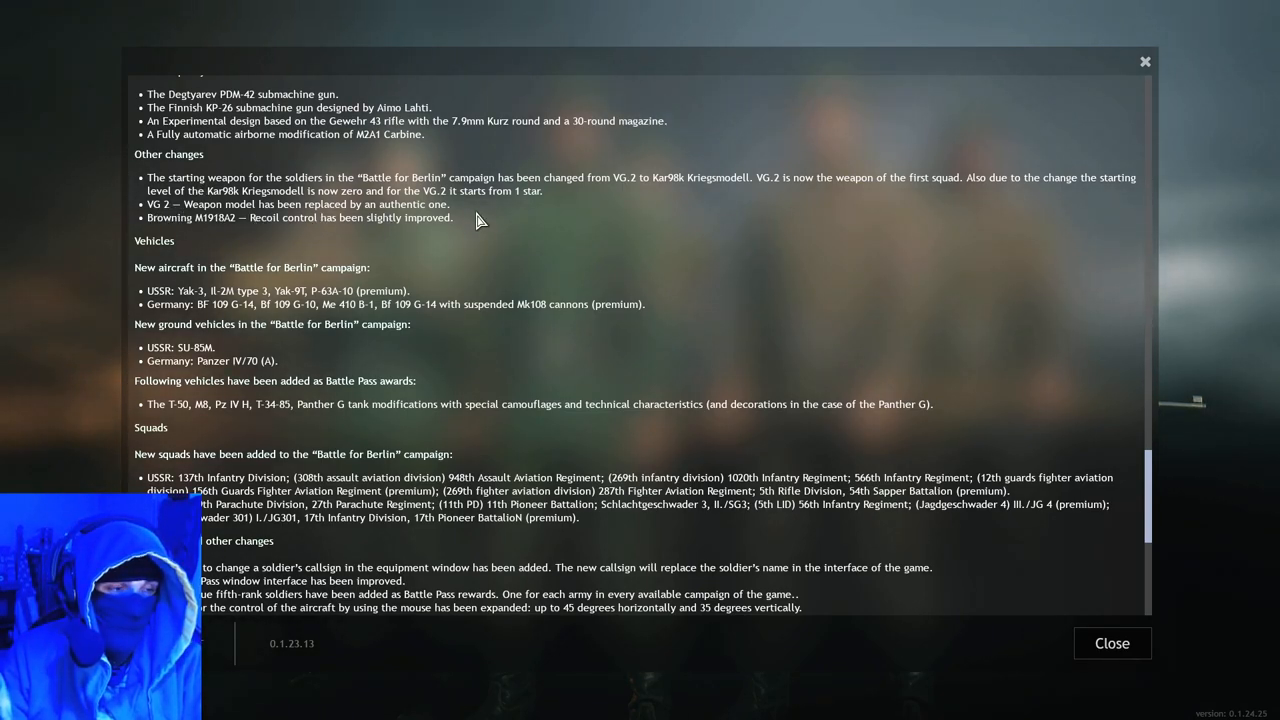
mouse_move(148, 232)
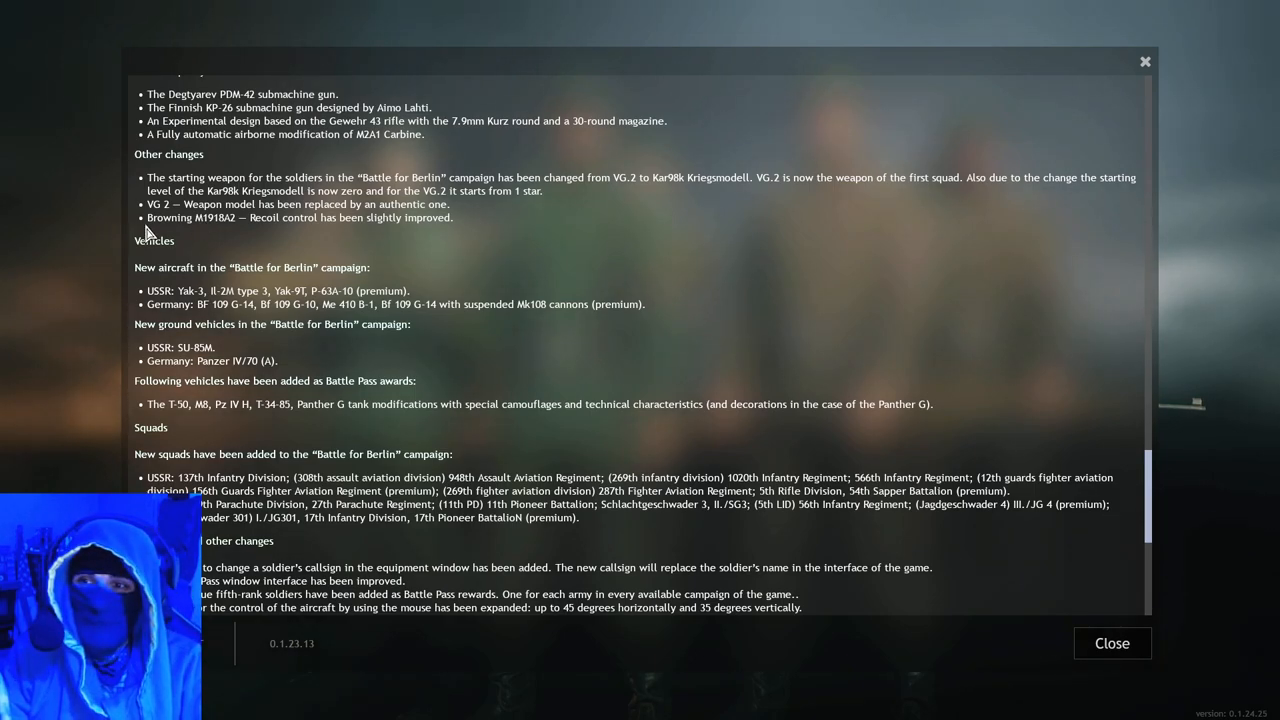
mouse_move(200, 228)
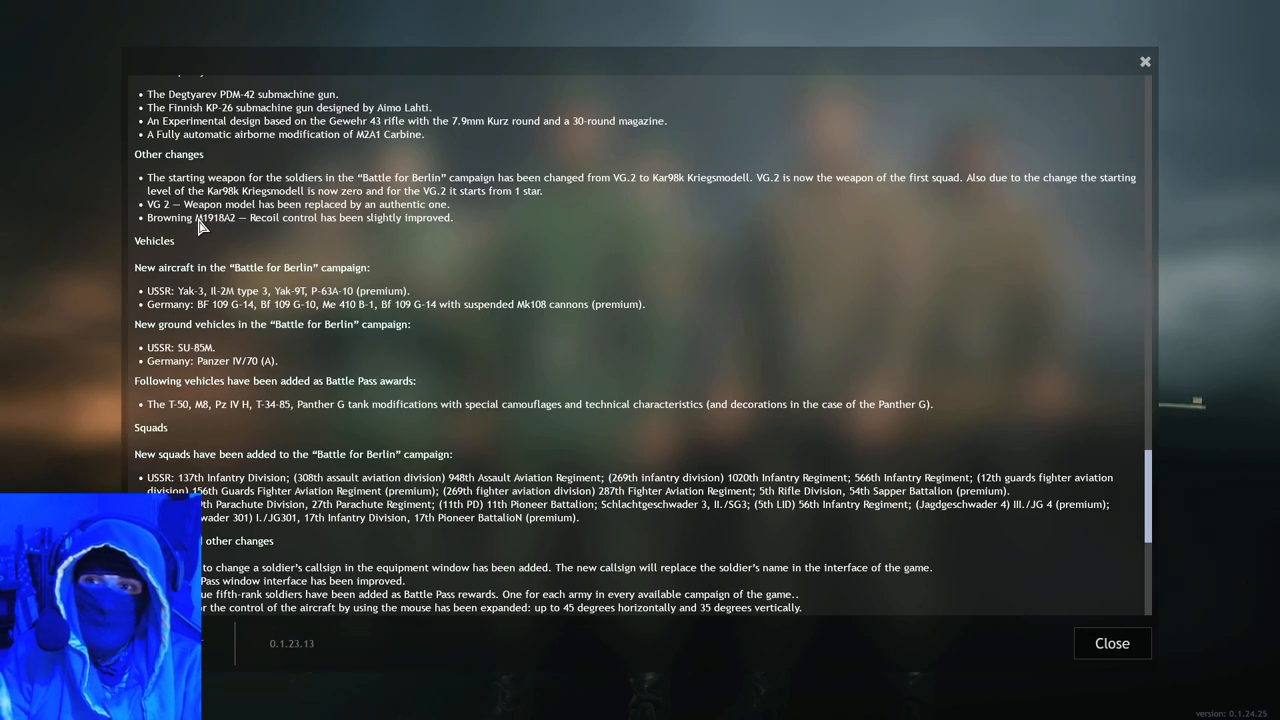
mouse_move(342, 236)
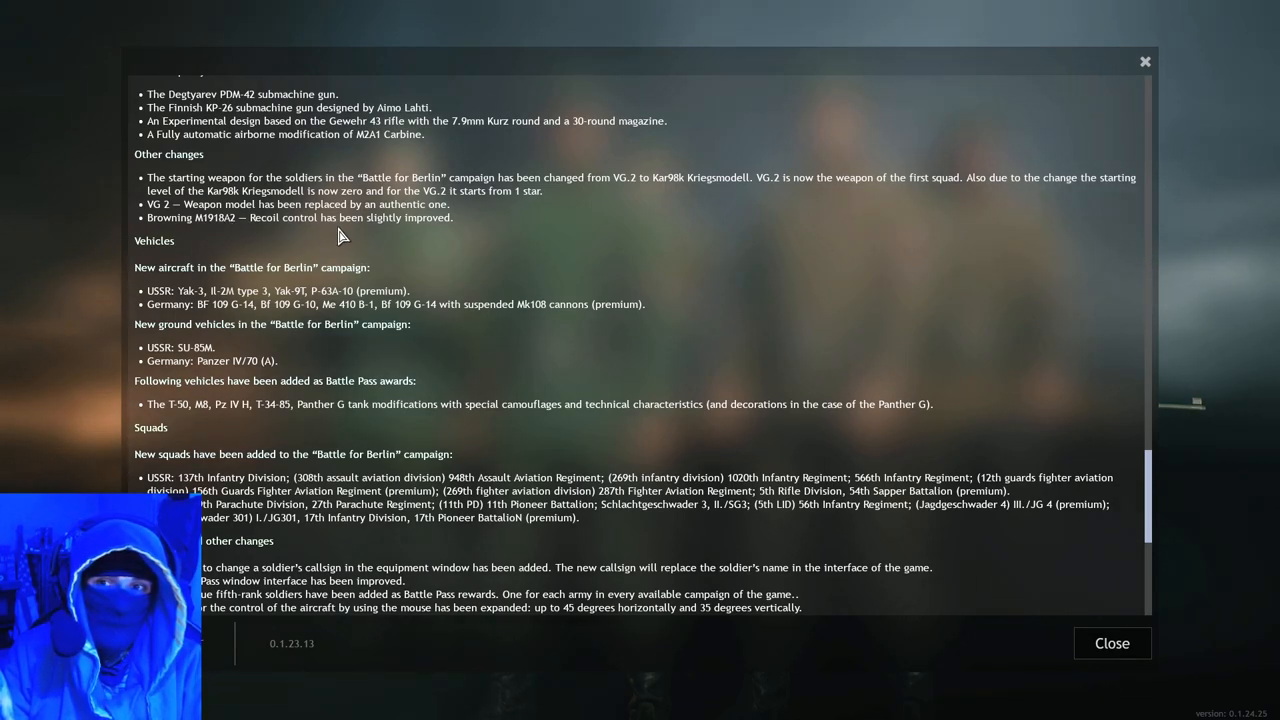
mouse_move(476, 228)
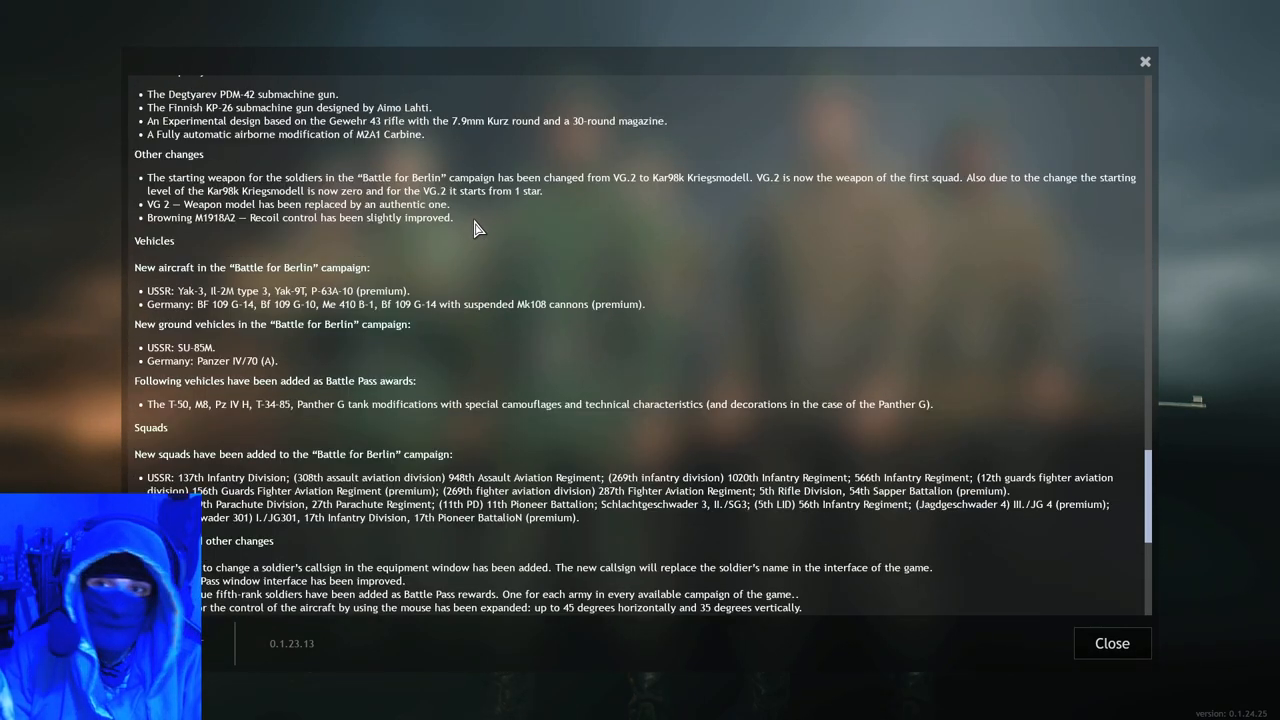
Step: Scroll past the new squads list to the Gameplay and other changes section
scroll(down, 3)
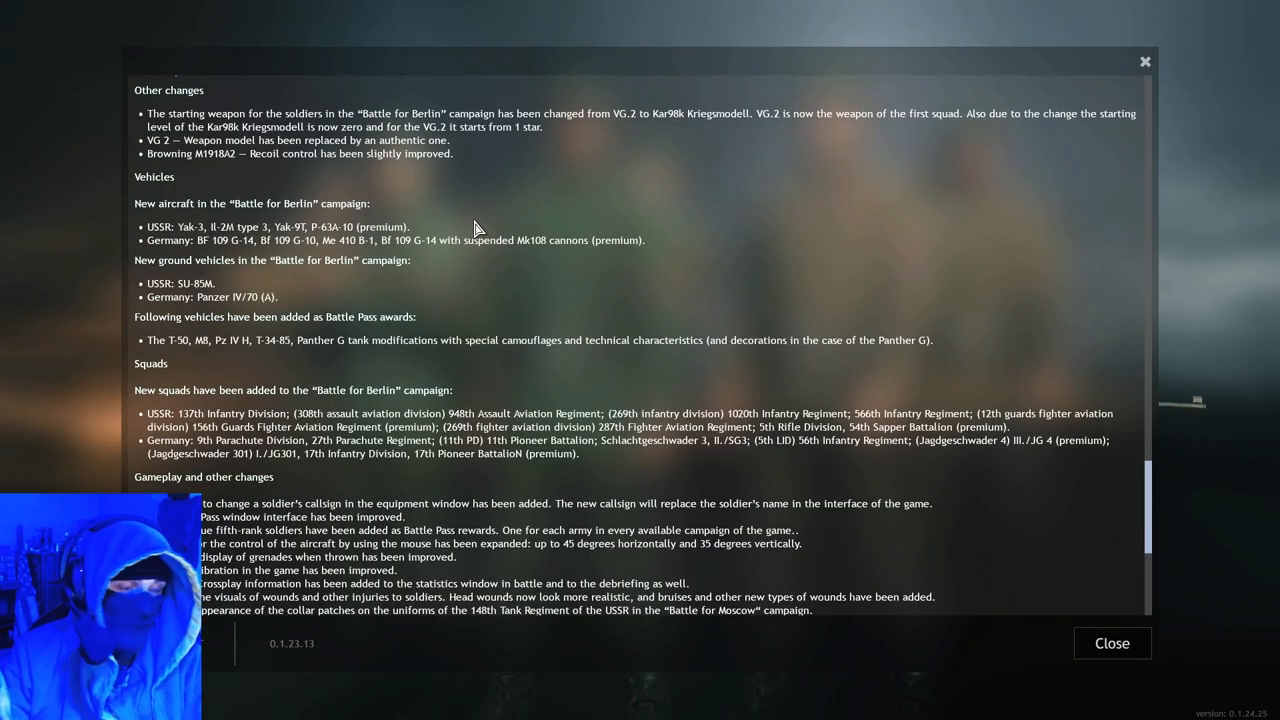
mouse_move(610, 240)
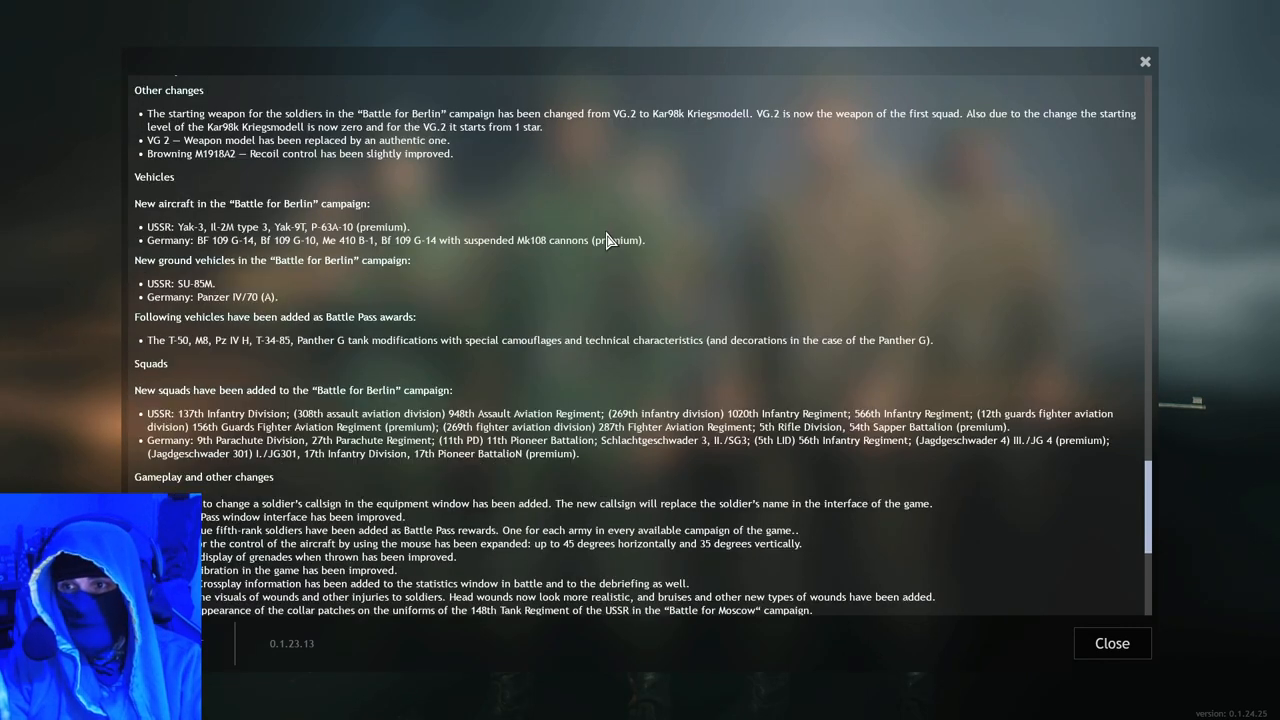
mouse_move(640, 212)
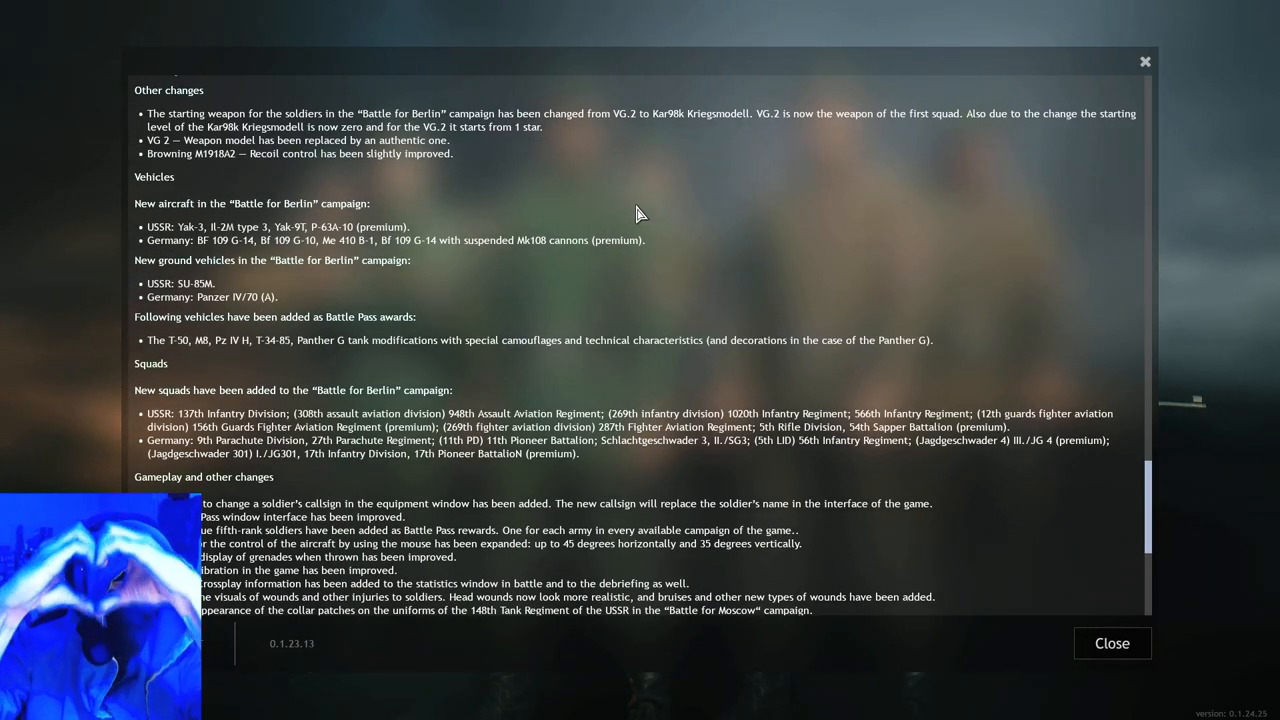
mouse_move(630, 190)
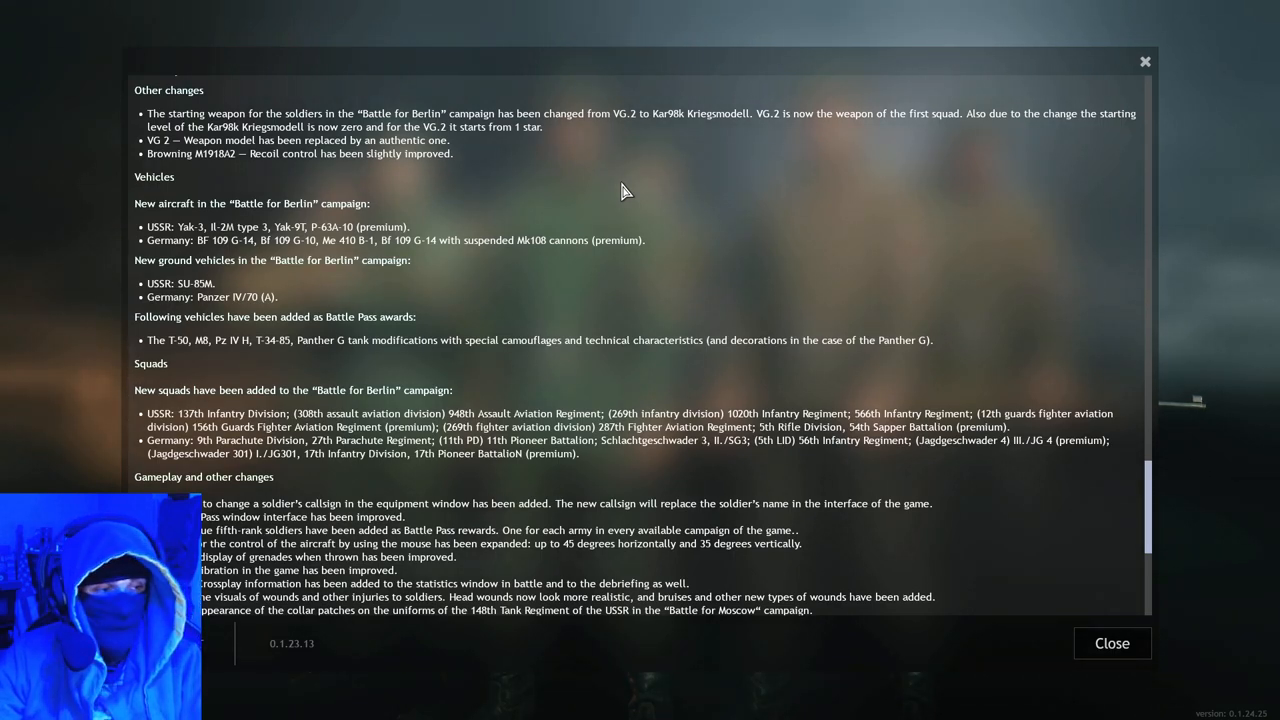
mouse_move(696, 210)
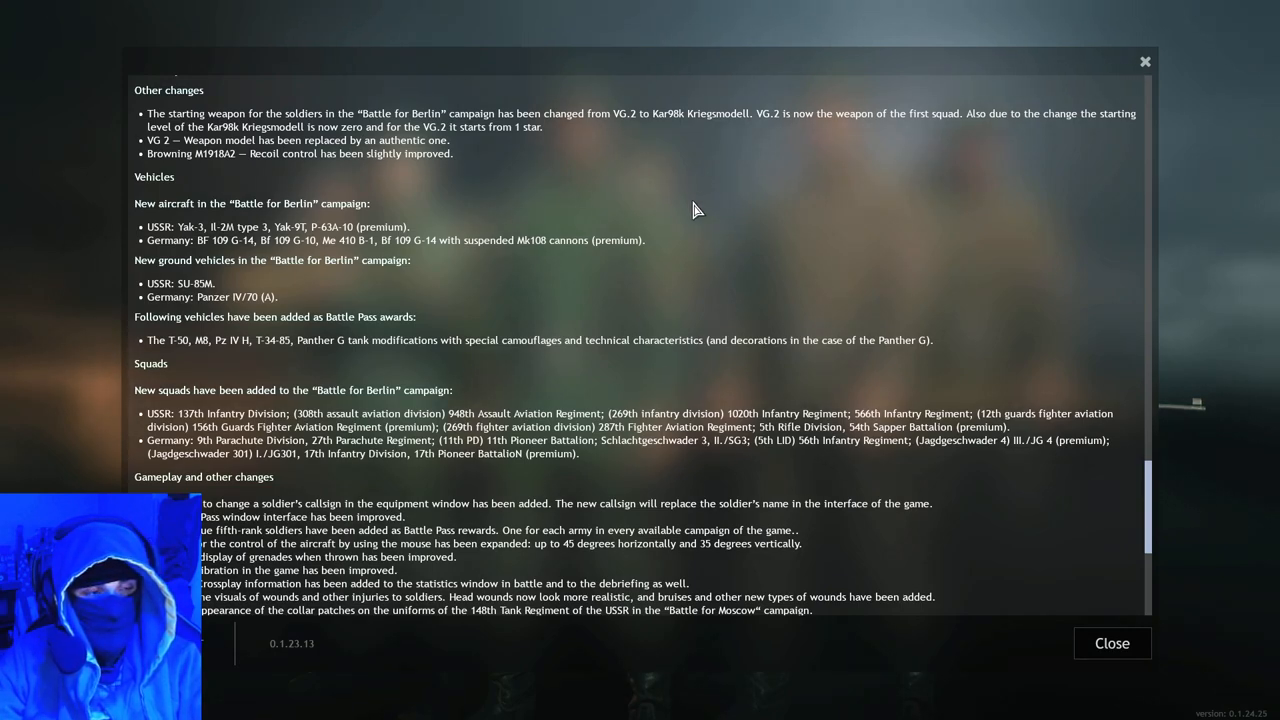
mouse_move(256, 240)
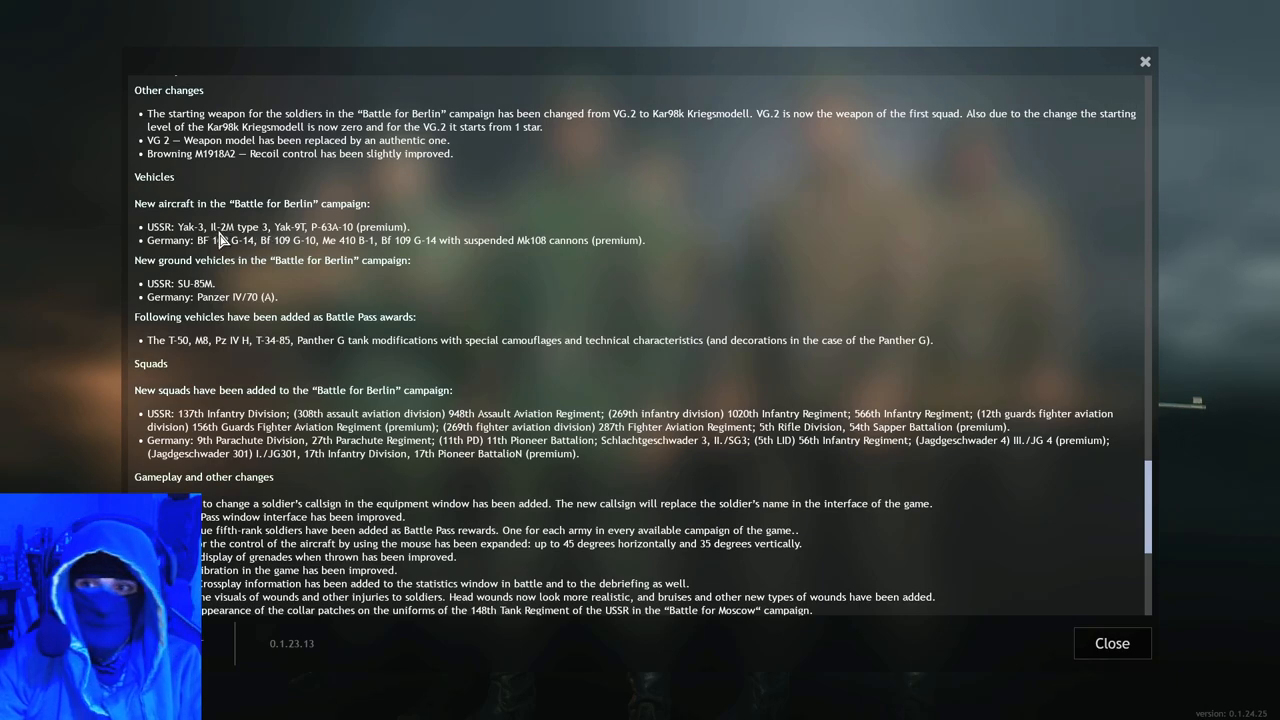
mouse_move(284, 232)
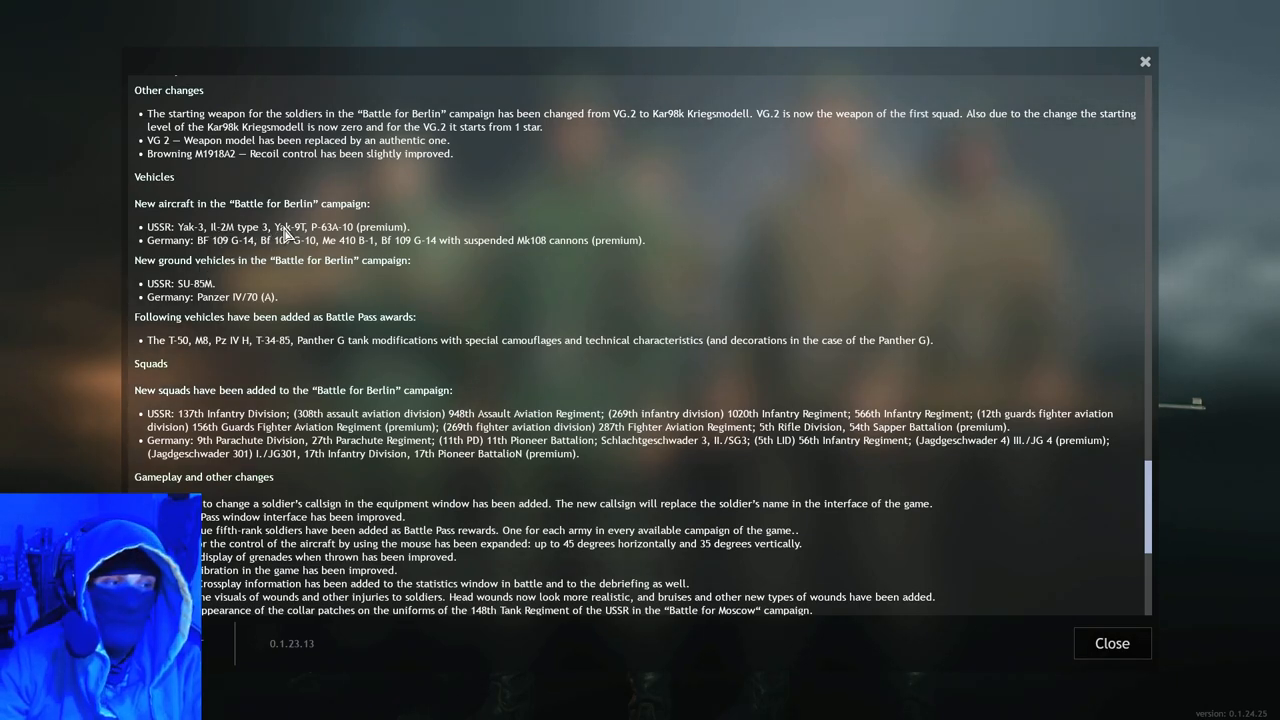
mouse_move(180, 224)
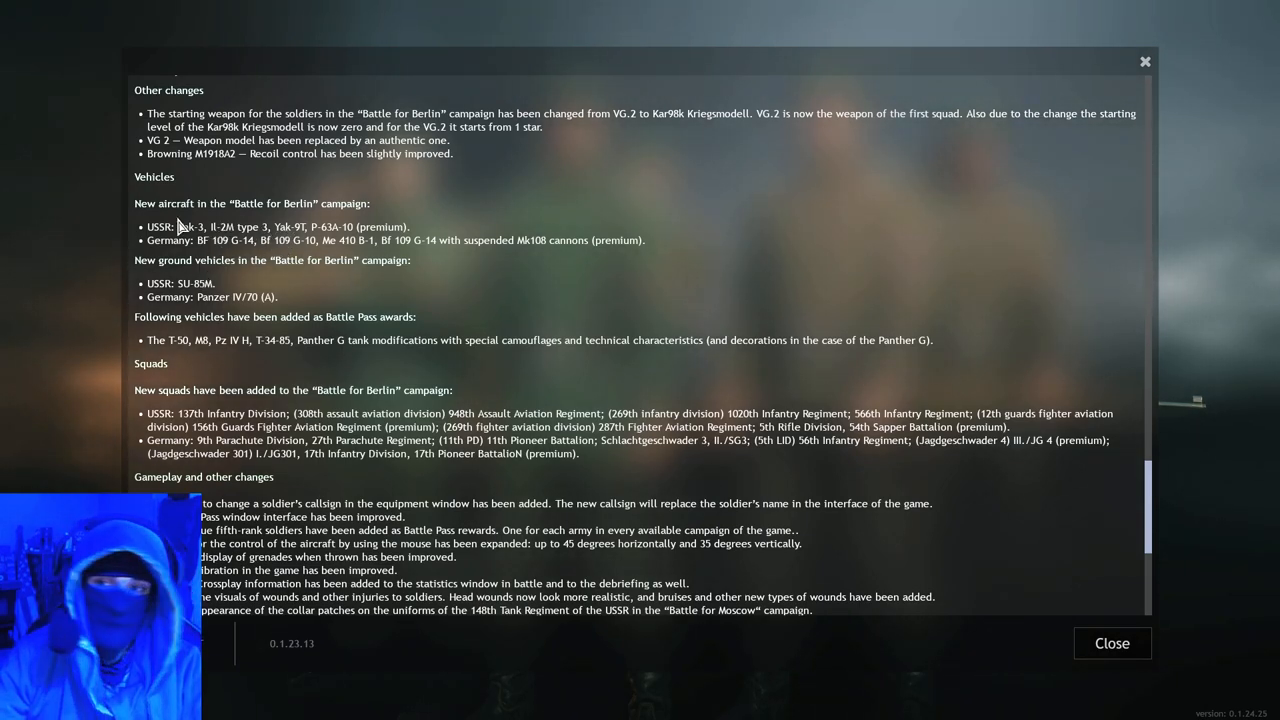
mouse_move(156, 250)
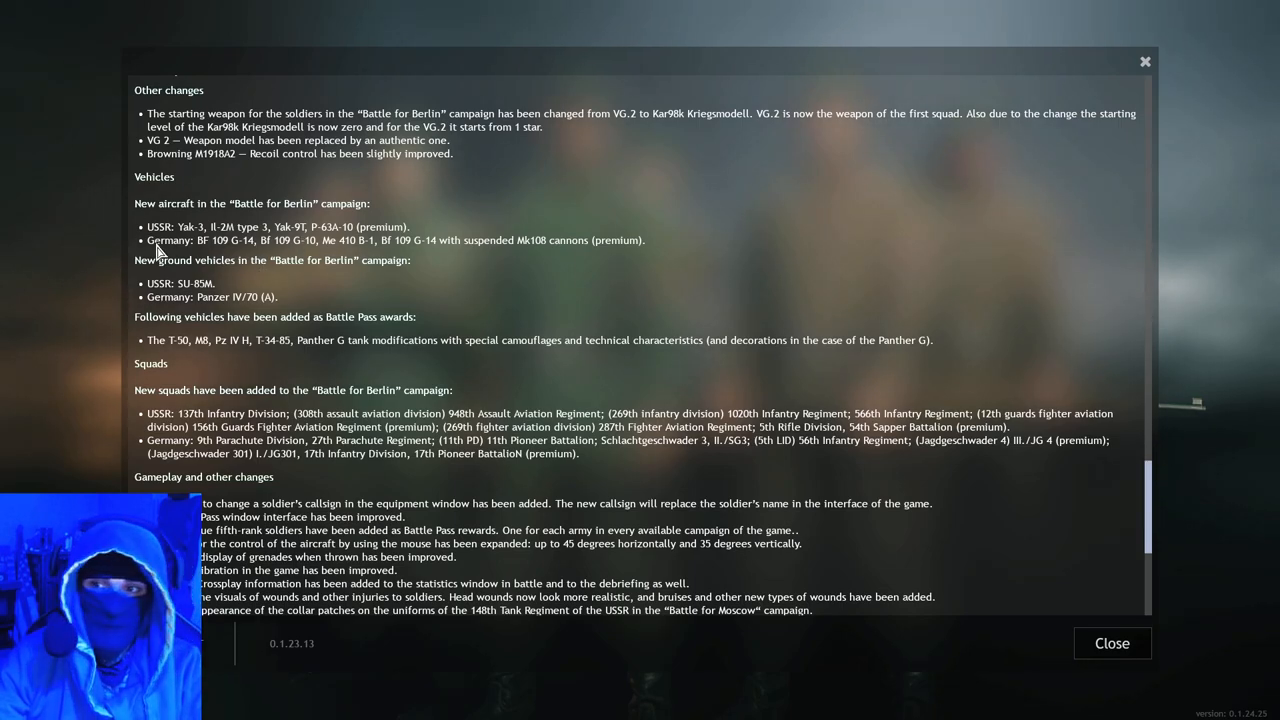
mouse_move(262, 240)
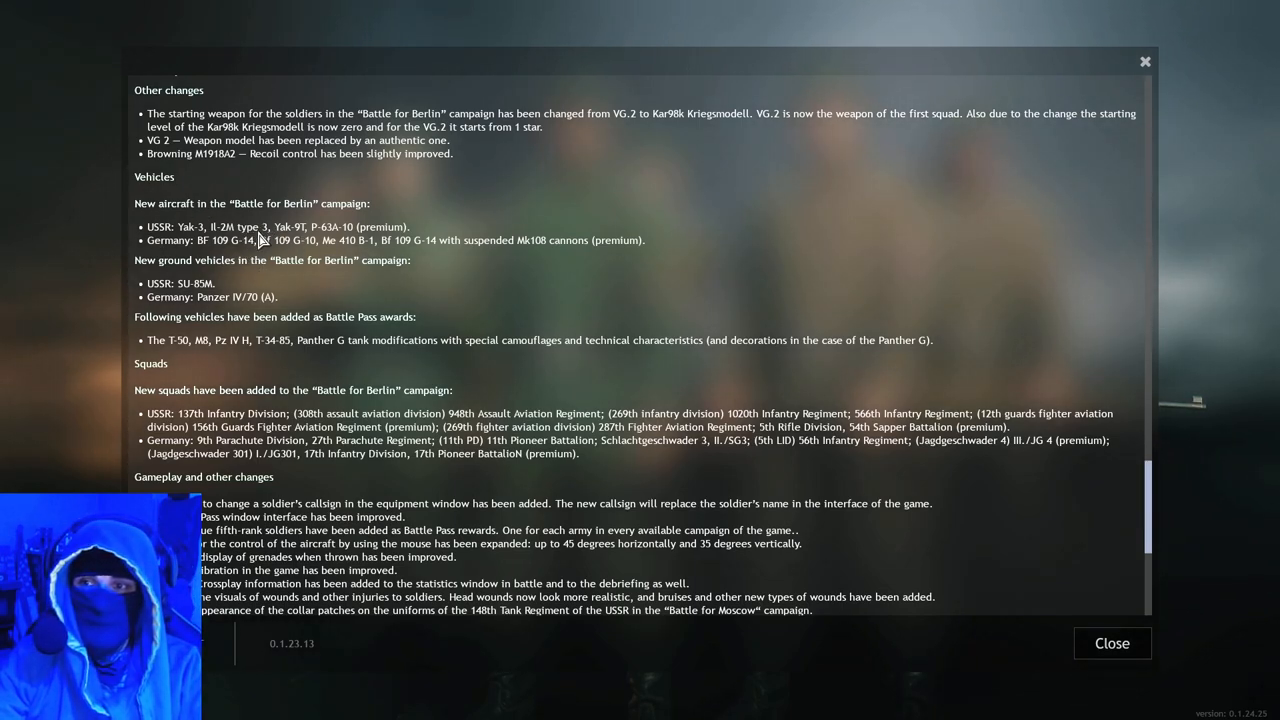
mouse_move(288, 232)
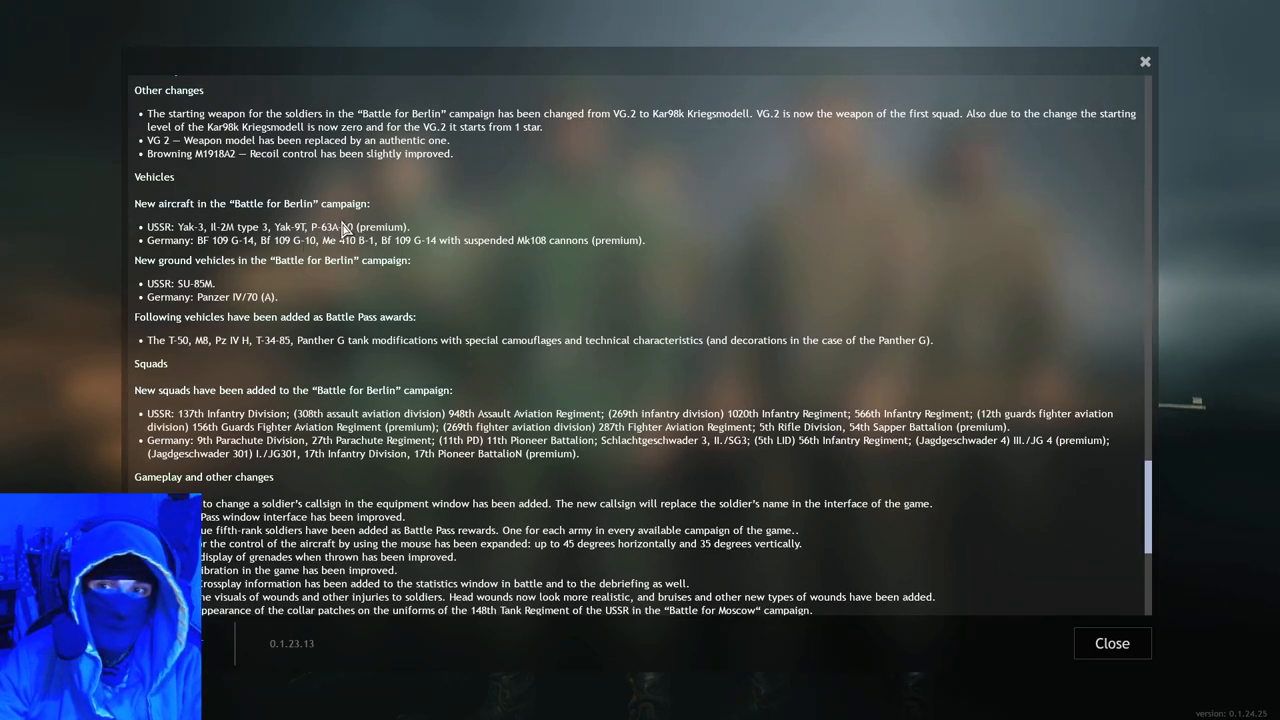
mouse_move(352, 220)
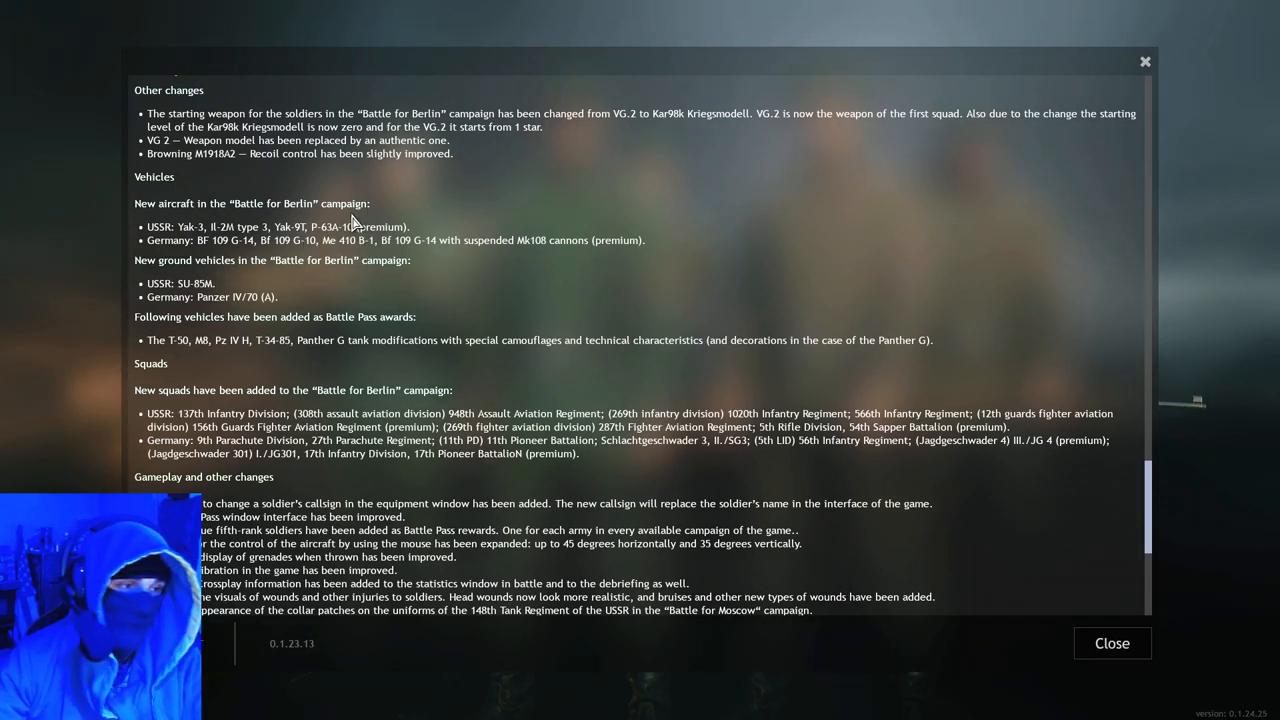
mouse_move(420, 212)
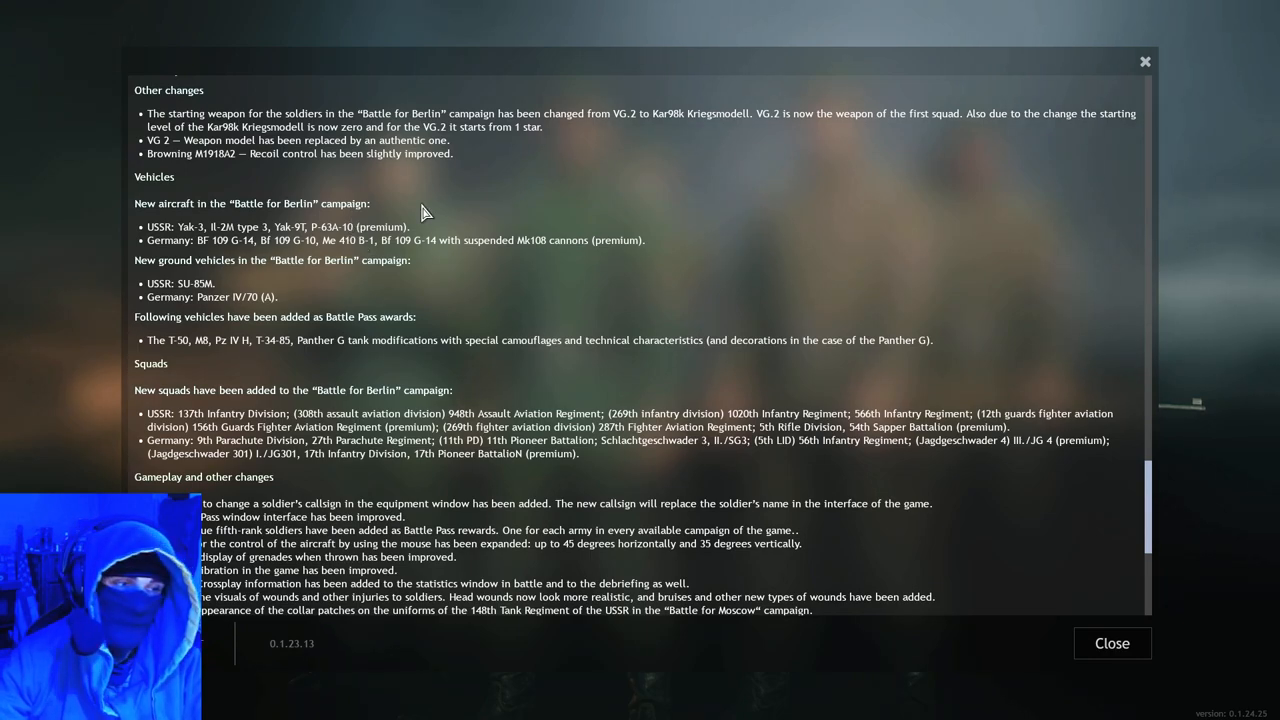
mouse_move(236, 238)
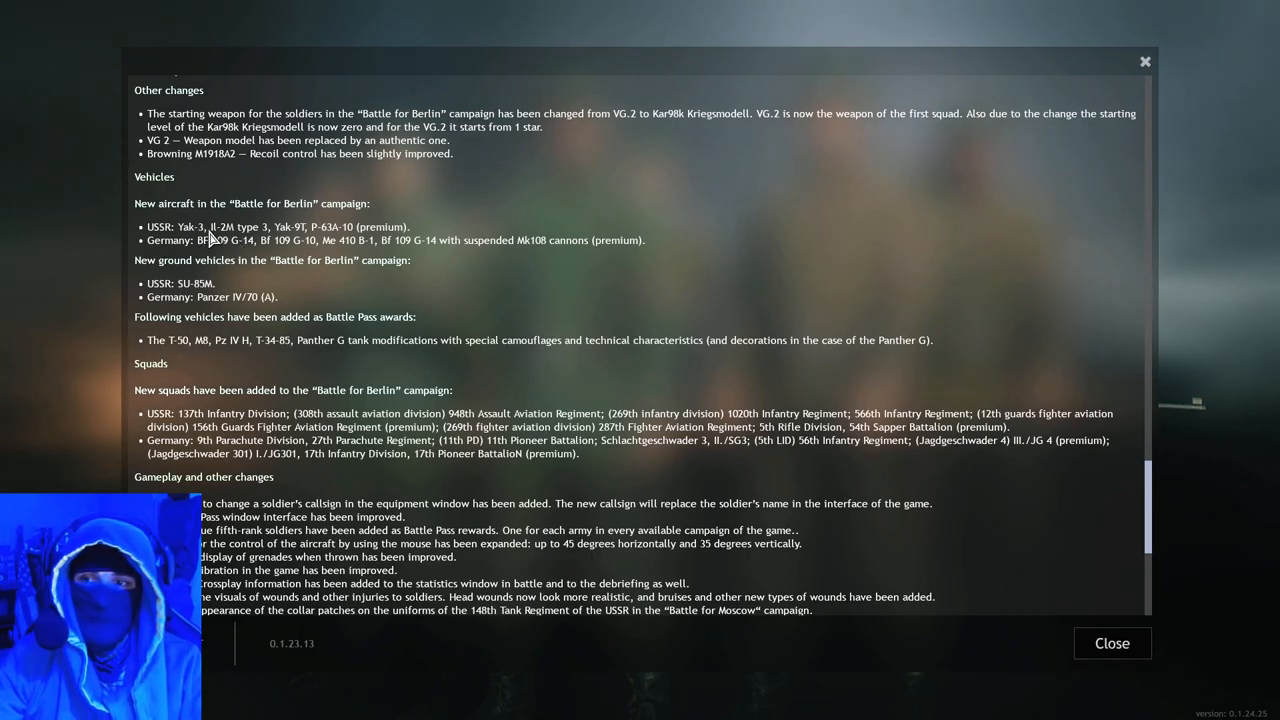
mouse_move(244, 256)
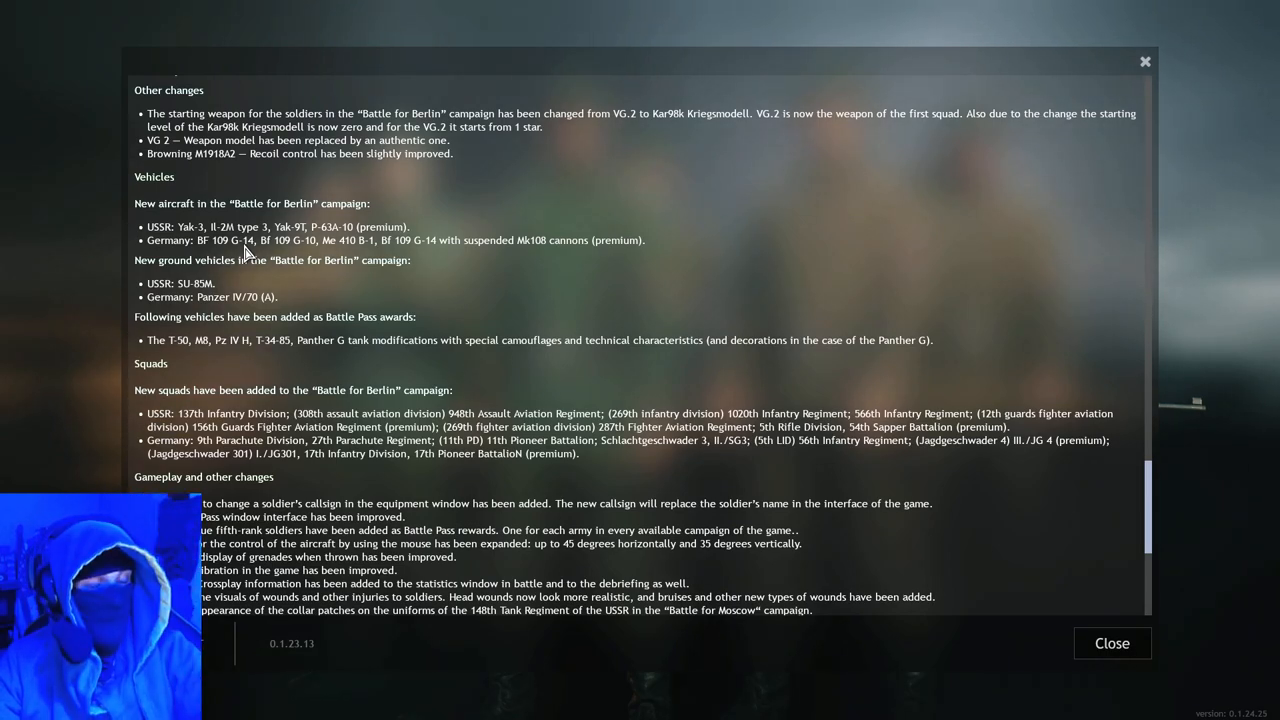
mouse_move(210, 218)
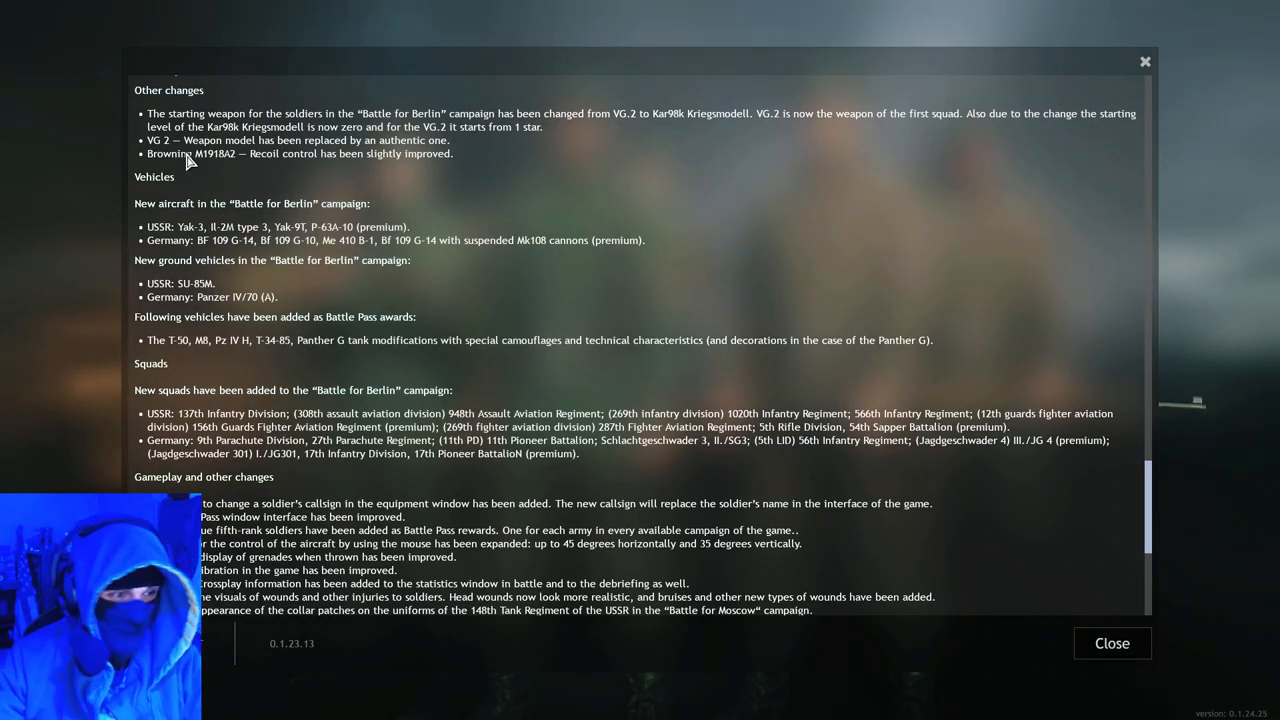
mouse_move(352, 264)
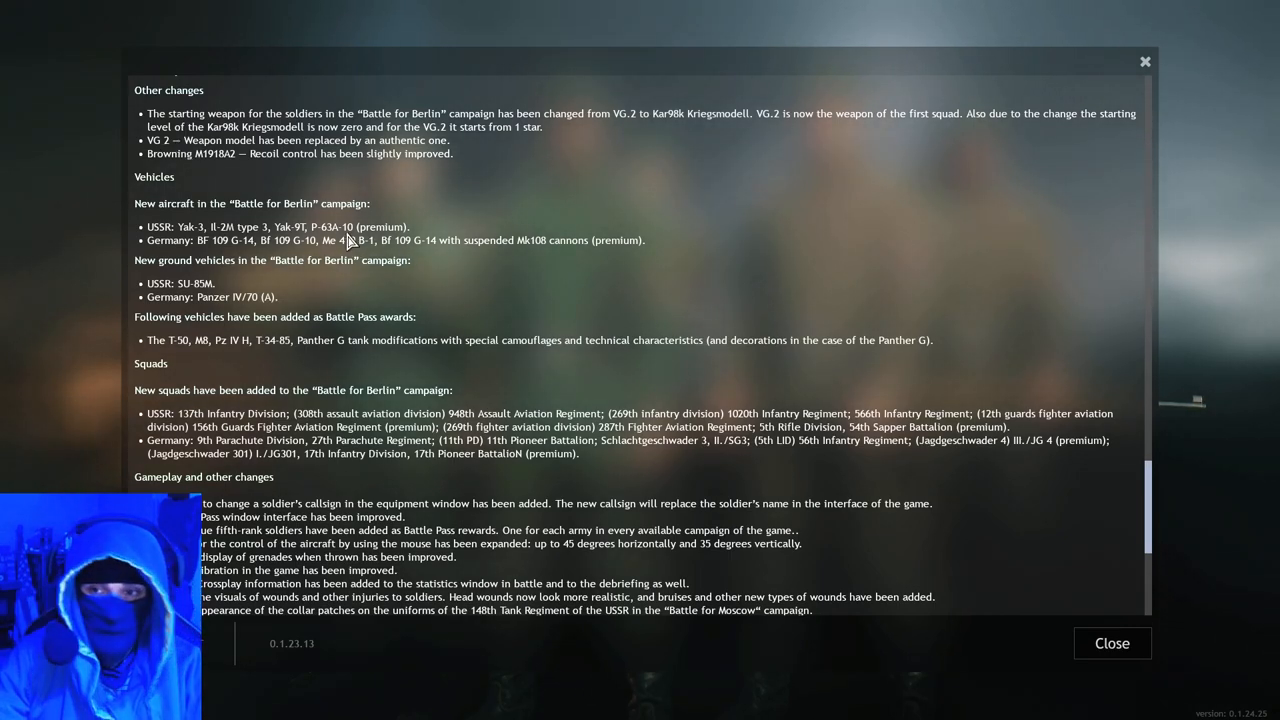
mouse_move(390, 196)
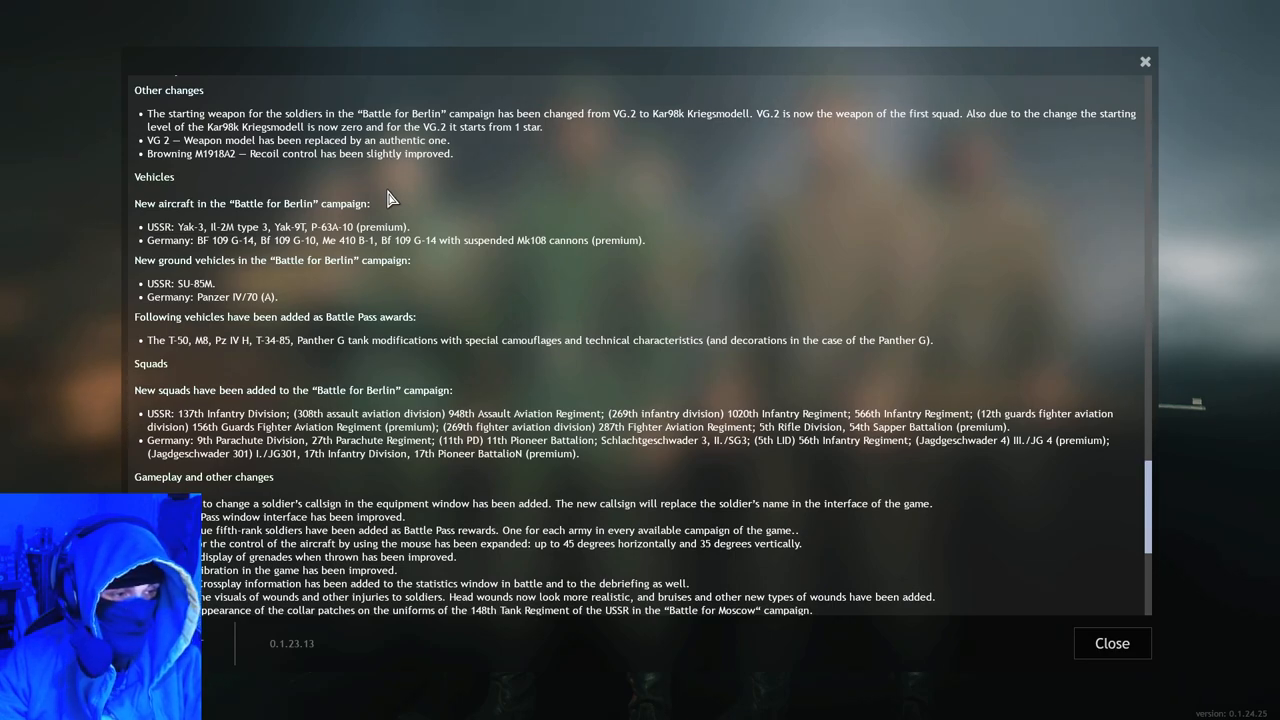
mouse_move(252, 230)
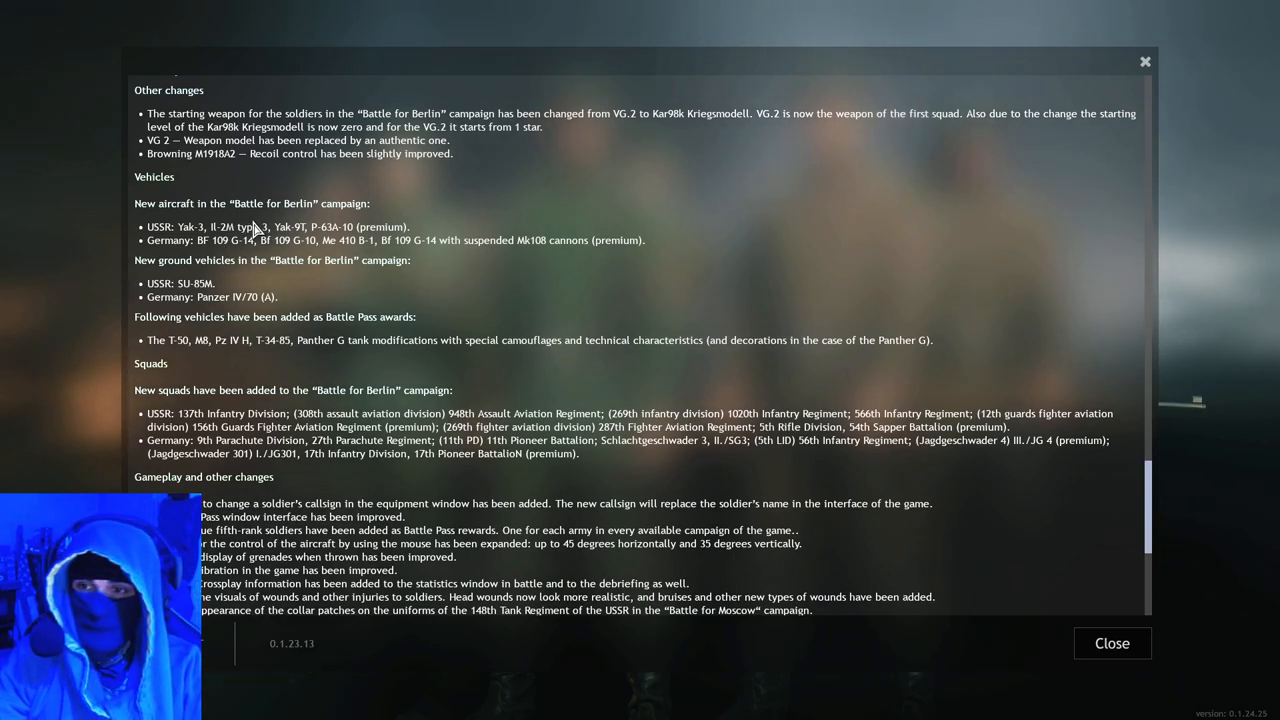
mouse_move(318, 248)
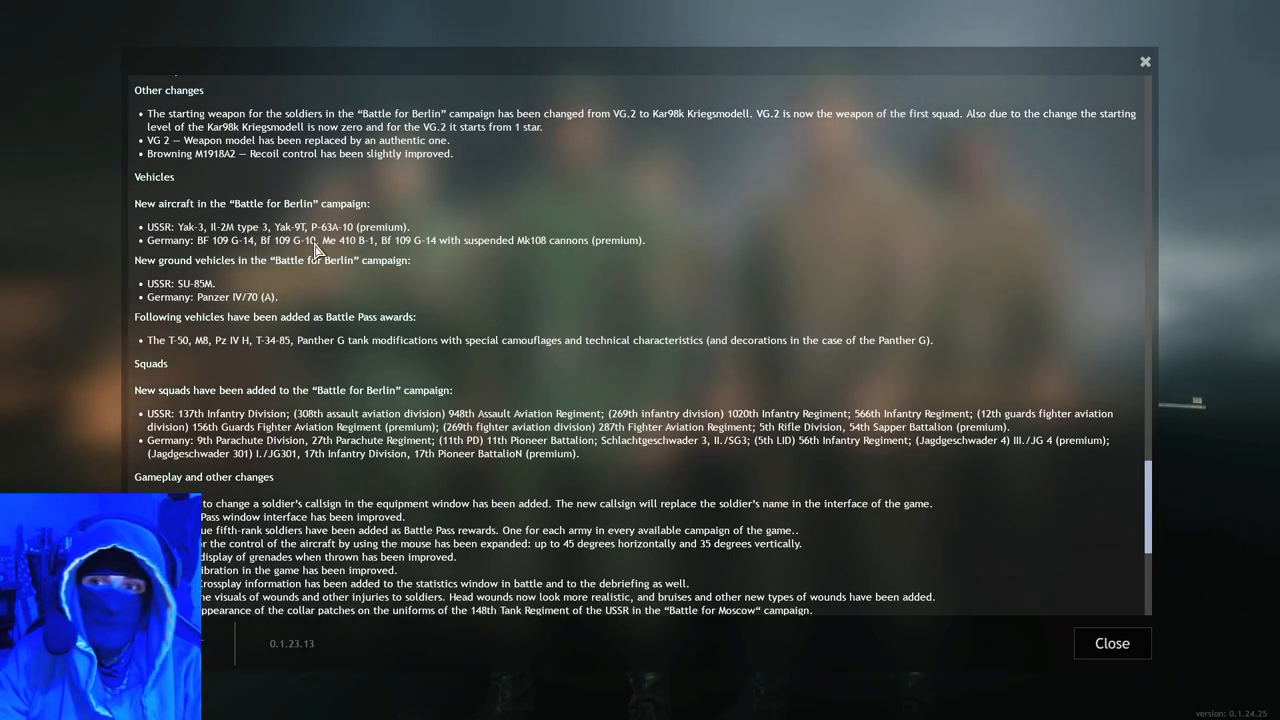
mouse_move(364, 192)
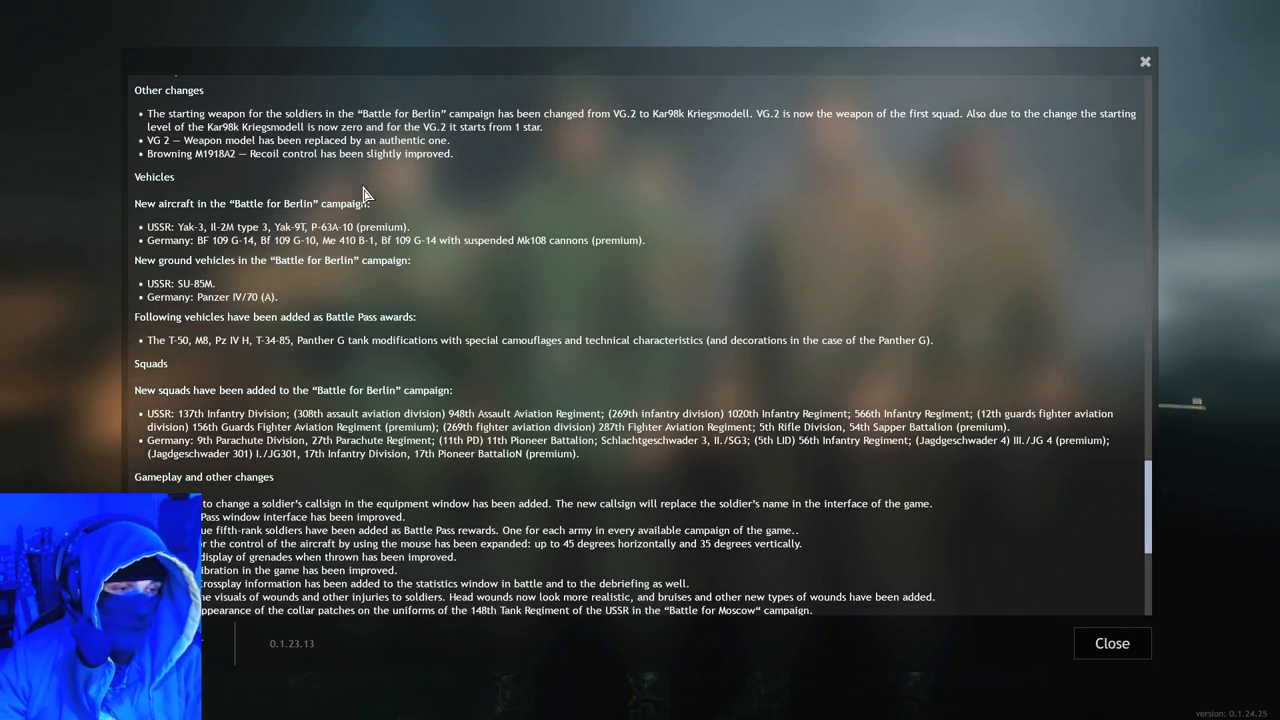
mouse_move(290, 240)
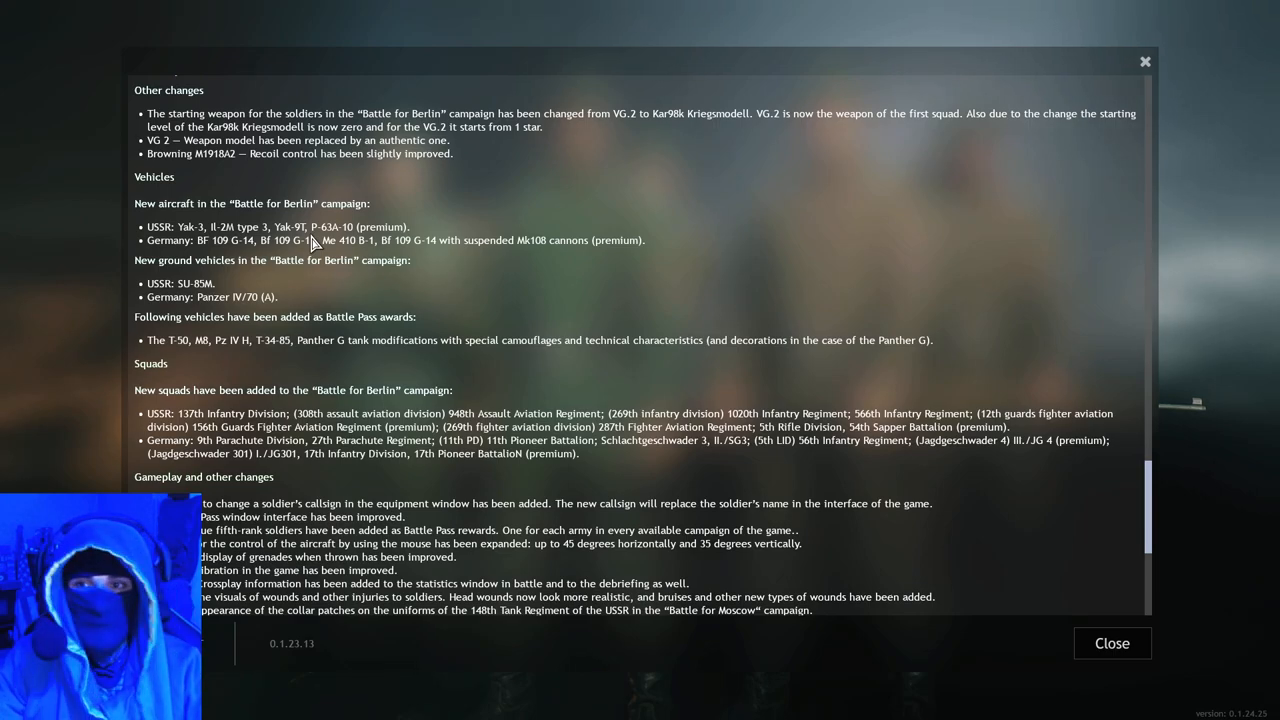
mouse_move(338, 250)
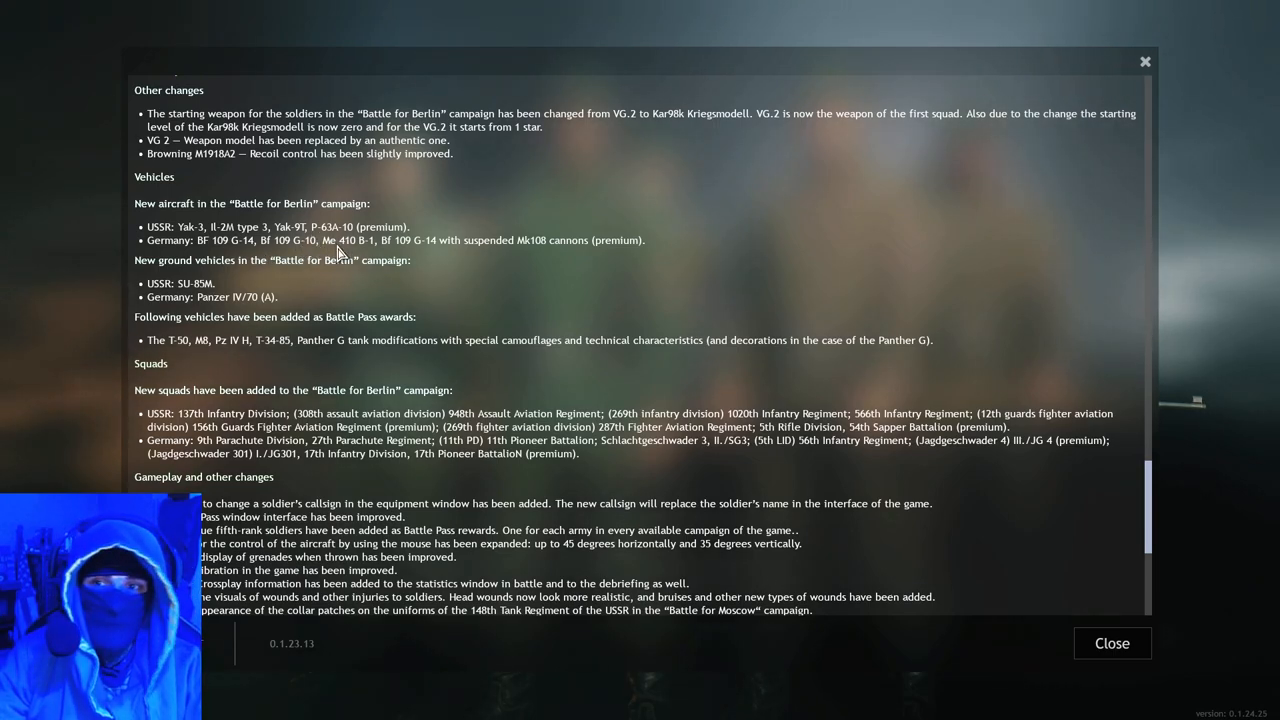
mouse_move(350, 258)
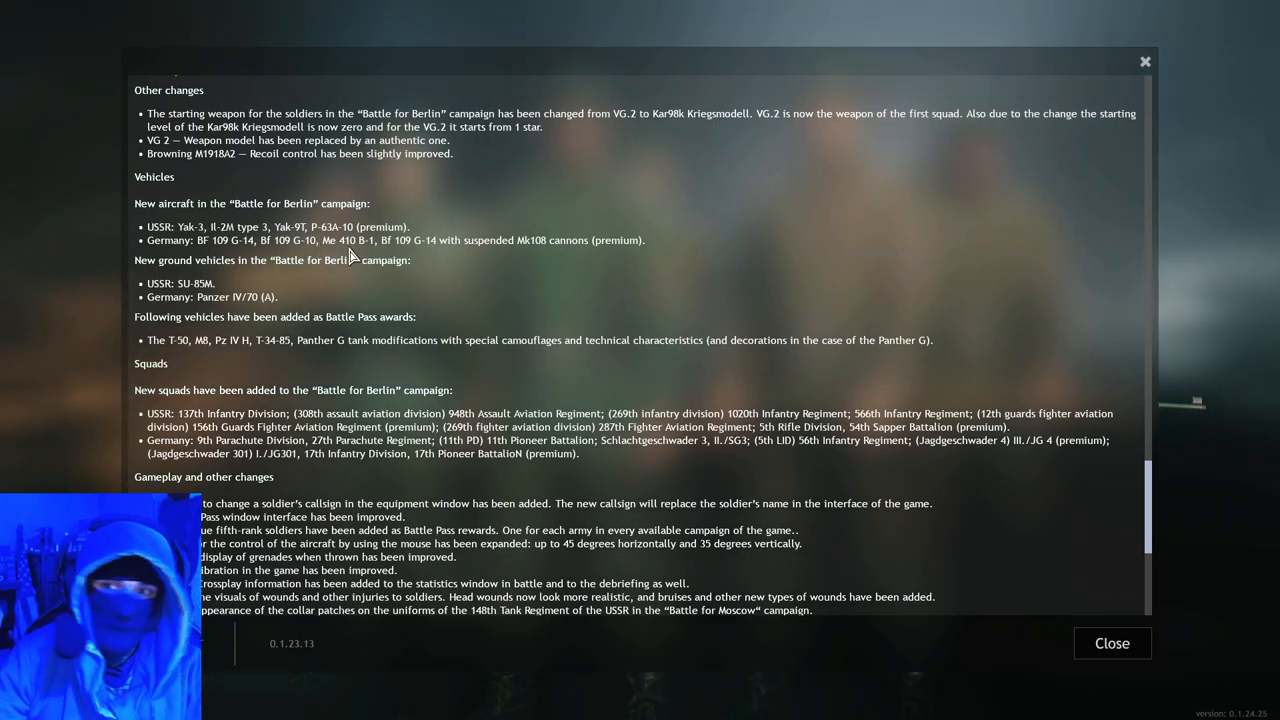
mouse_move(360, 250)
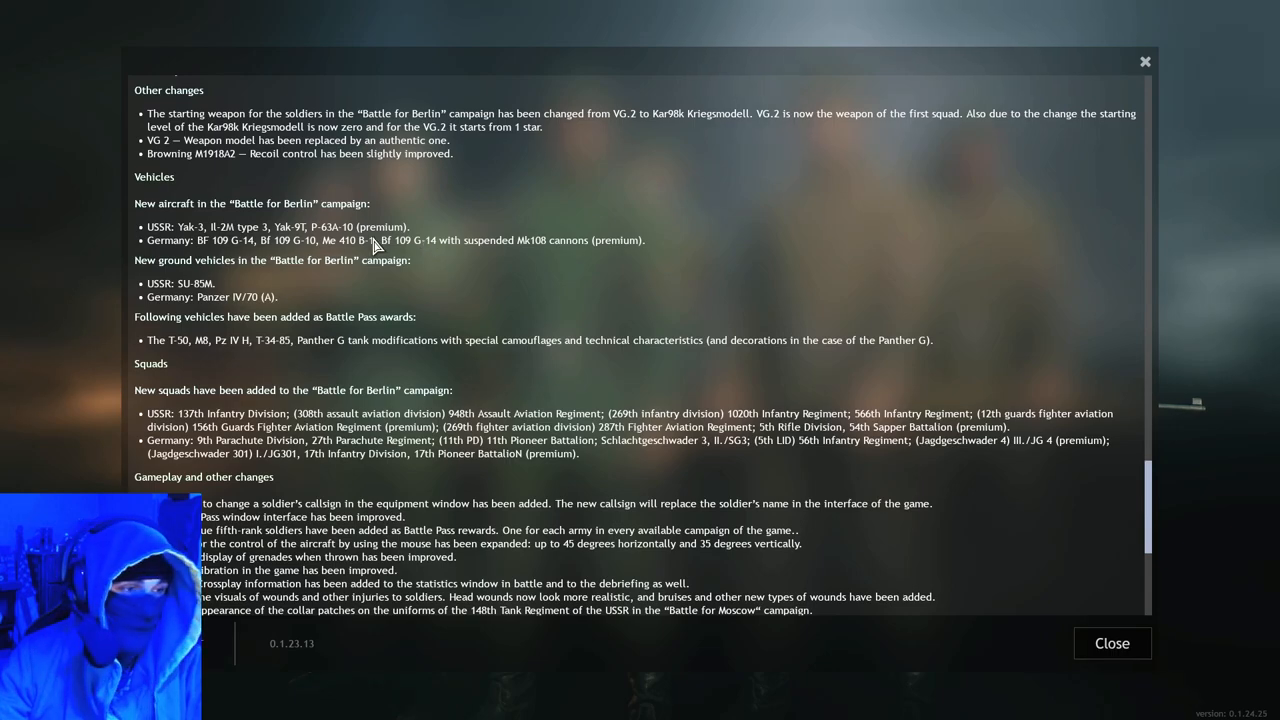
mouse_move(330, 224)
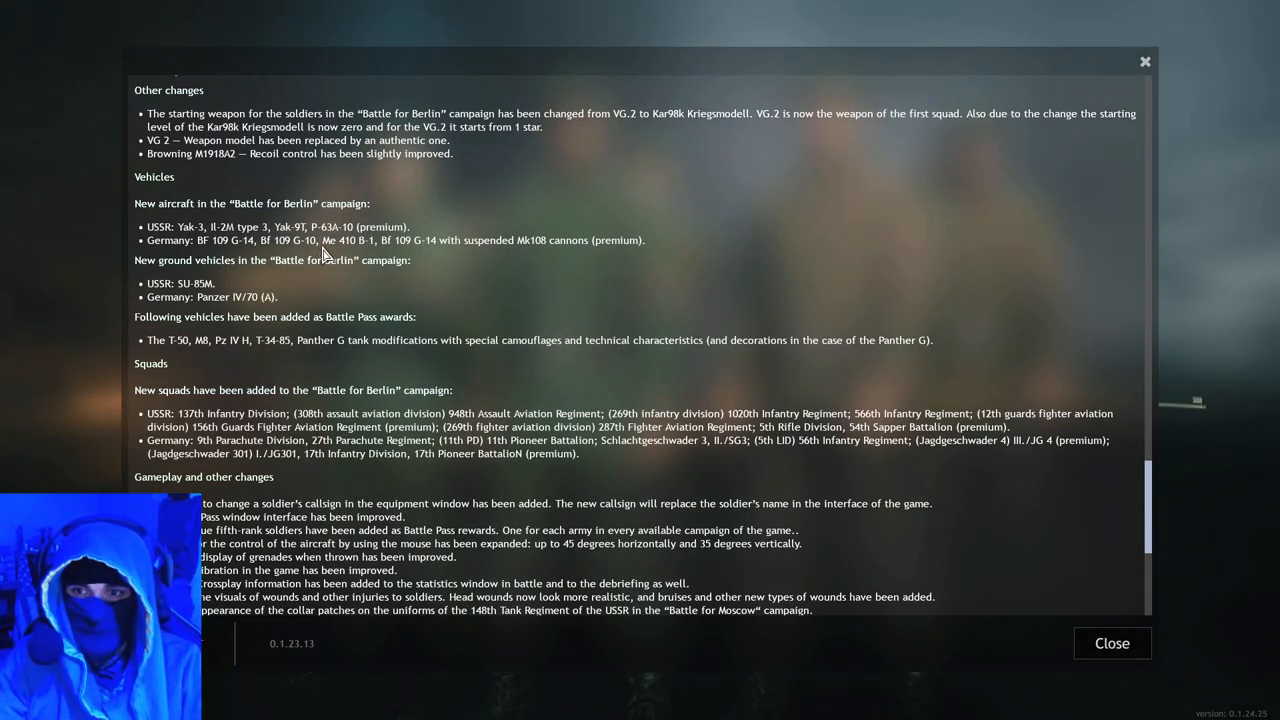
mouse_move(728, 190)
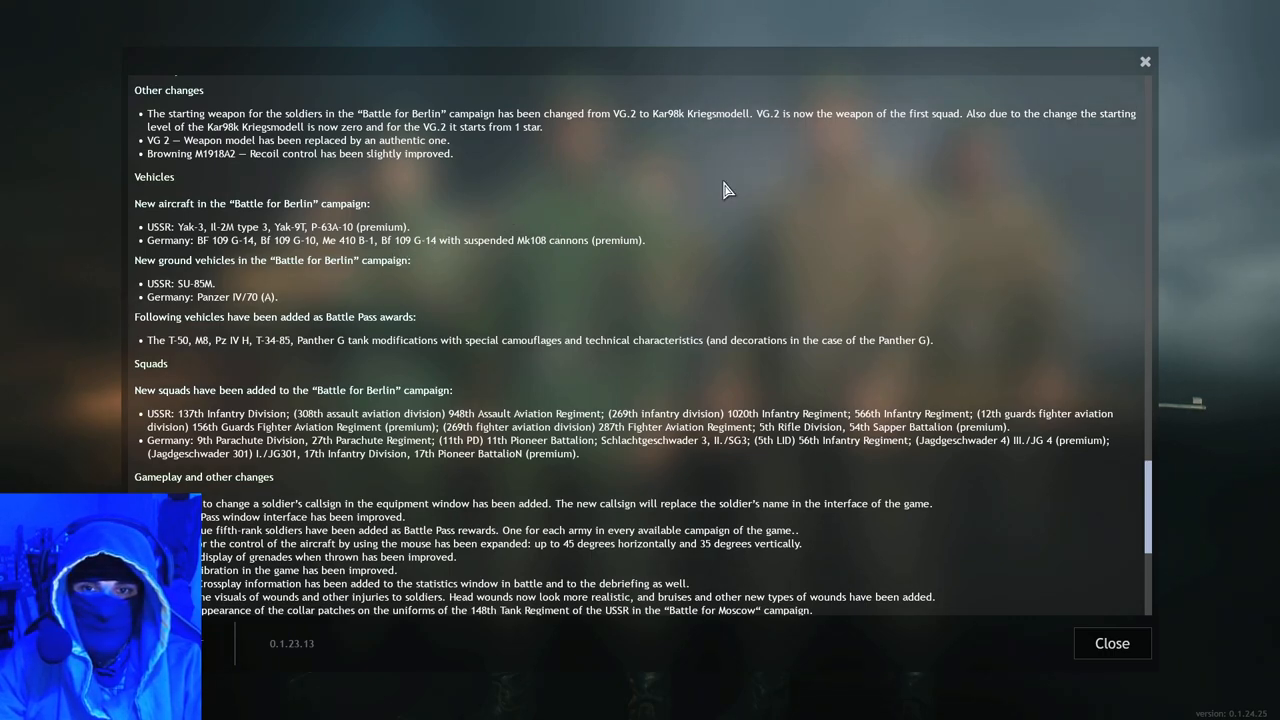
mouse_move(532, 264)
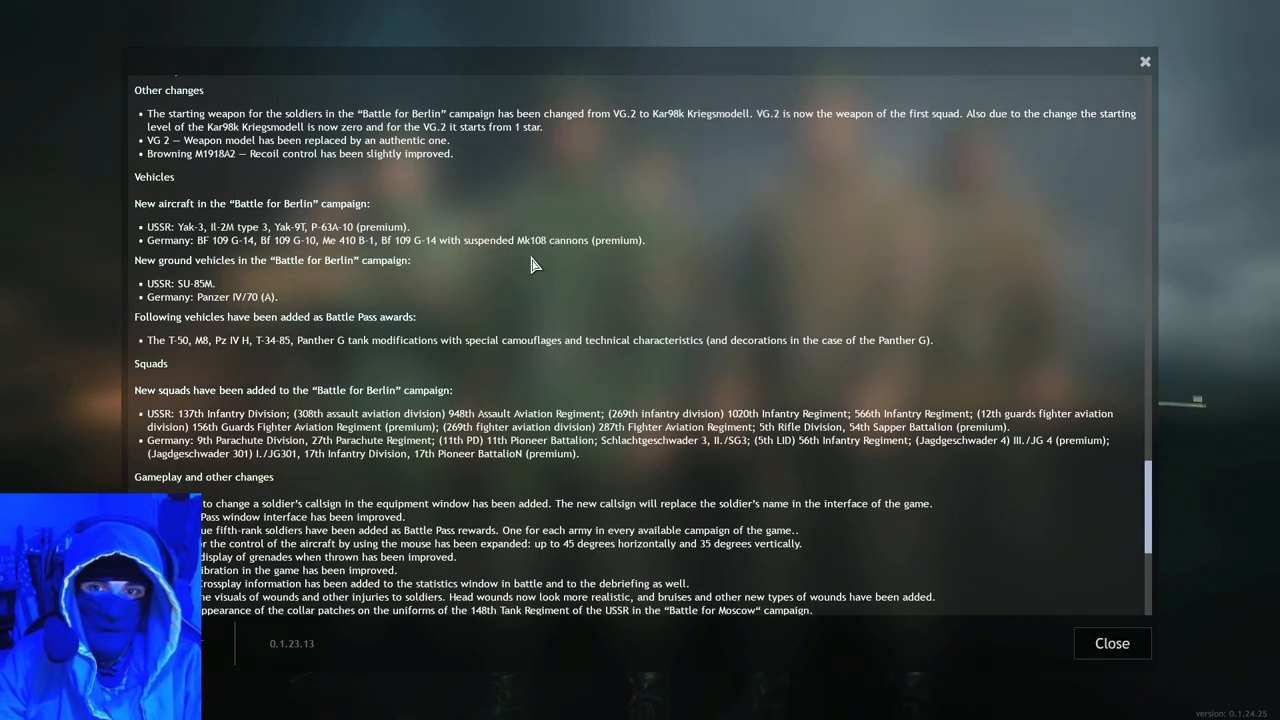
mouse_move(604, 240)
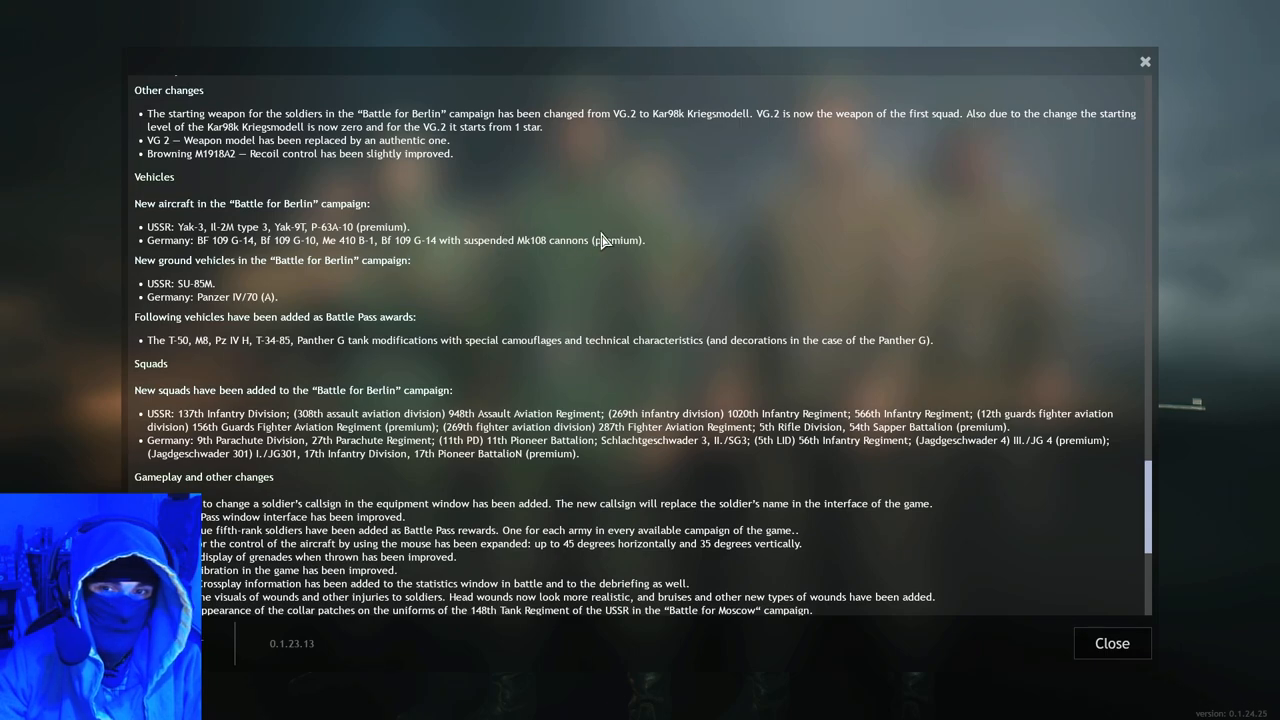
mouse_move(716, 248)
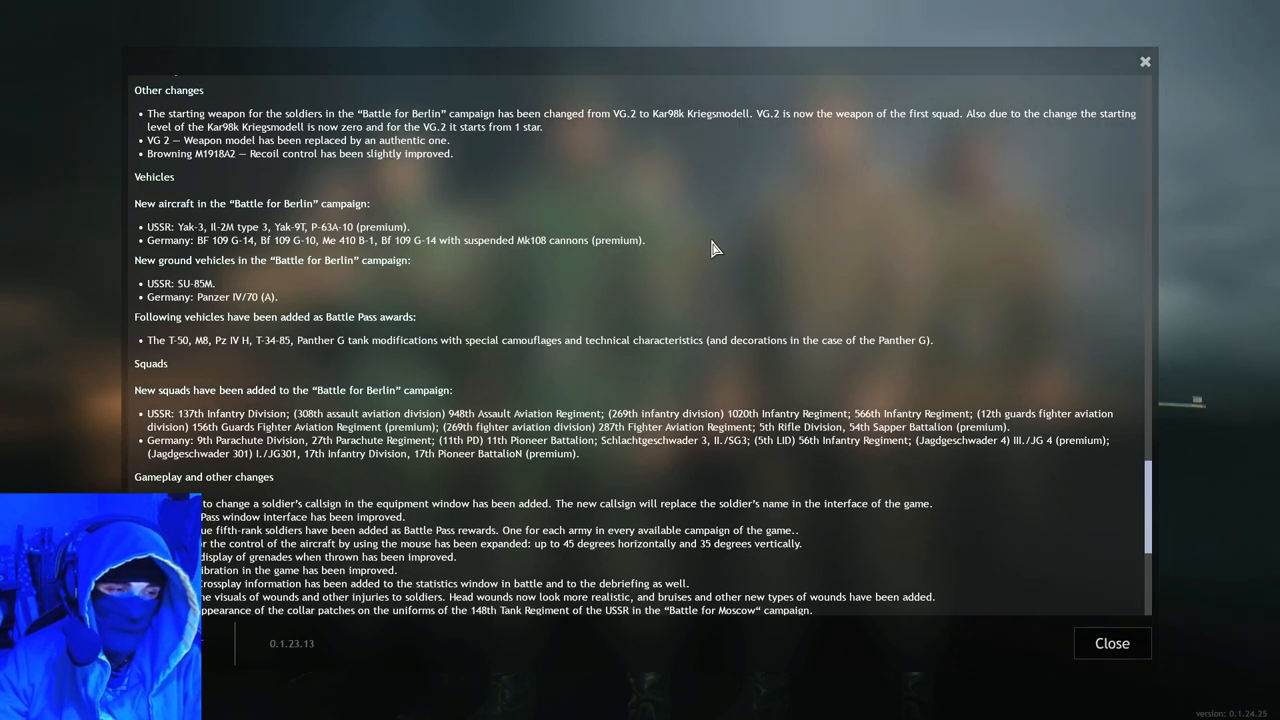
mouse_move(762, 212)
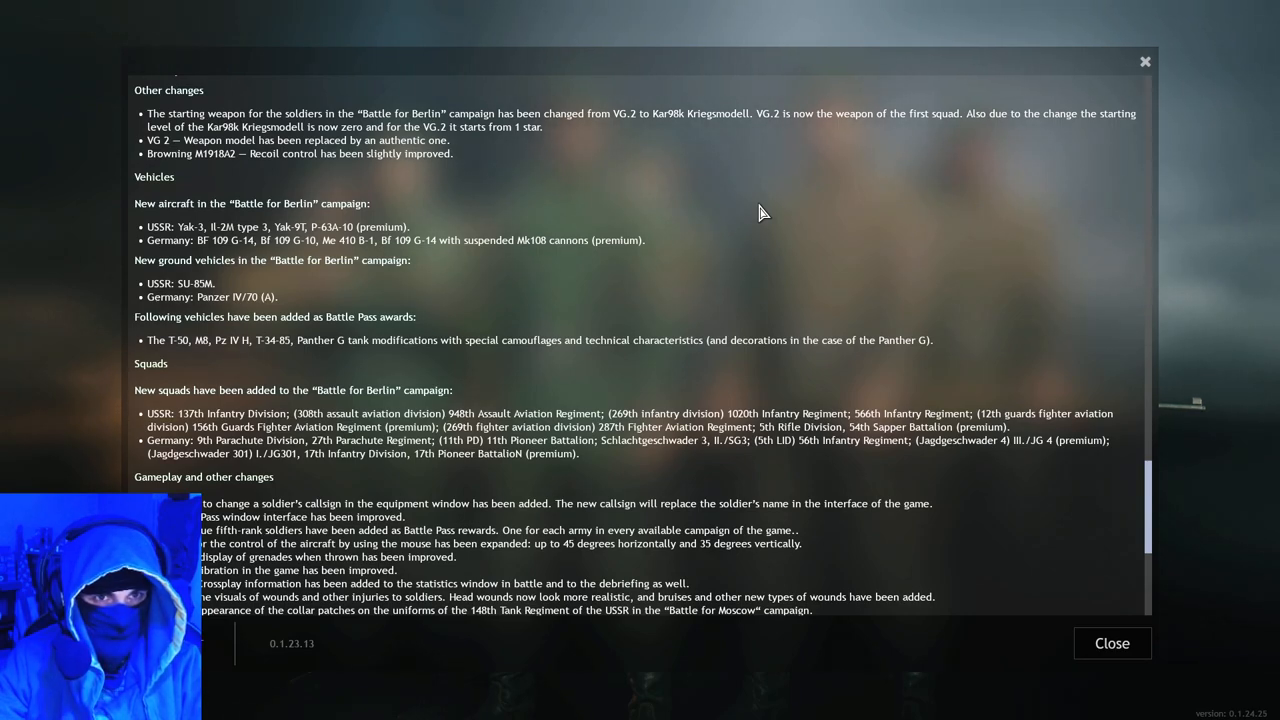
Step: Scroll past Gameplay and other changes until the Fixes section appears
scroll(down, 3)
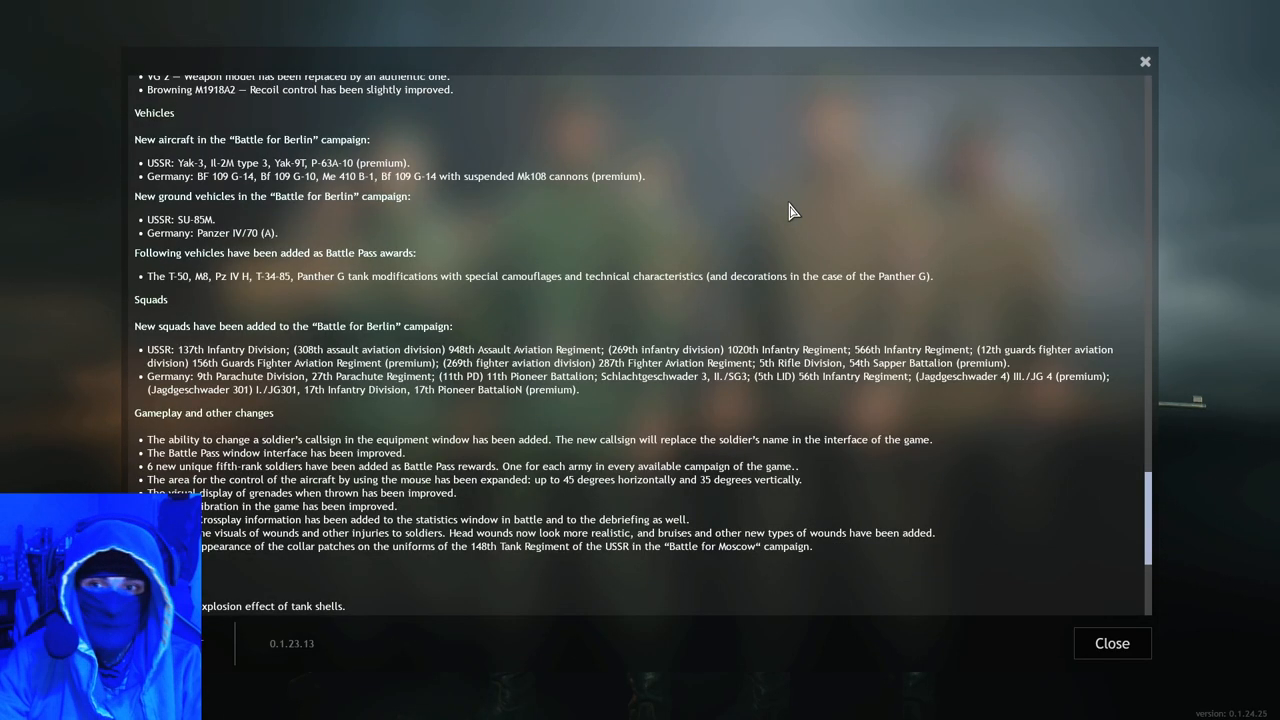
scroll(down, 3)
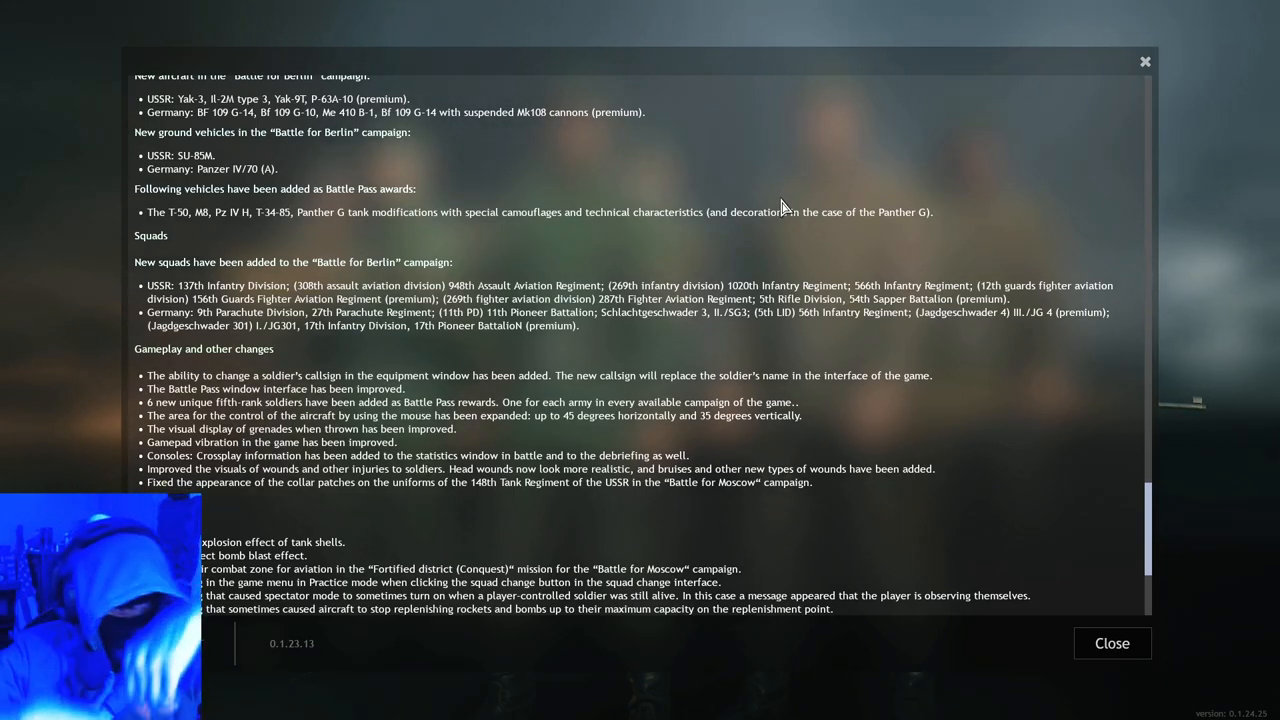
mouse_move(844, 216)
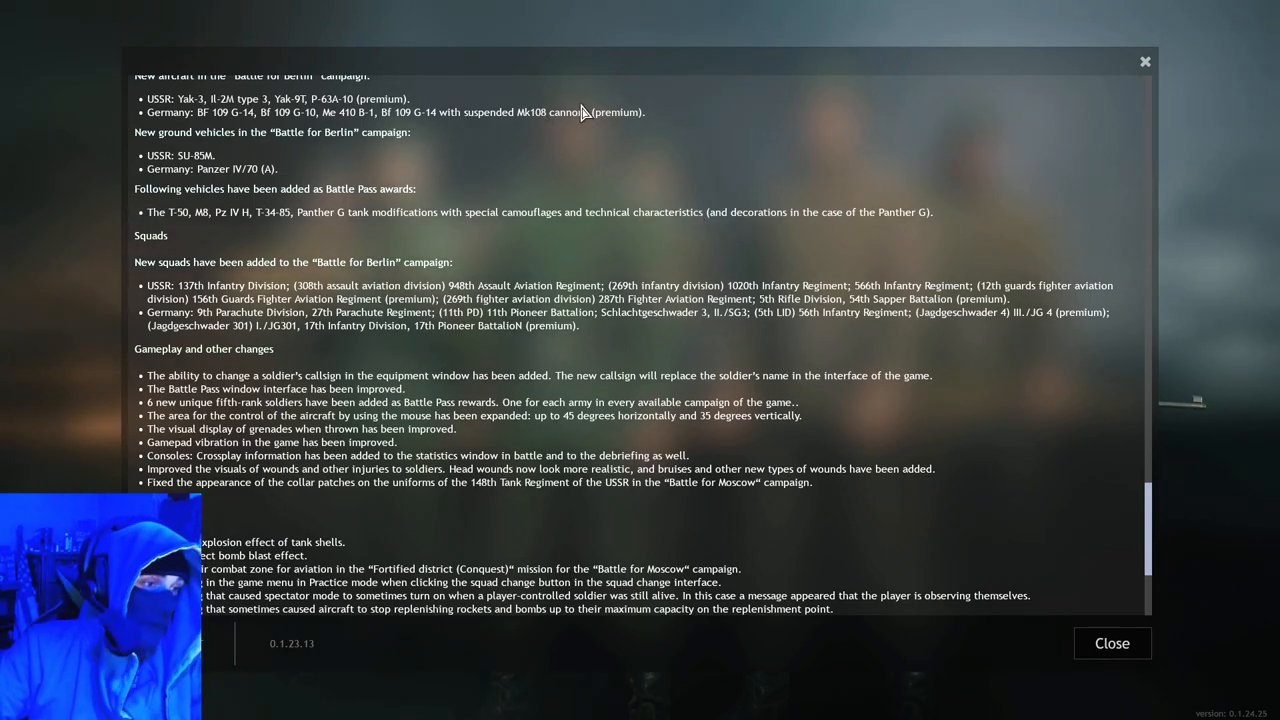
scroll(down, 3)
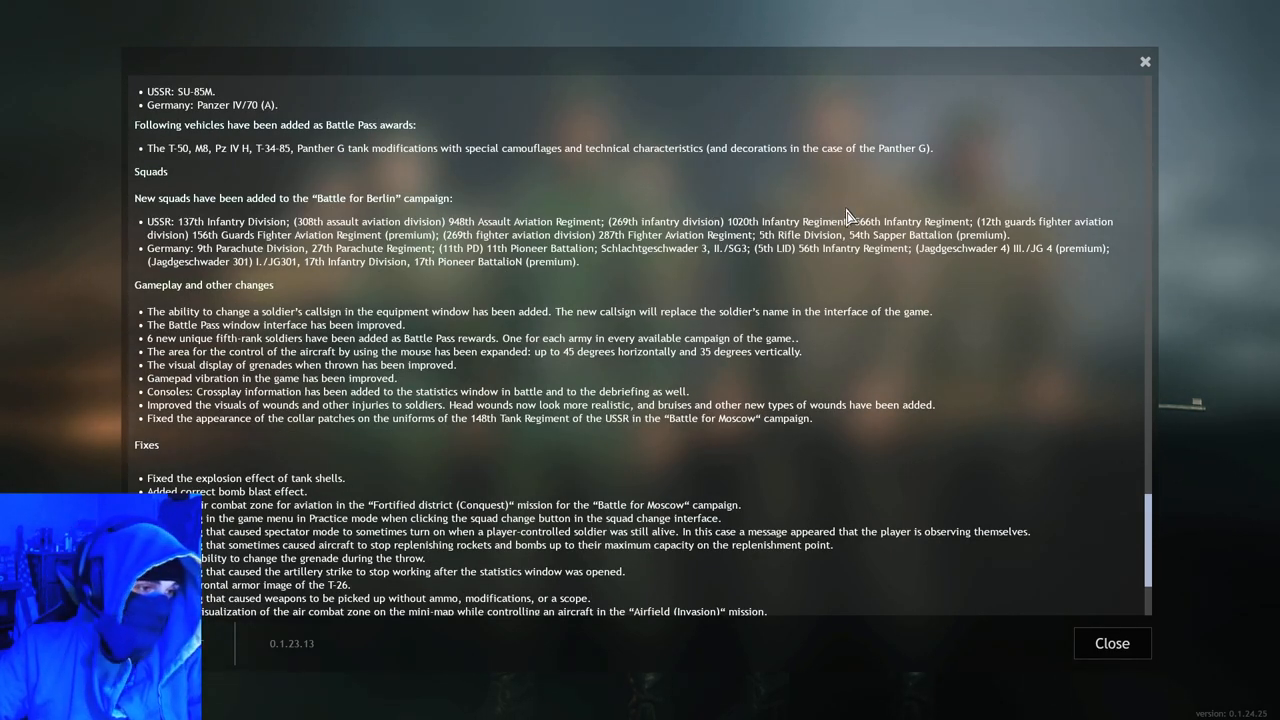
mouse_move(776, 220)
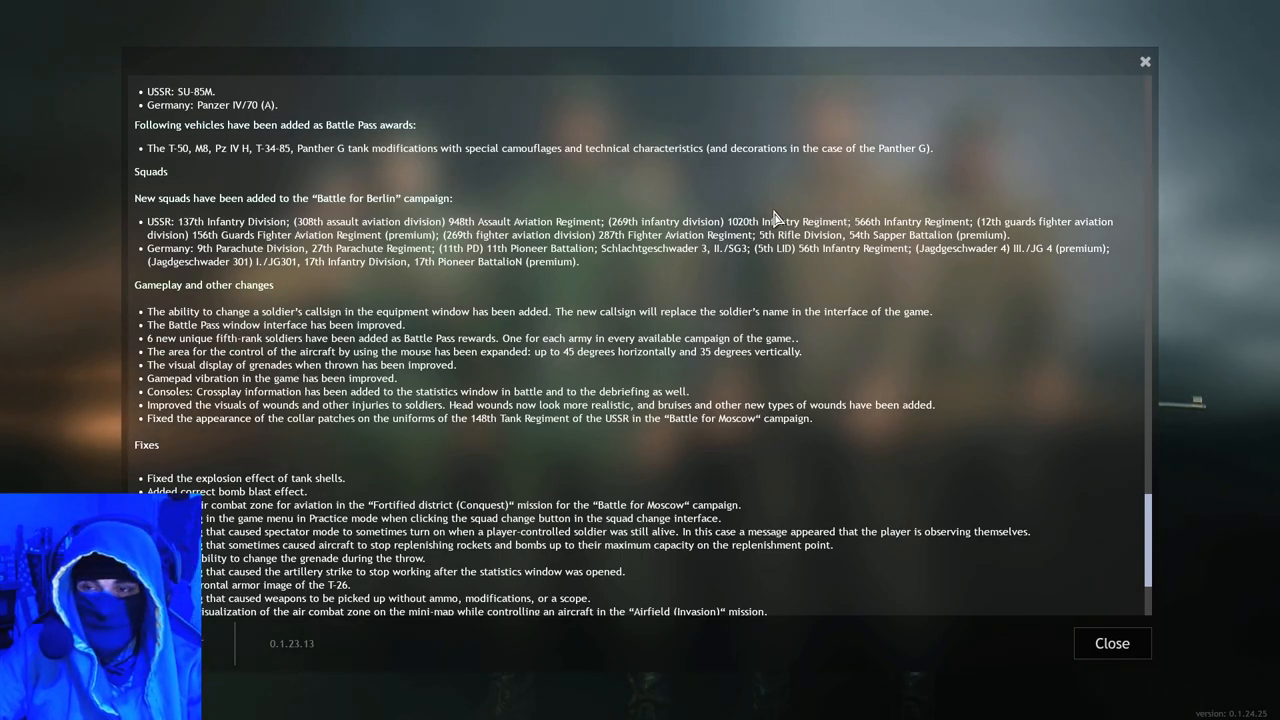
mouse_move(16, 230)
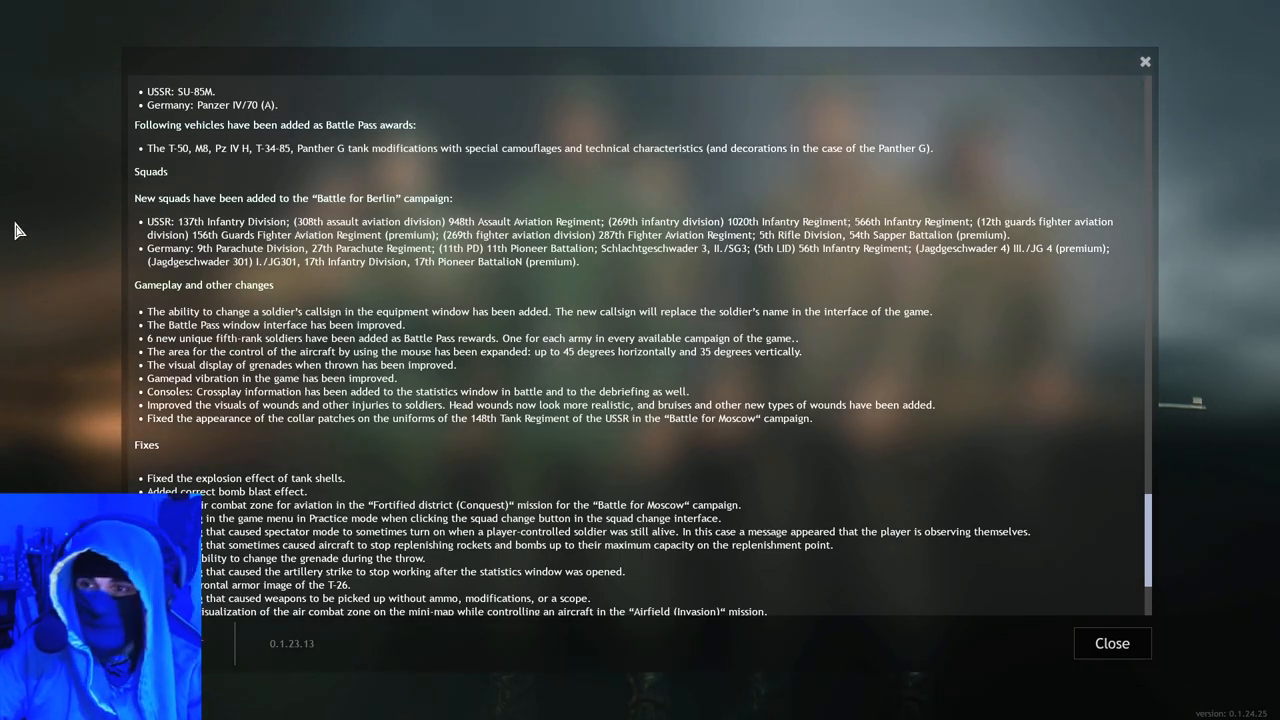
mouse_move(480, 220)
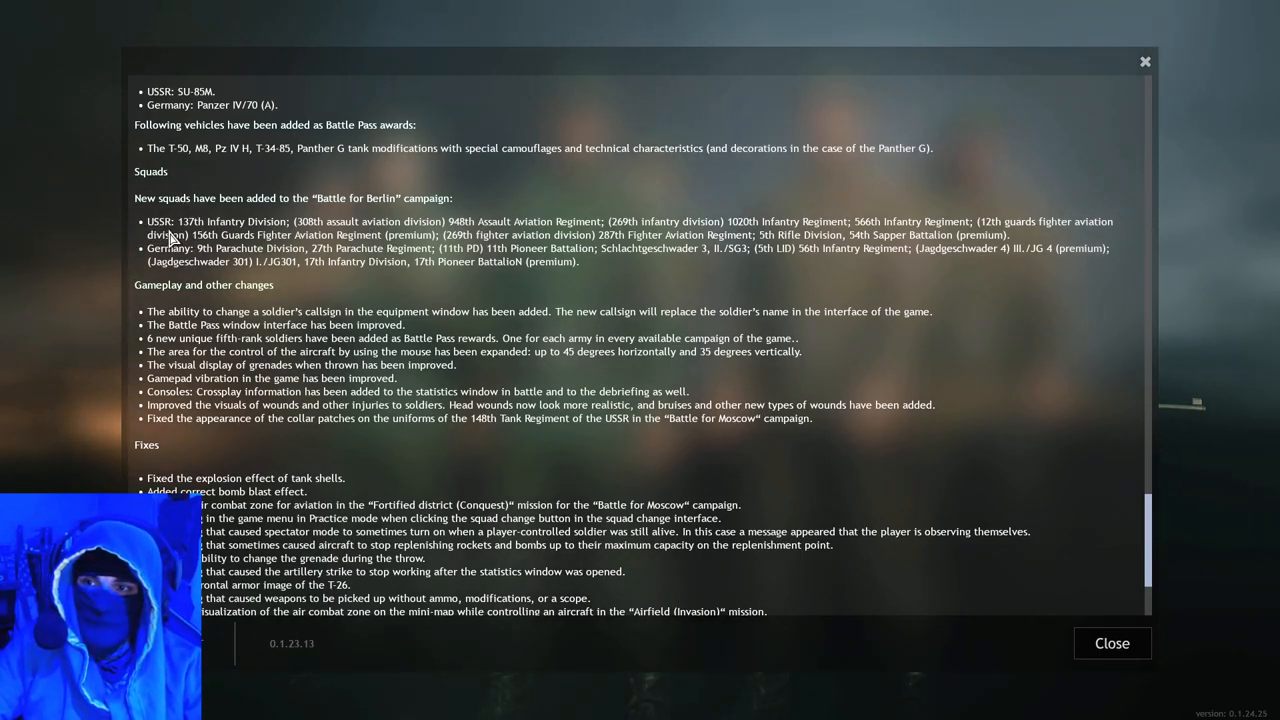
mouse_move(300, 232)
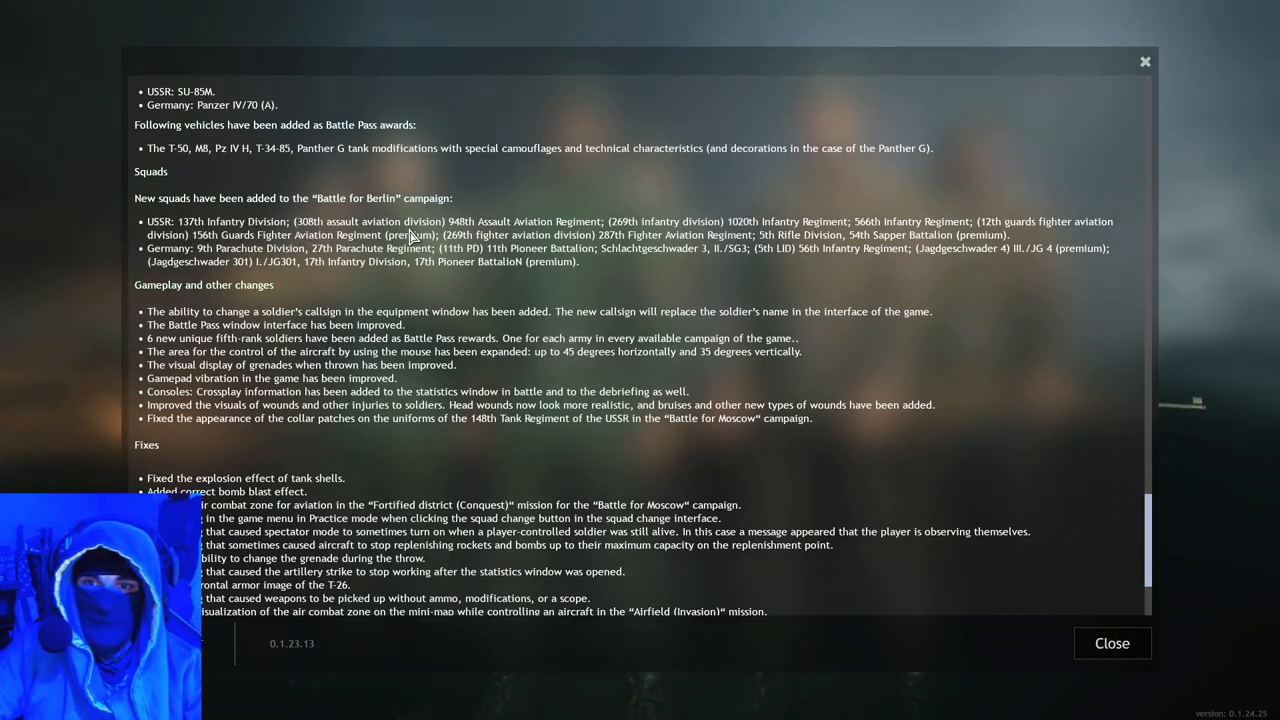
mouse_move(684, 230)
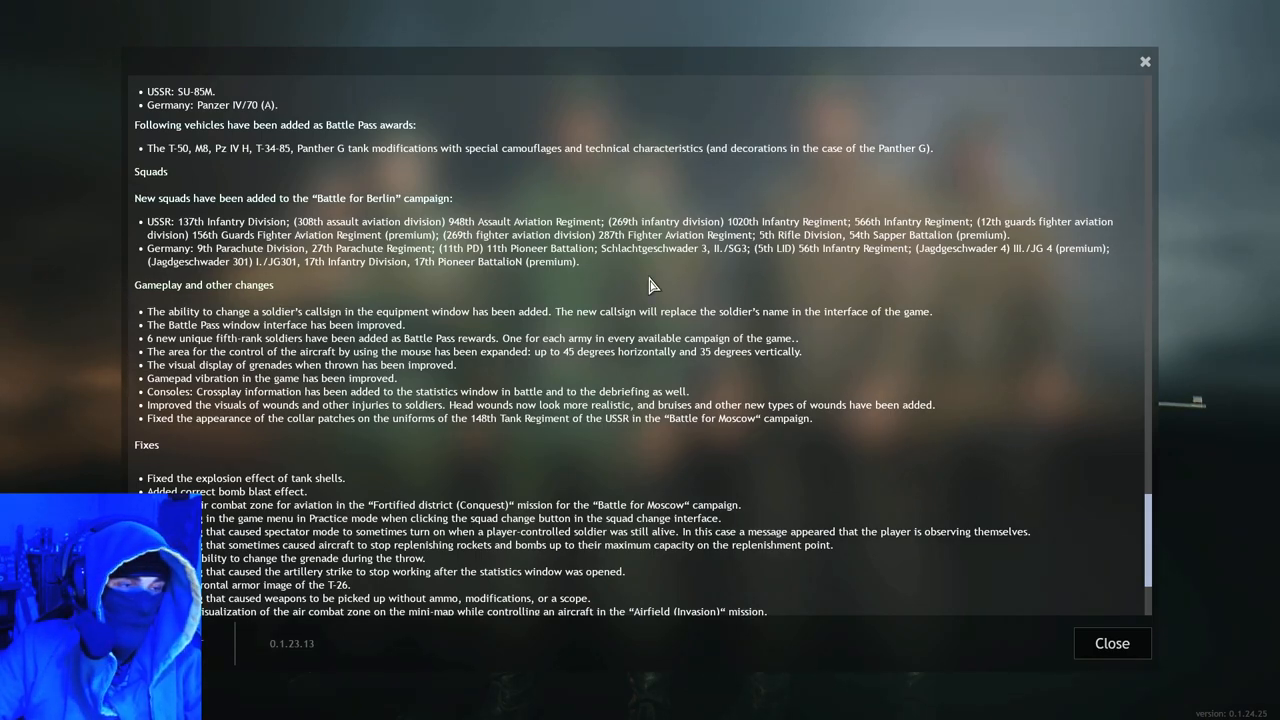
mouse_move(824, 290)
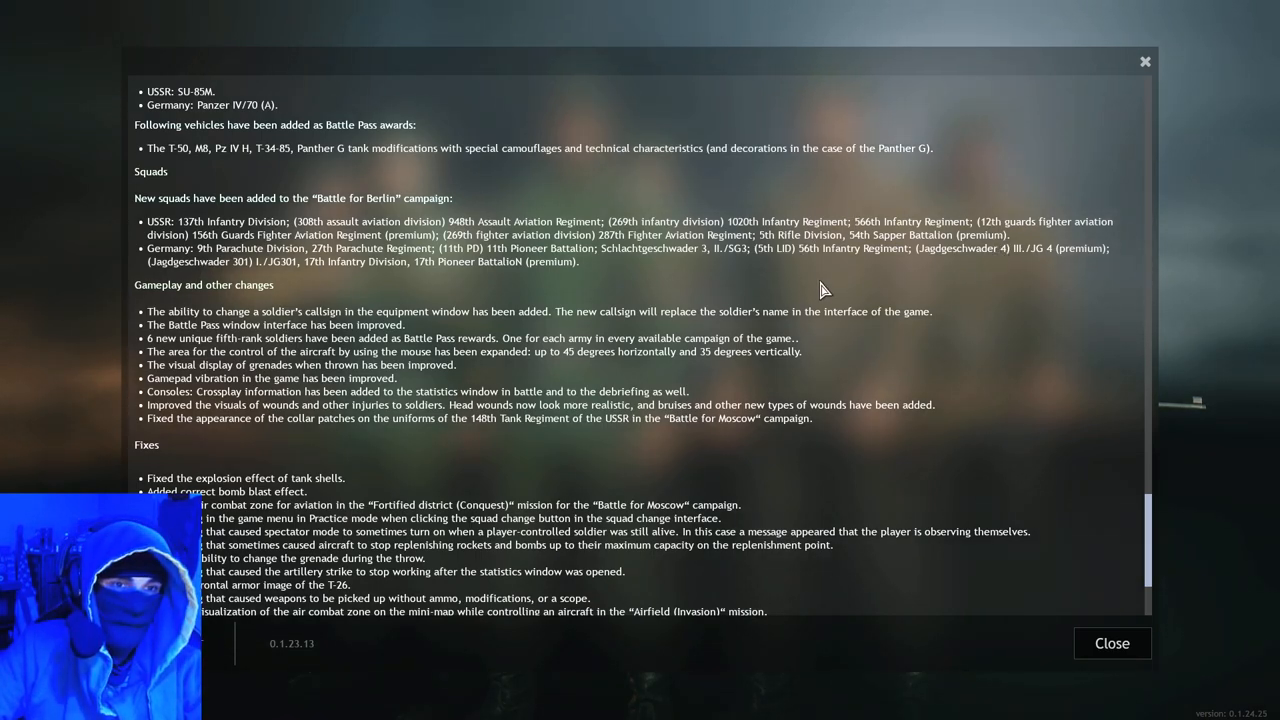
mouse_move(922, 208)
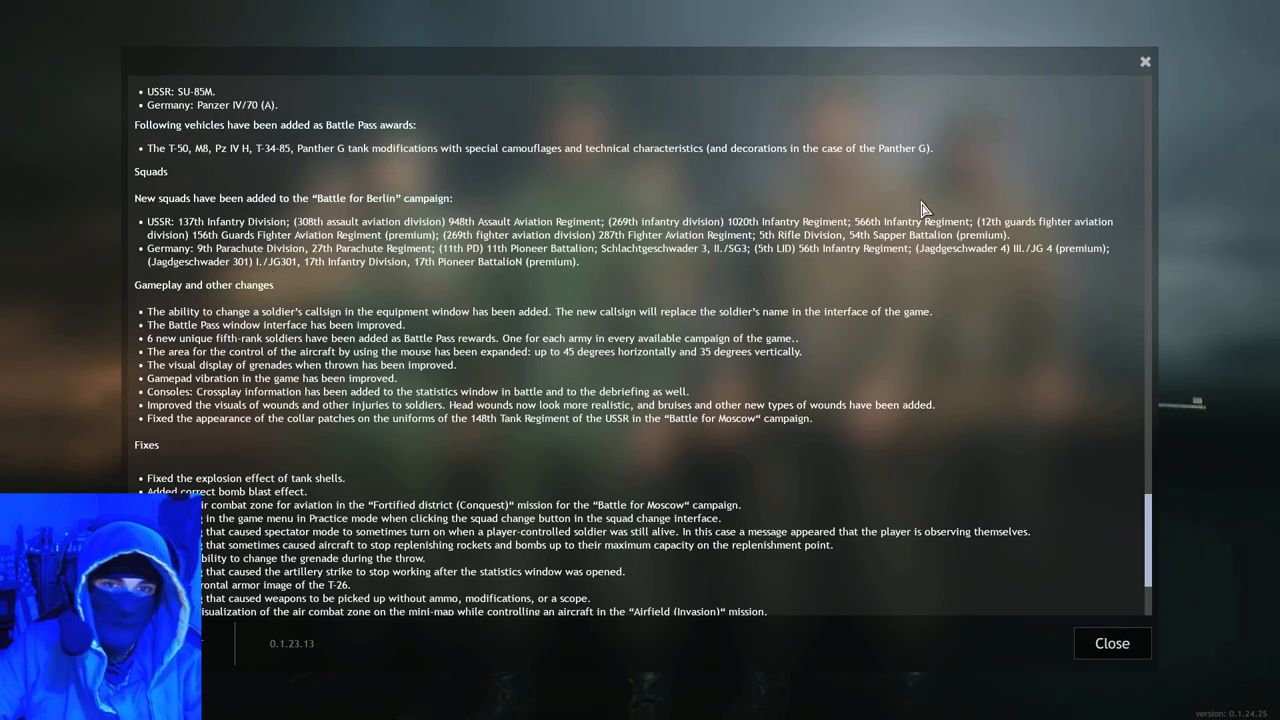
mouse_move(504, 220)
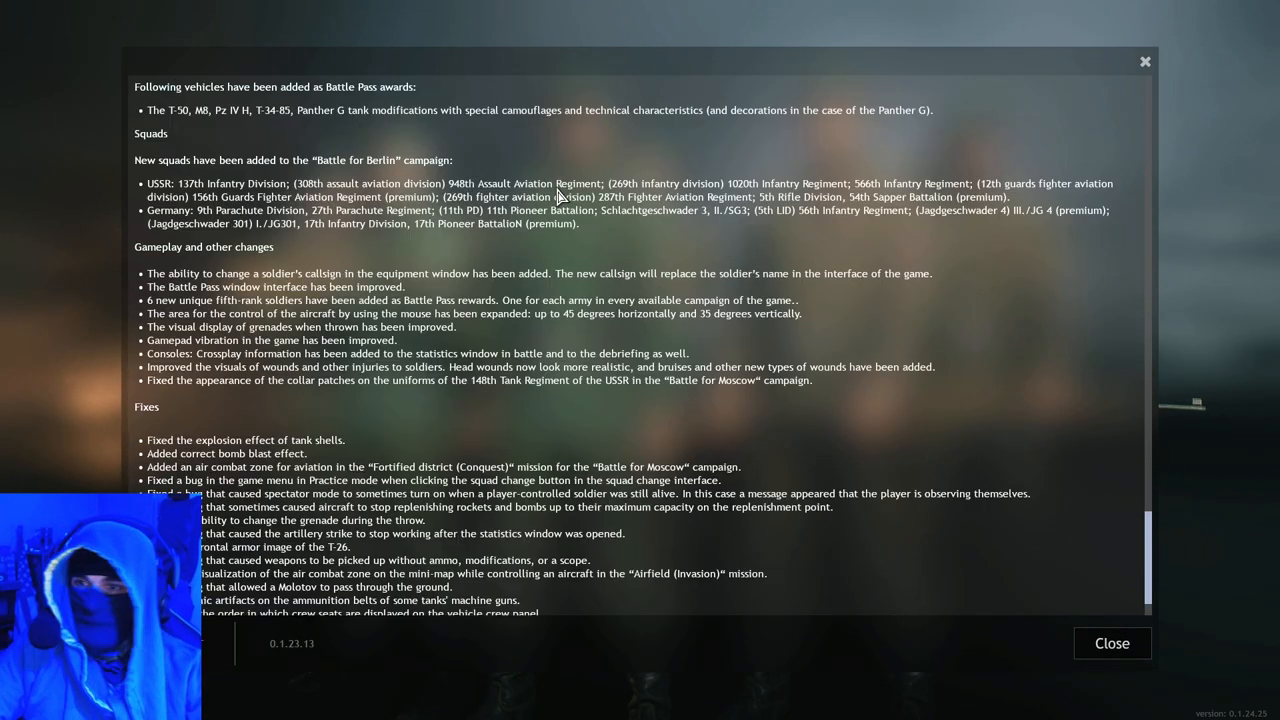
scroll(down, 3)
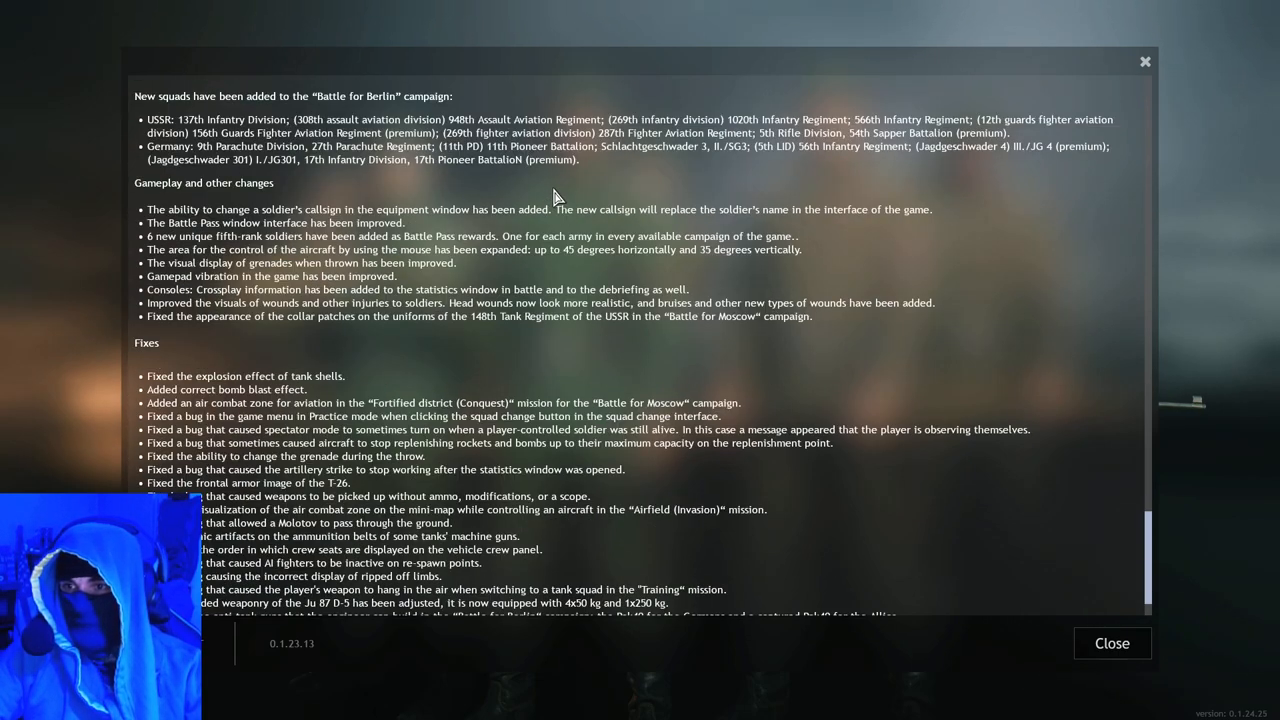
mouse_move(176, 212)
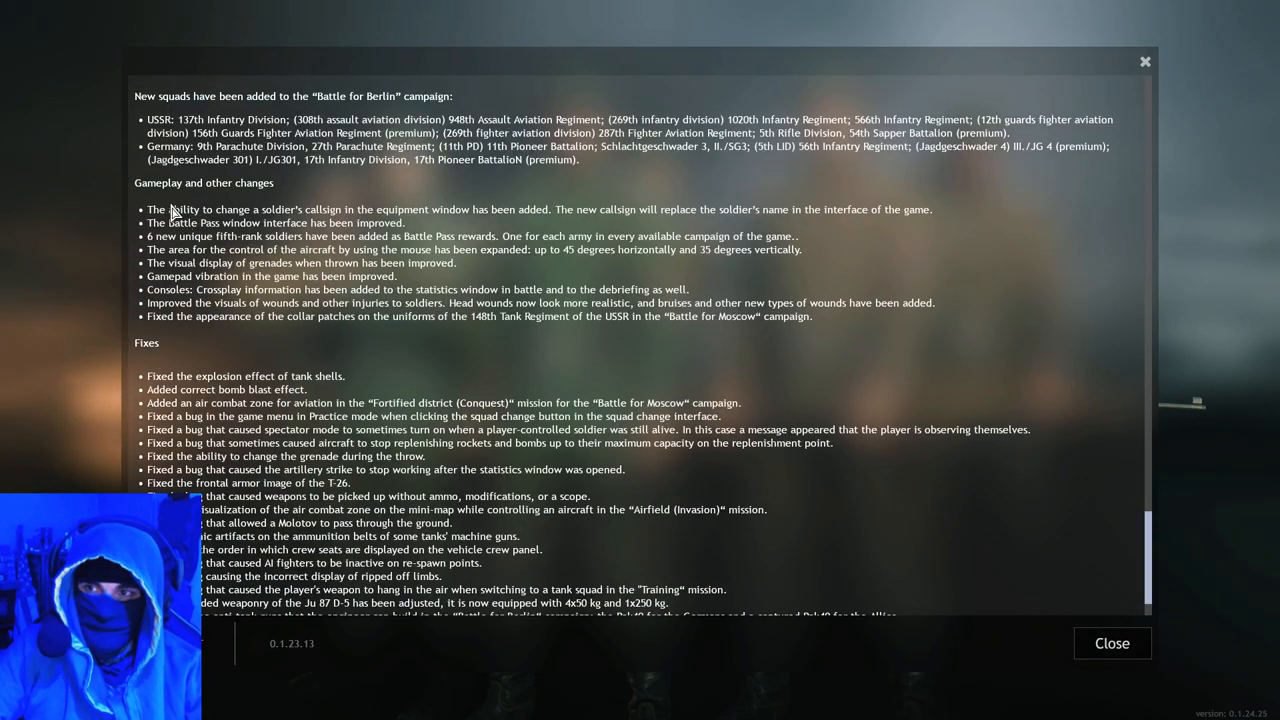
mouse_move(200, 216)
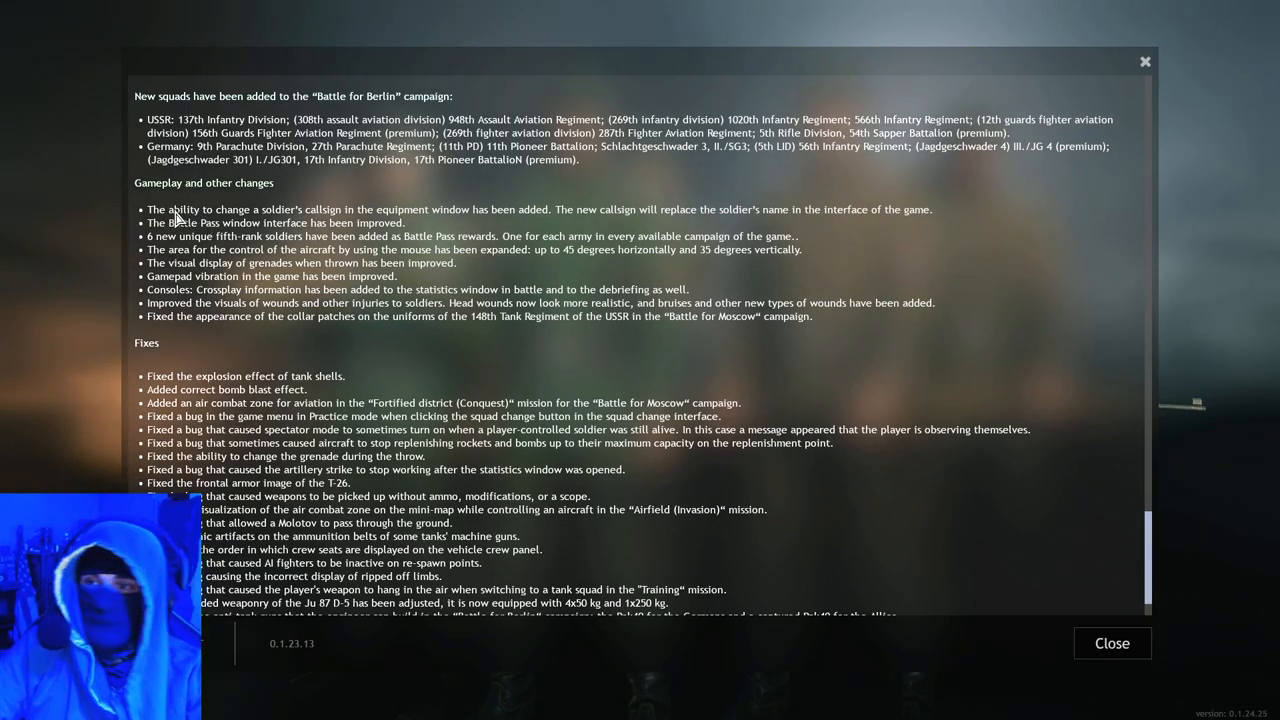
mouse_move(308, 218)
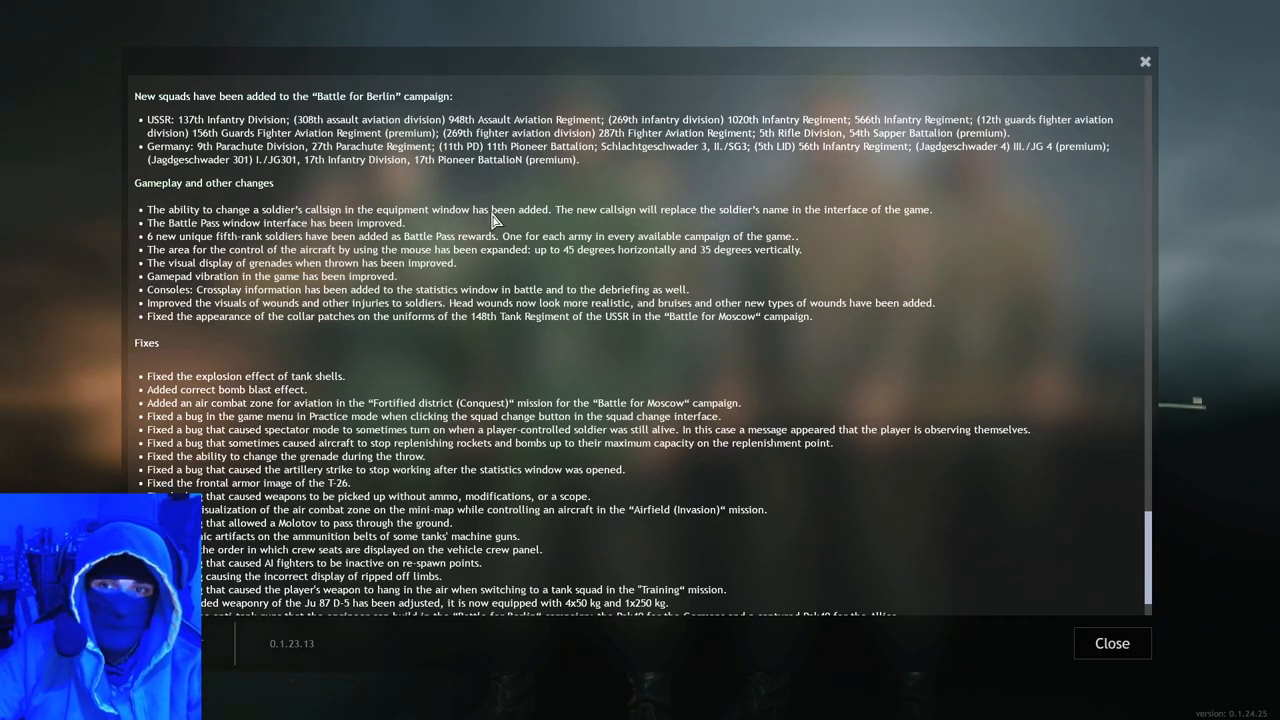
mouse_move(558, 220)
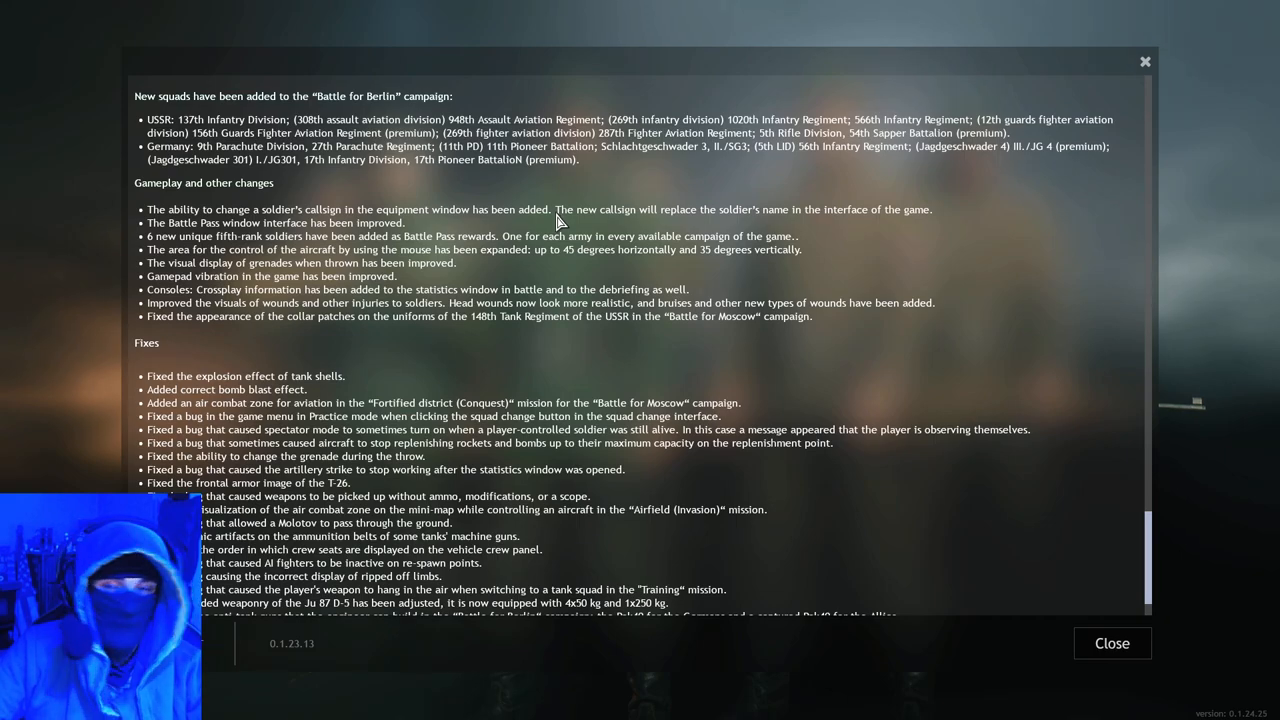
mouse_move(696, 216)
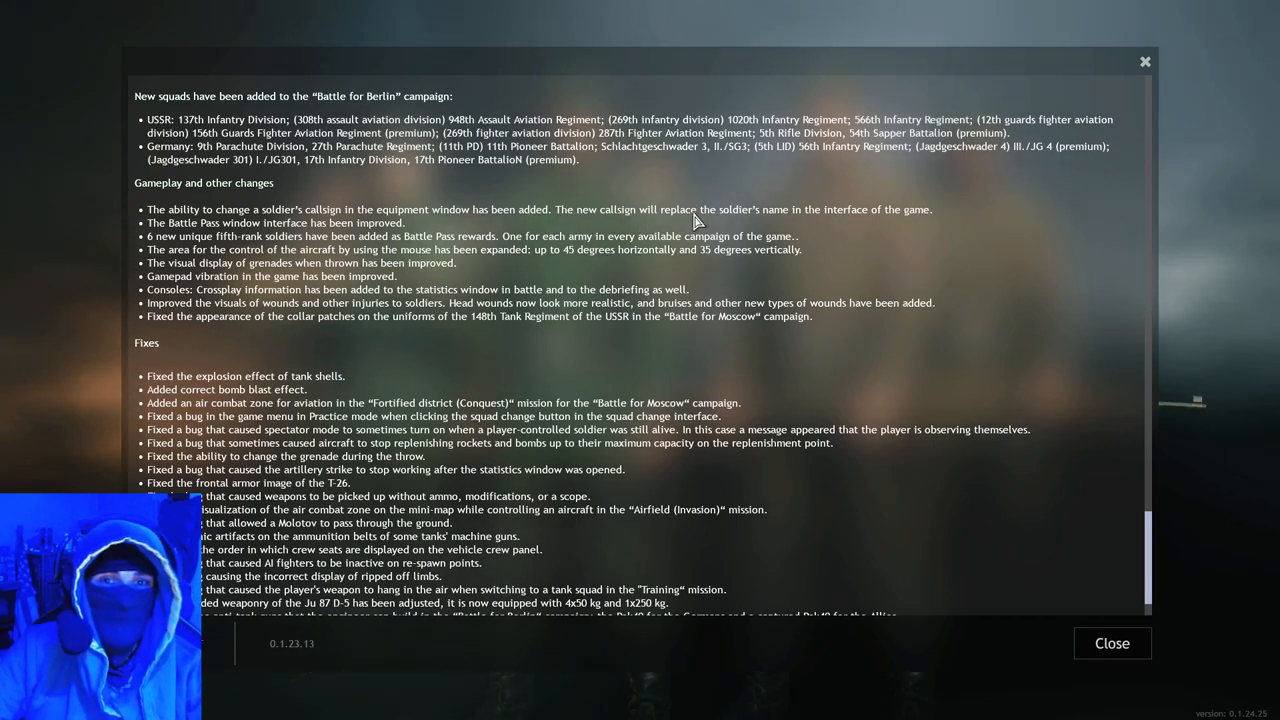
mouse_move(964, 218)
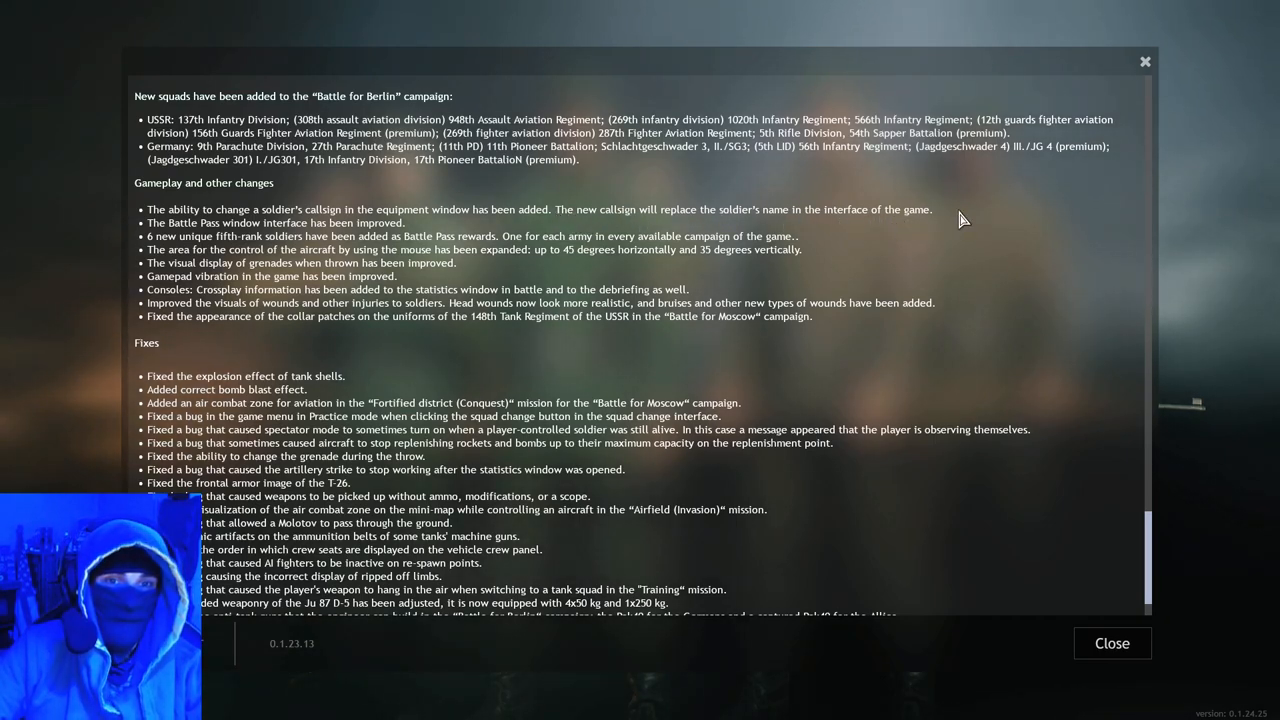
mouse_move(370, 204)
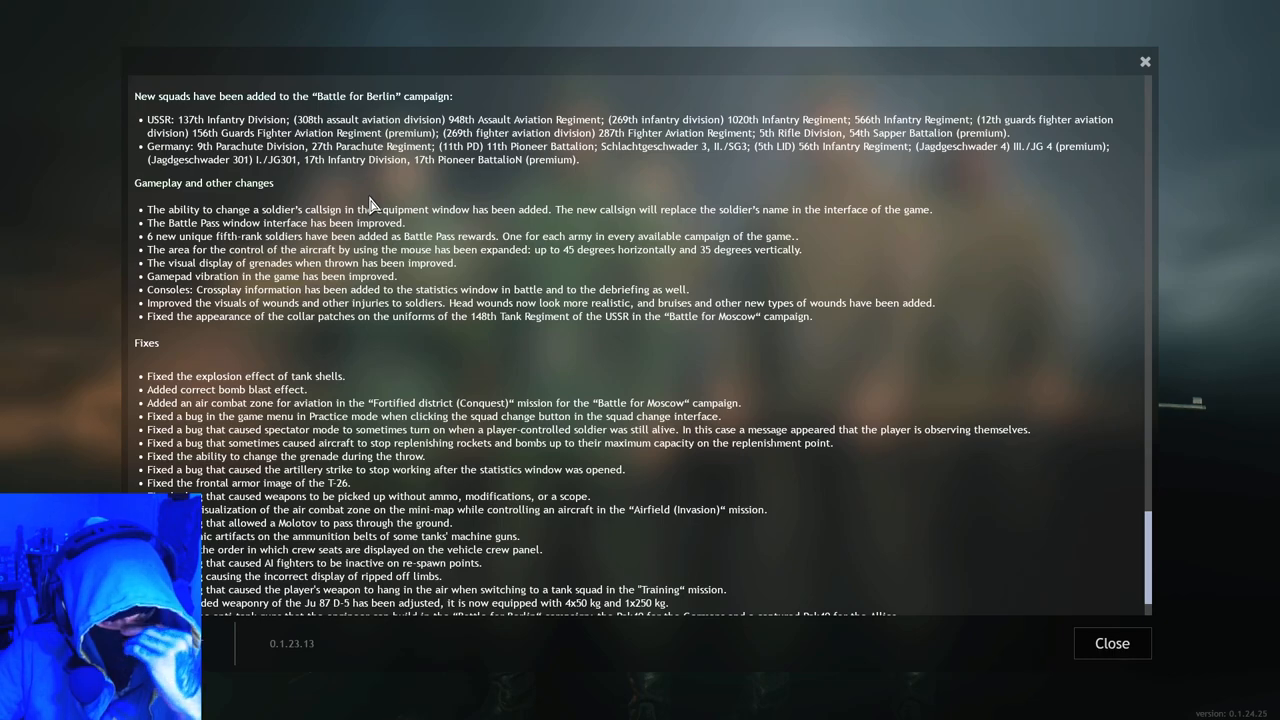
mouse_move(398, 200)
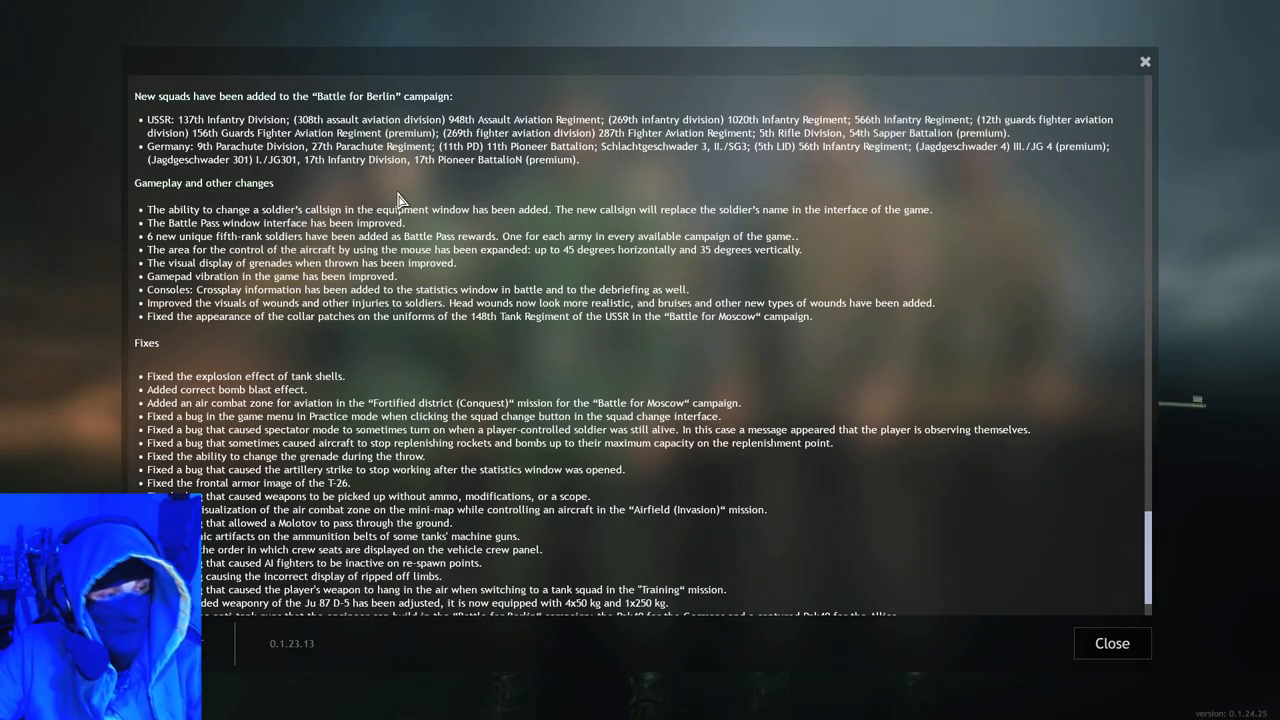
mouse_move(476, 180)
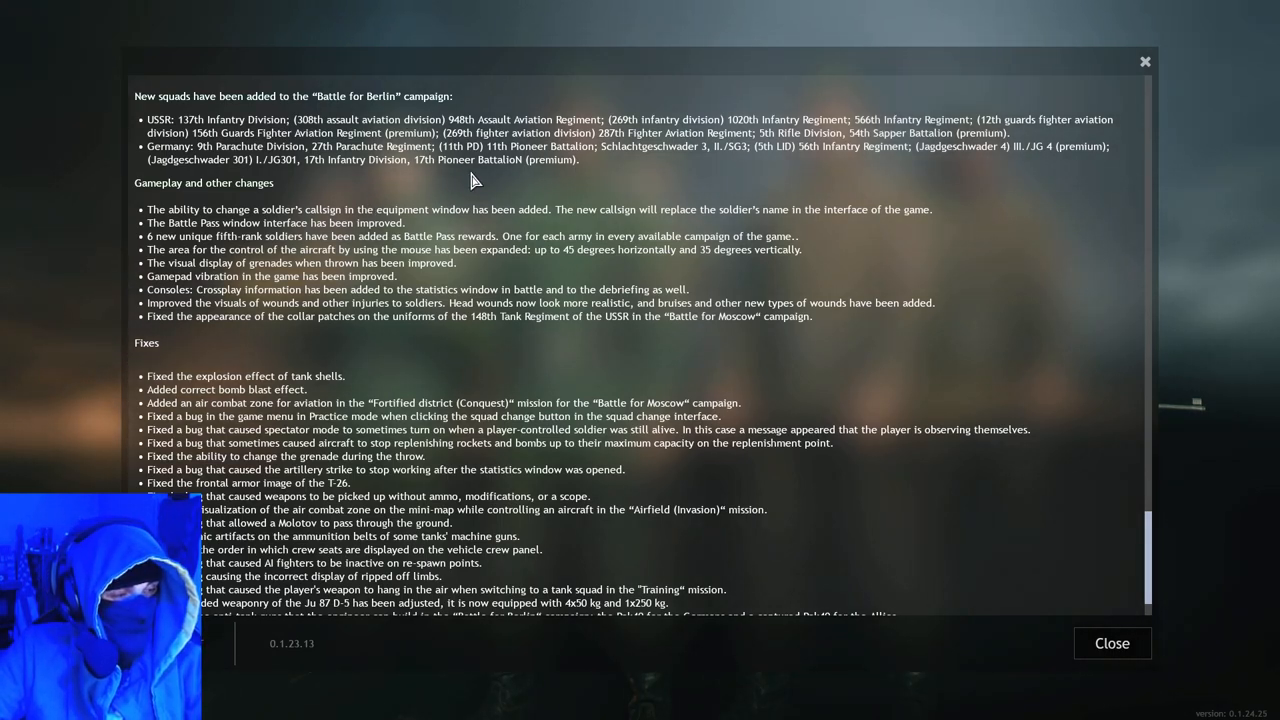
mouse_move(424, 212)
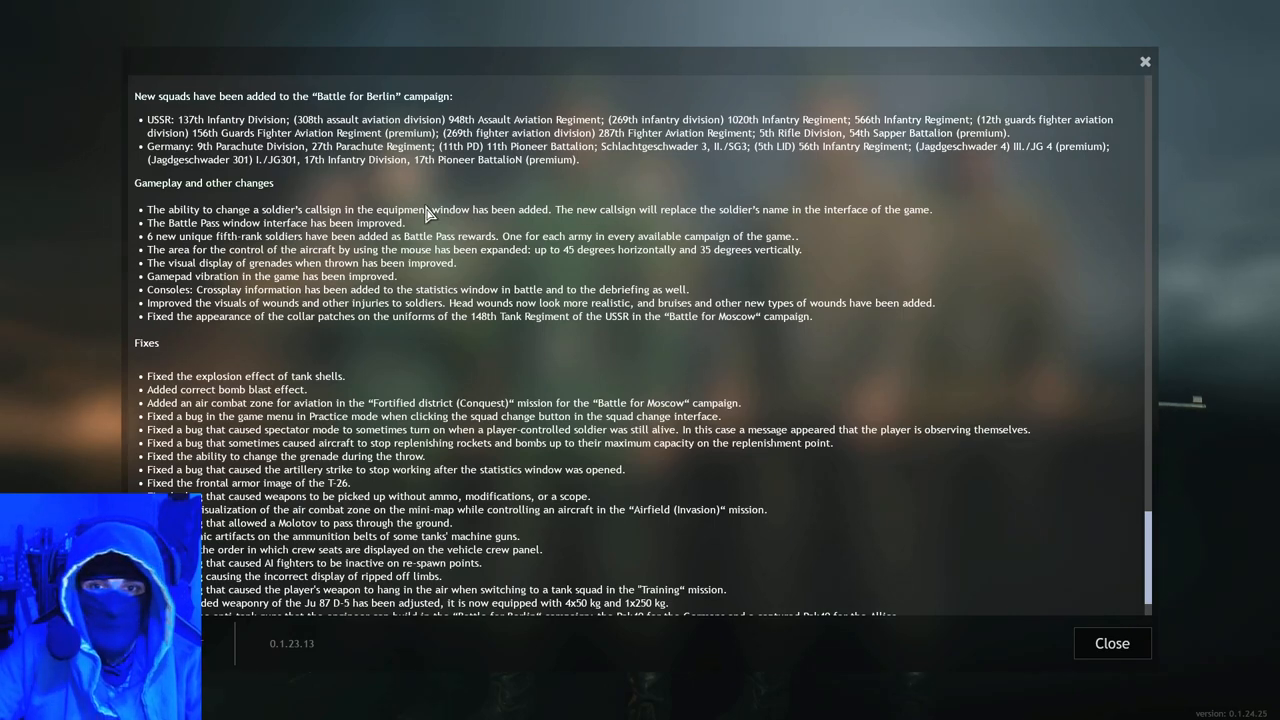
mouse_move(880, 220)
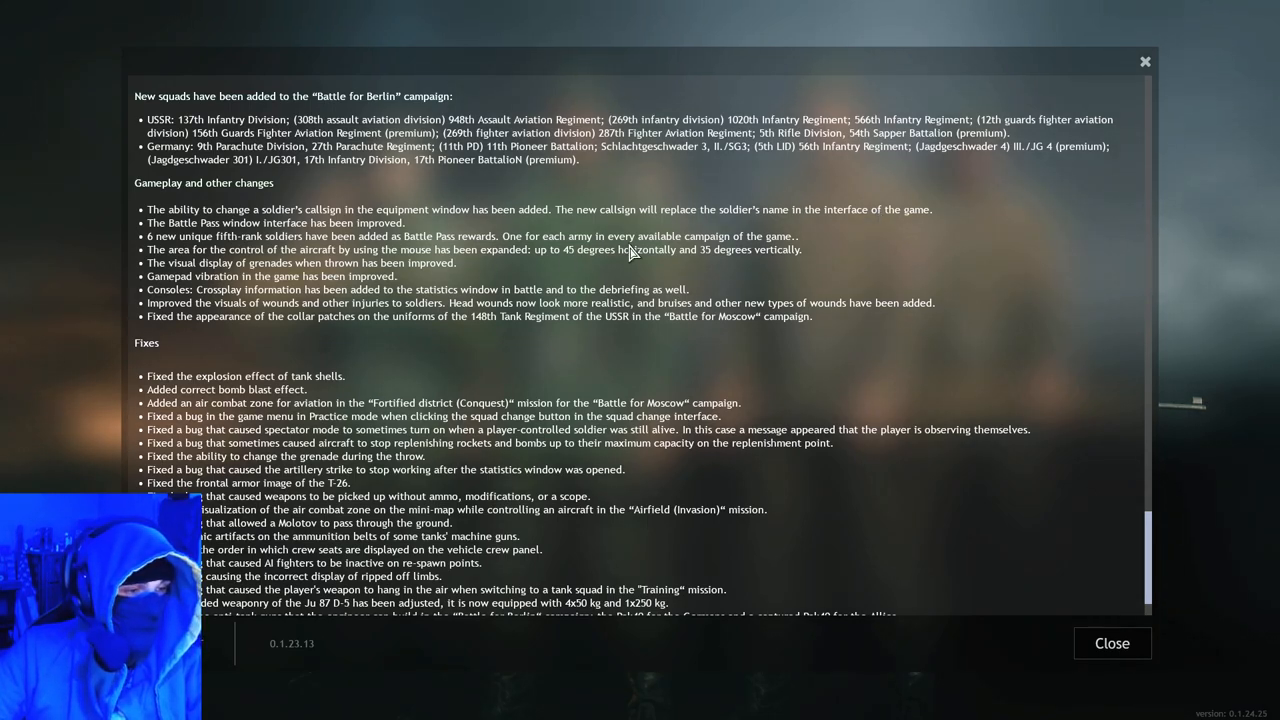
mouse_move(360, 224)
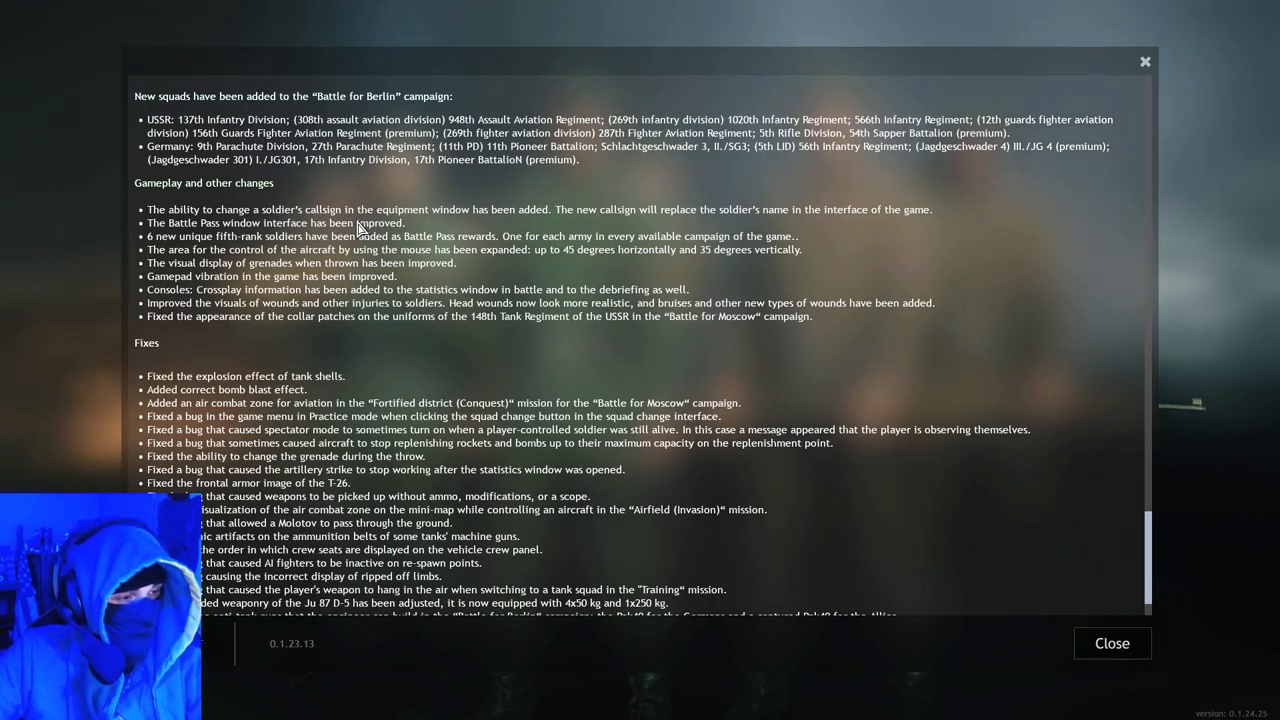
mouse_move(322, 204)
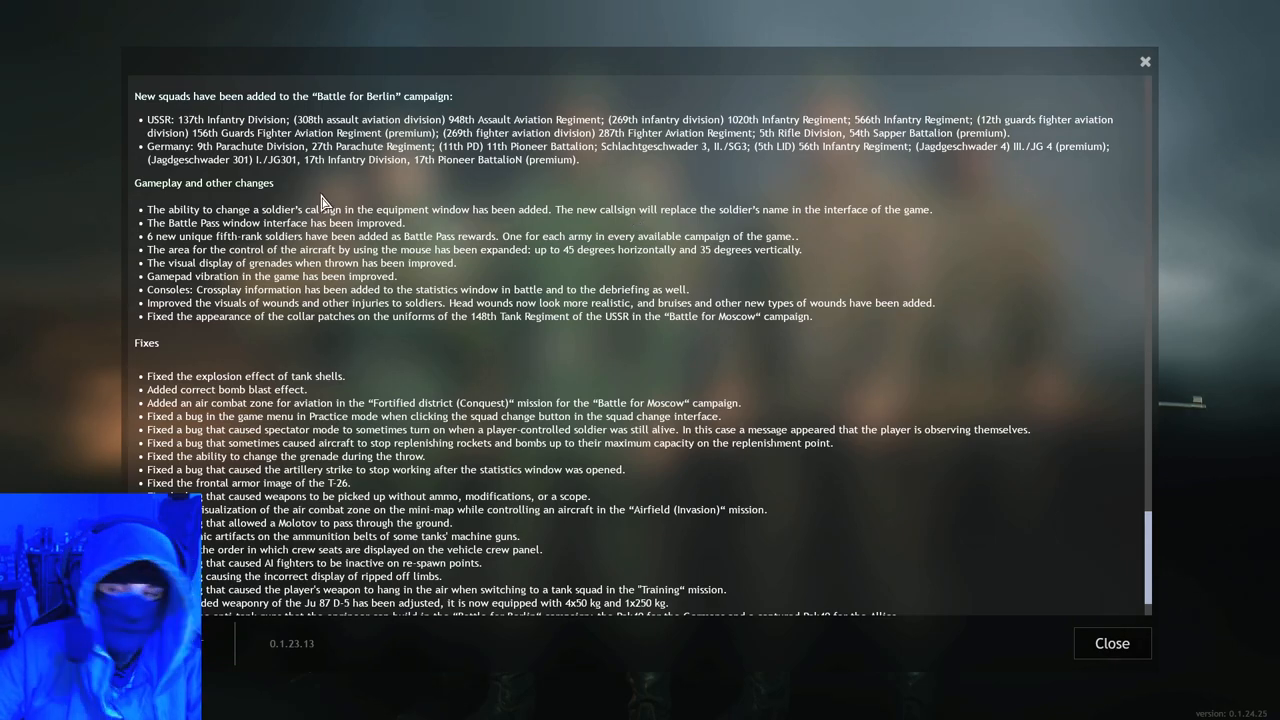
mouse_move(210, 228)
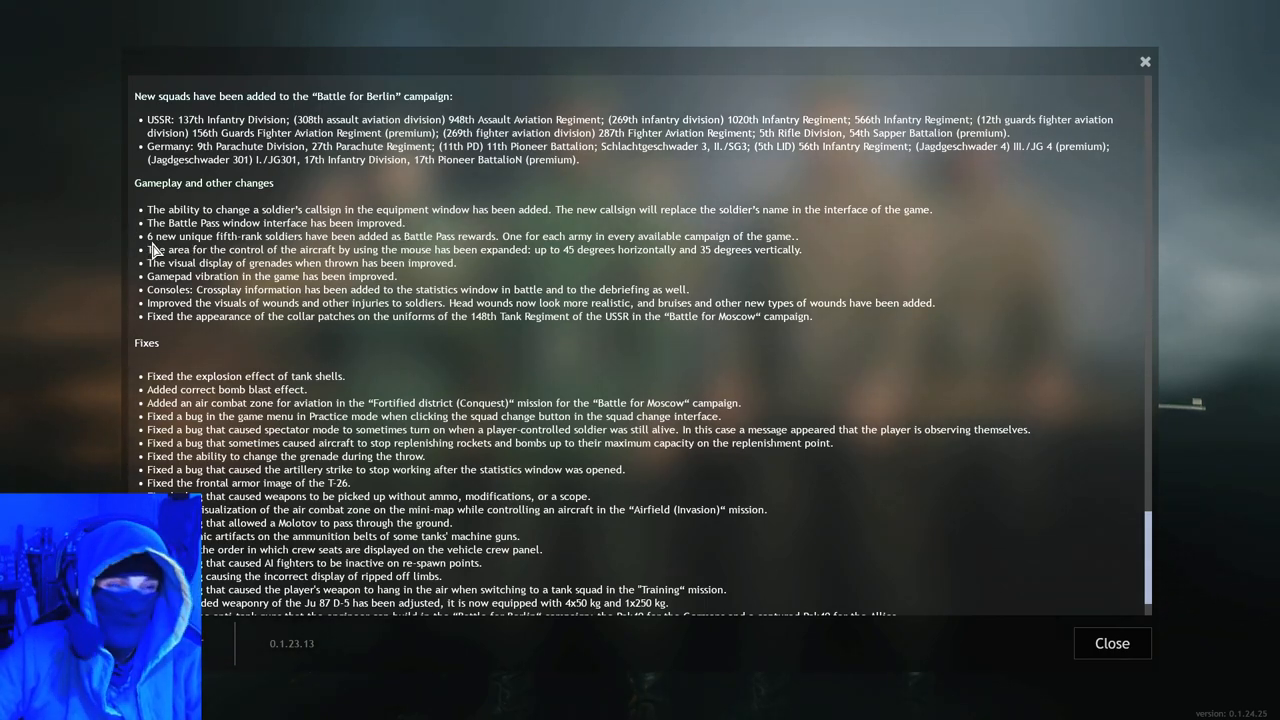
mouse_move(196, 228)
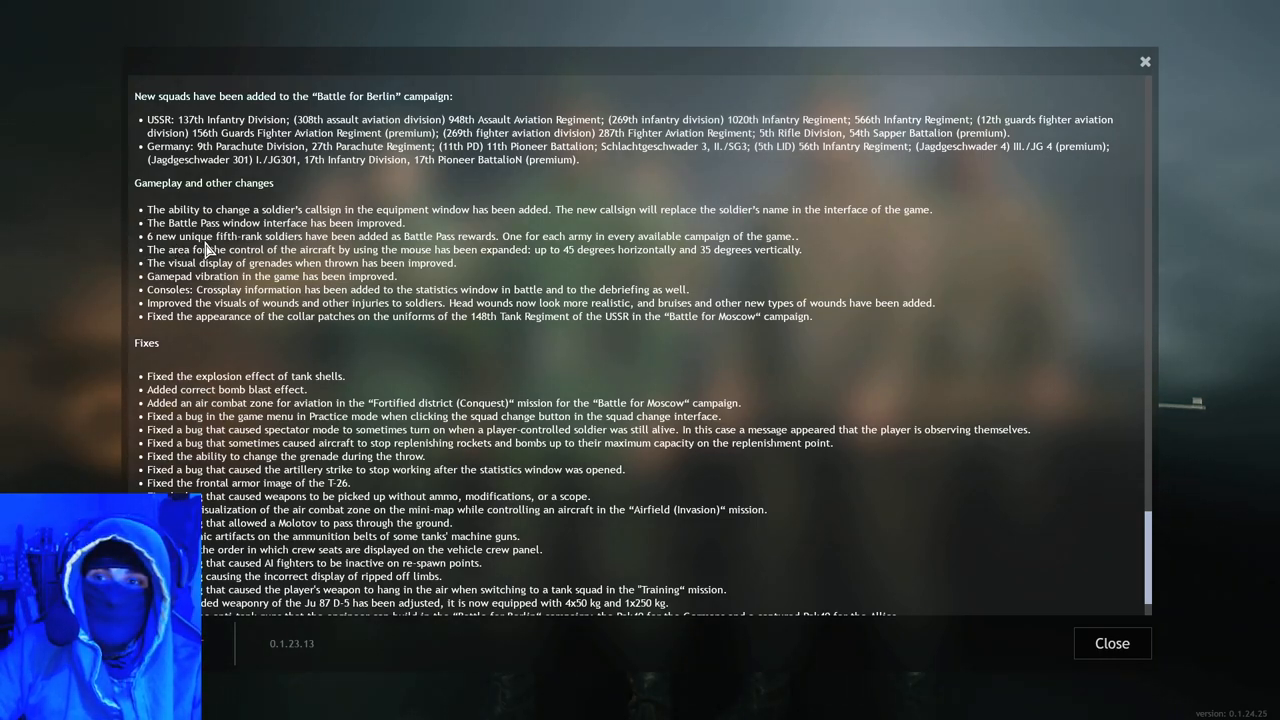
mouse_move(328, 248)
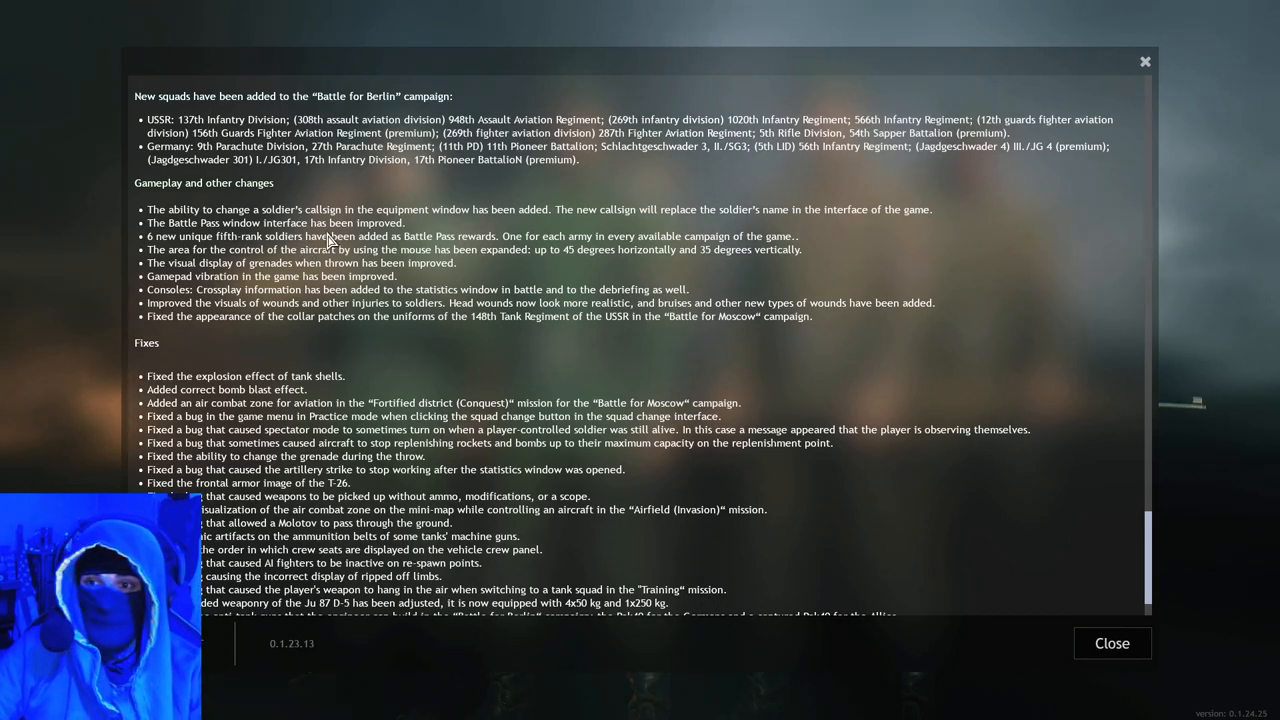
mouse_move(788, 236)
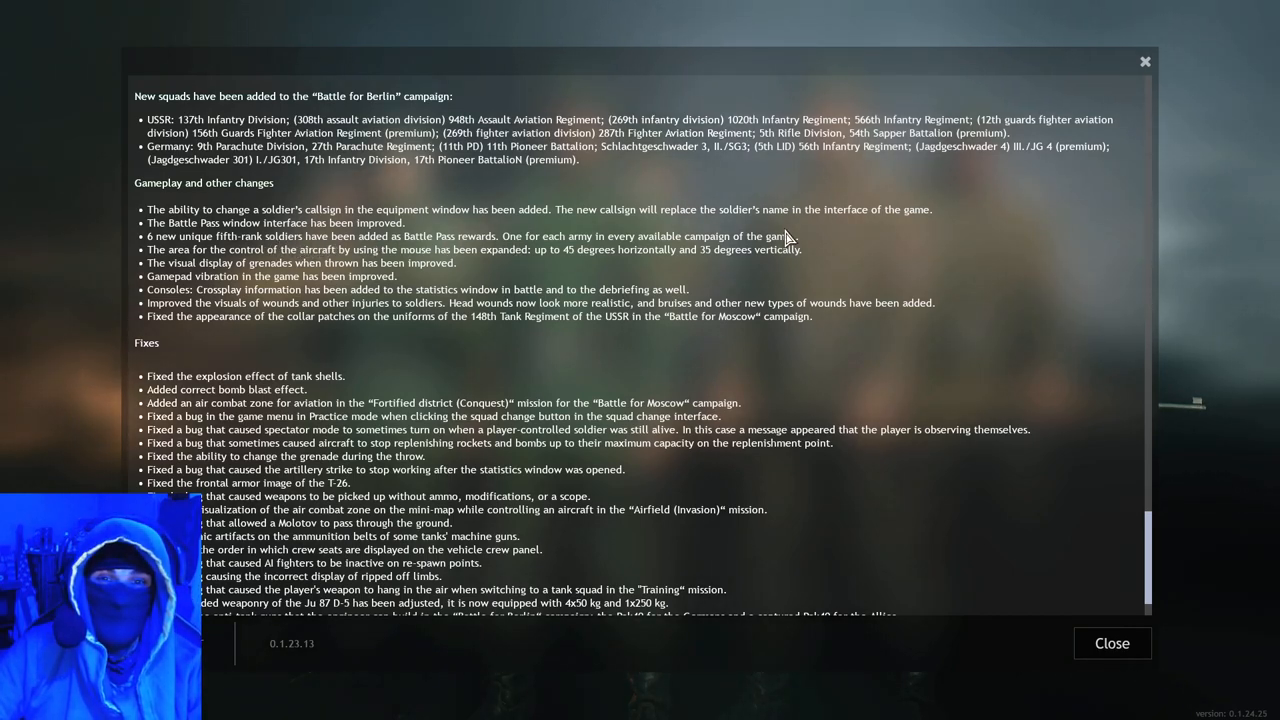
mouse_move(212, 264)
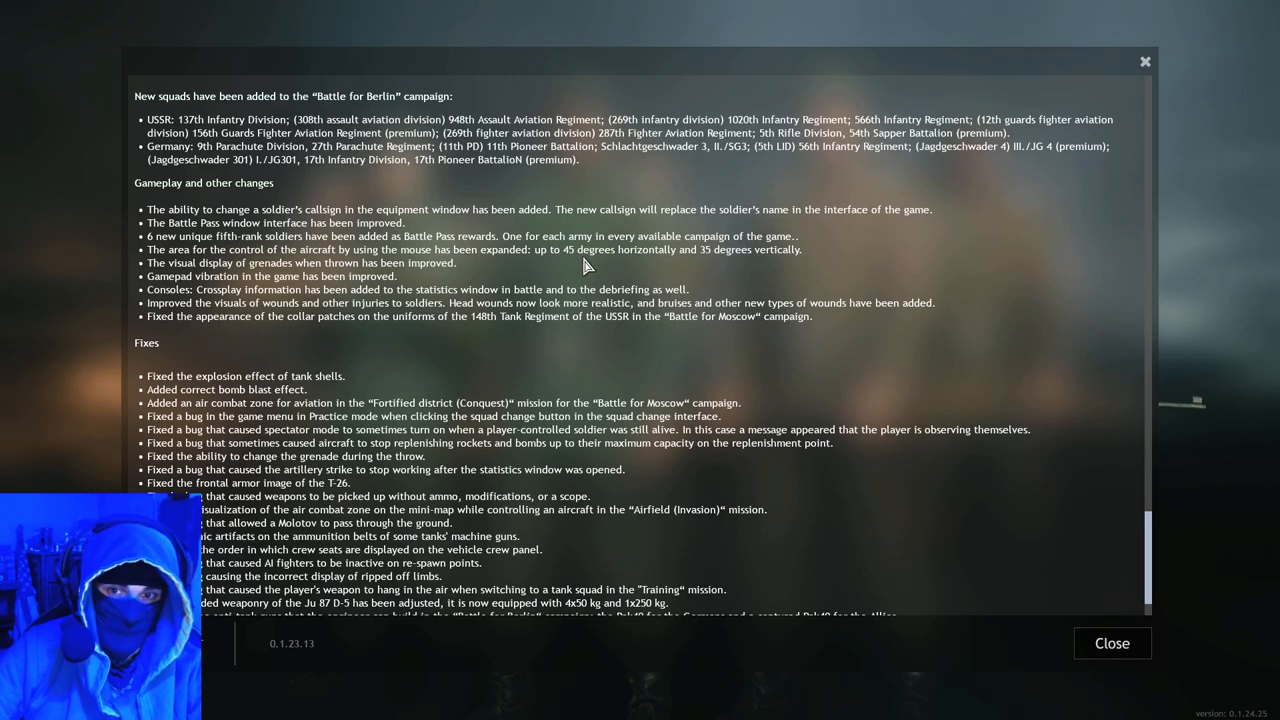
mouse_move(760, 302)
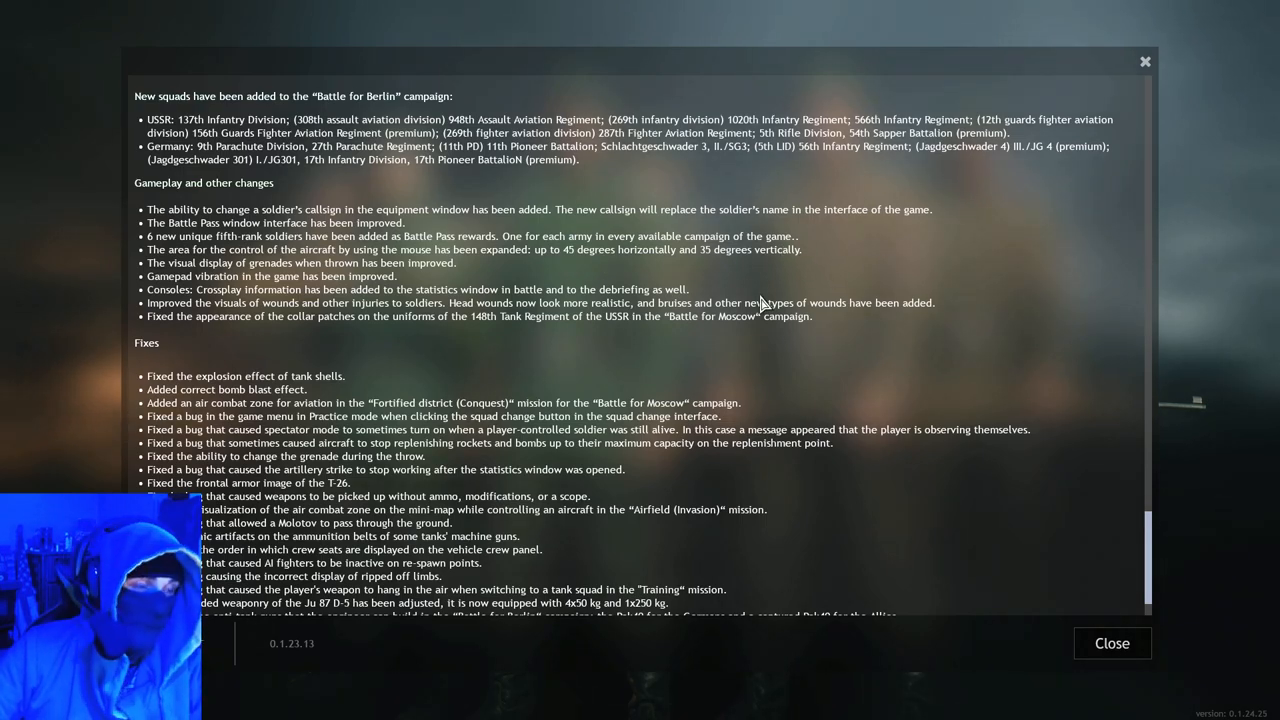
mouse_move(472, 210)
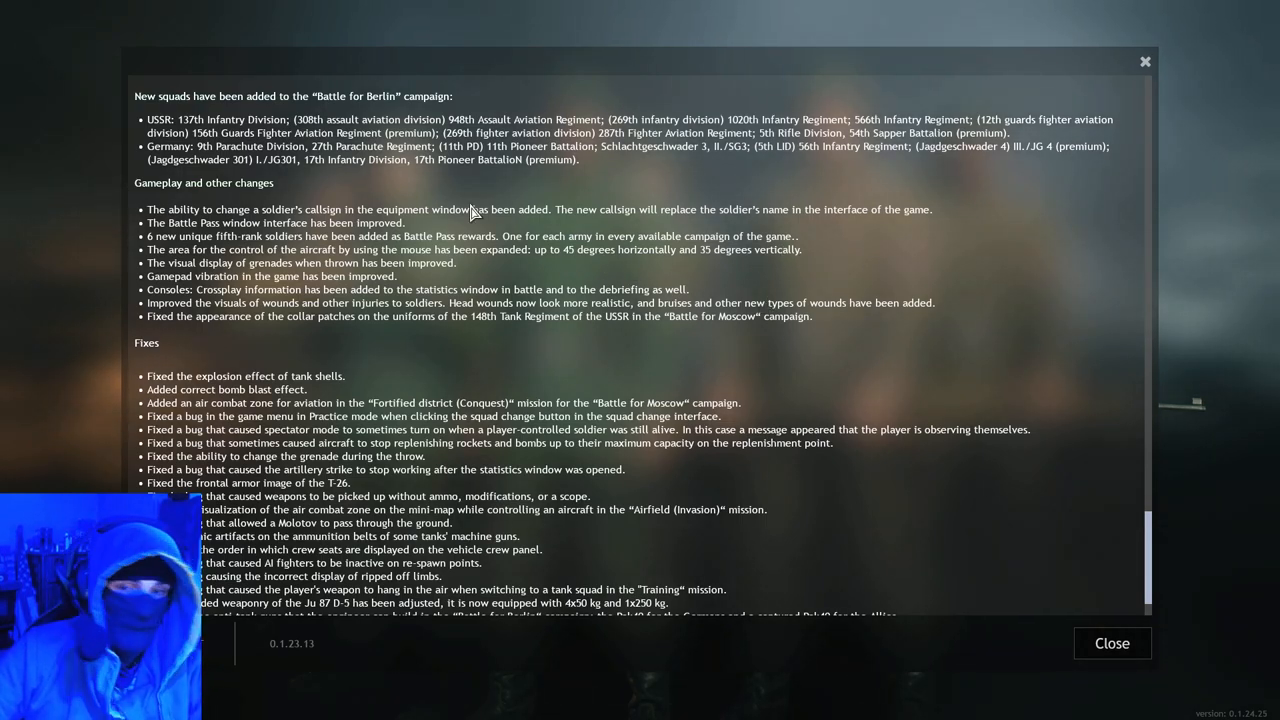
mouse_move(848, 252)
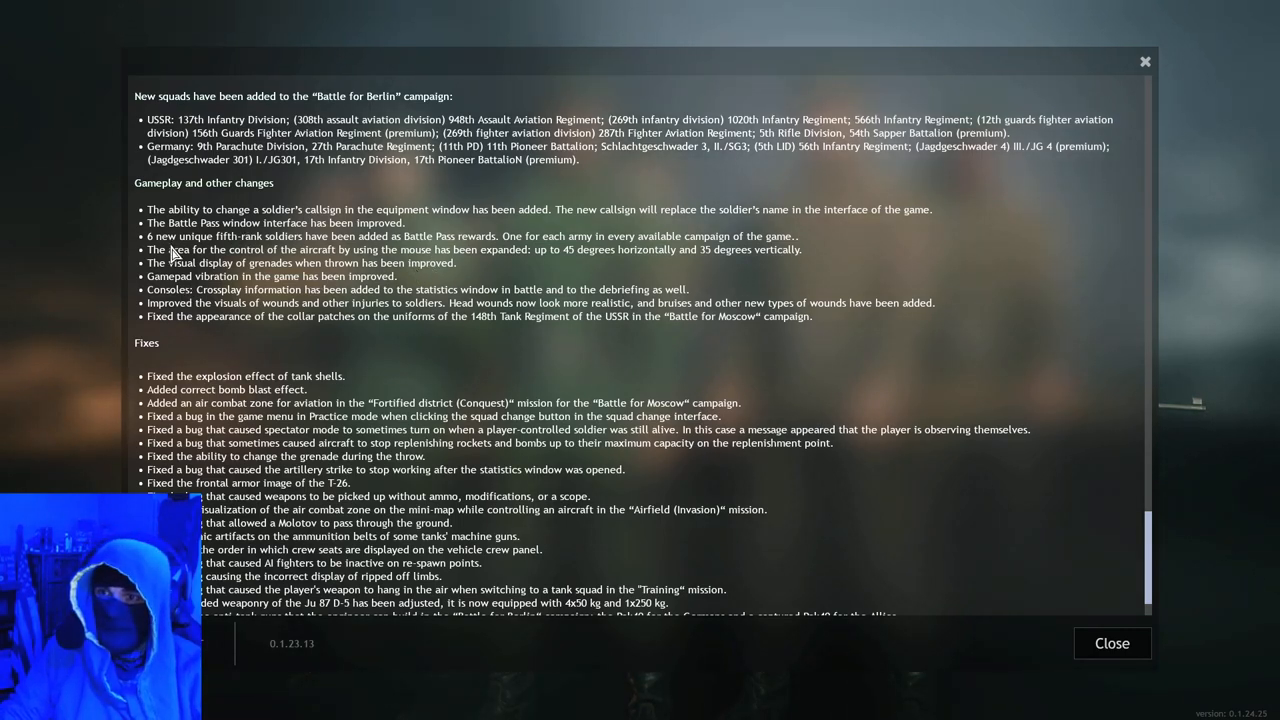
mouse_move(132, 296)
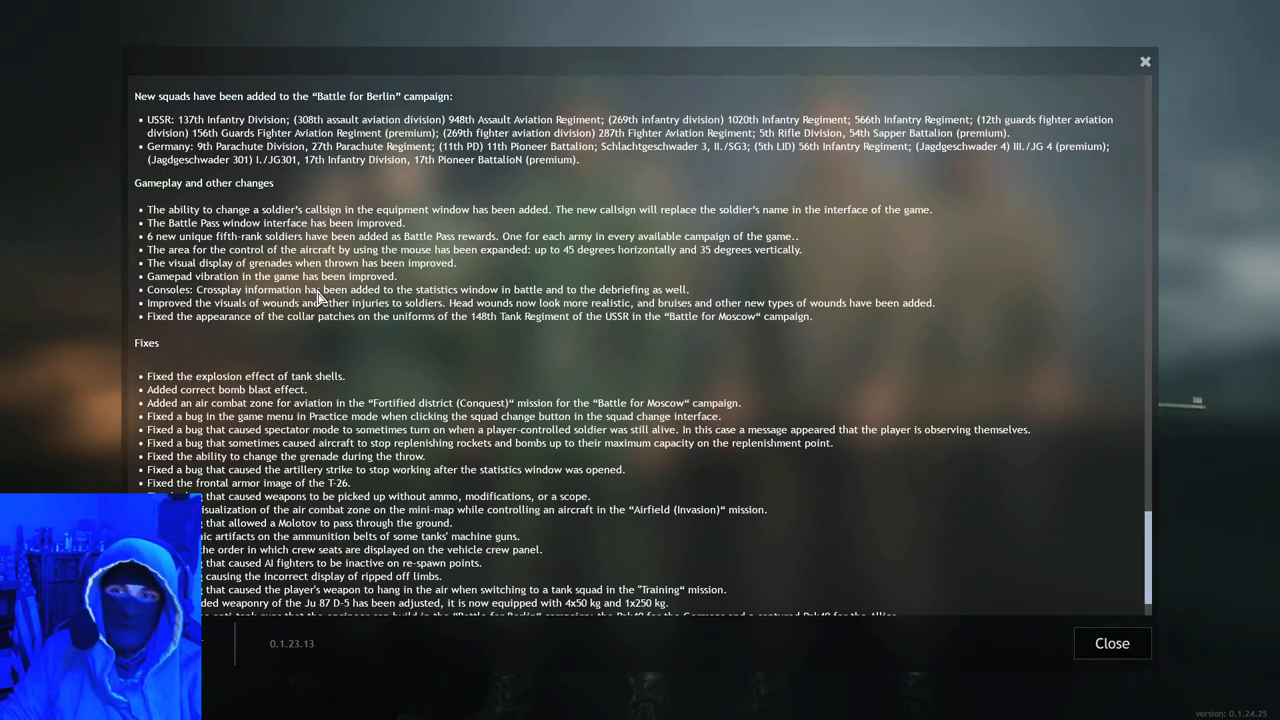
mouse_move(460, 296)
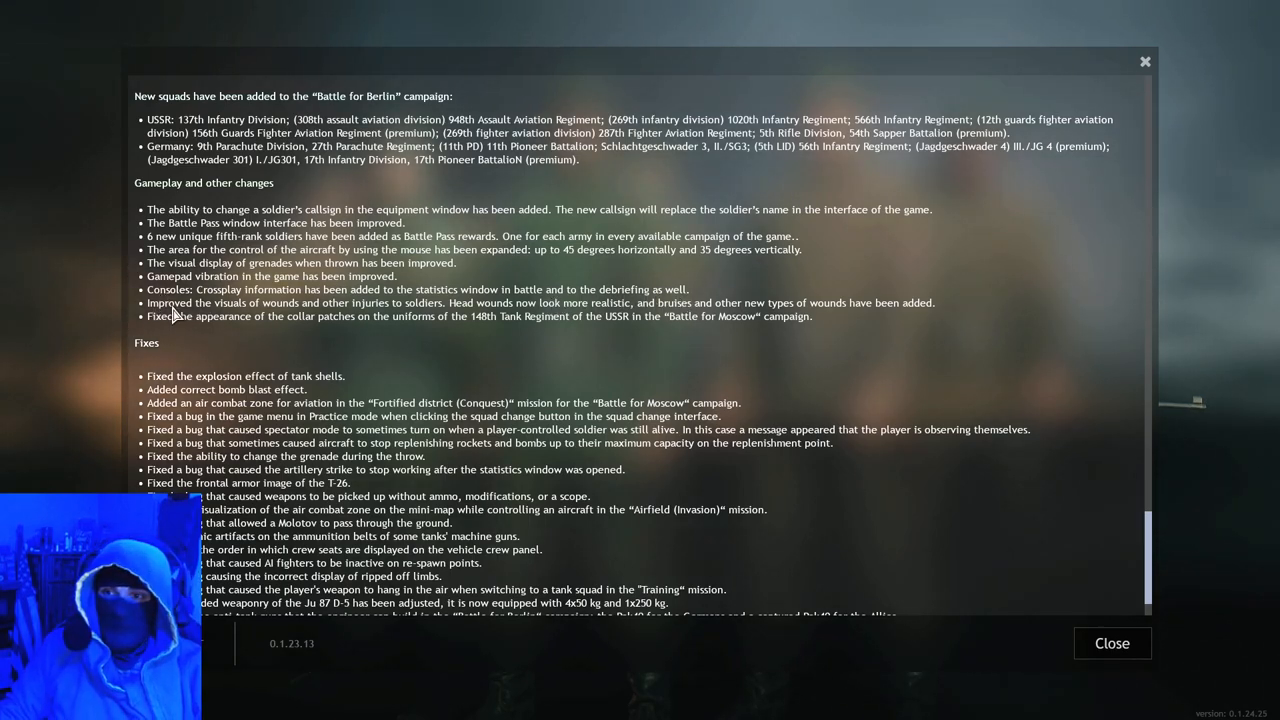
mouse_move(460, 316)
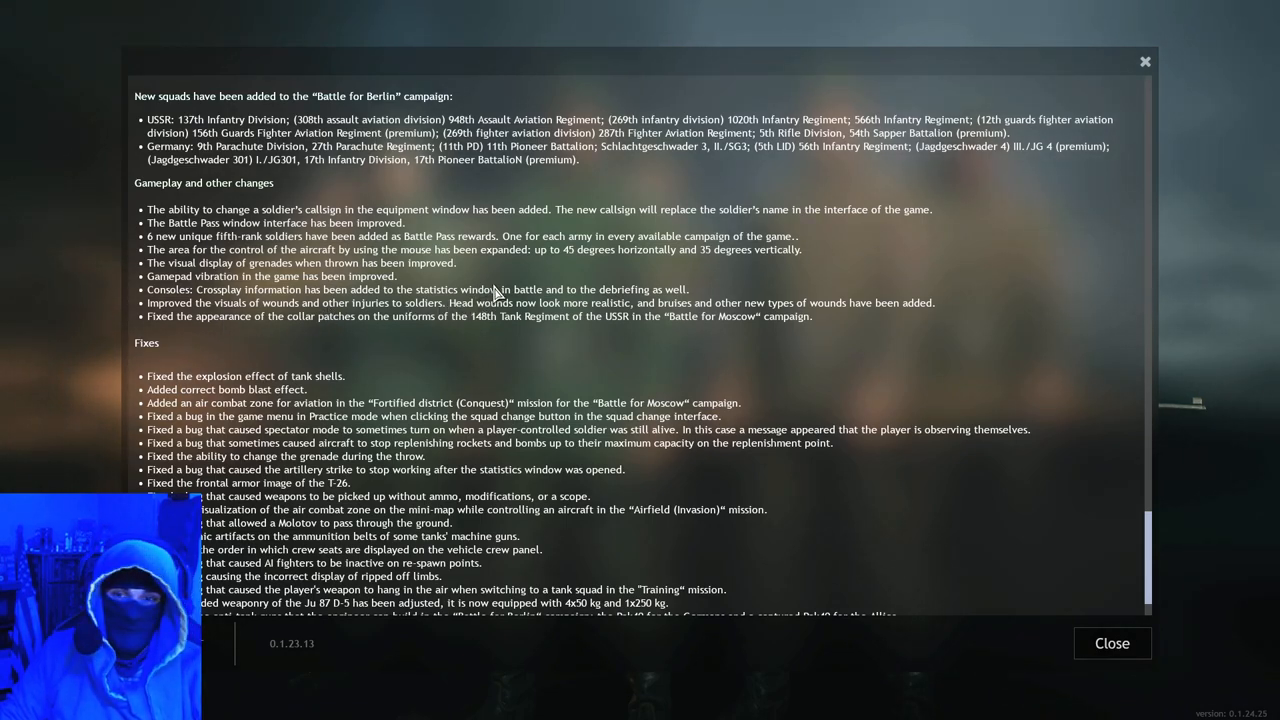
mouse_move(450, 312)
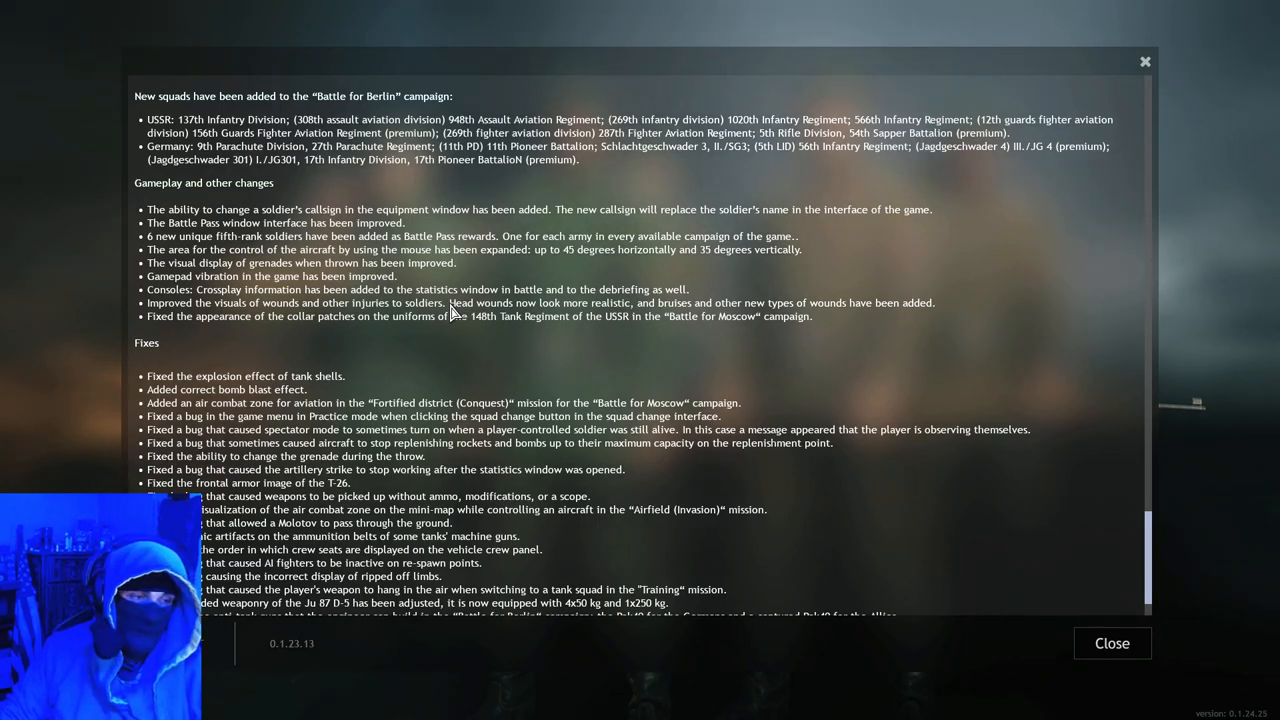
mouse_move(658, 320)
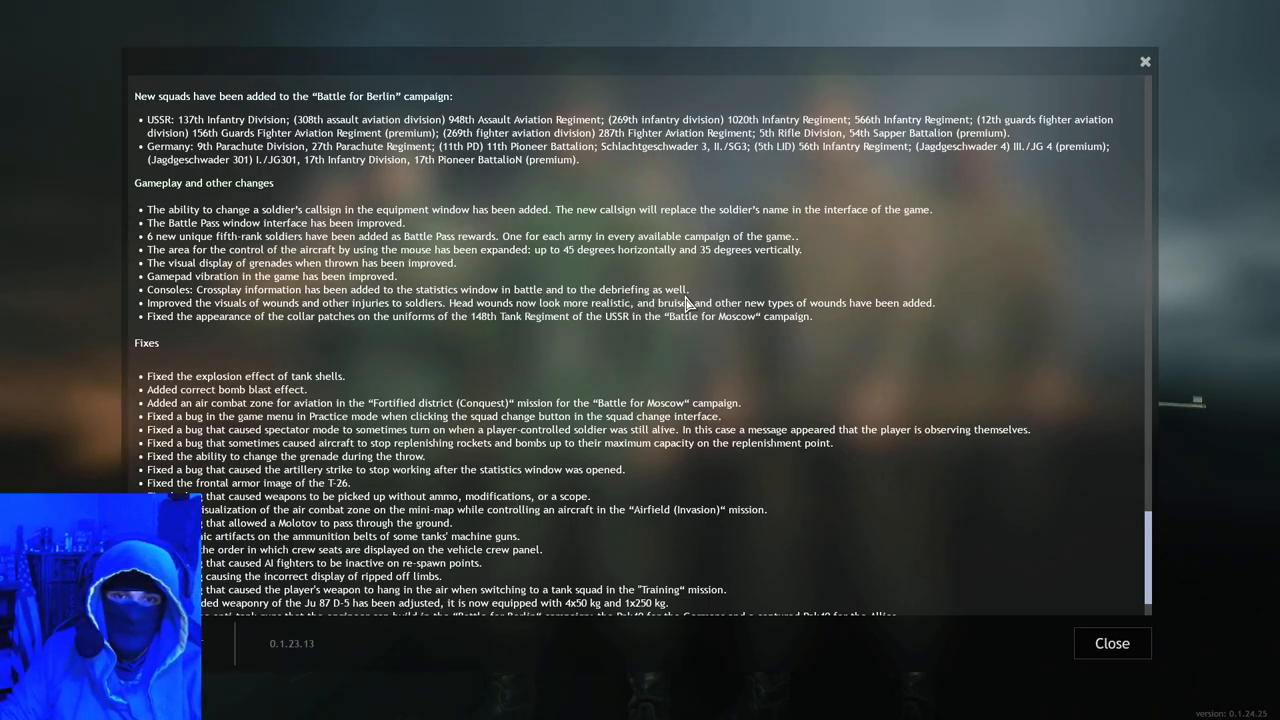
mouse_move(148, 338)
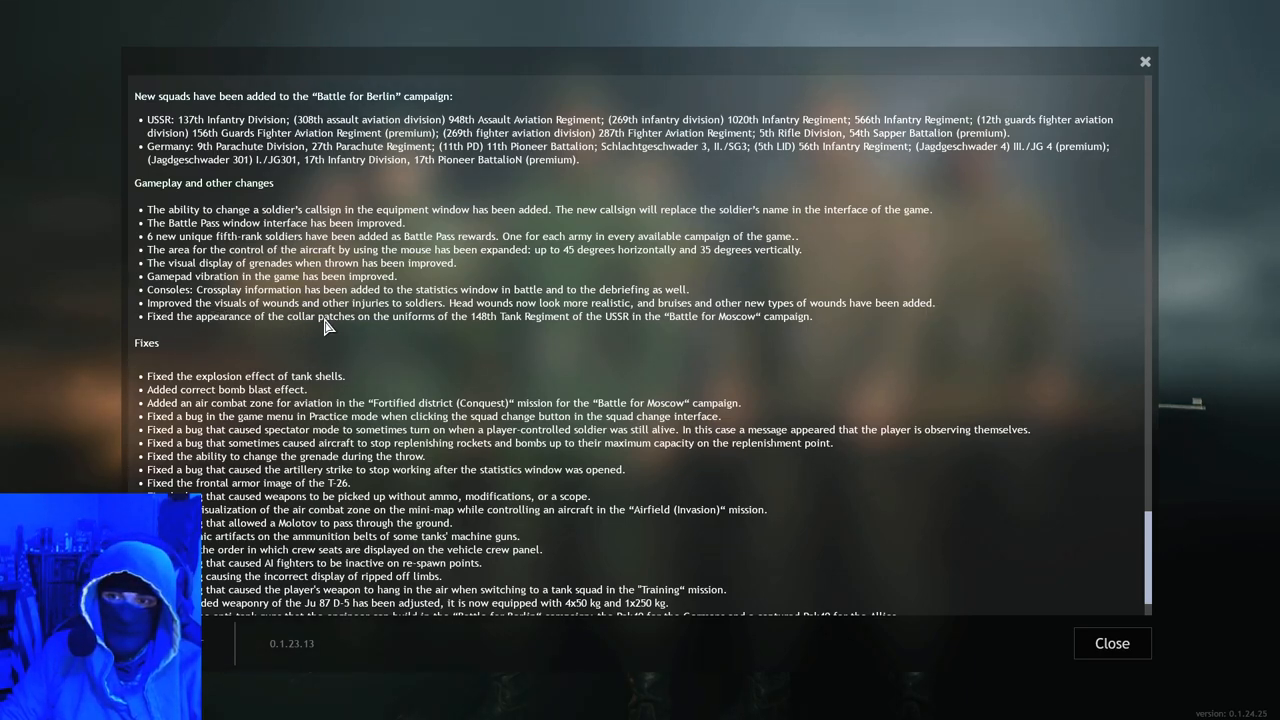
mouse_move(828, 324)
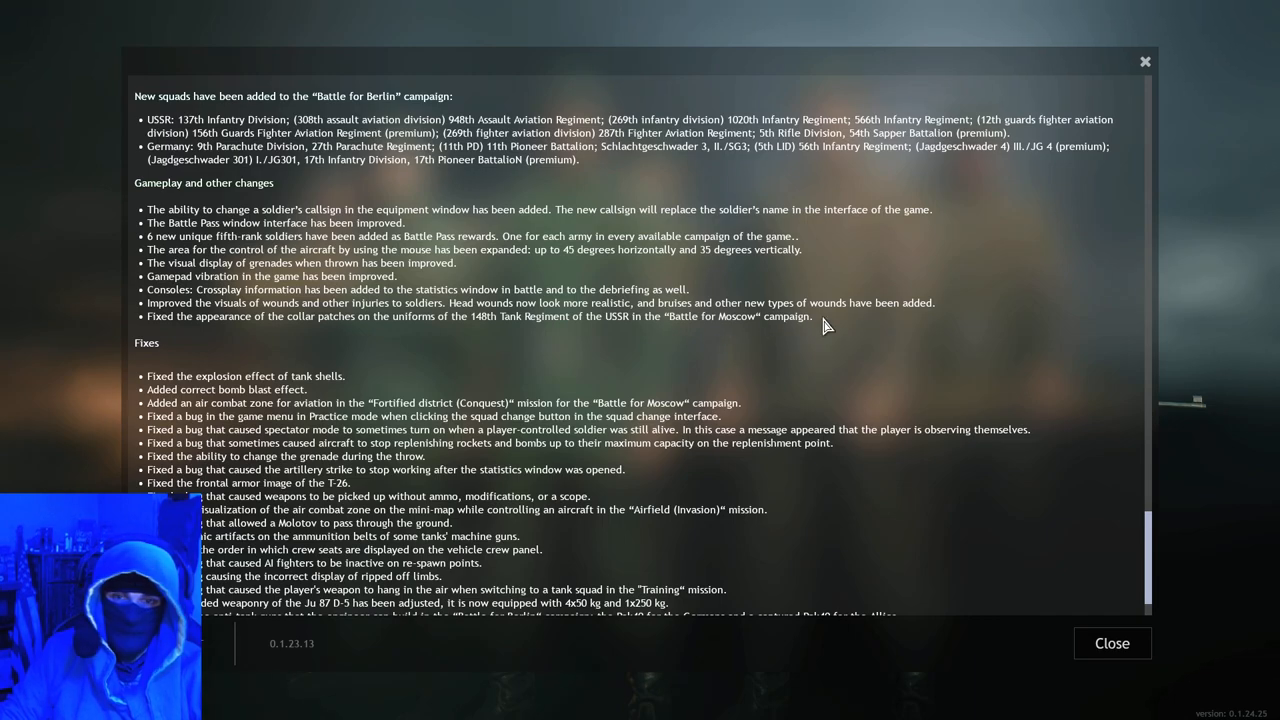
Step: Scroll to the bottom of the patch notes and close the window, returning to the Battle Pass rewards screen
scroll(down, 3)
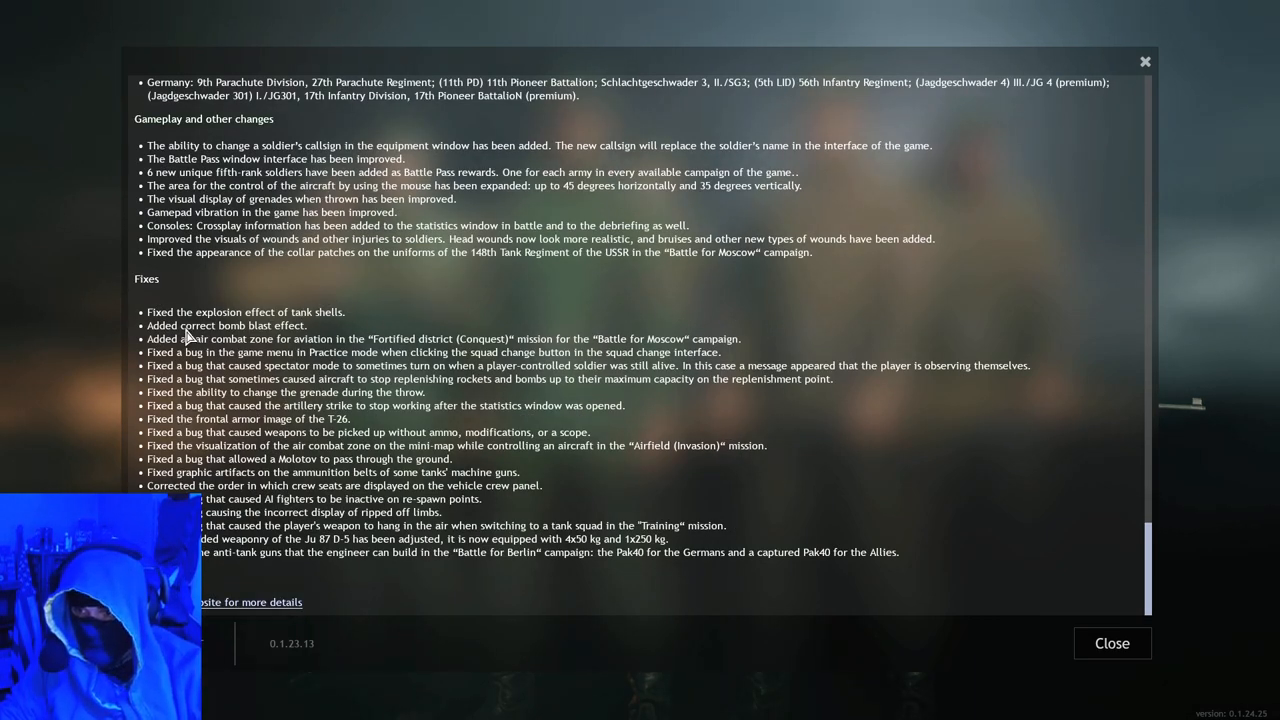
mouse_move(350, 324)
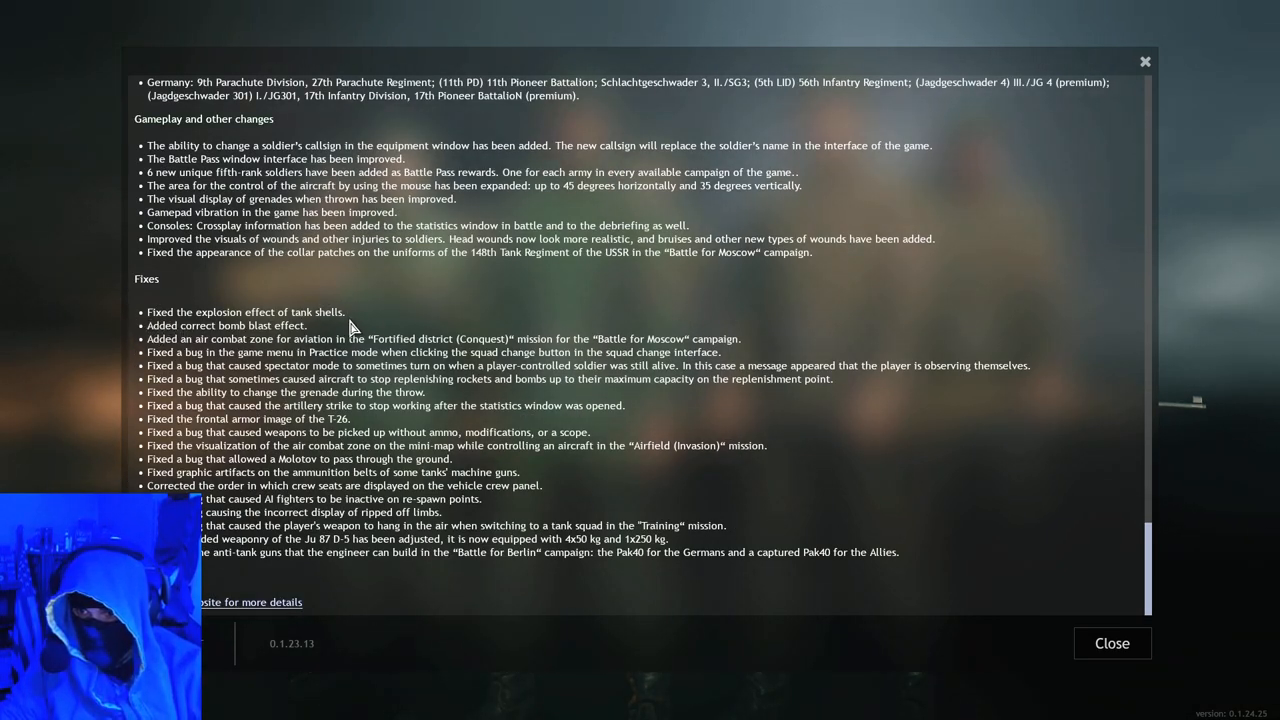
mouse_move(548, 414)
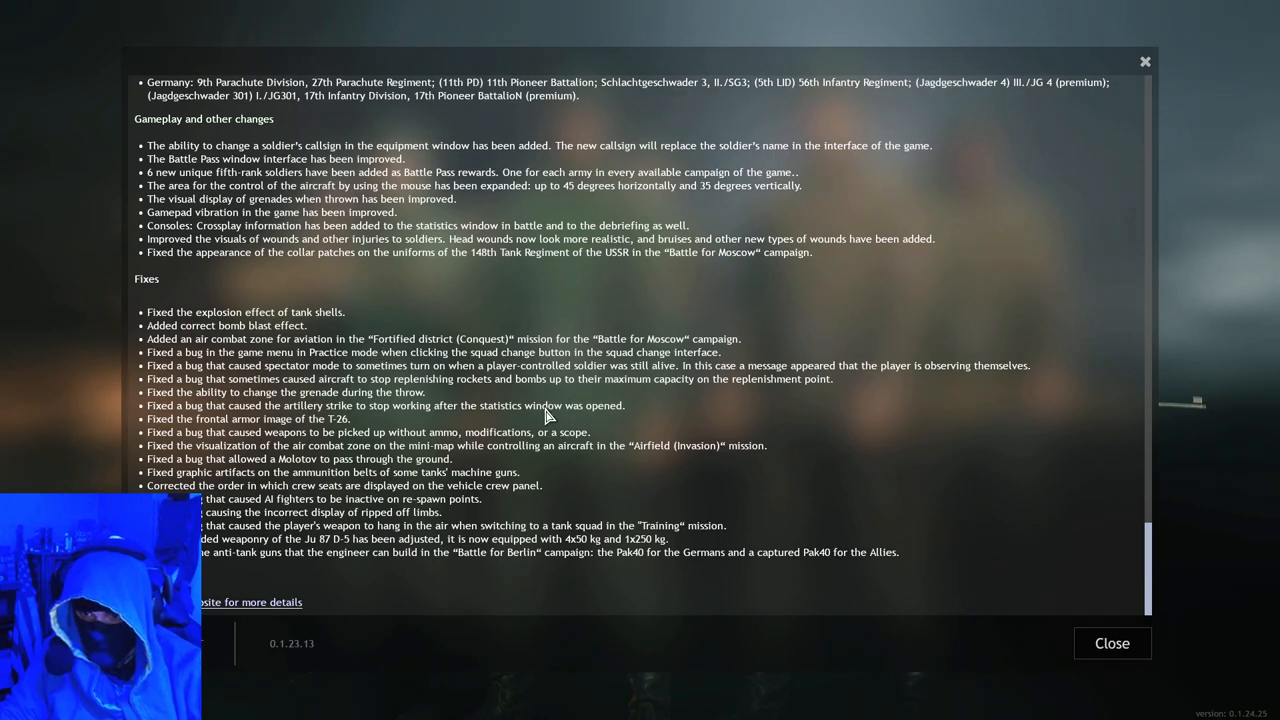
mouse_move(260, 410)
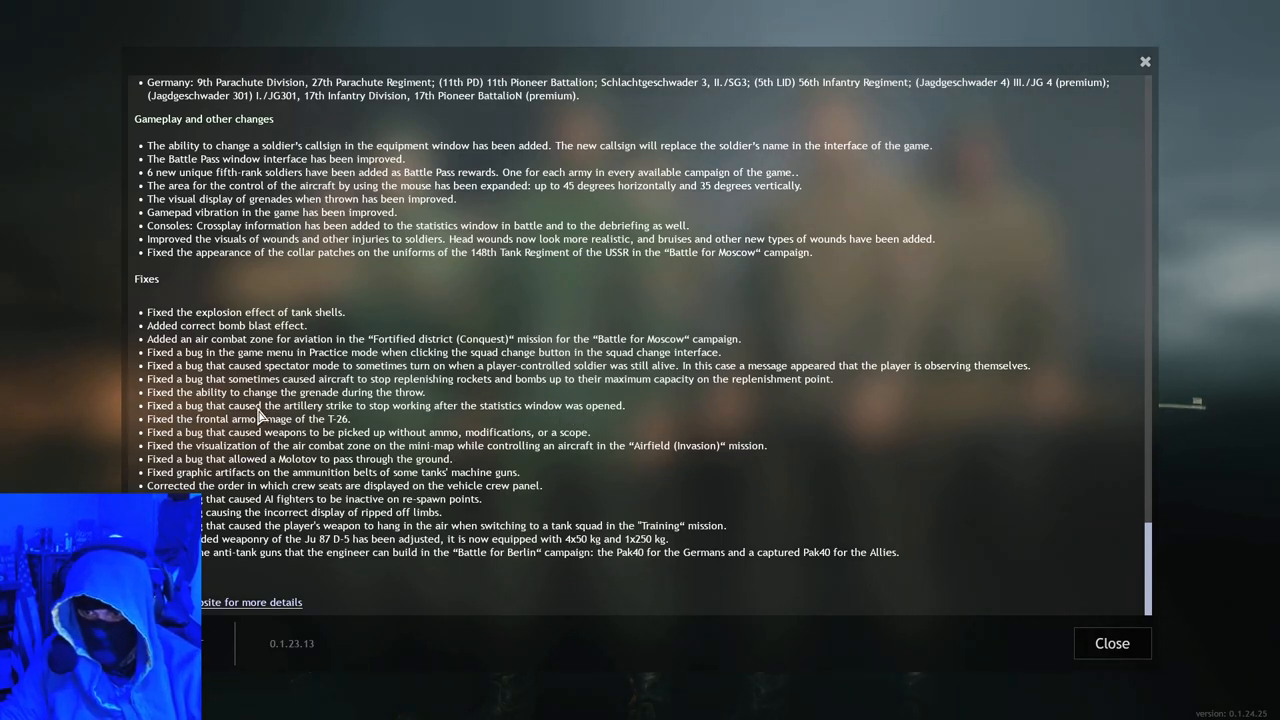
mouse_move(304, 560)
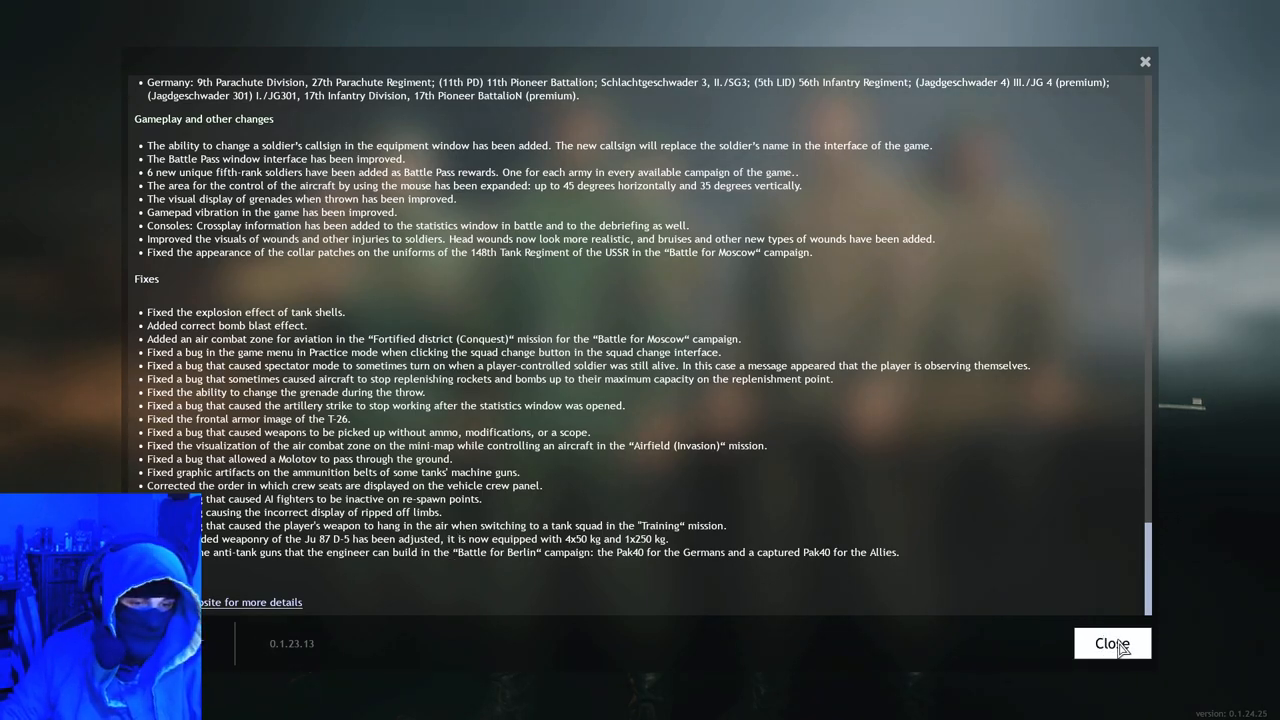
click(1112, 644)
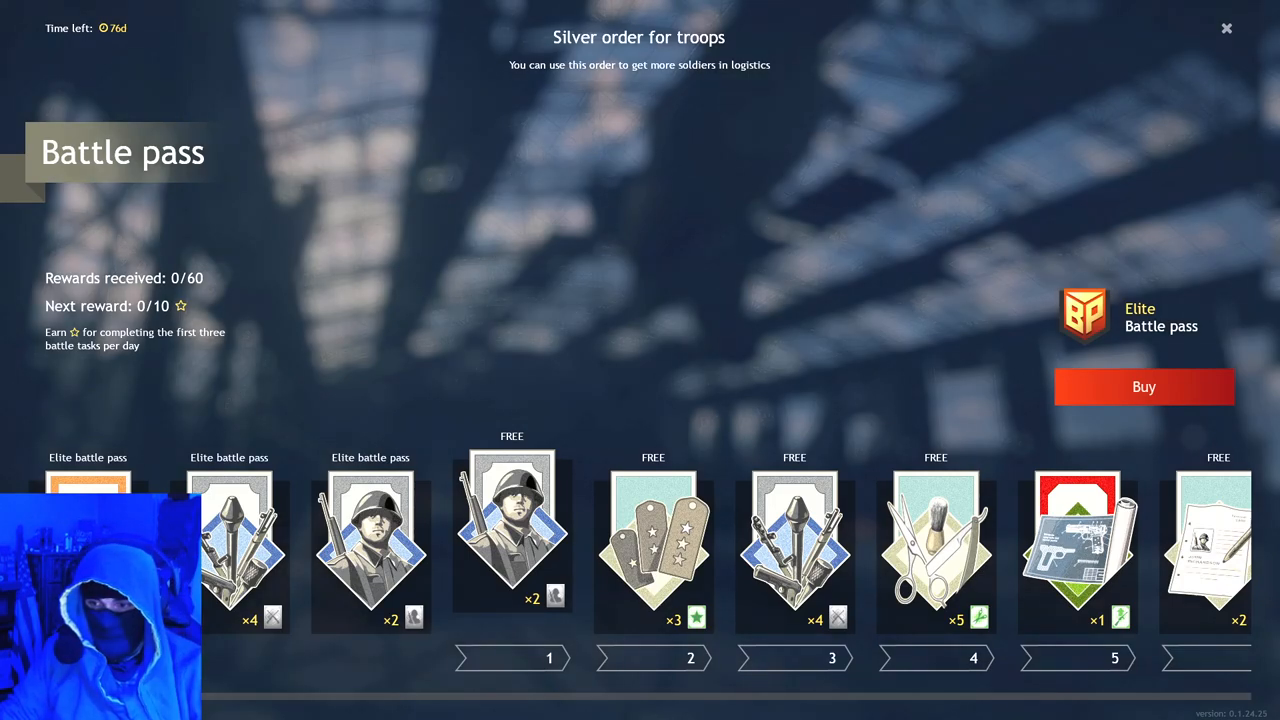
Step: Preview the final Battle Pass rewards: the soldier level up order and silver weaponry order
scroll(right, 3)
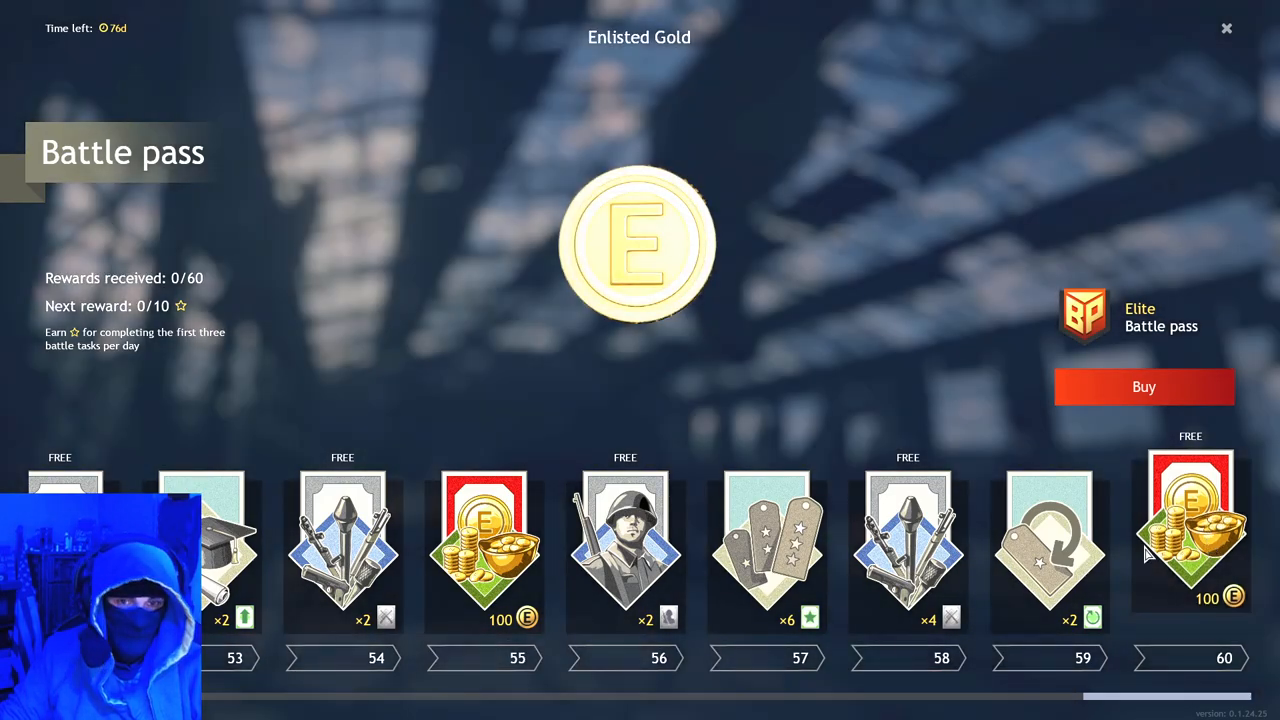
click(1048, 550)
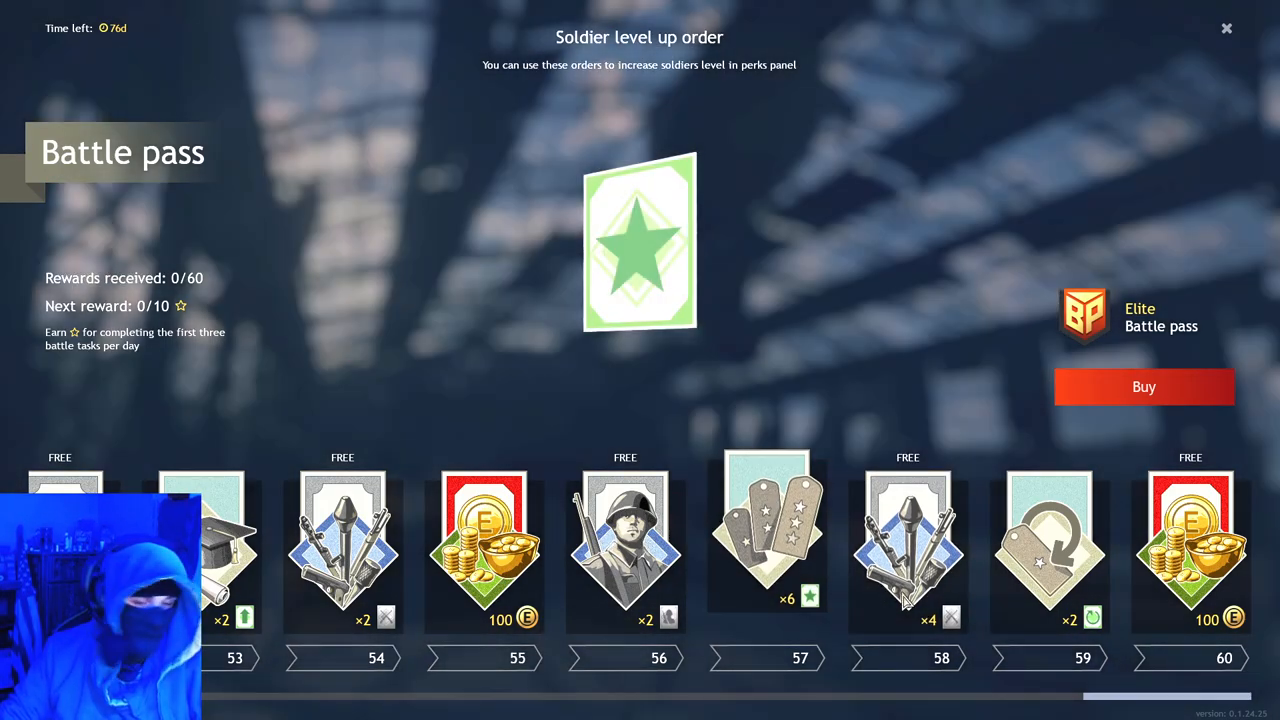
click(908, 544)
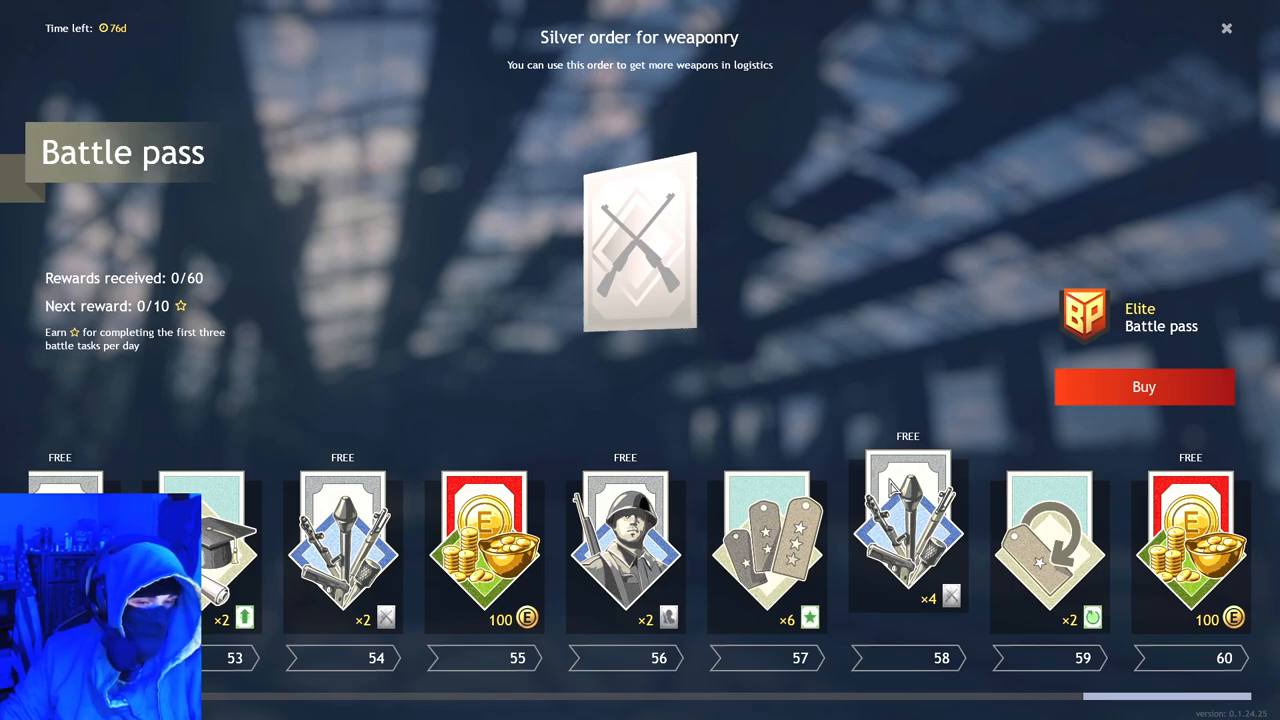
mouse_move(756, 536)
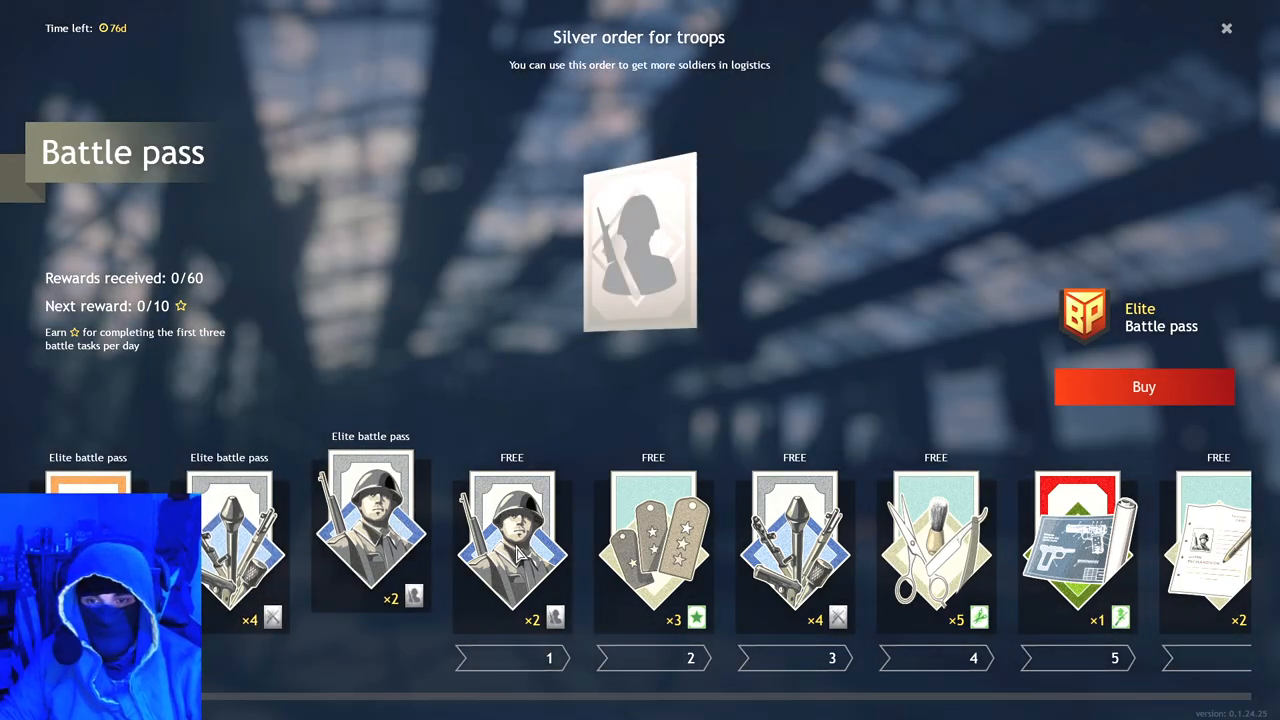
Step: Preview the early free rewards at levels 2, 3 (weaponry order) and 4 (appearance change order)
click(652, 550)
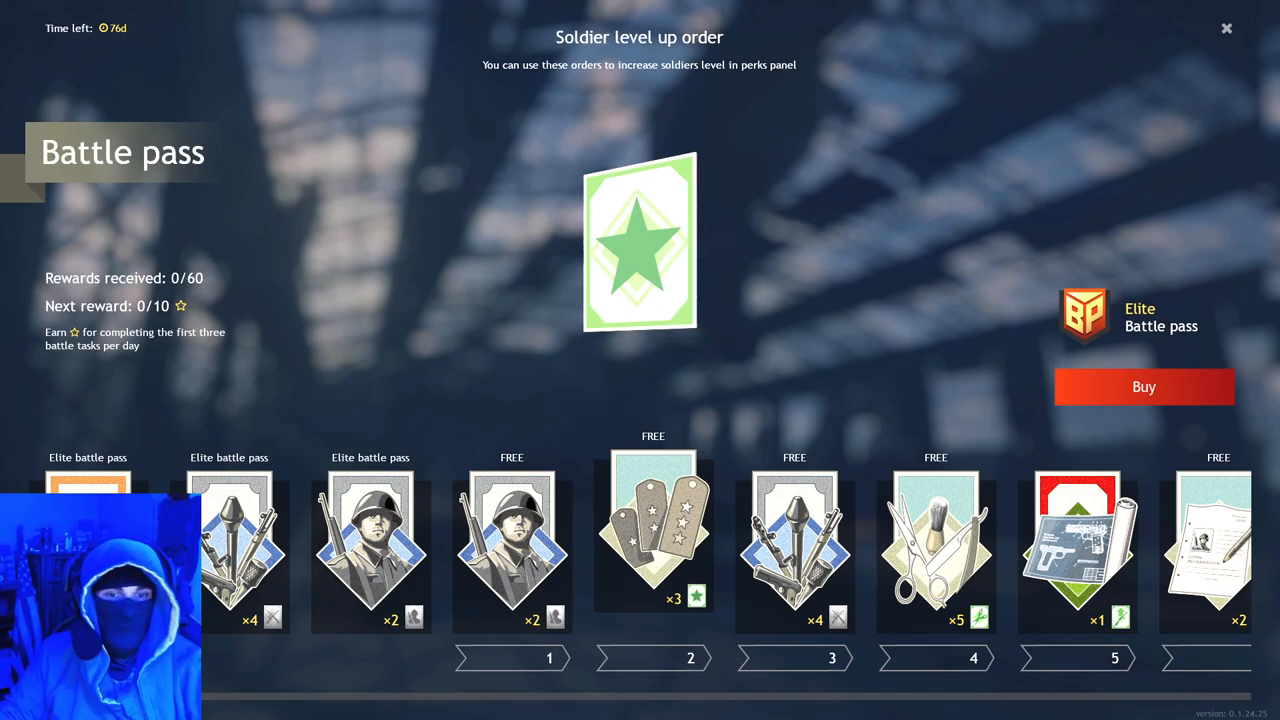
mouse_move(584, 444)
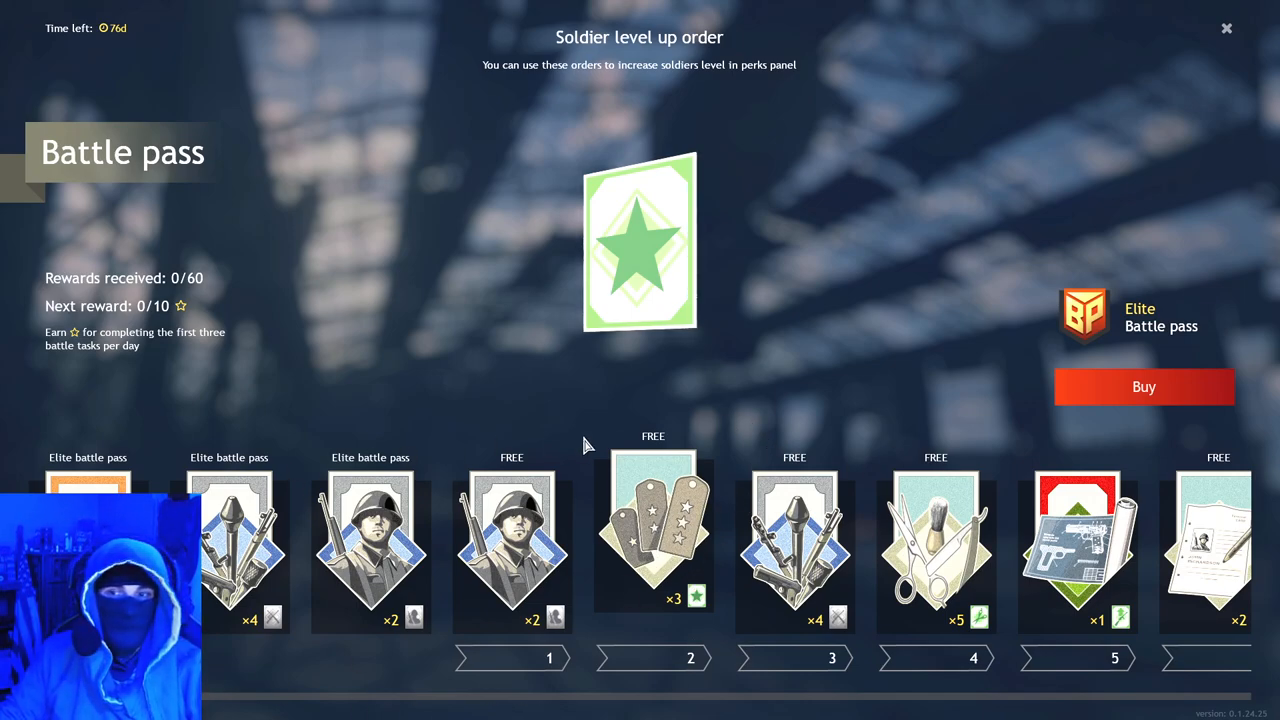
mouse_move(780, 556)
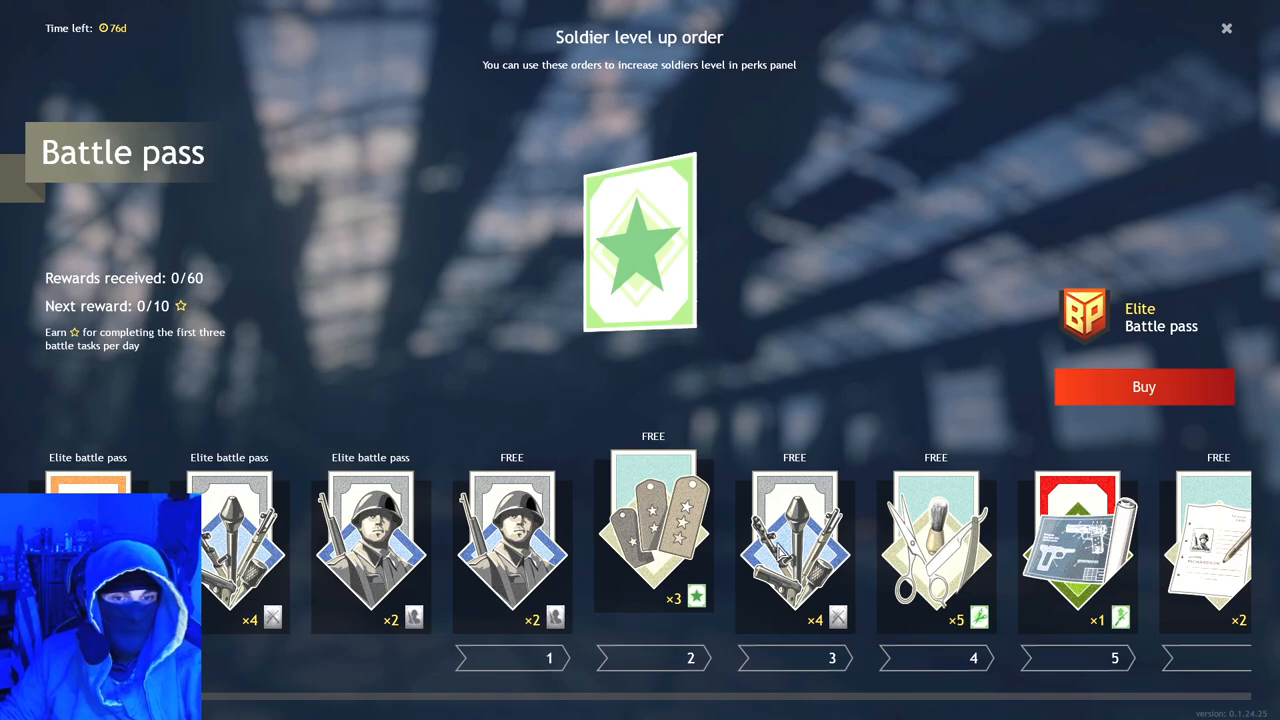
mouse_move(810, 550)
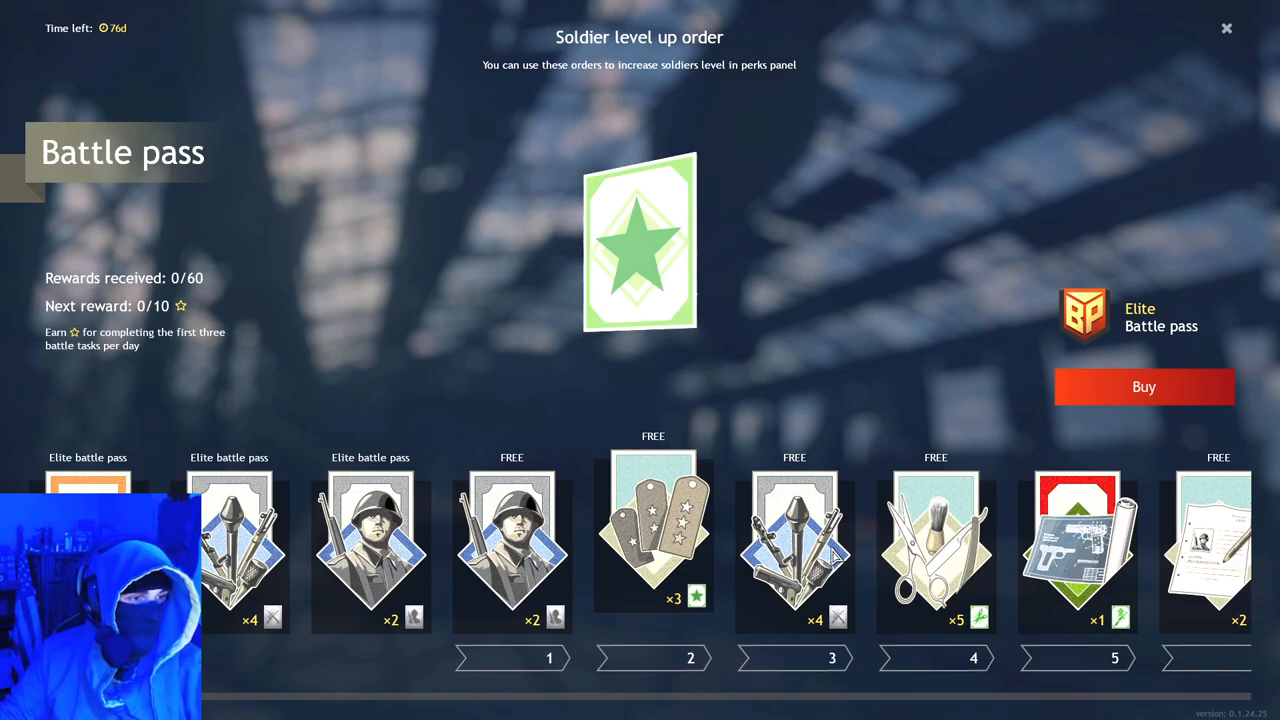
click(792, 540)
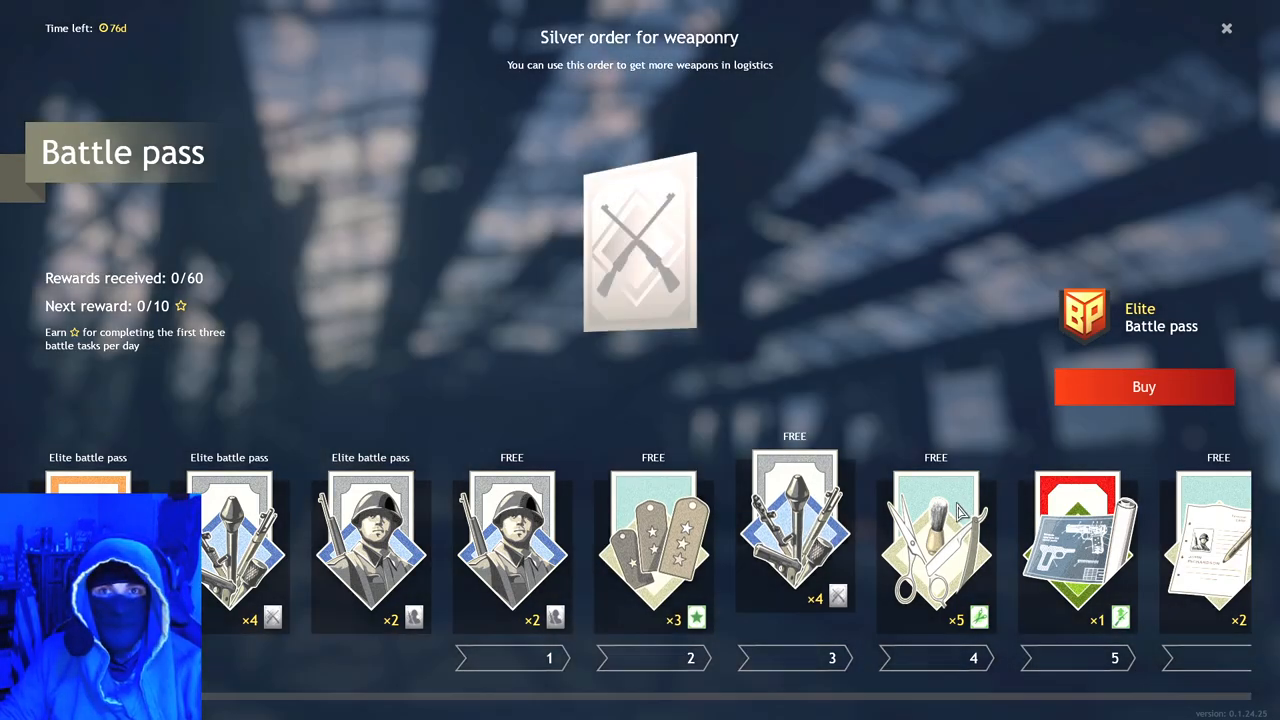
click(936, 550)
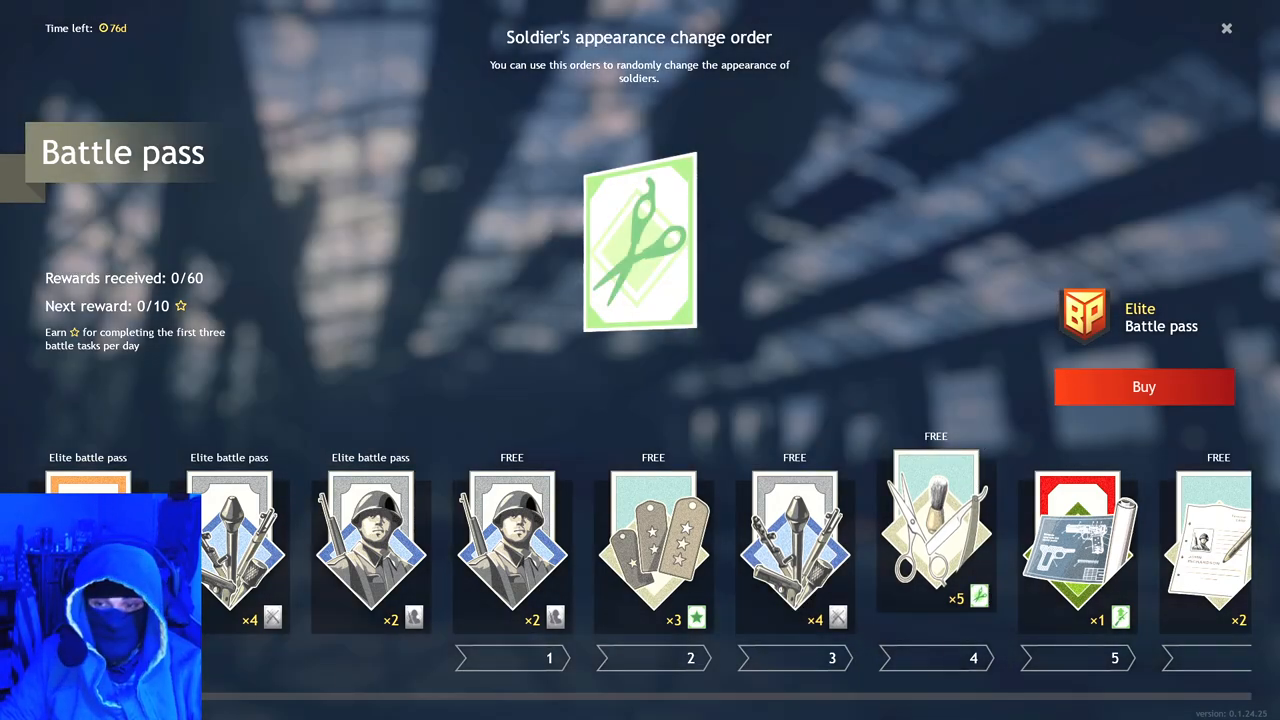
Step: Move along the reward track and preview the weapon upgrade order reward
scroll(right, 3)
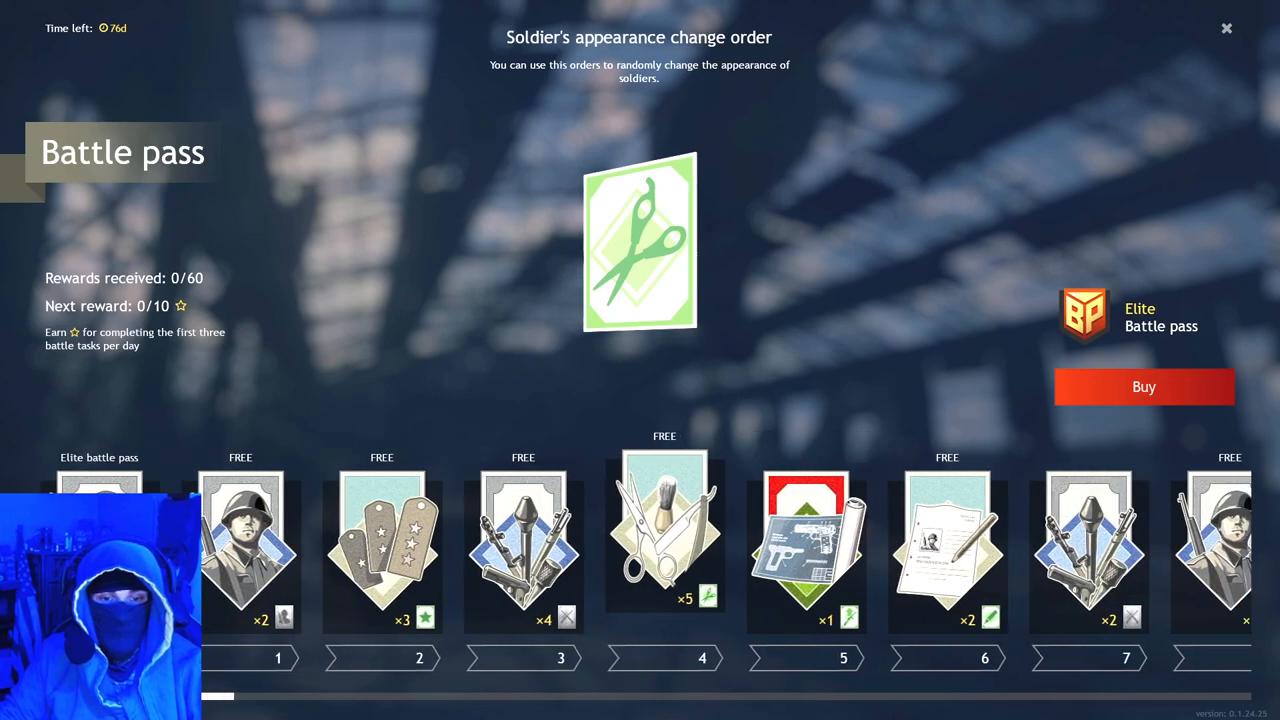
scroll(right, 3)
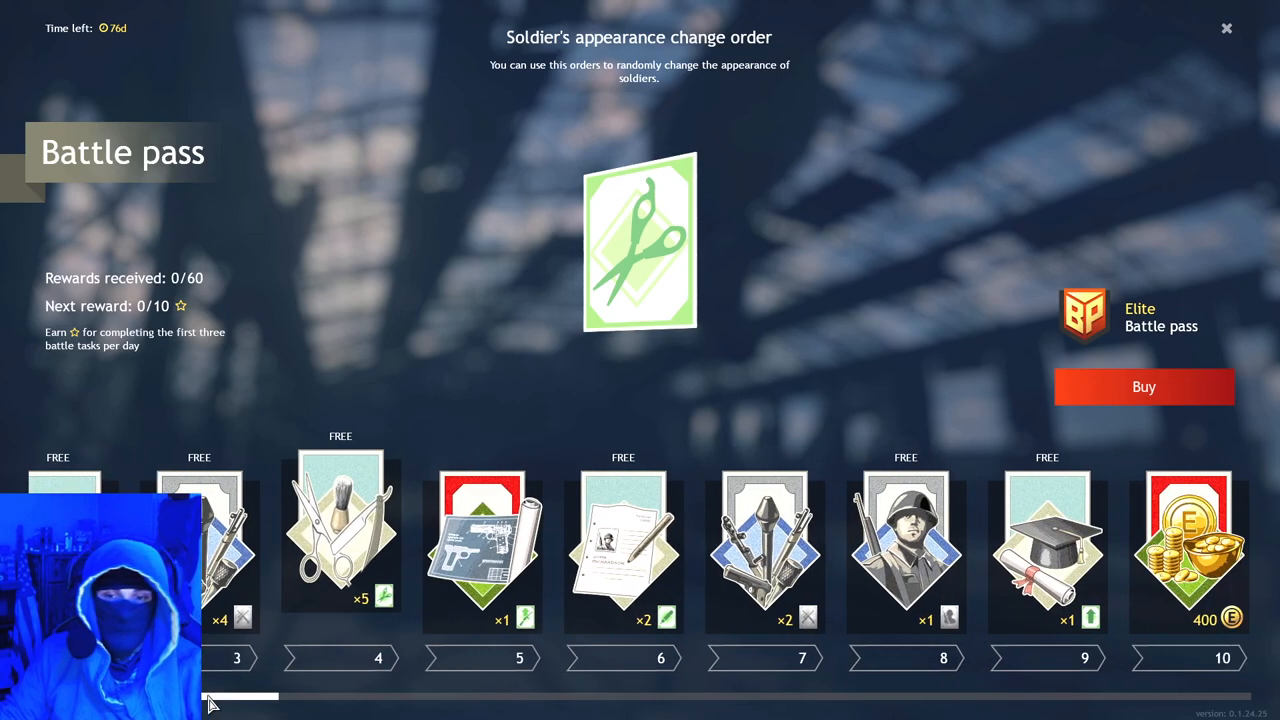
scroll(right, 3)
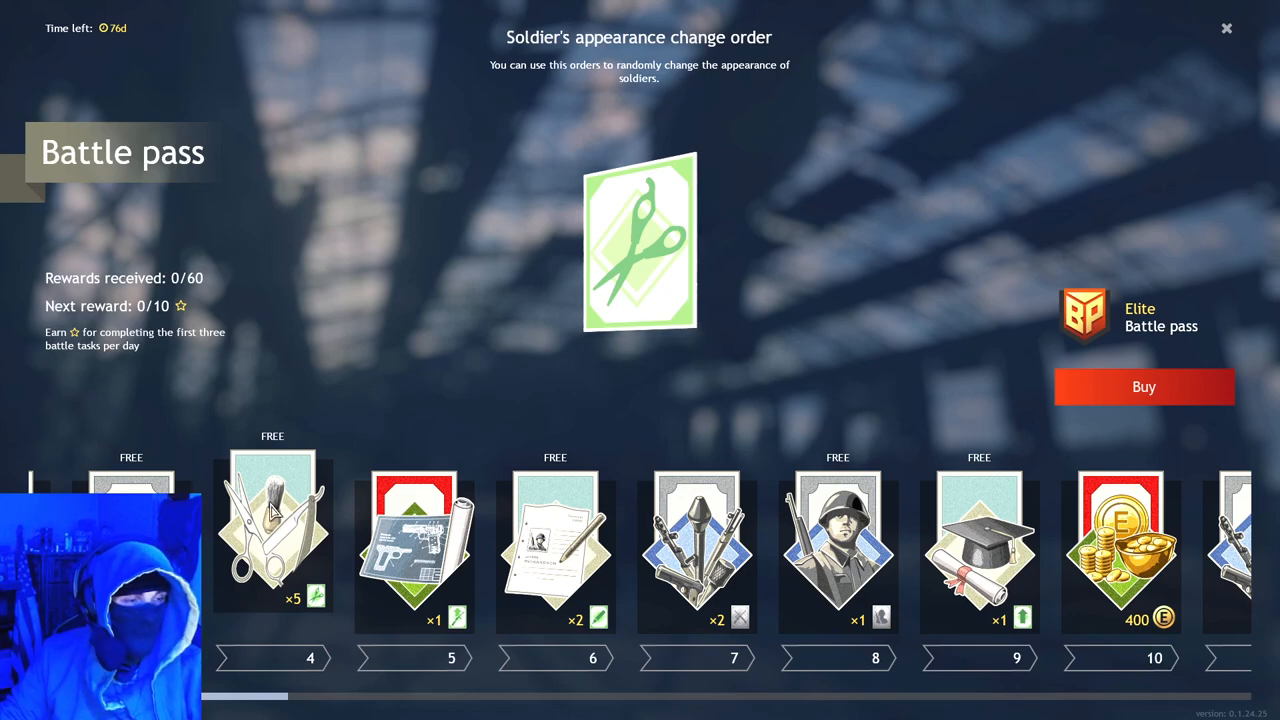
mouse_move(430, 544)
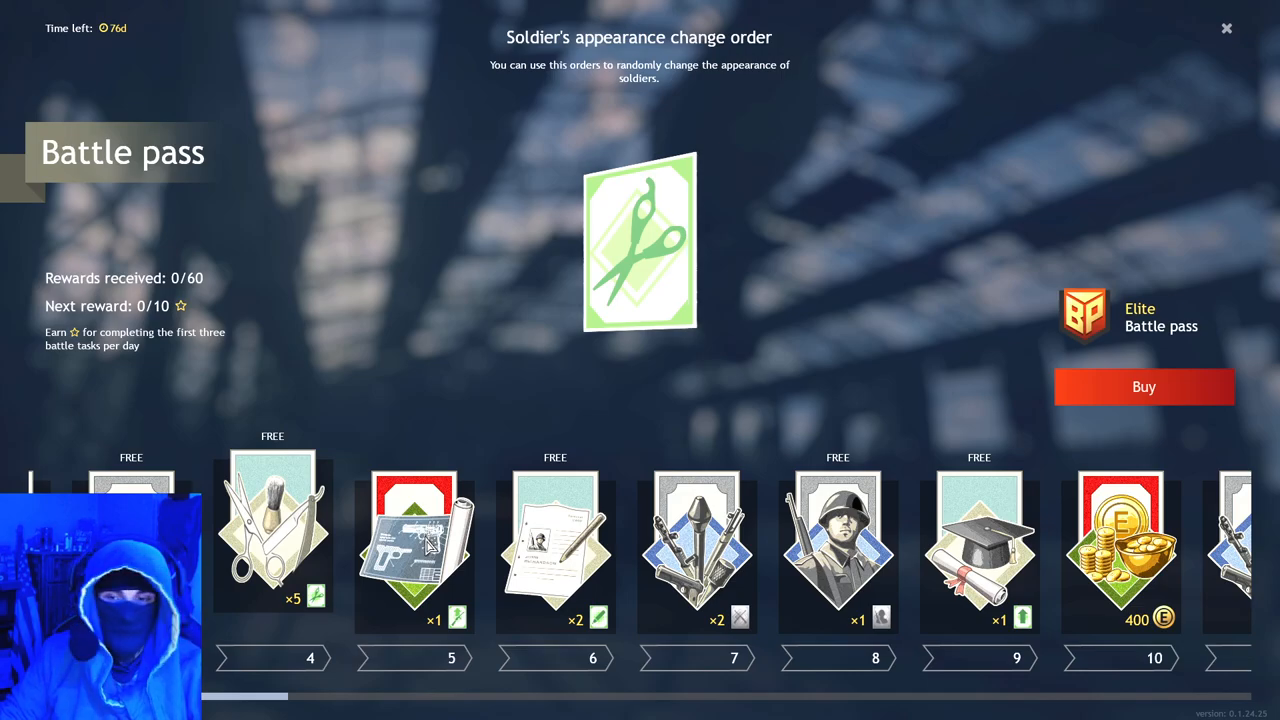
click(412, 544)
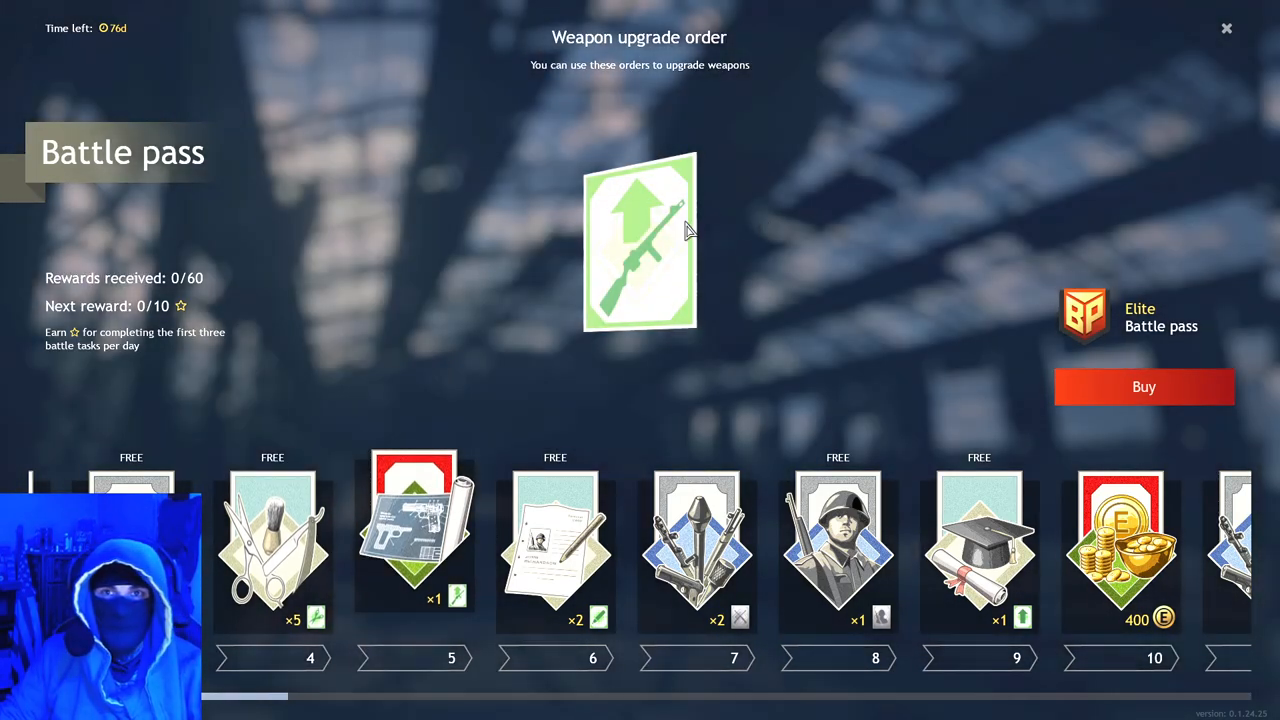
scroll(right, 3)
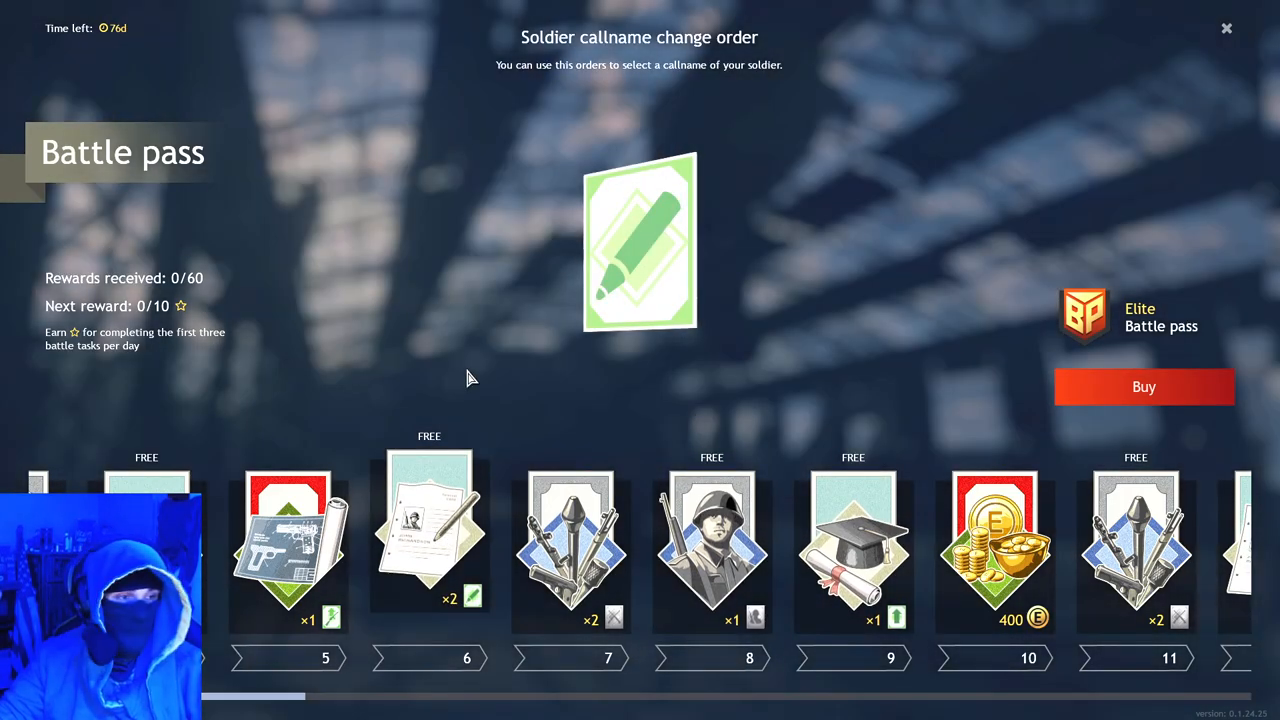
mouse_move(388, 432)
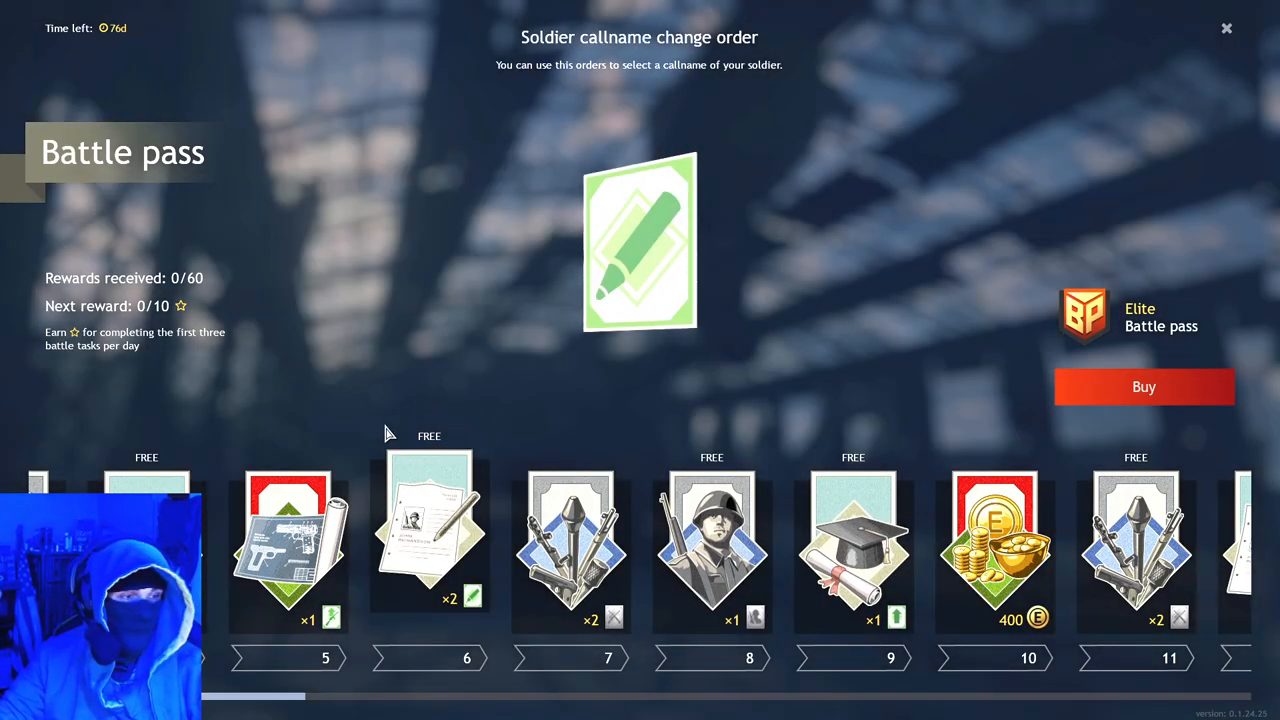
mouse_move(500, 436)
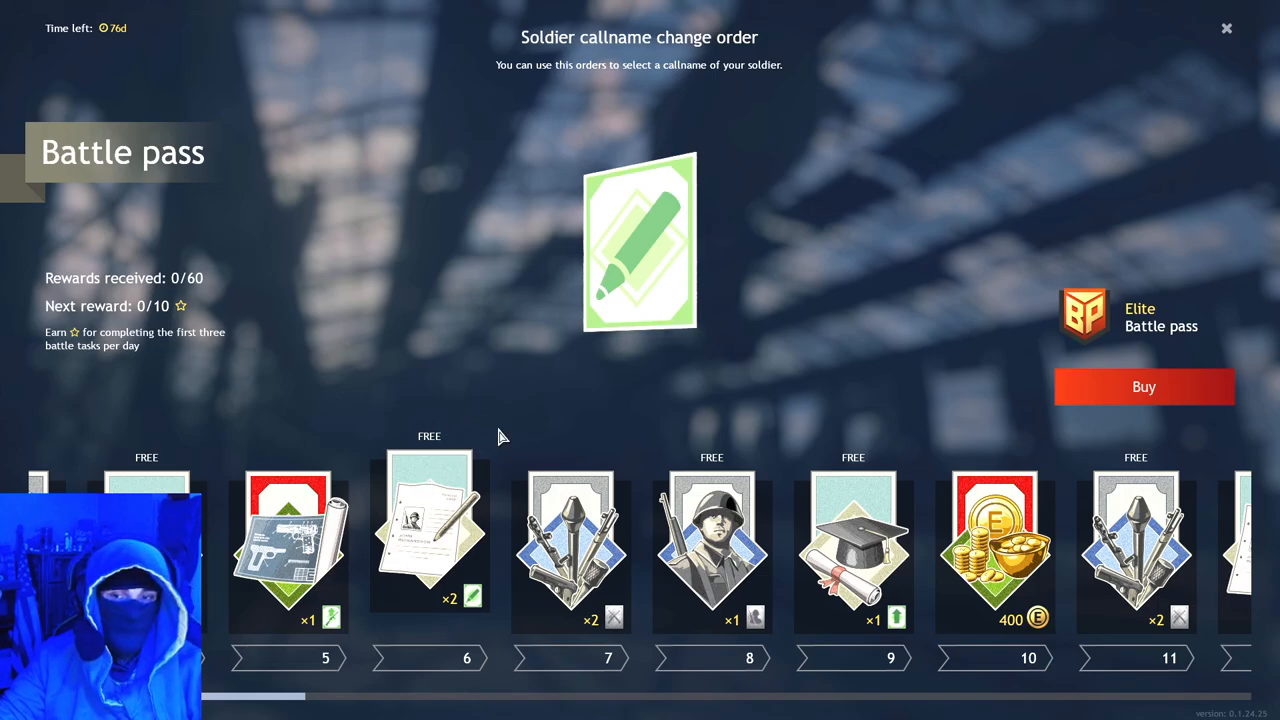
Step: Preview the silver order for troops and academy target training order rewards
click(712, 540)
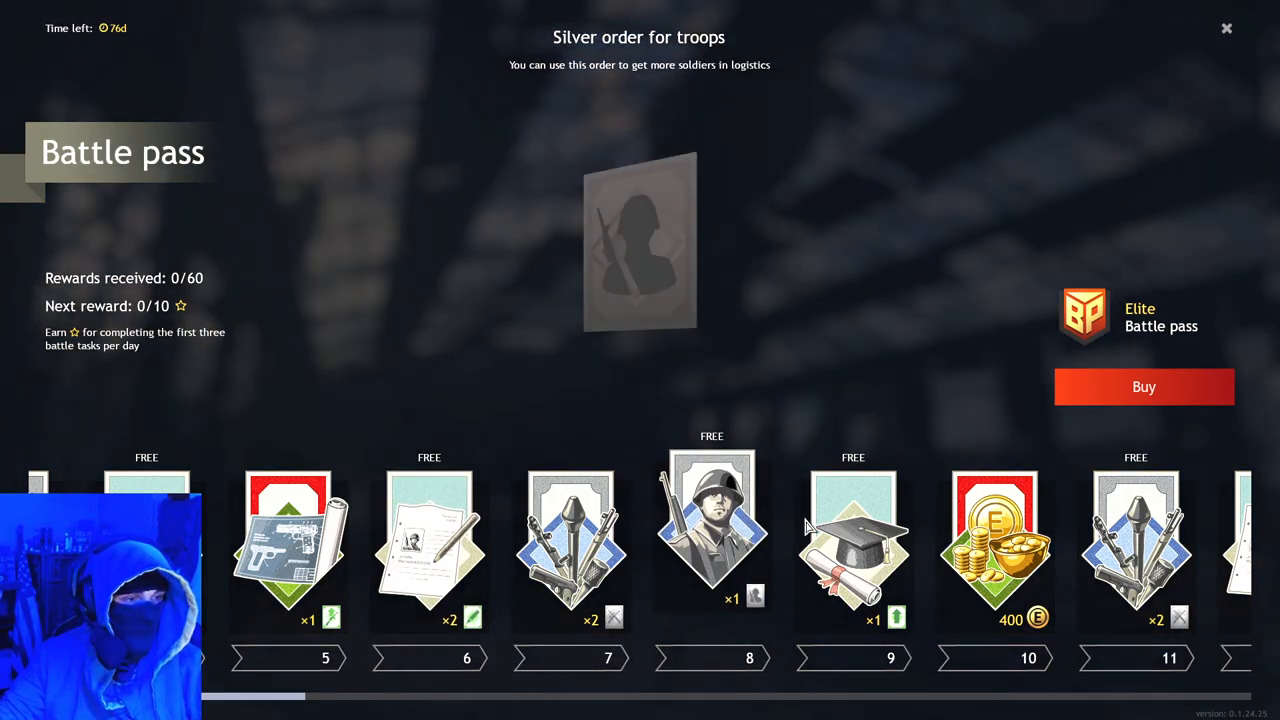
click(852, 530)
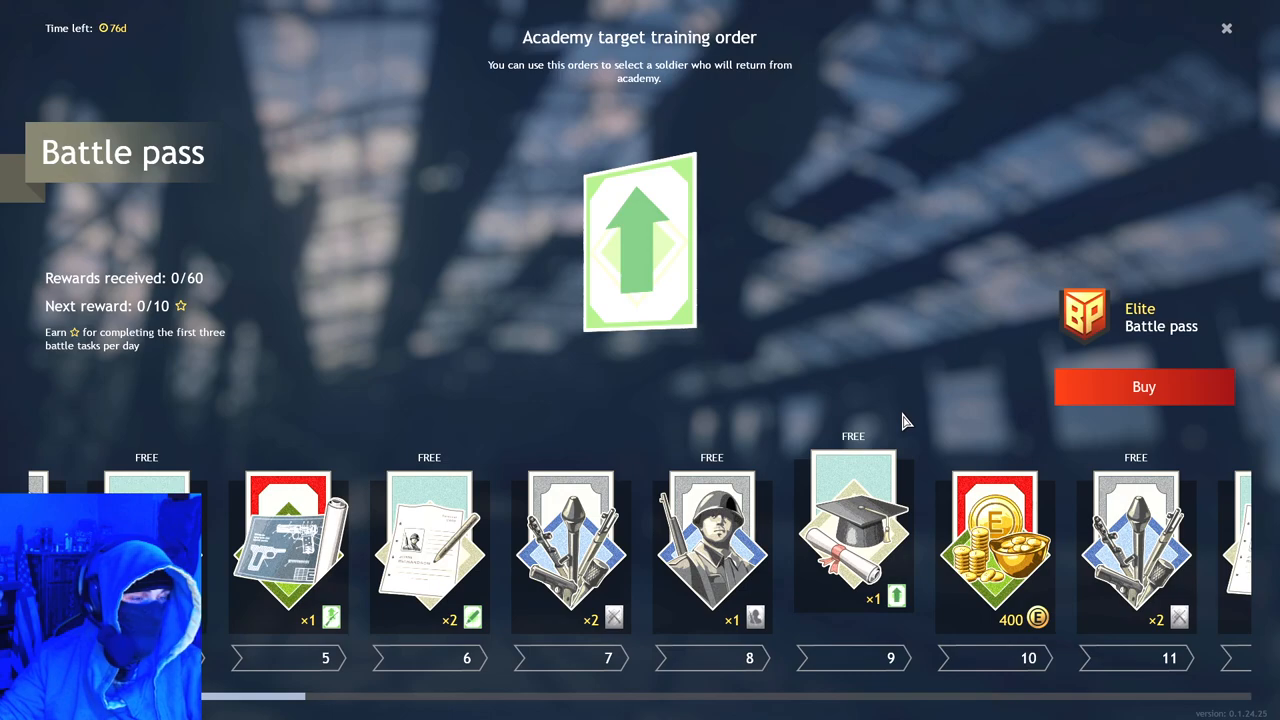
mouse_move(728, 582)
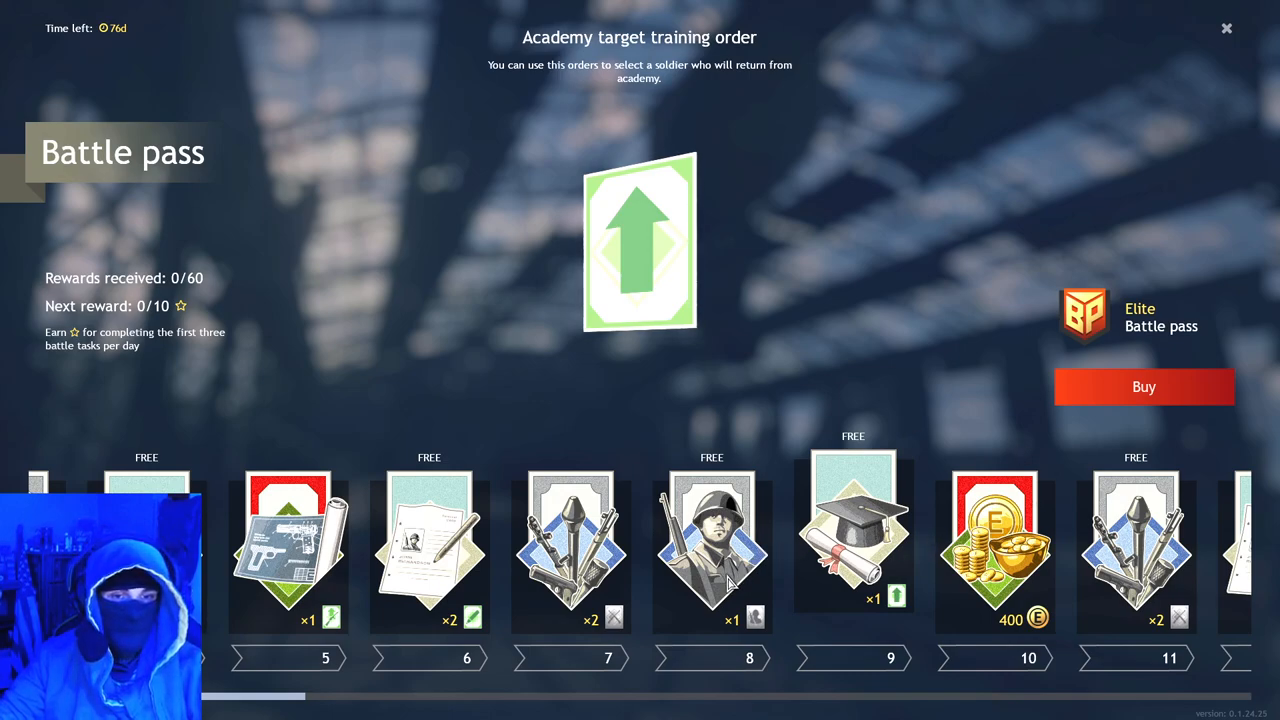
scroll(right, 3)
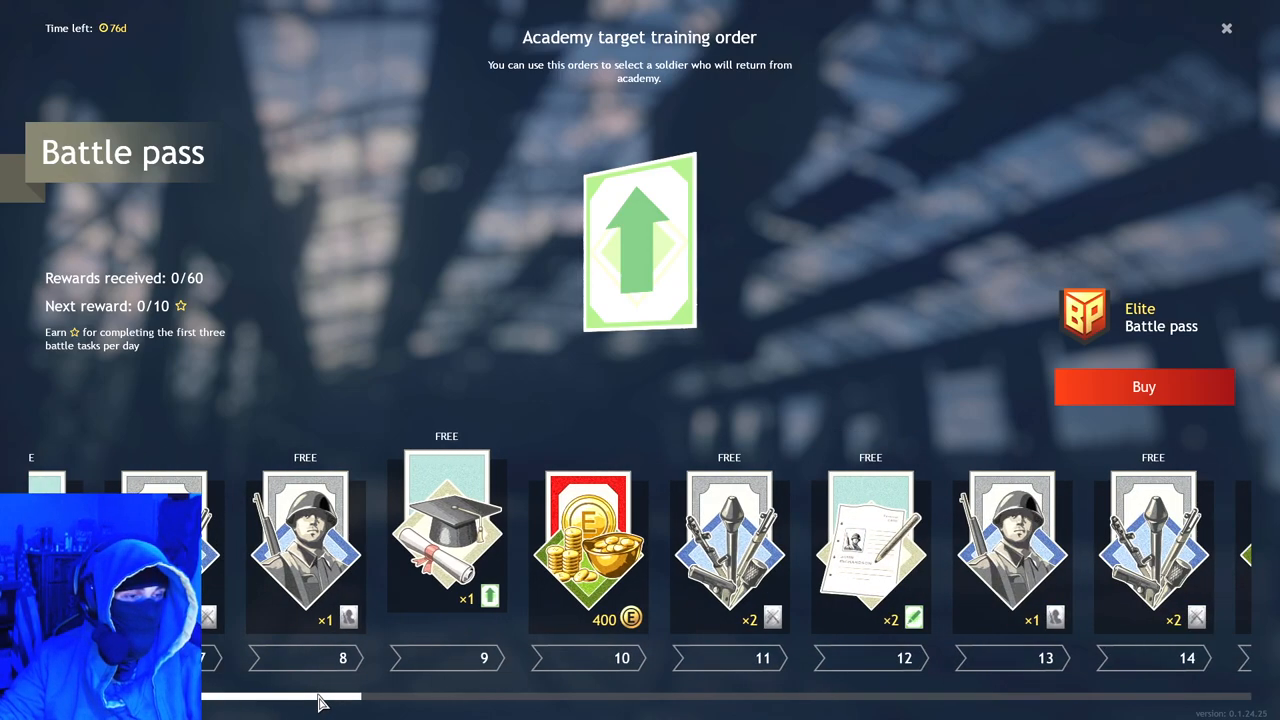
scroll(right, 3)
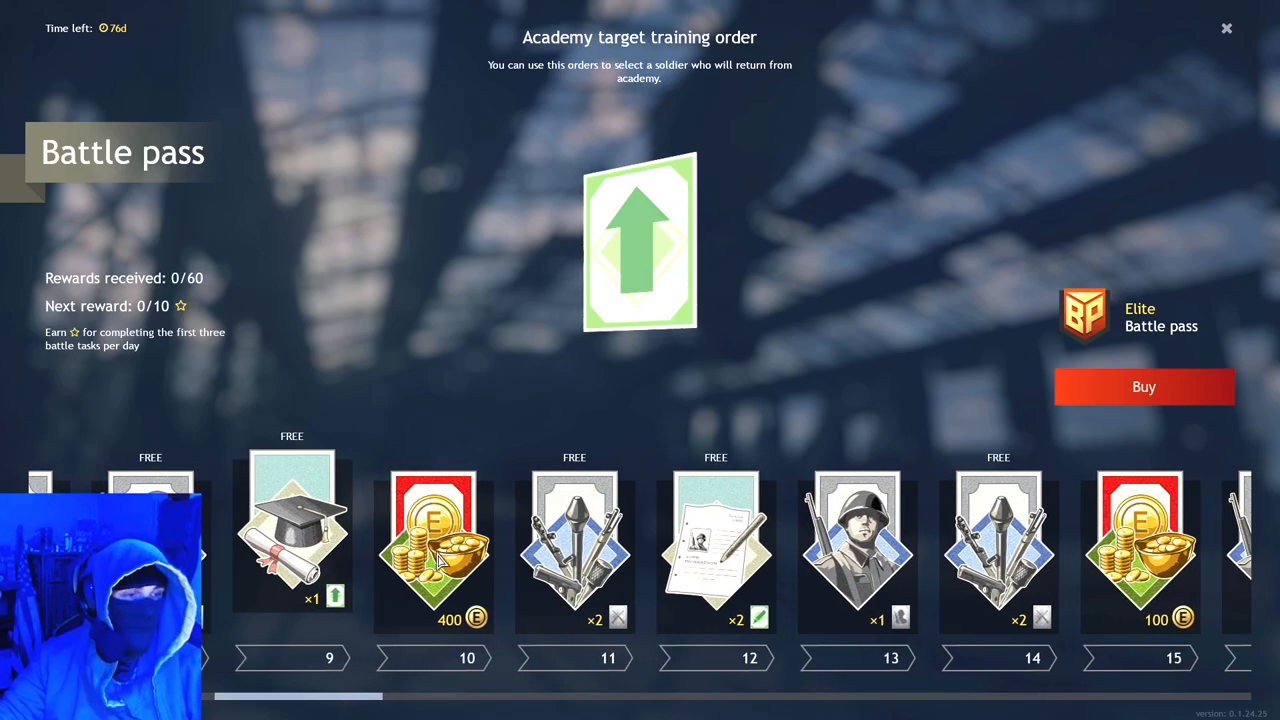
Step: Preview the silver weaponry order and soldier callname change order, moving on toward Enlisted Gold
click(574, 550)
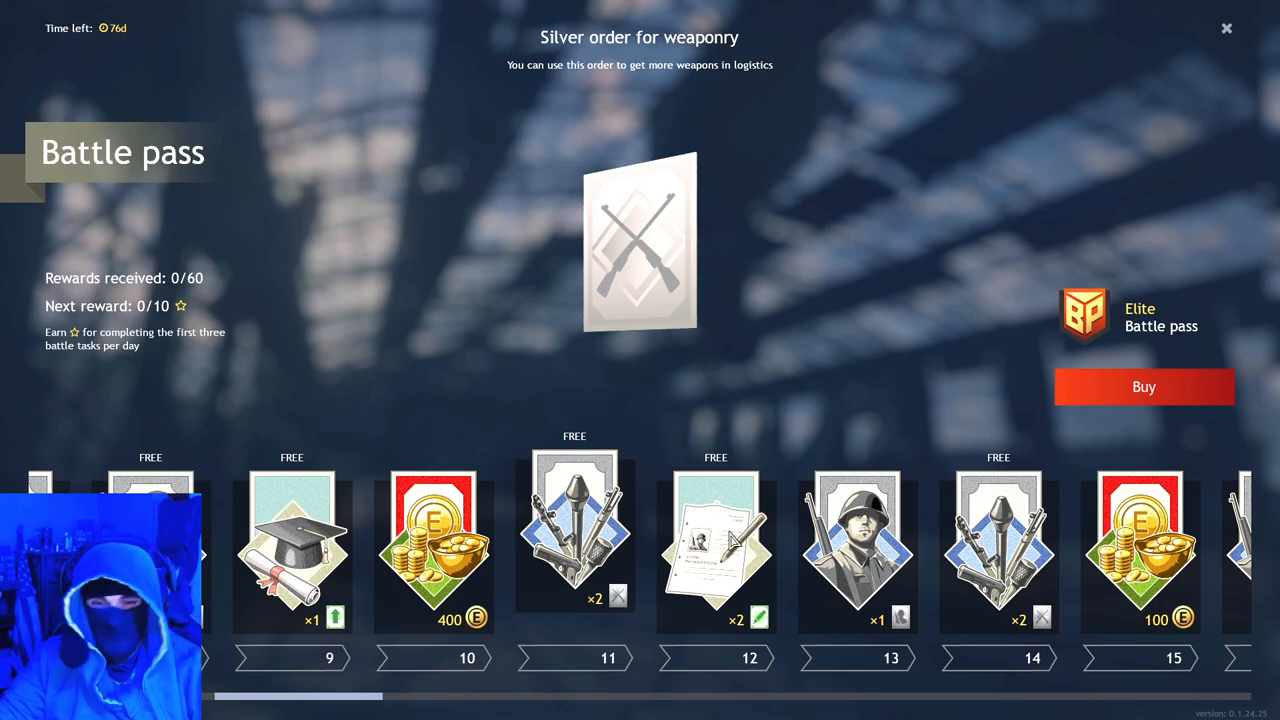
click(716, 540)
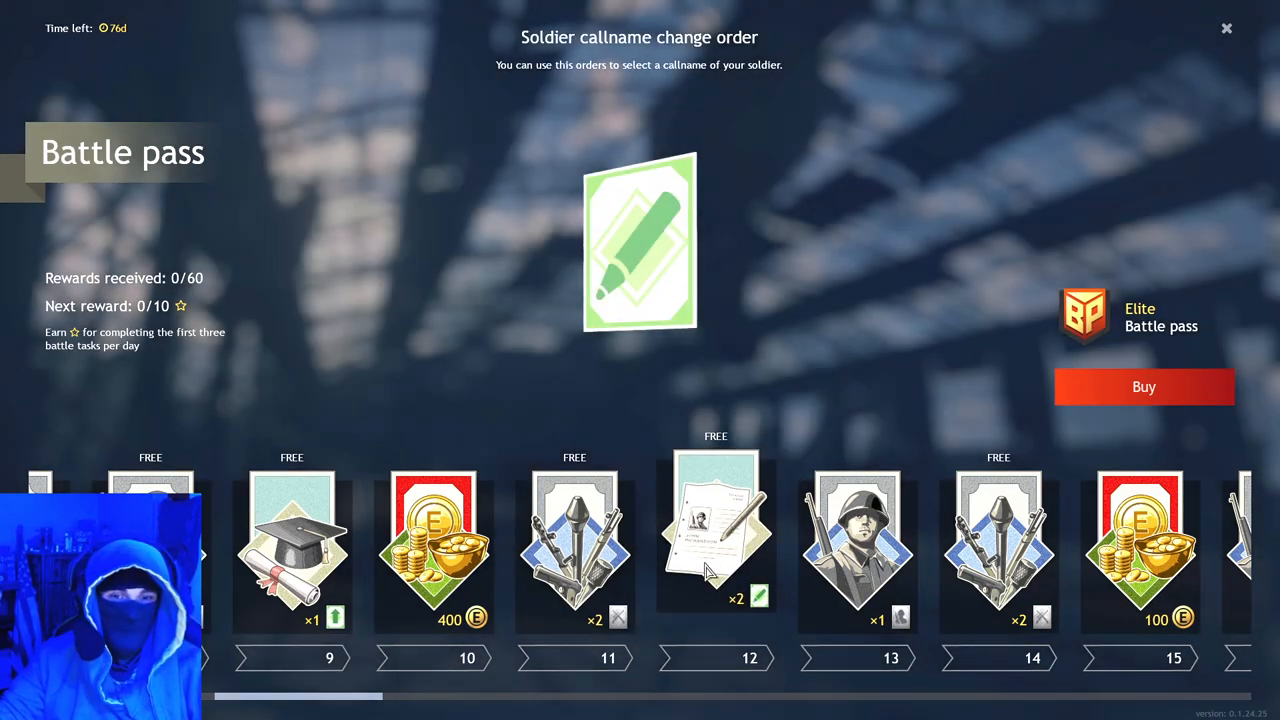
scroll(right, 3)
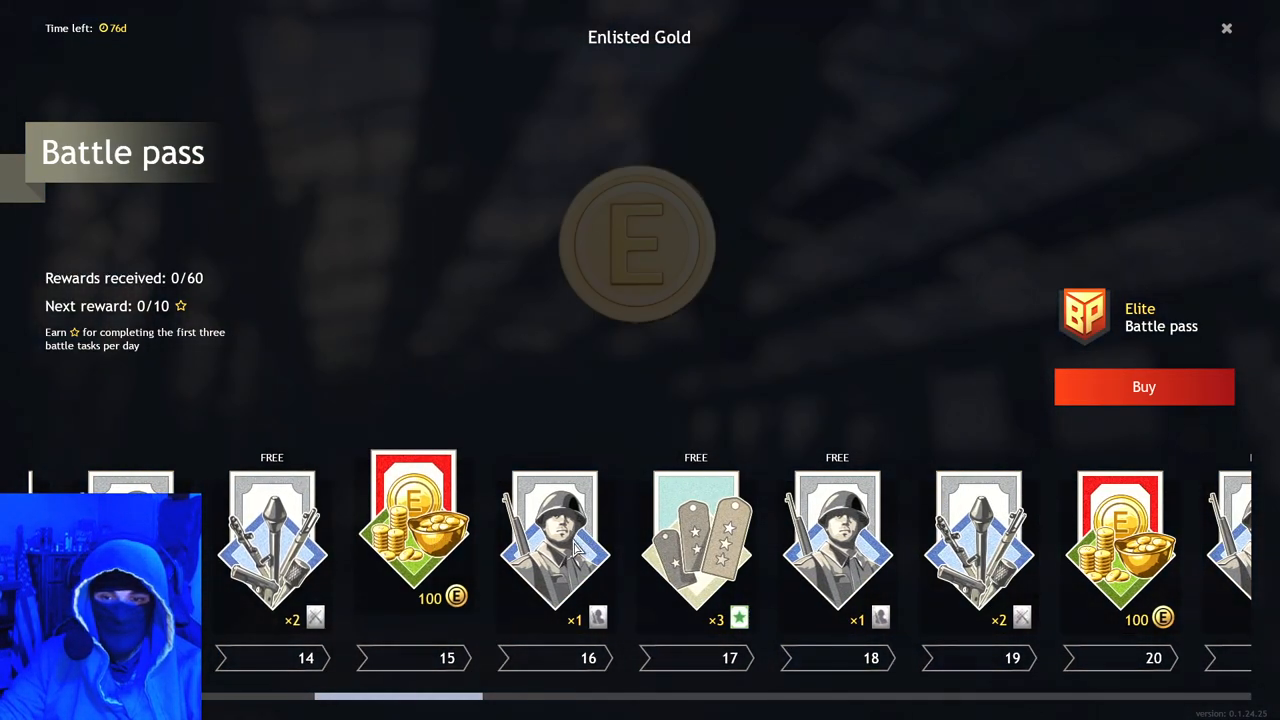
Step: Preview the soldier level up order, silver troops order and silver weaponry order rewards
click(696, 540)
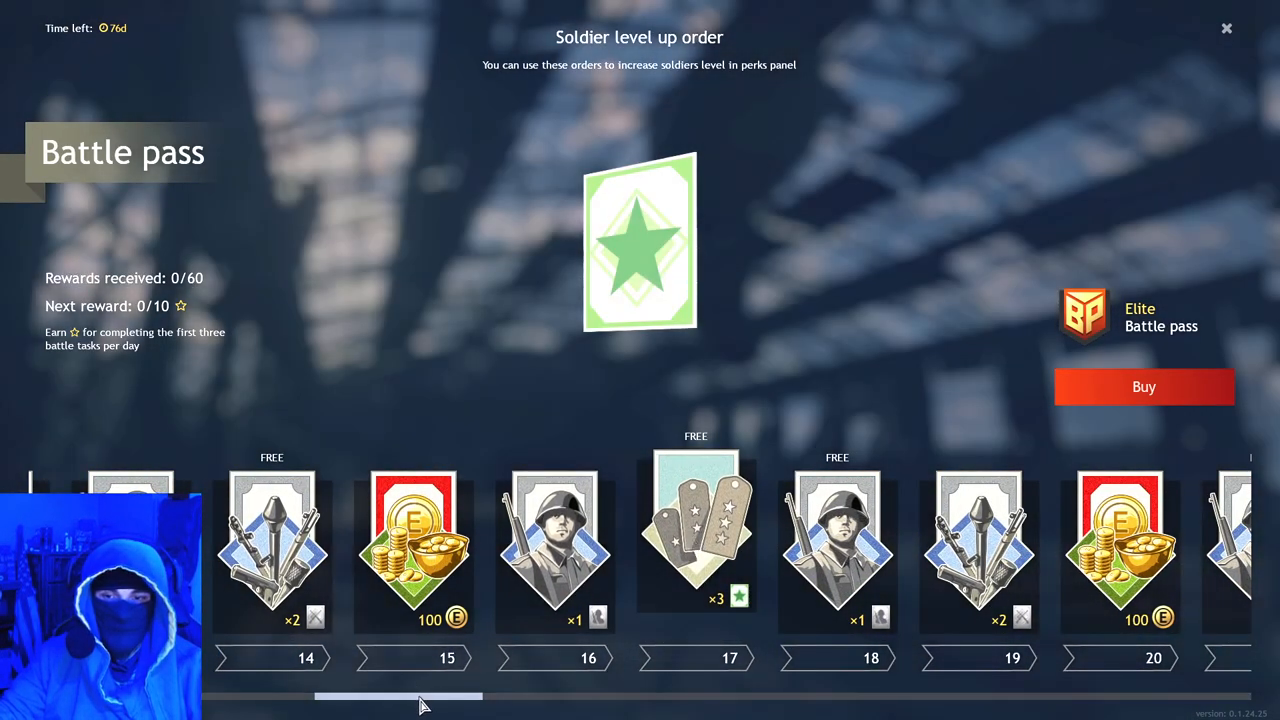
scroll(right, 3)
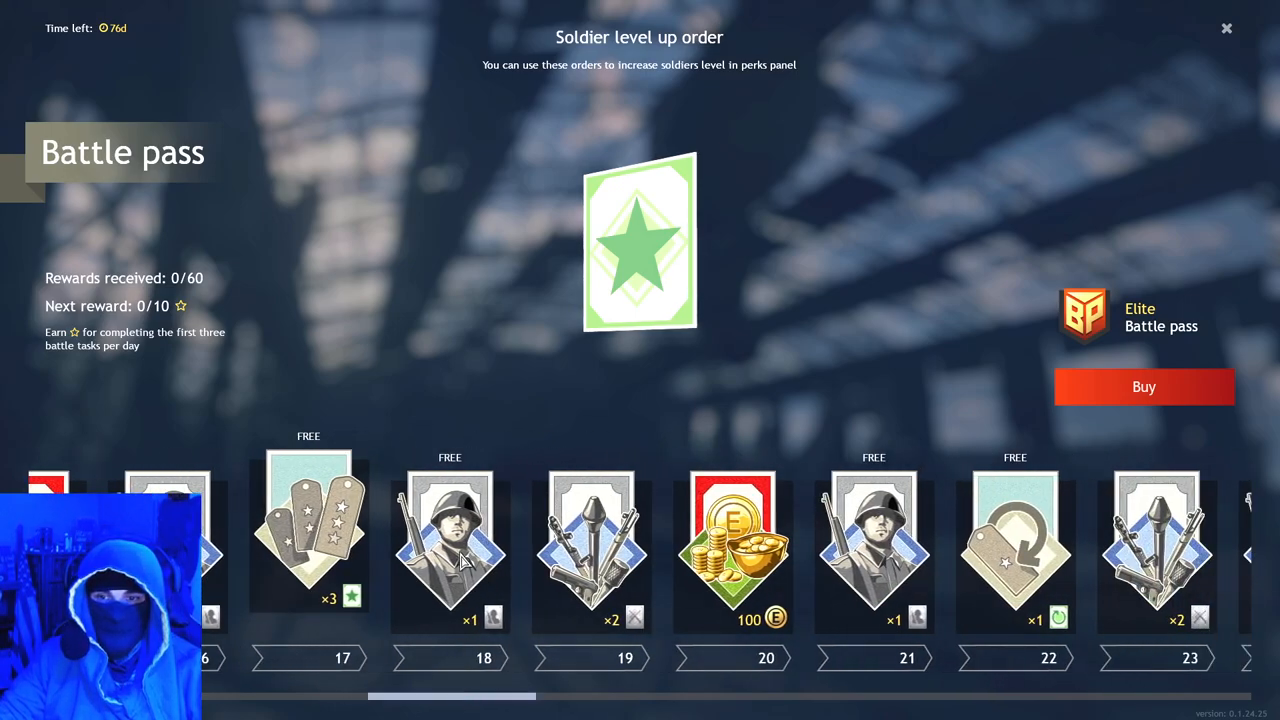
click(590, 540)
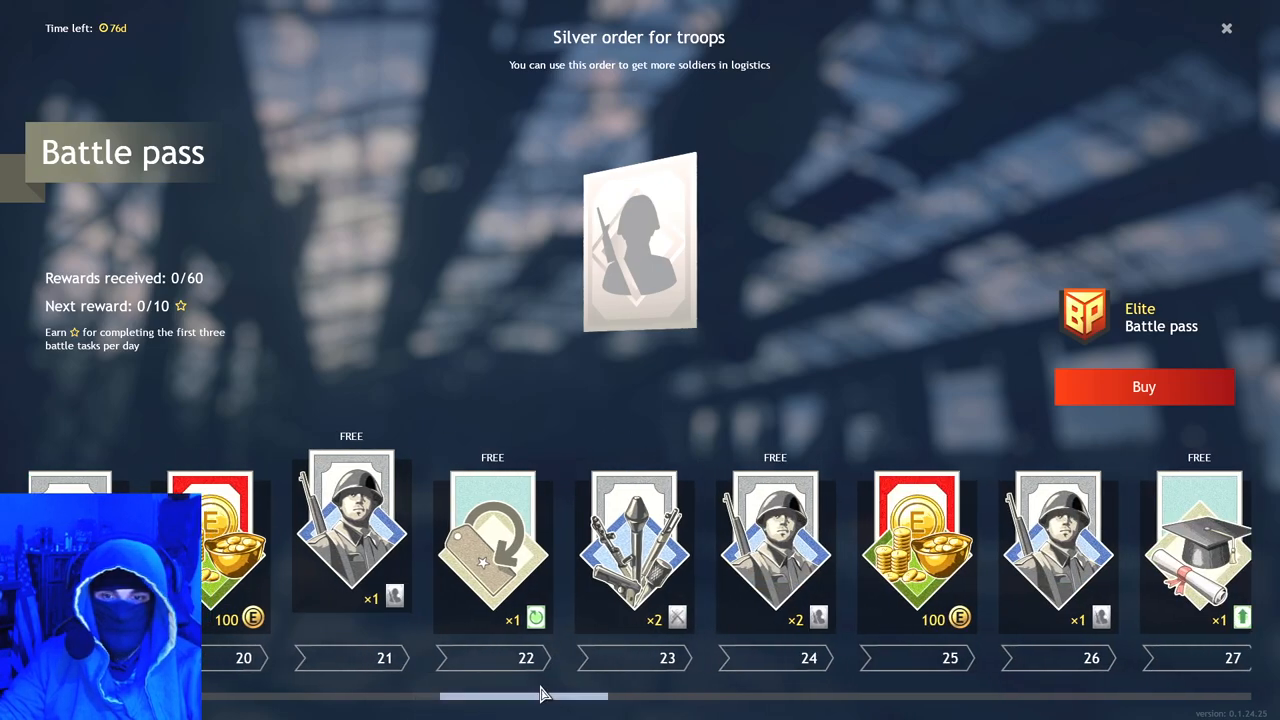
click(632, 550)
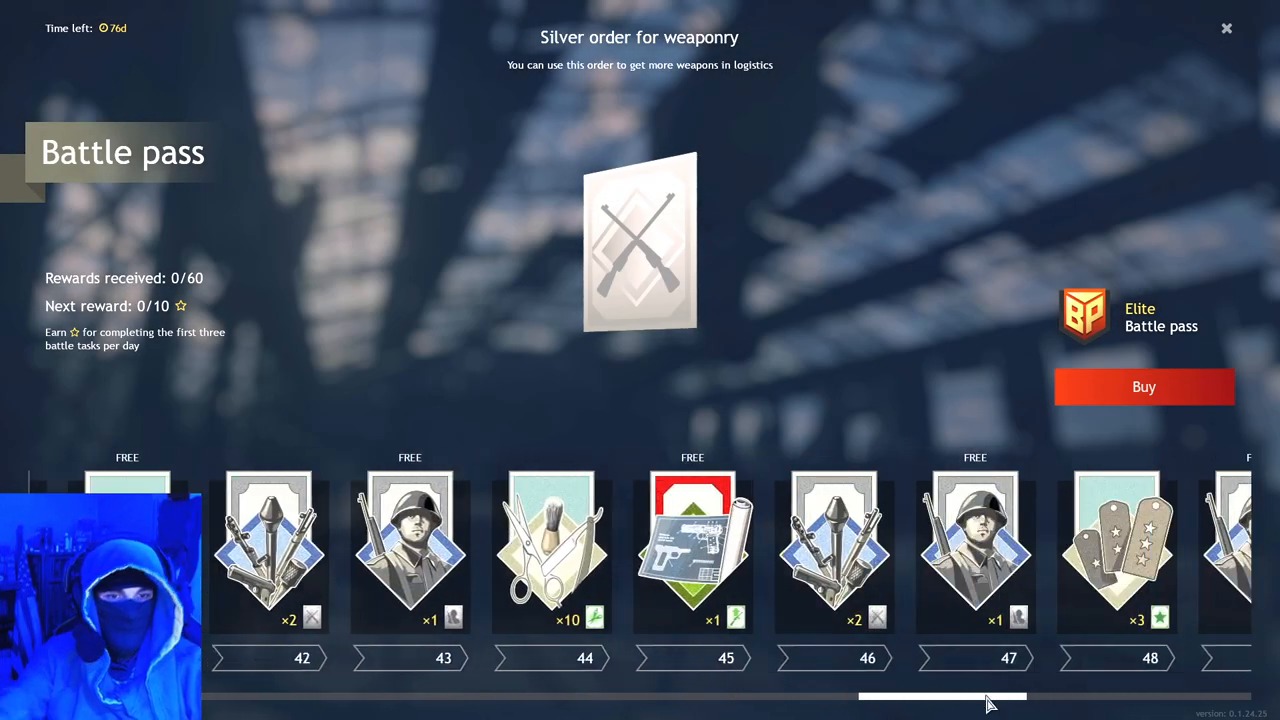
Step: Scroll the track back and forward to levels 48–54 showing the Gewehr 43 Kurz rifle reward
scroll(left, 3)
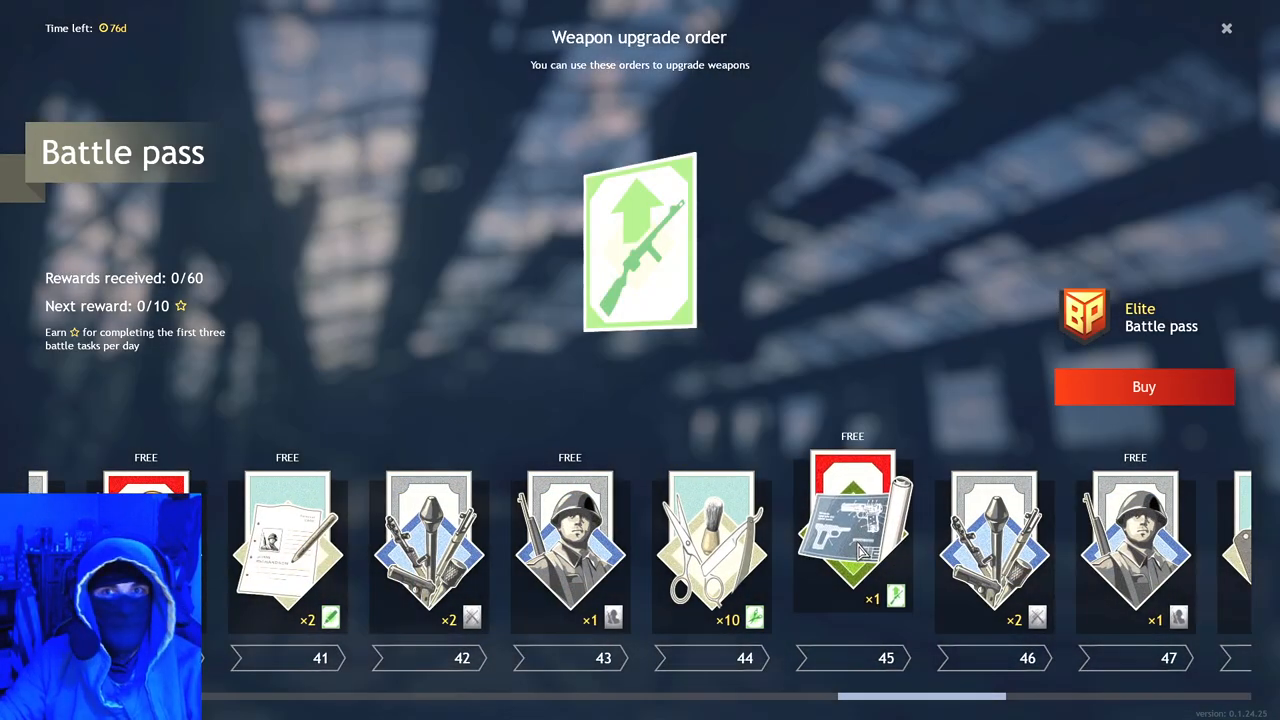
scroll(left, 3)
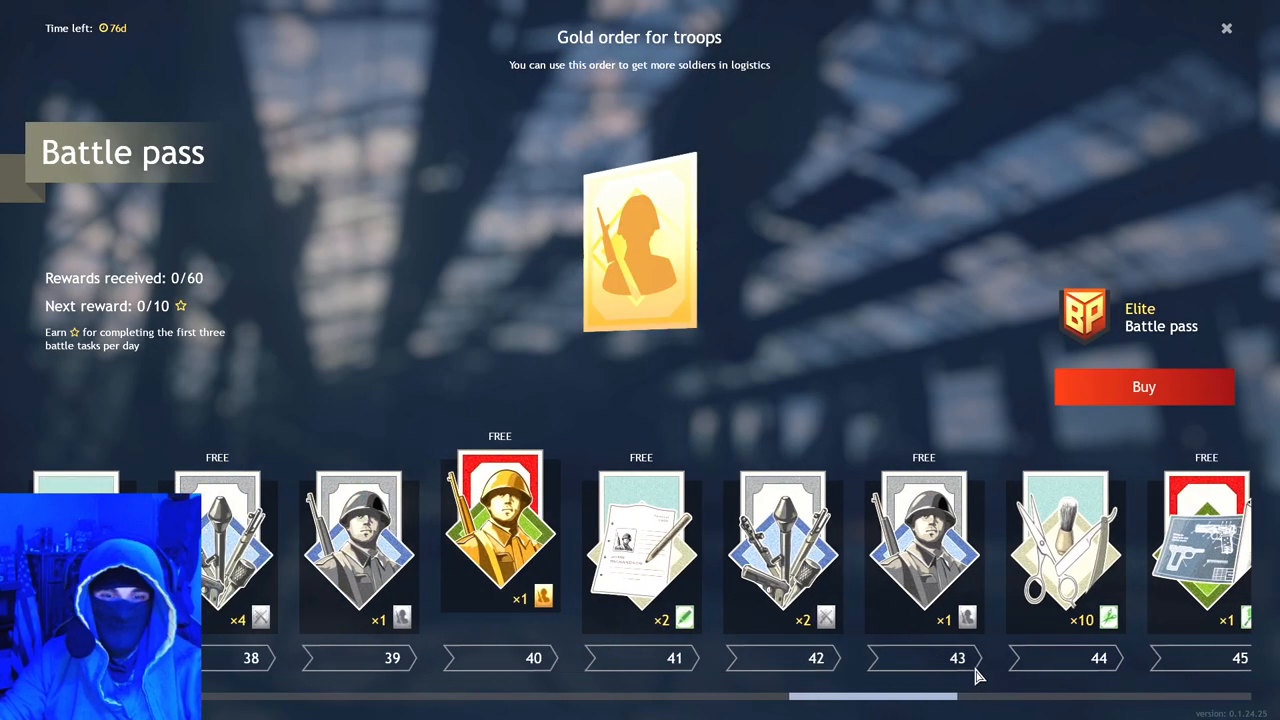
scroll(left, 3)
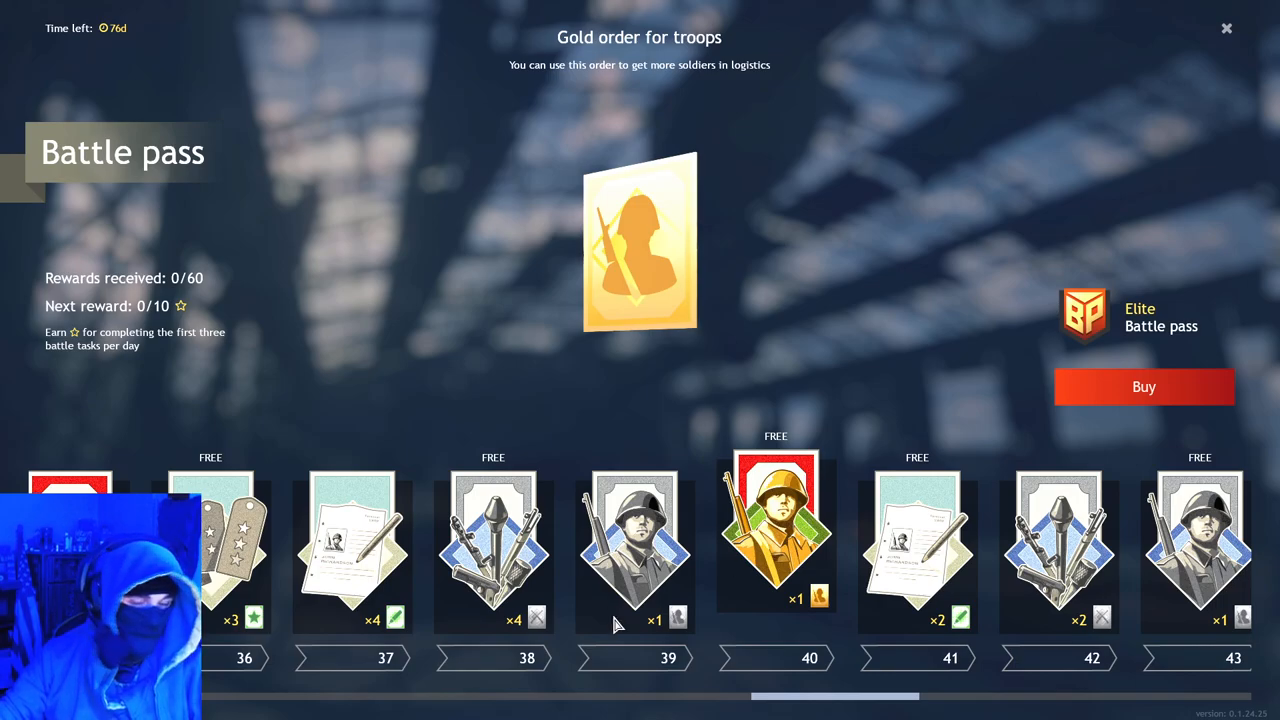
scroll(right, 3)
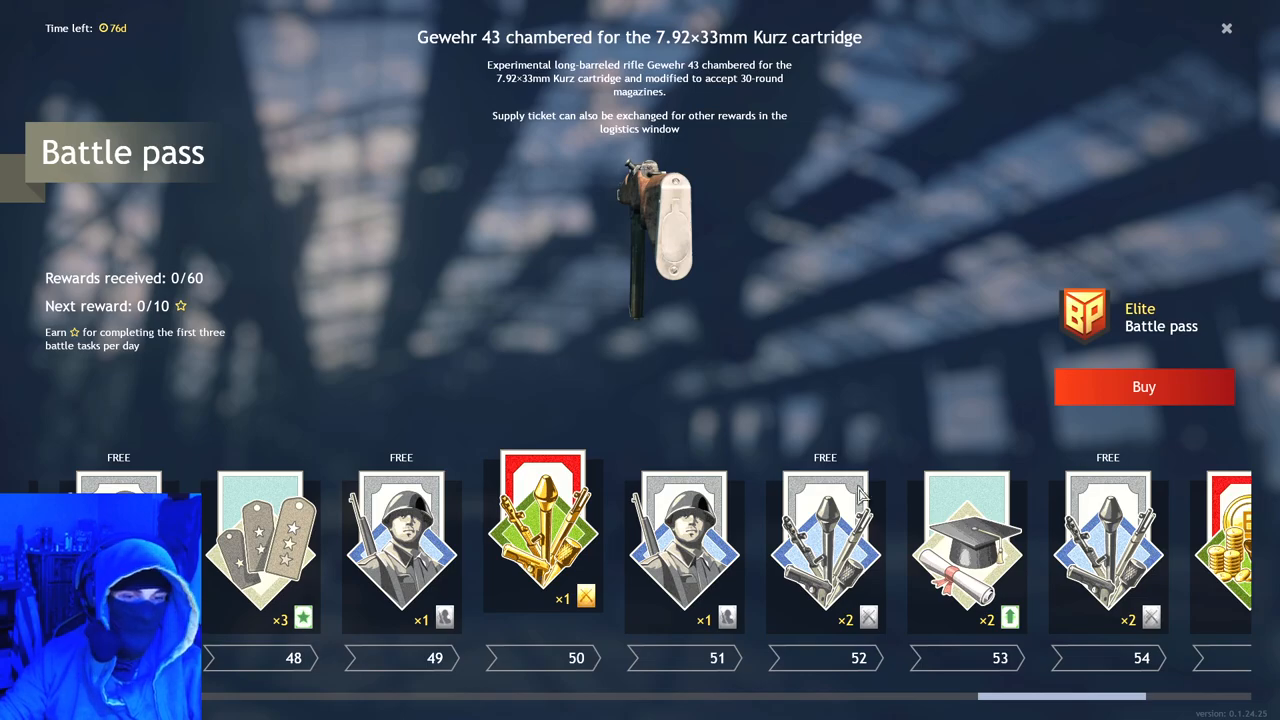
click(1228, 28)
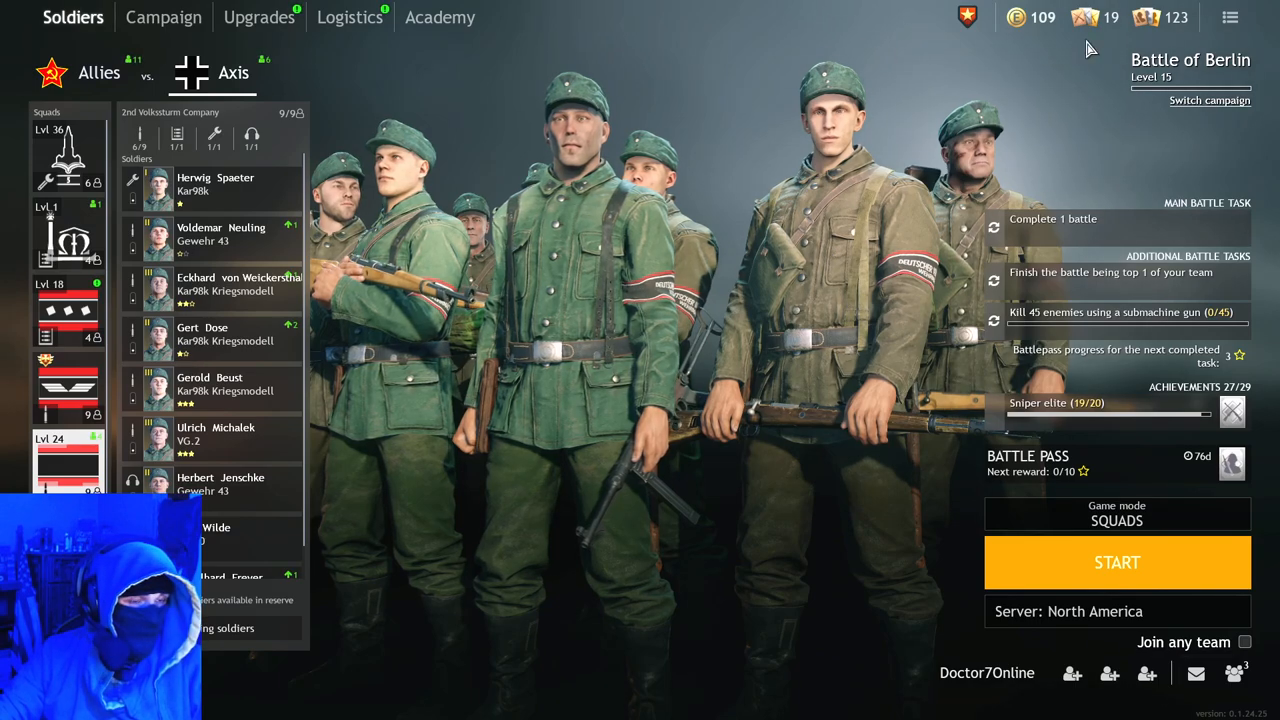
mouse_move(890, 124)
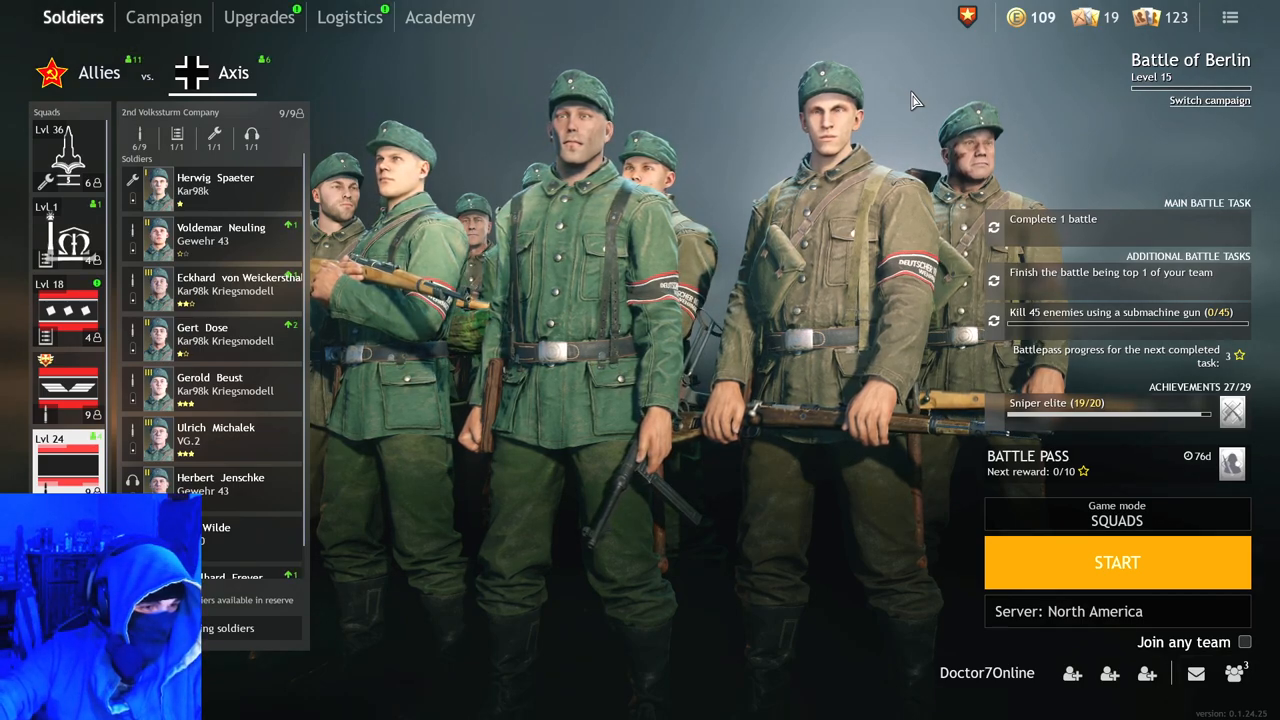
mouse_move(778, 162)
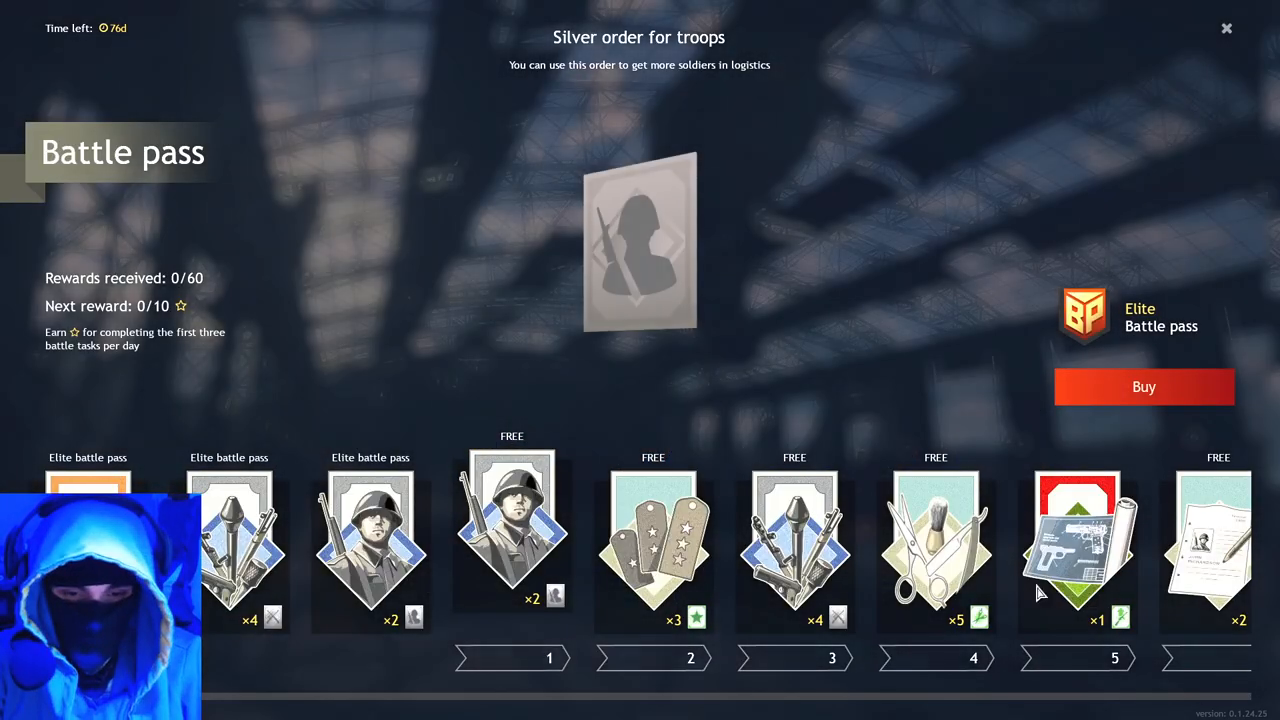
Step: Scroll the reward track to levels 43–49, then close the Battle Pass to return to the lobby
scroll(right, 3)
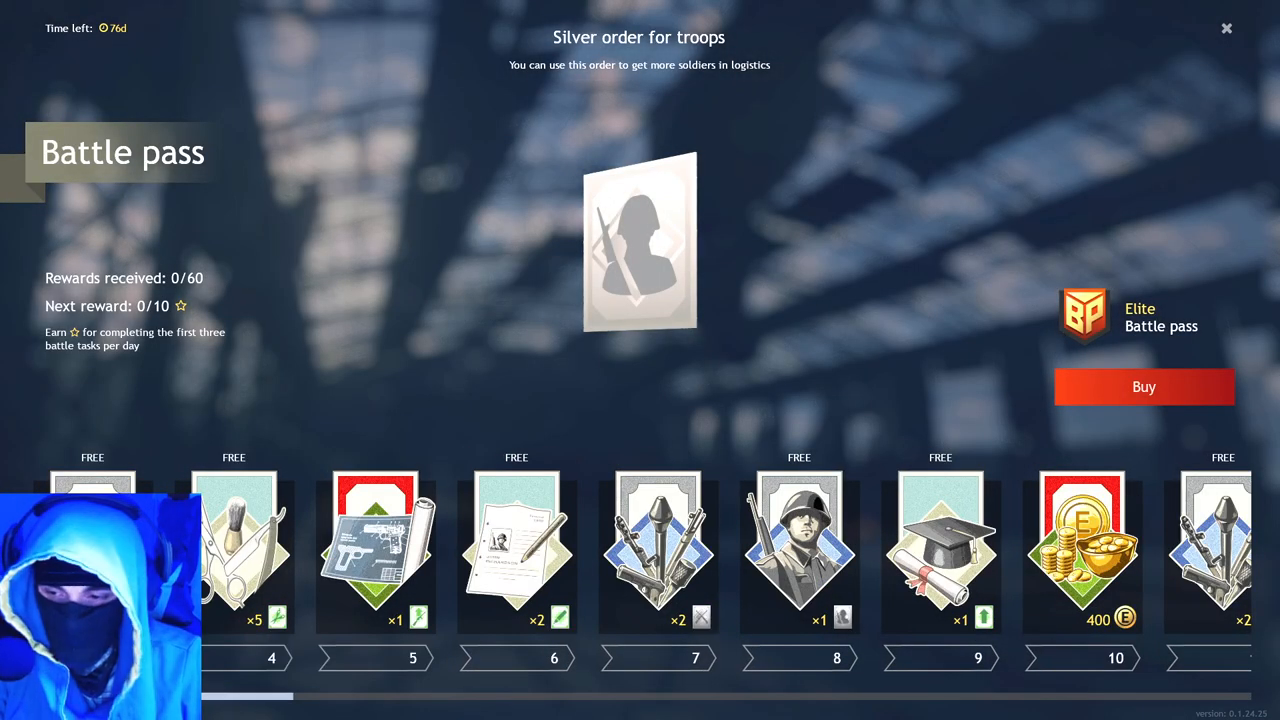
scroll(right, 3)
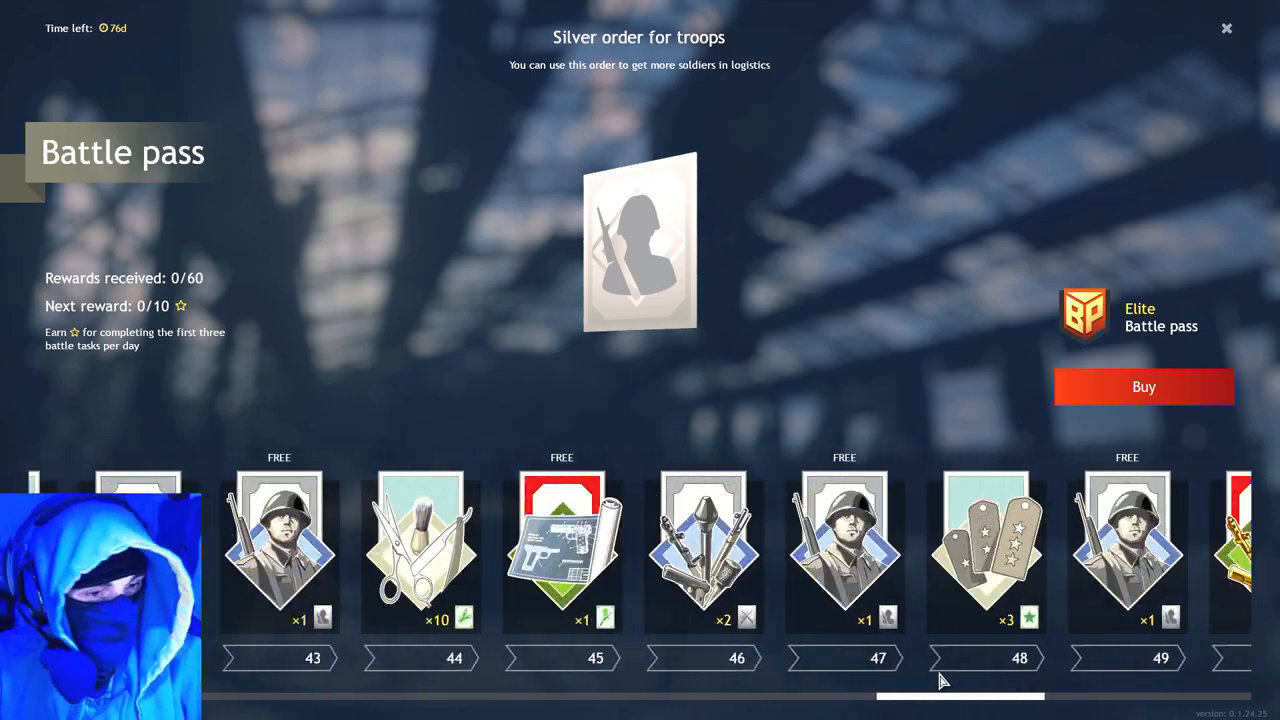
click(1228, 28)
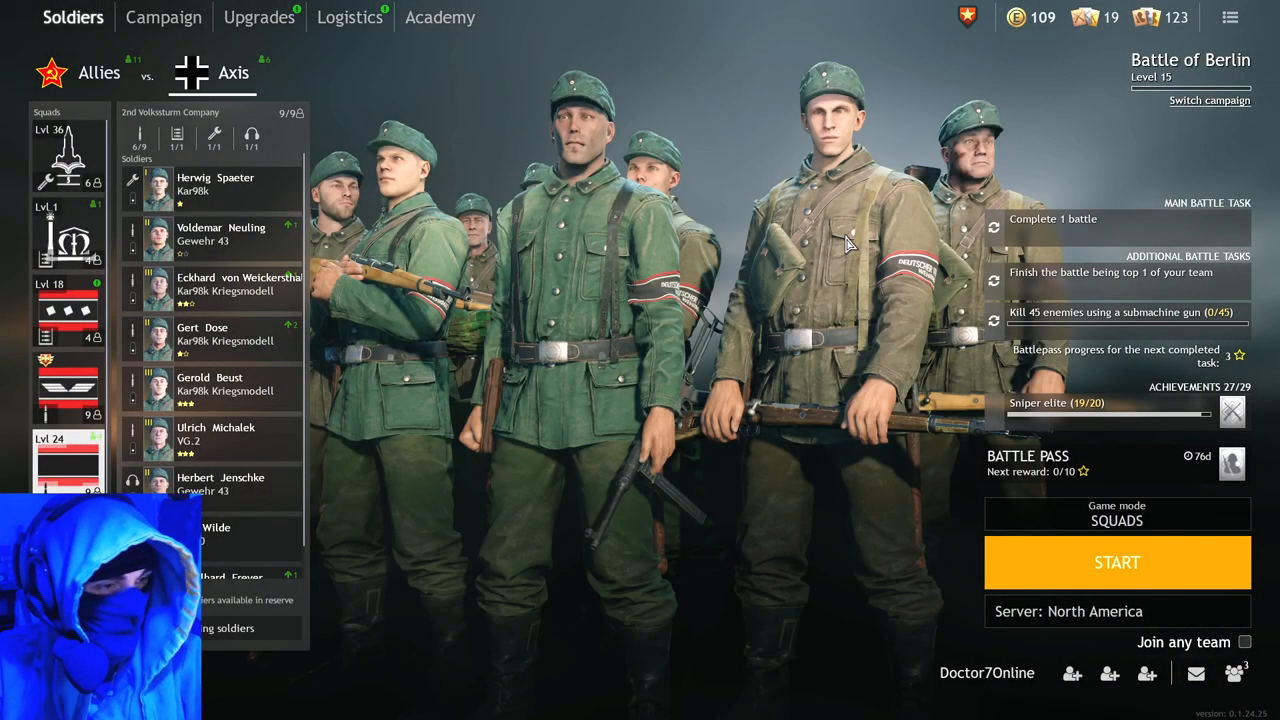